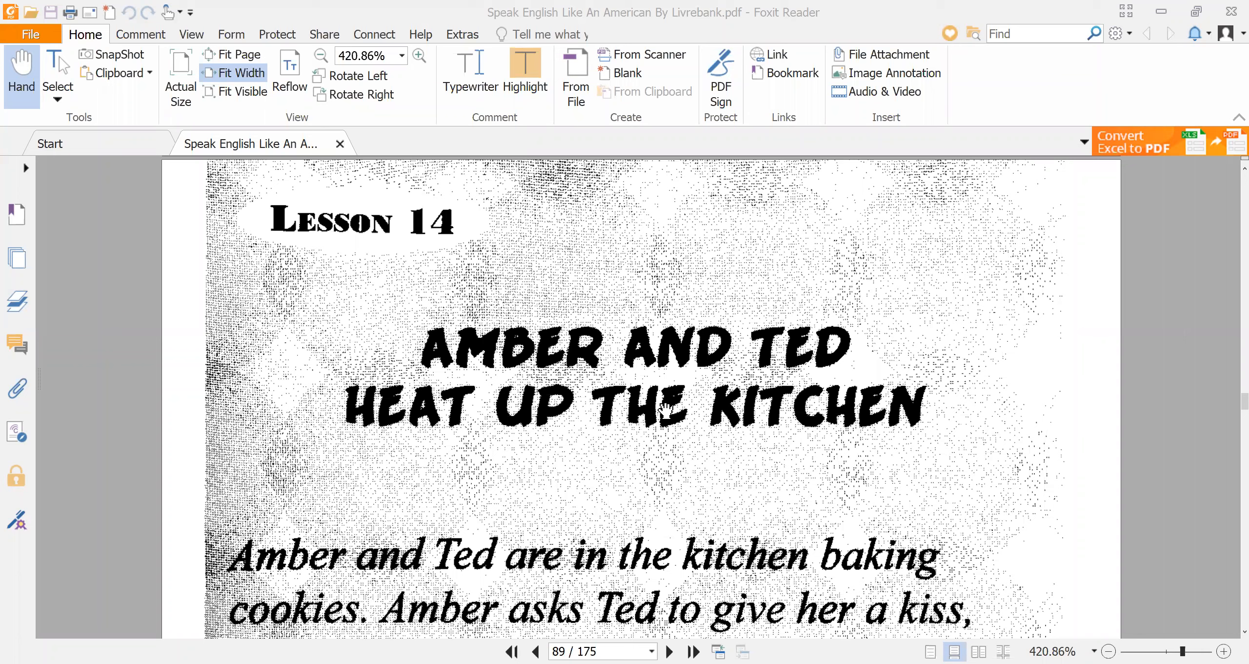
mouse_move(609, 460)
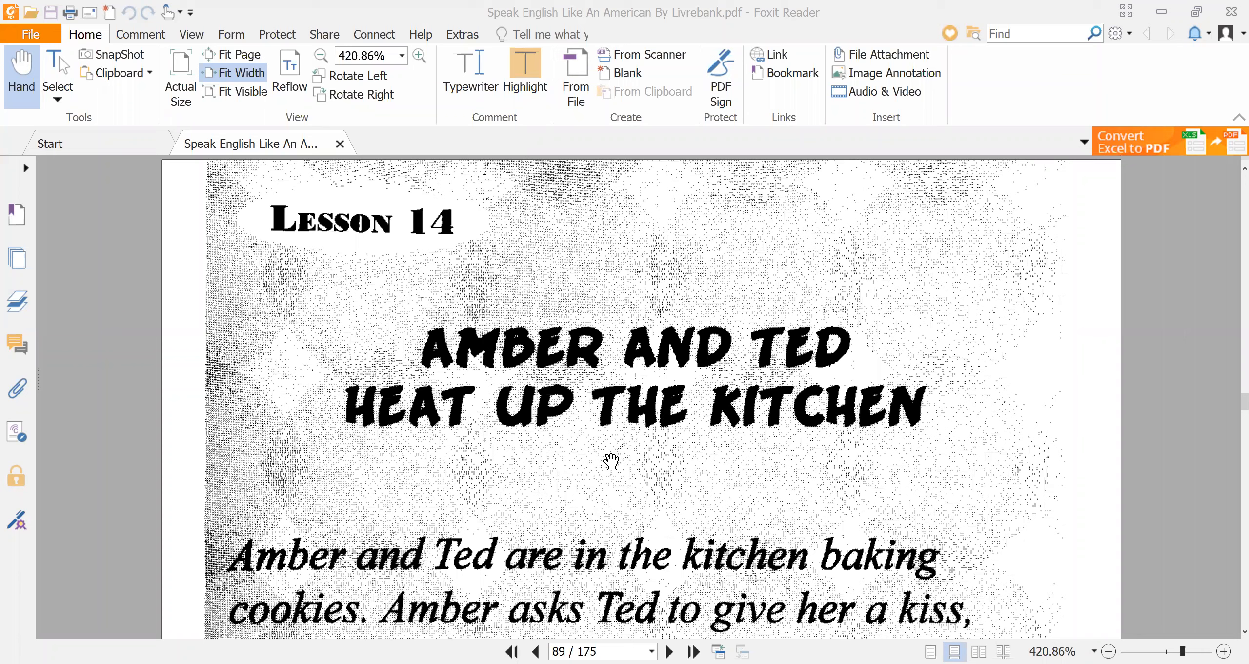
mouse_move(600, 446)
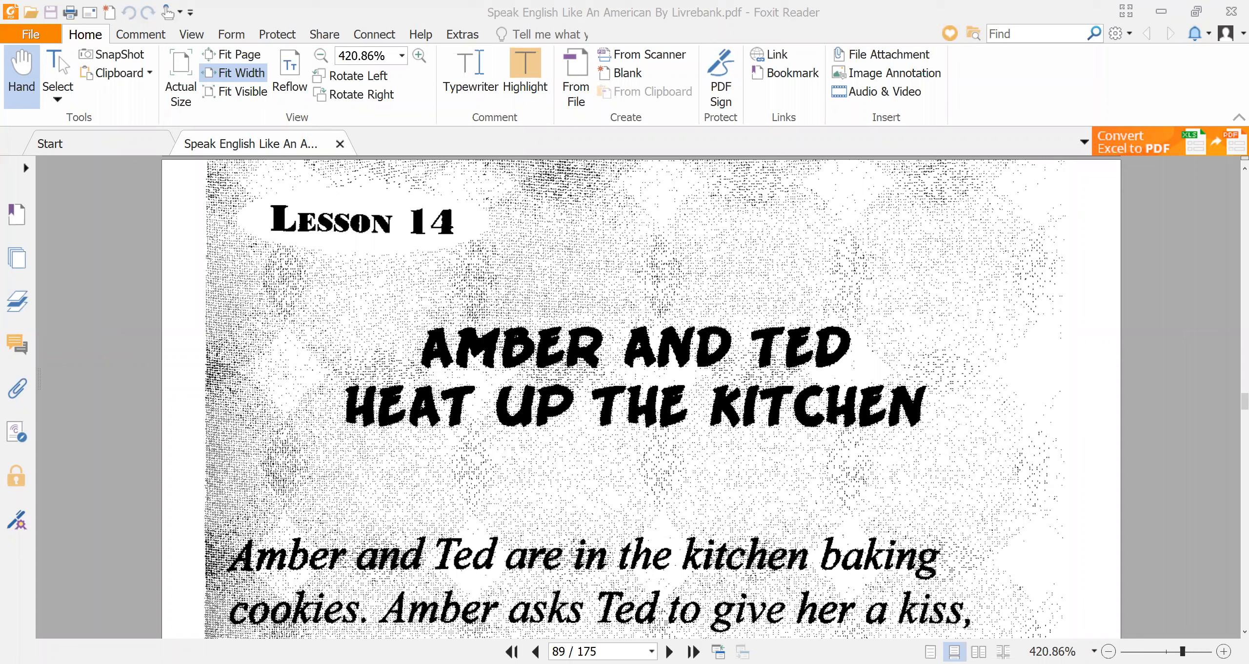
mouse_move(155, 641)
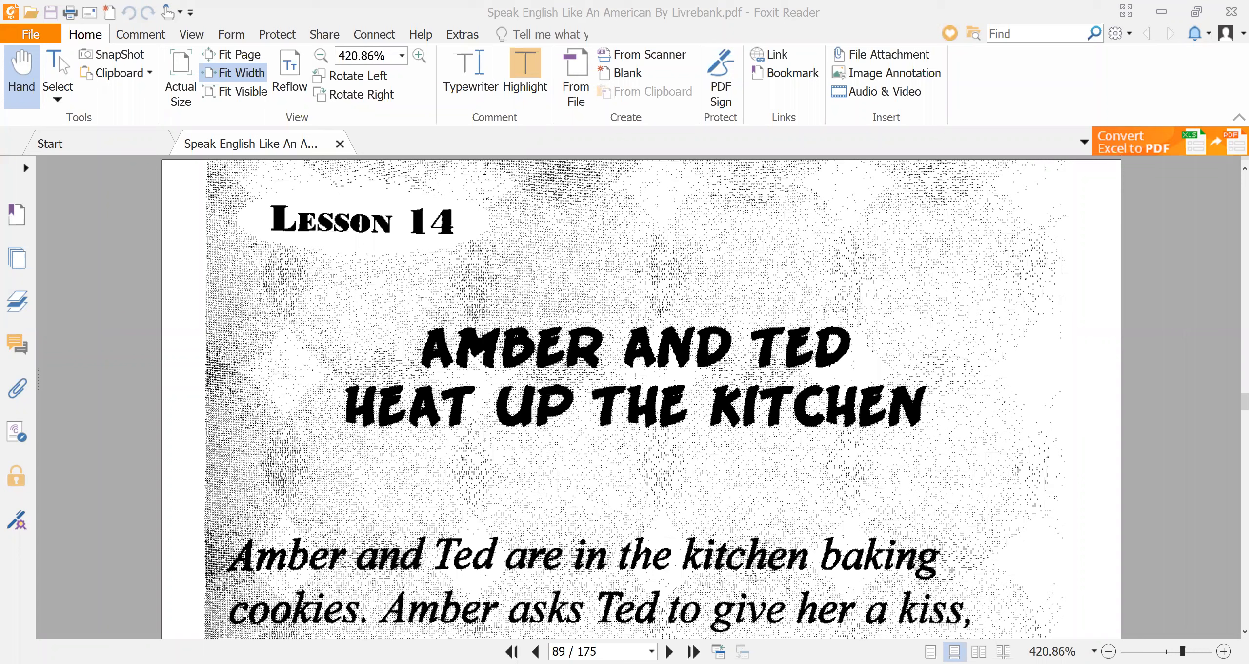
scroll("down", 3)
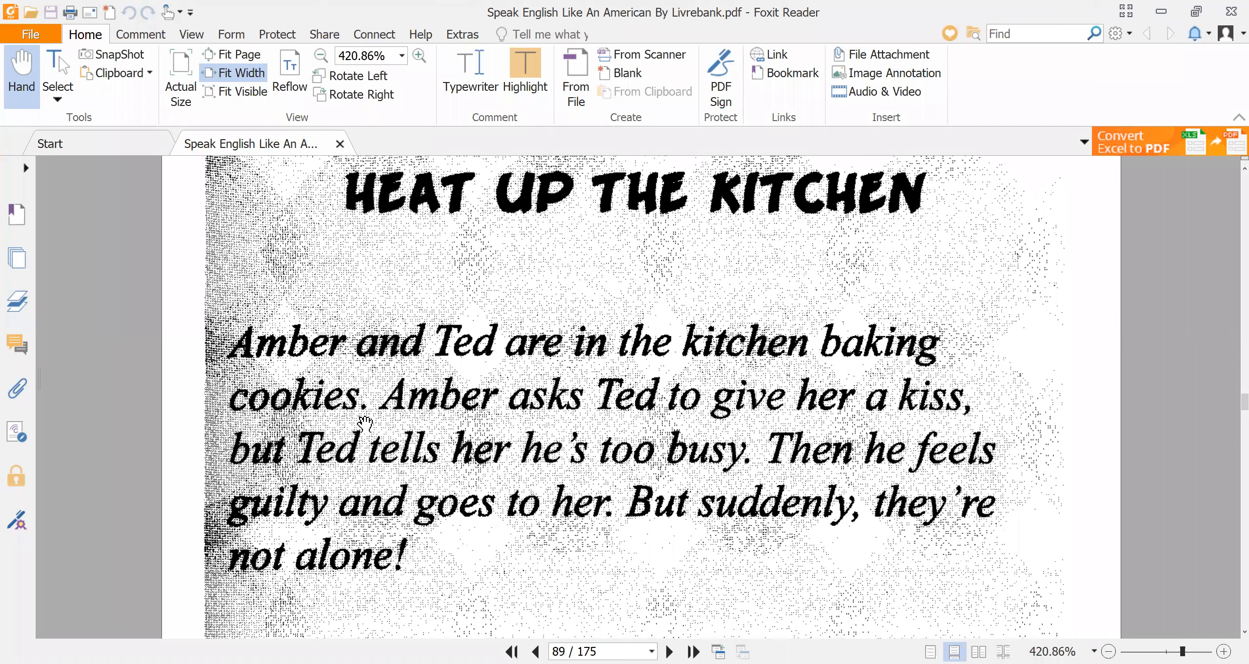
mouse_move(602, 420)
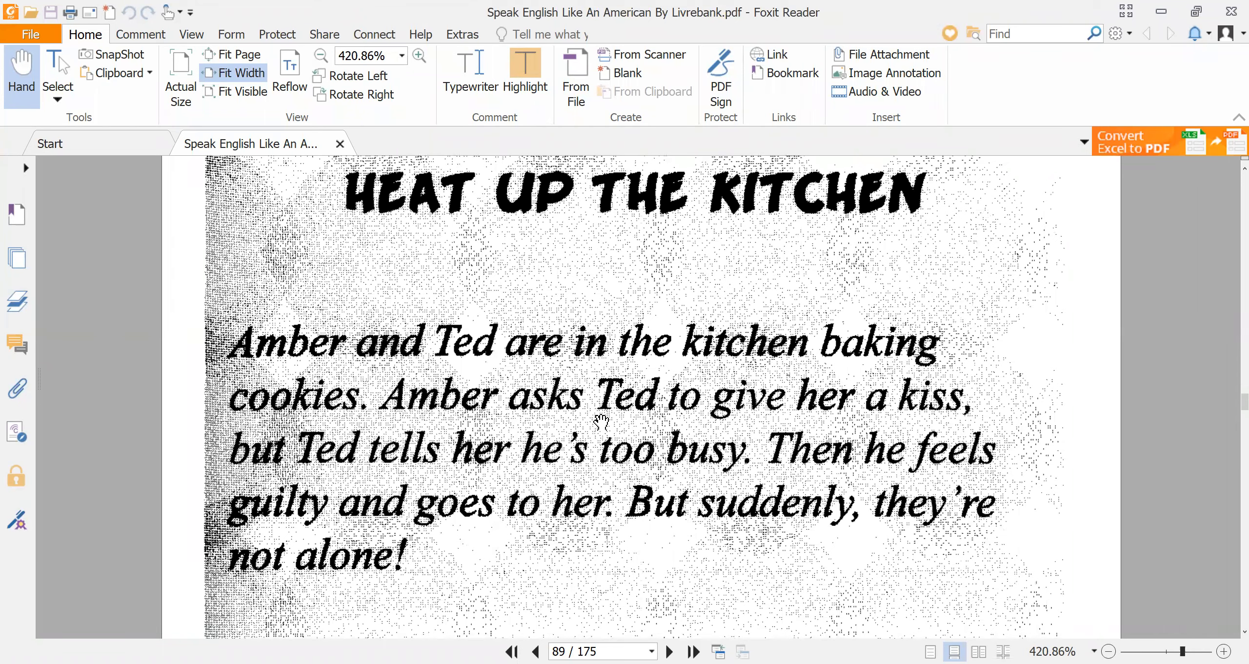
mouse_move(810, 427)
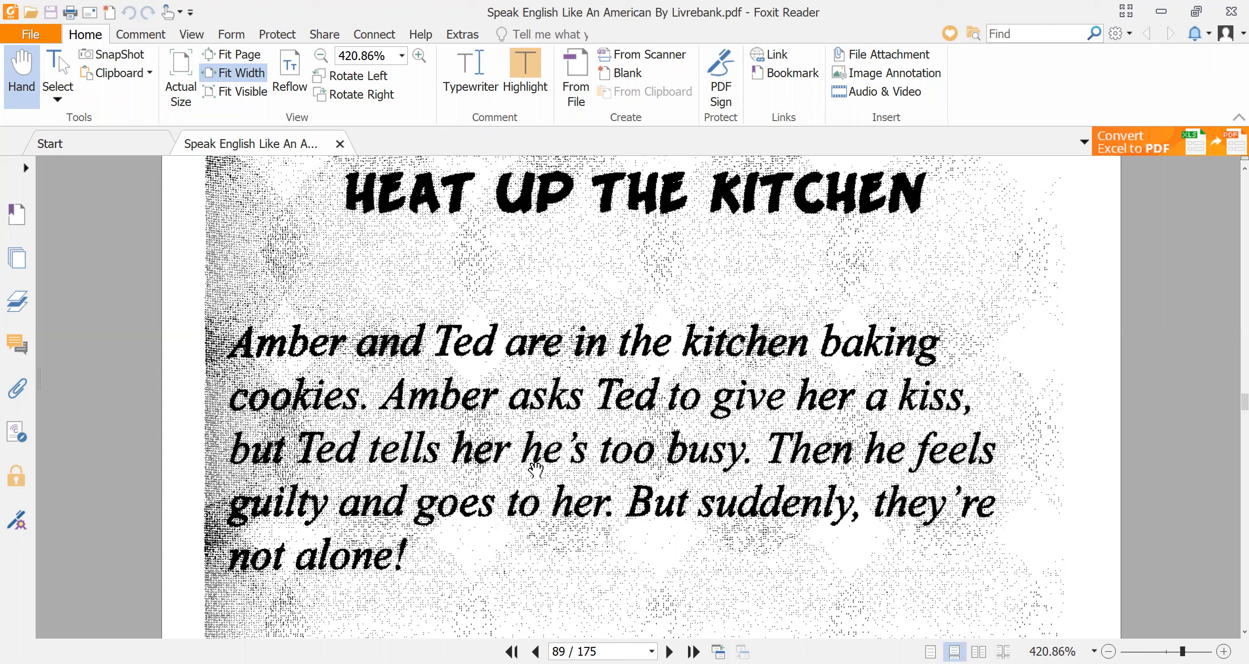
mouse_move(597, 452)
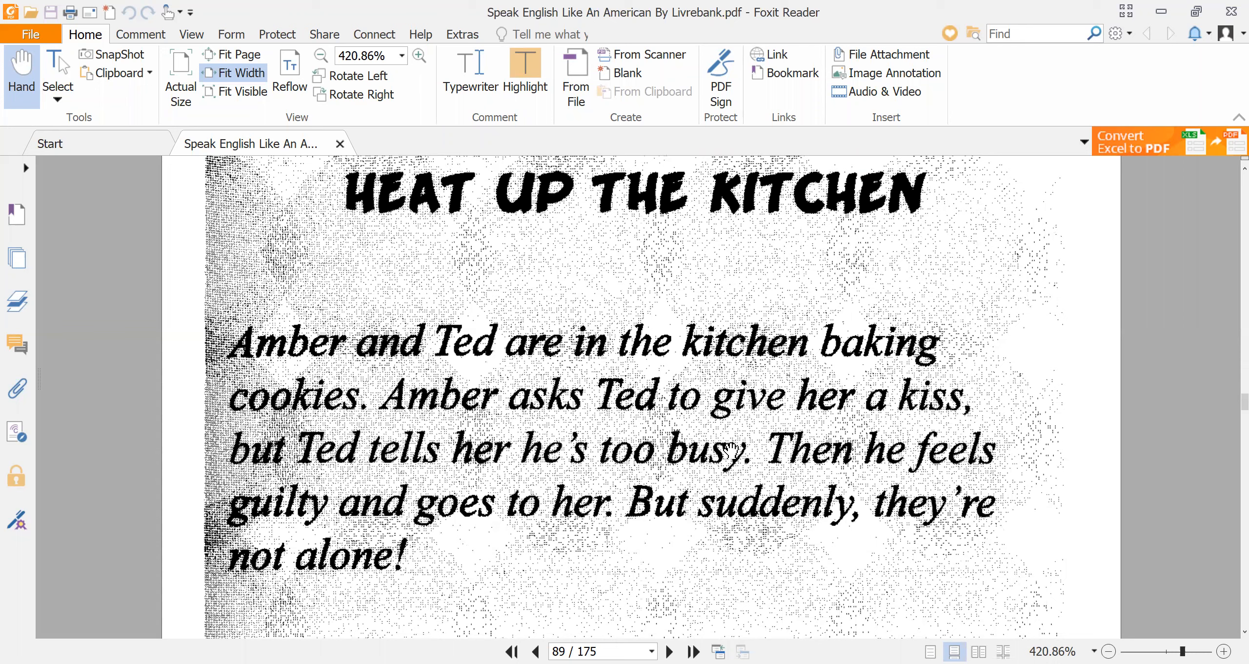
mouse_move(482, 482)
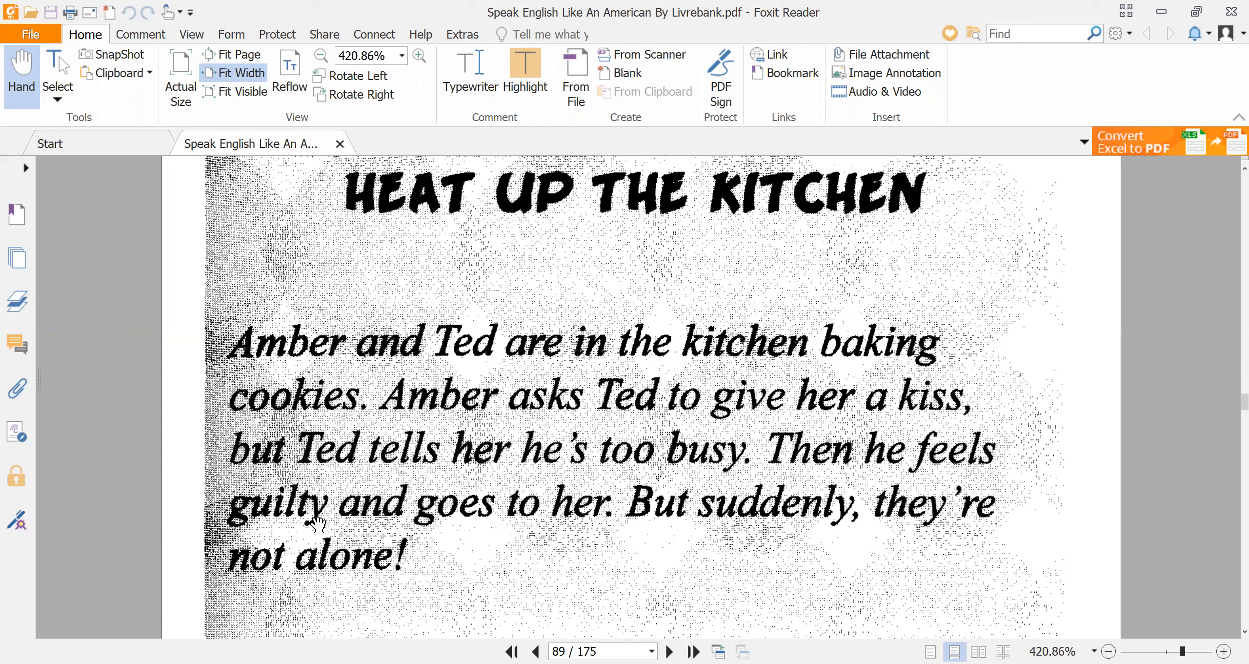
mouse_move(402, 538)
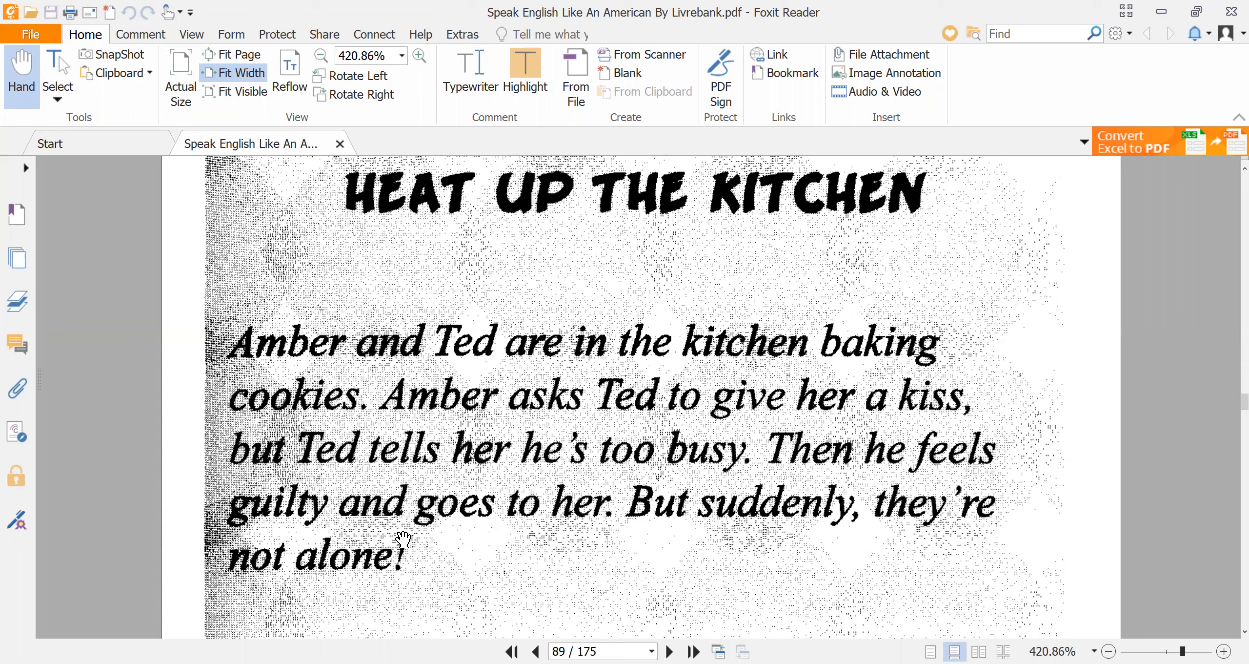
mouse_move(883, 535)
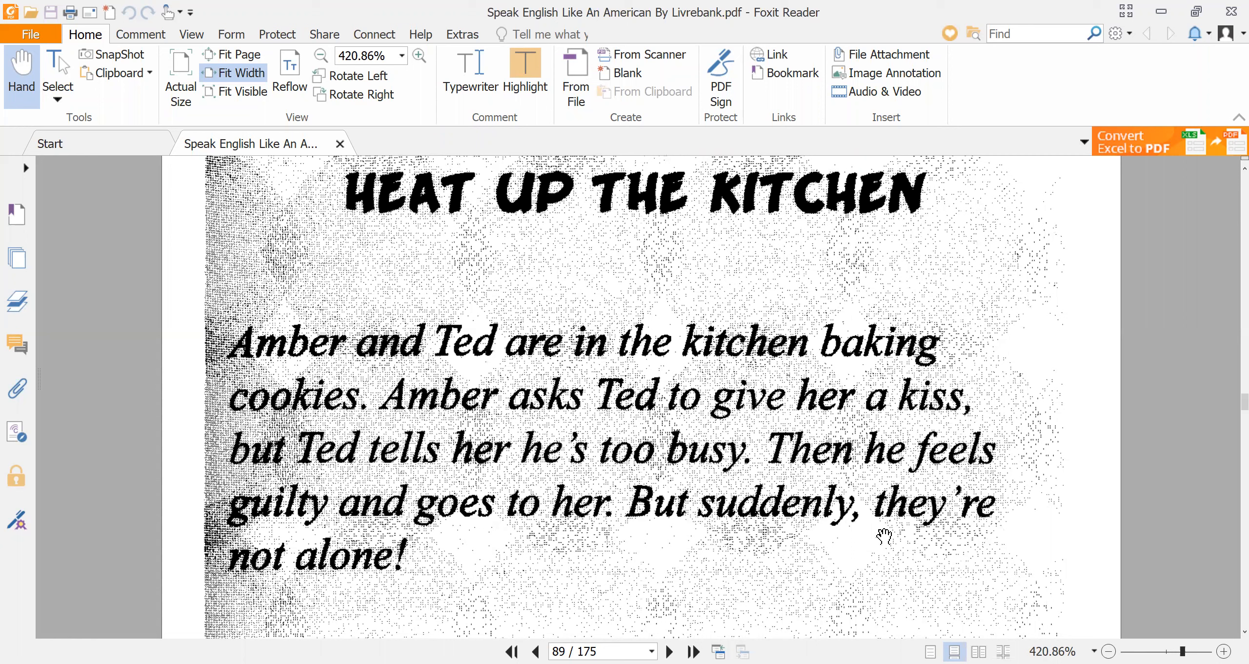
mouse_move(660, 570)
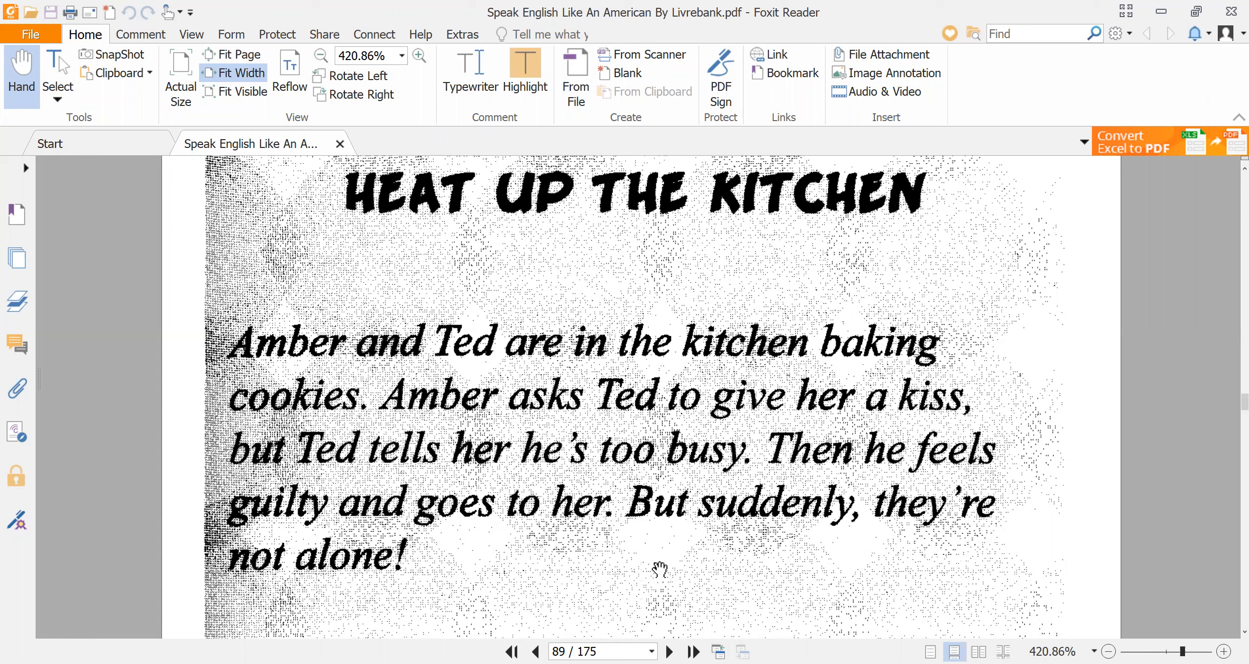
mouse_move(392, 592)
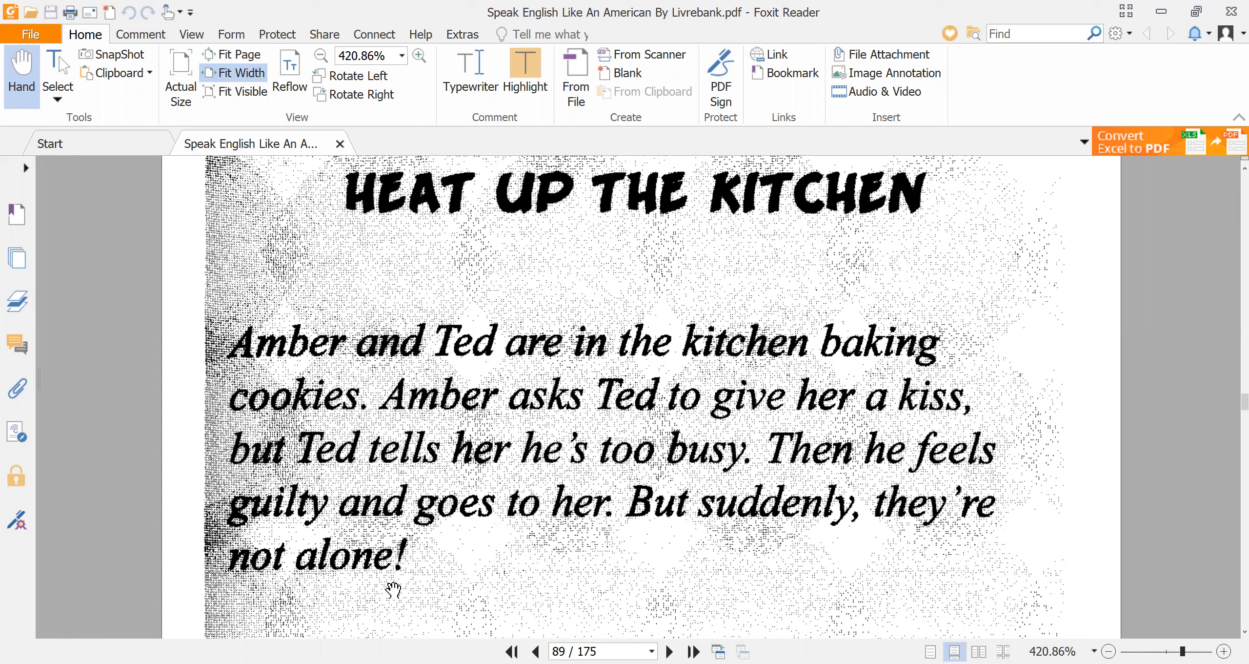
scroll("down", 3)
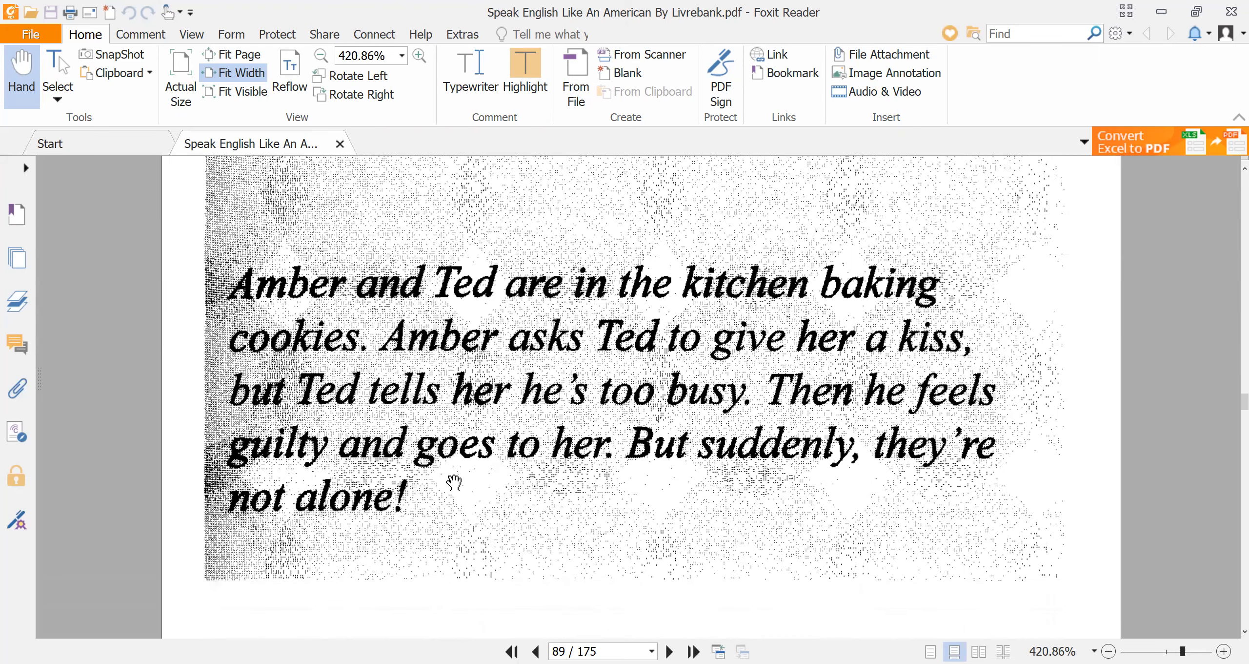
scroll("down", 3)
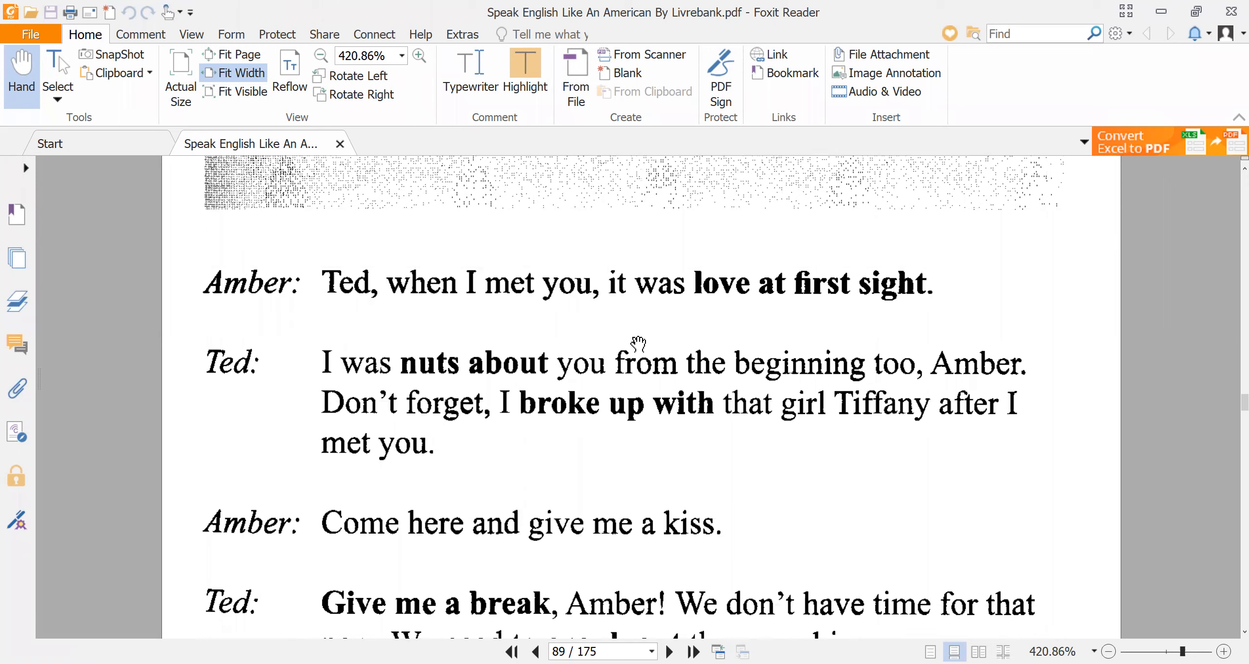
mouse_move(610, 364)
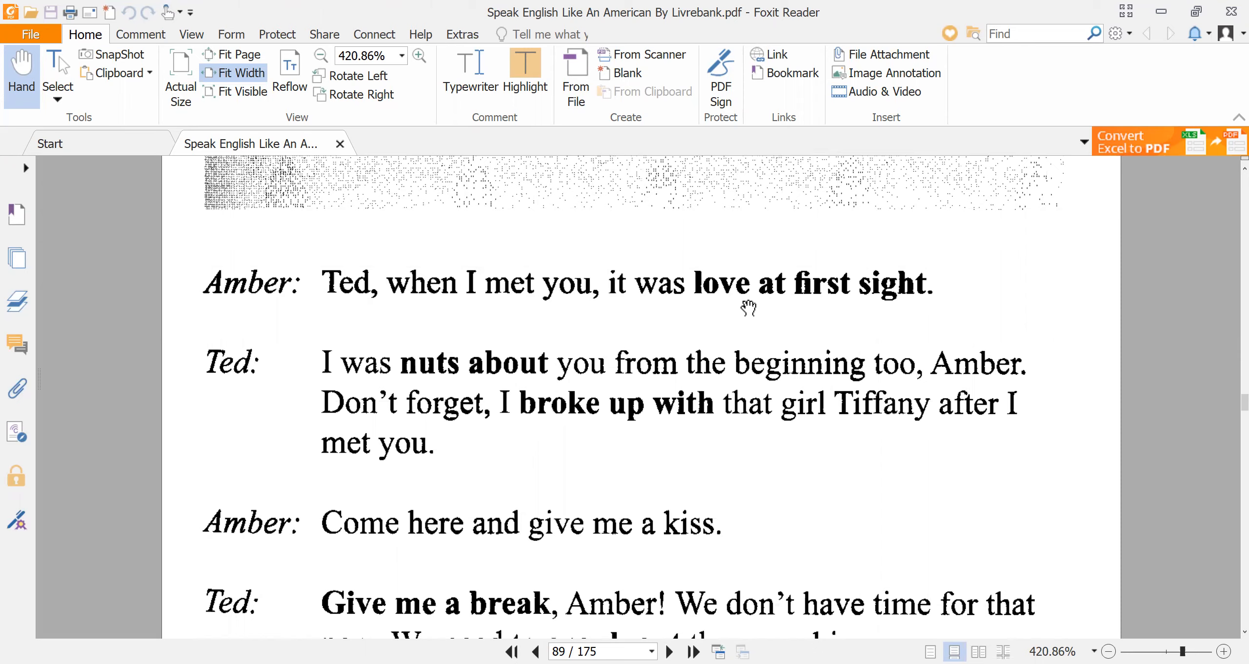
scroll("down", 3)
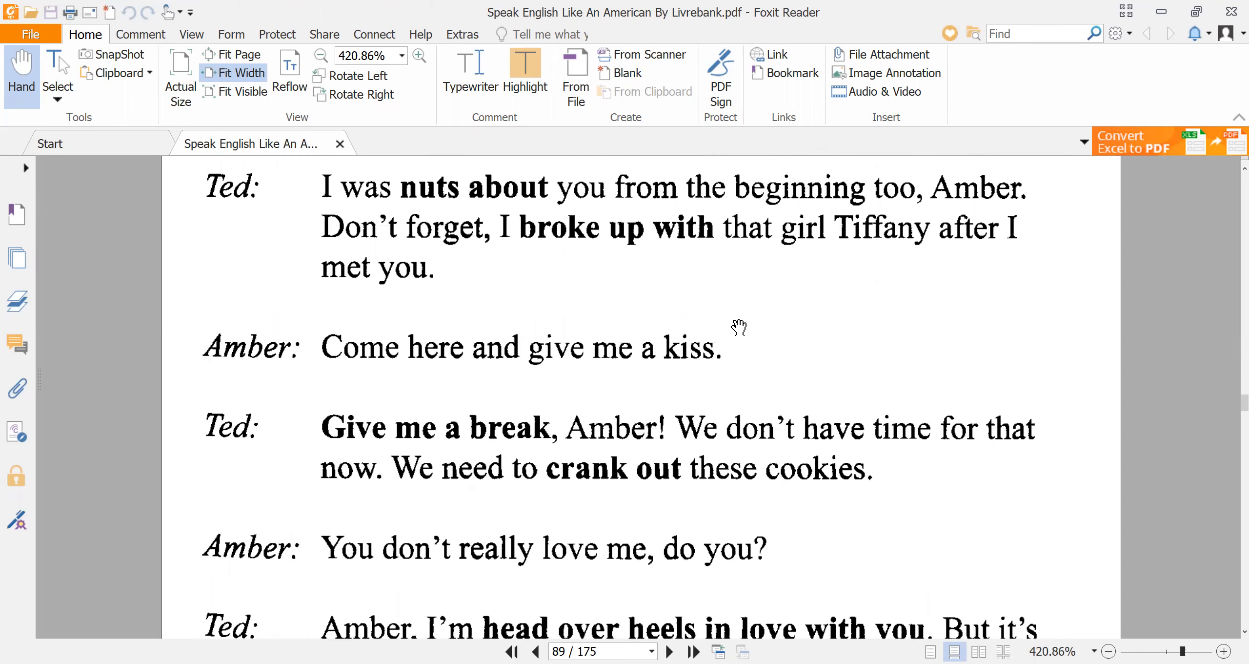
scroll("down", 3)
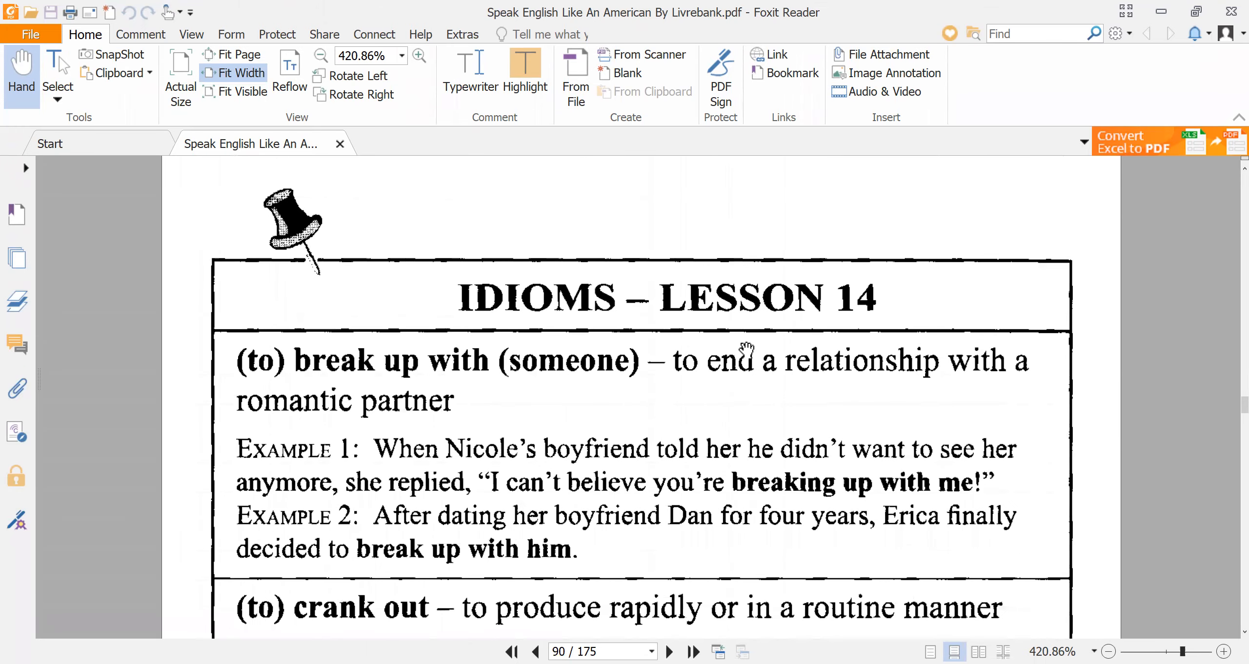
scroll("down", 3)
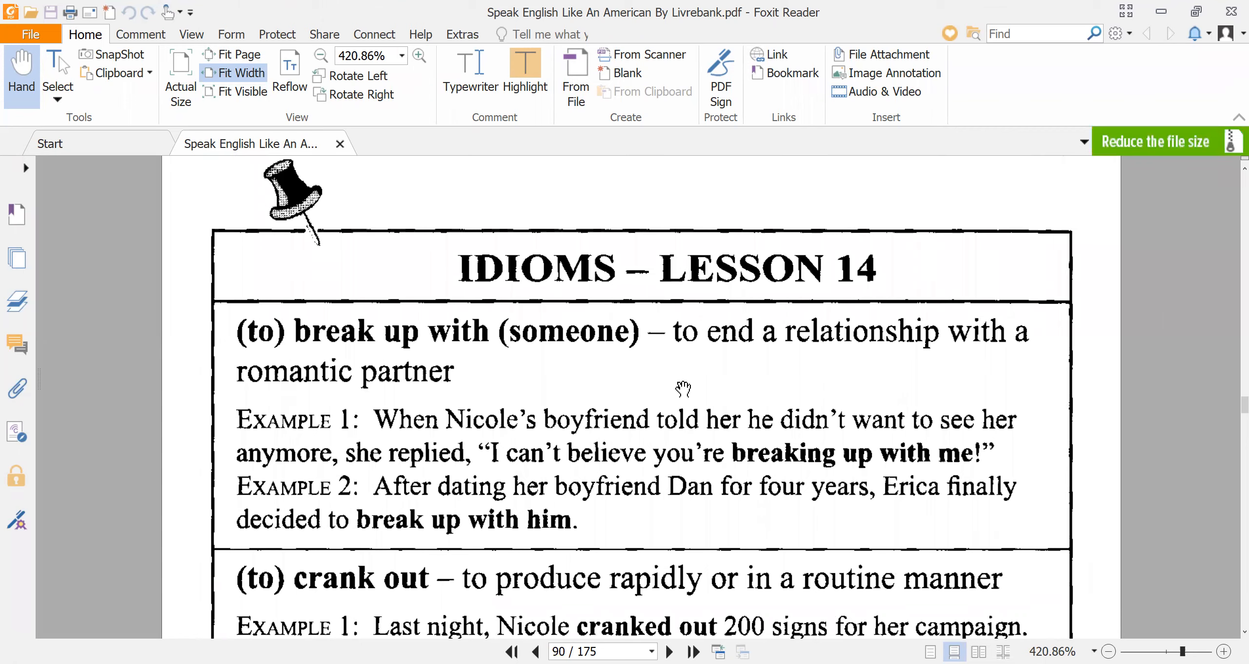
mouse_move(476, 412)
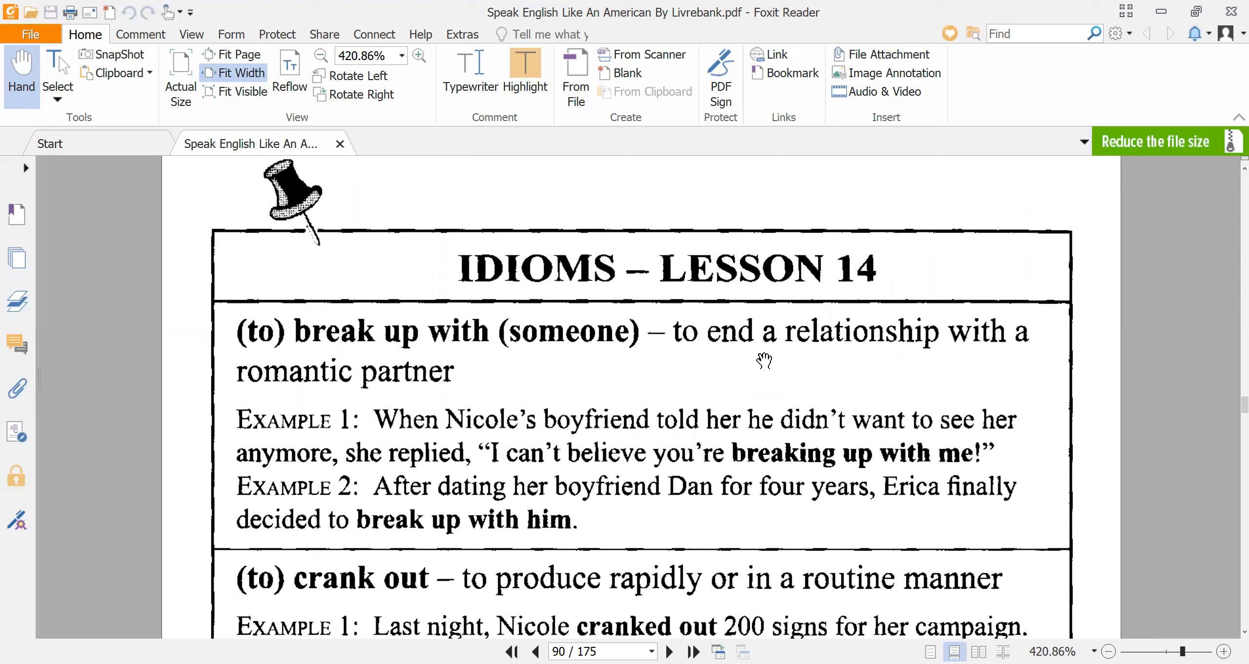
mouse_move(409, 444)
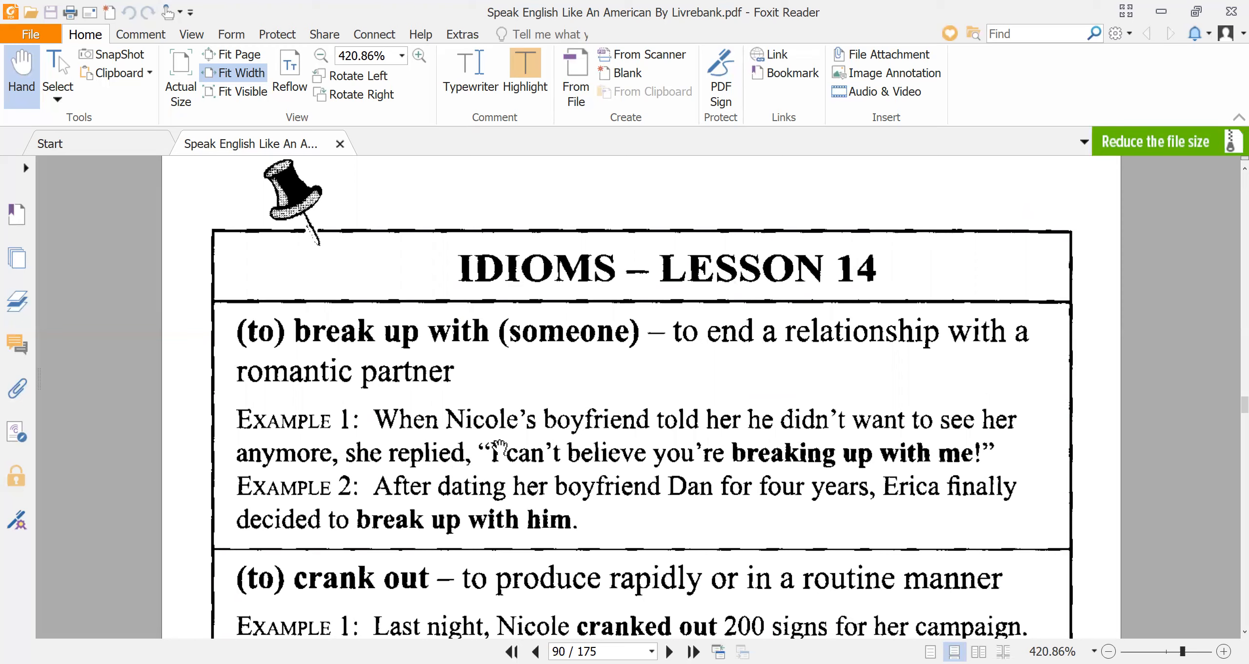
mouse_move(430, 438)
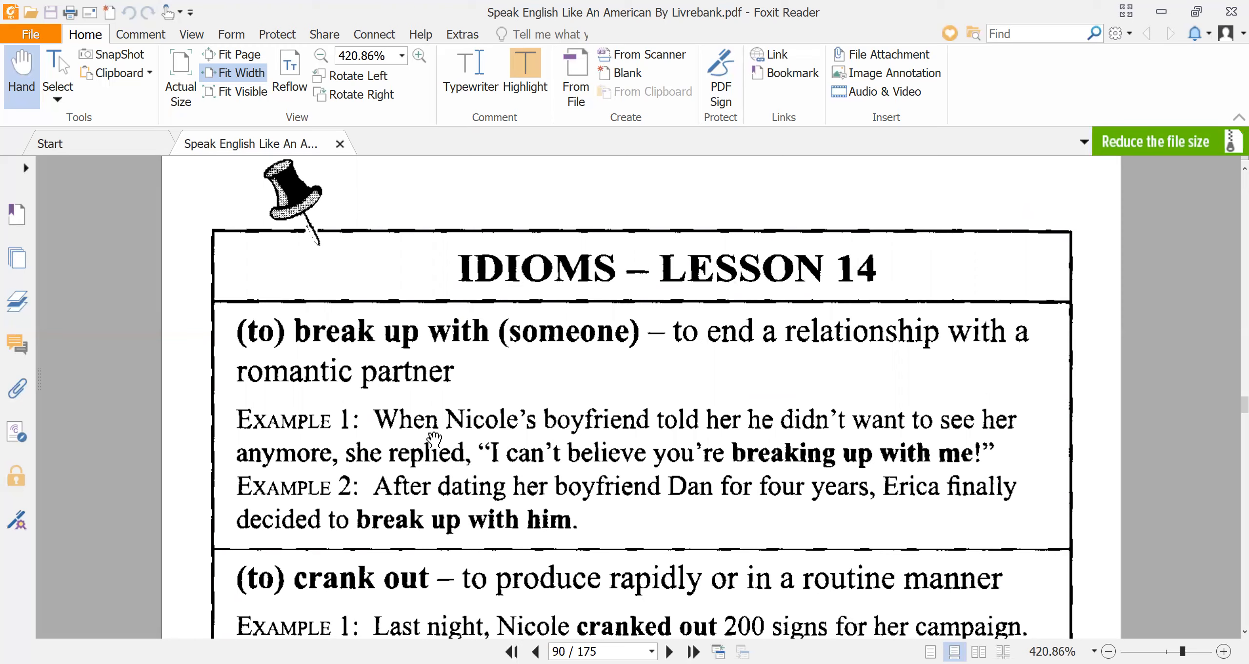
mouse_move(649, 442)
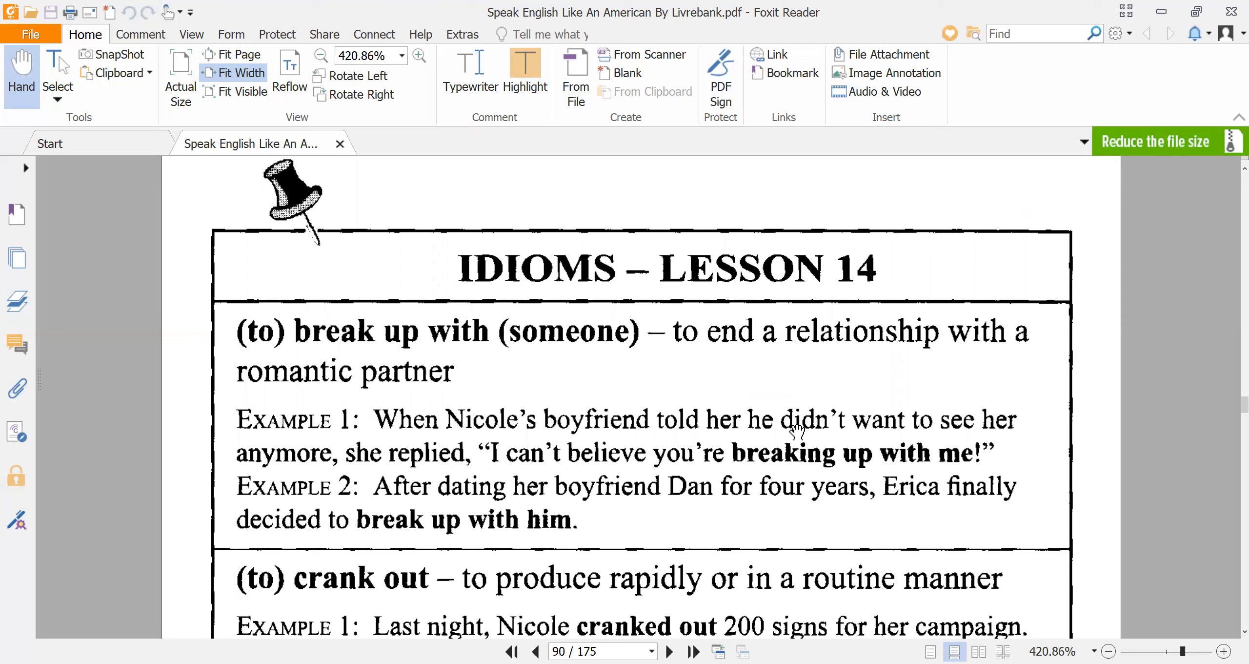
mouse_move(371, 462)
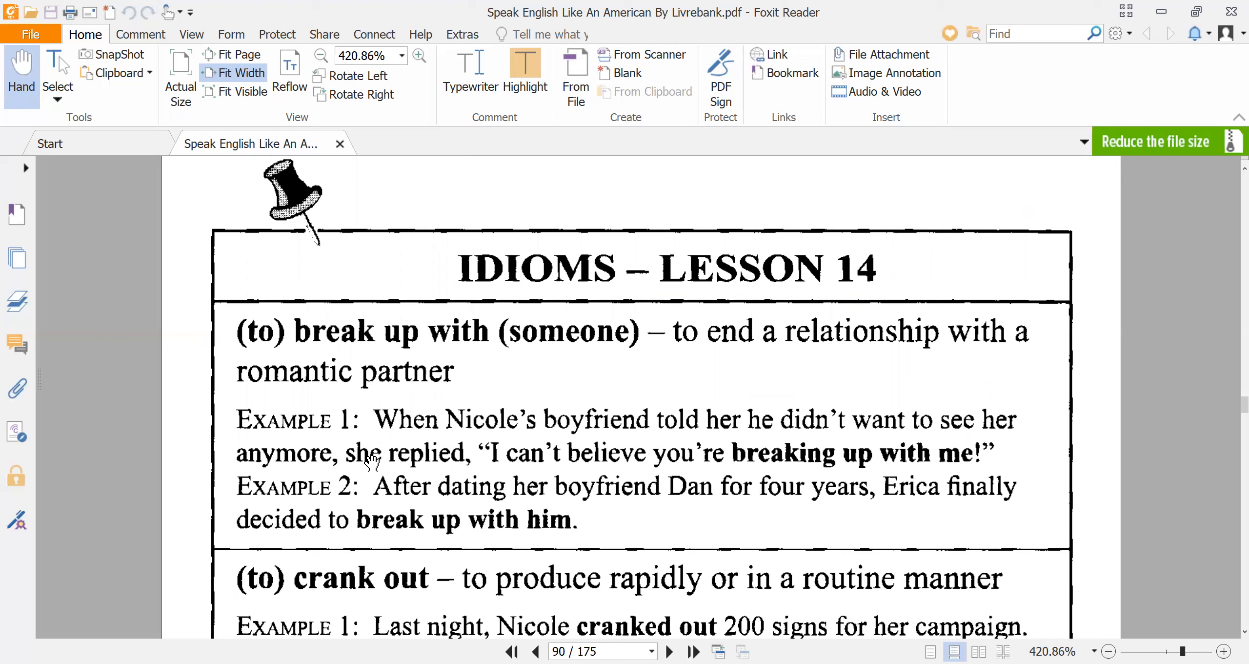
mouse_move(643, 466)
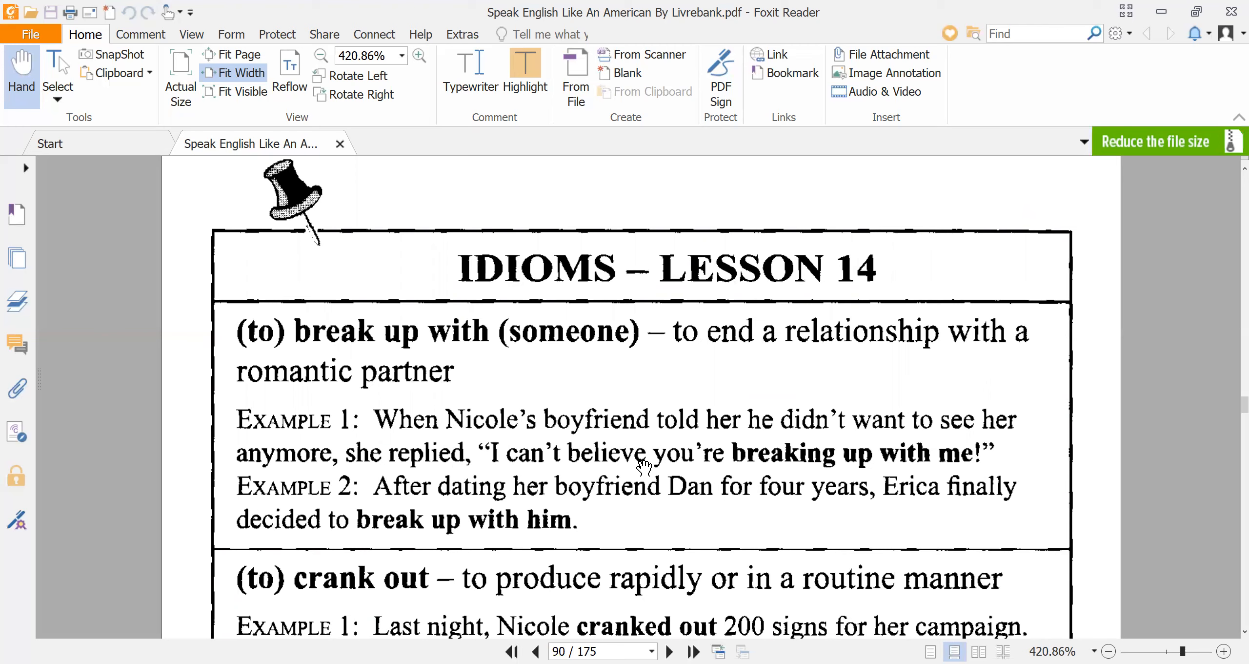
mouse_move(685, 480)
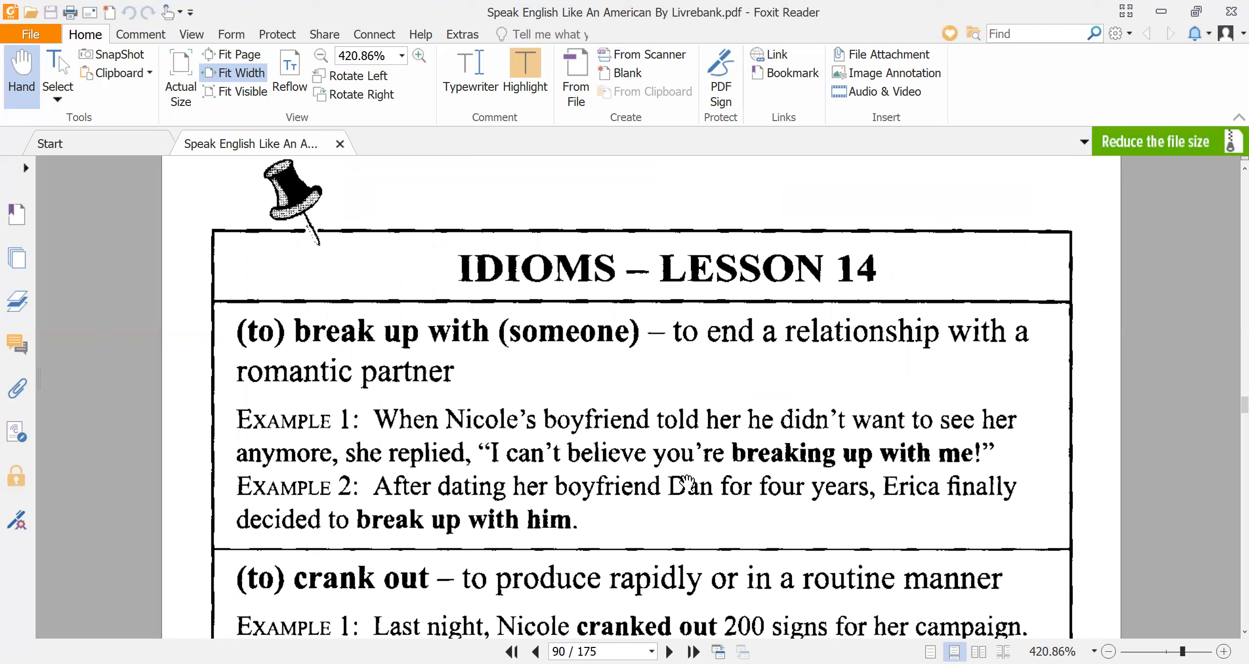
mouse_move(832, 470)
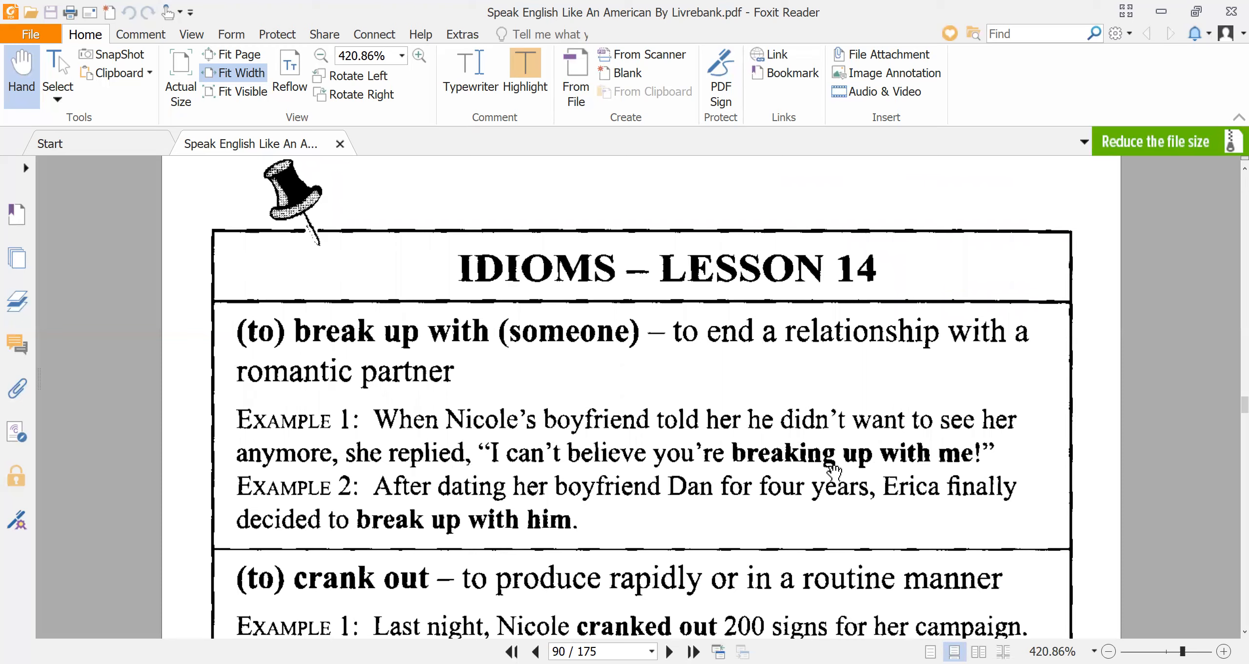
mouse_move(809, 470)
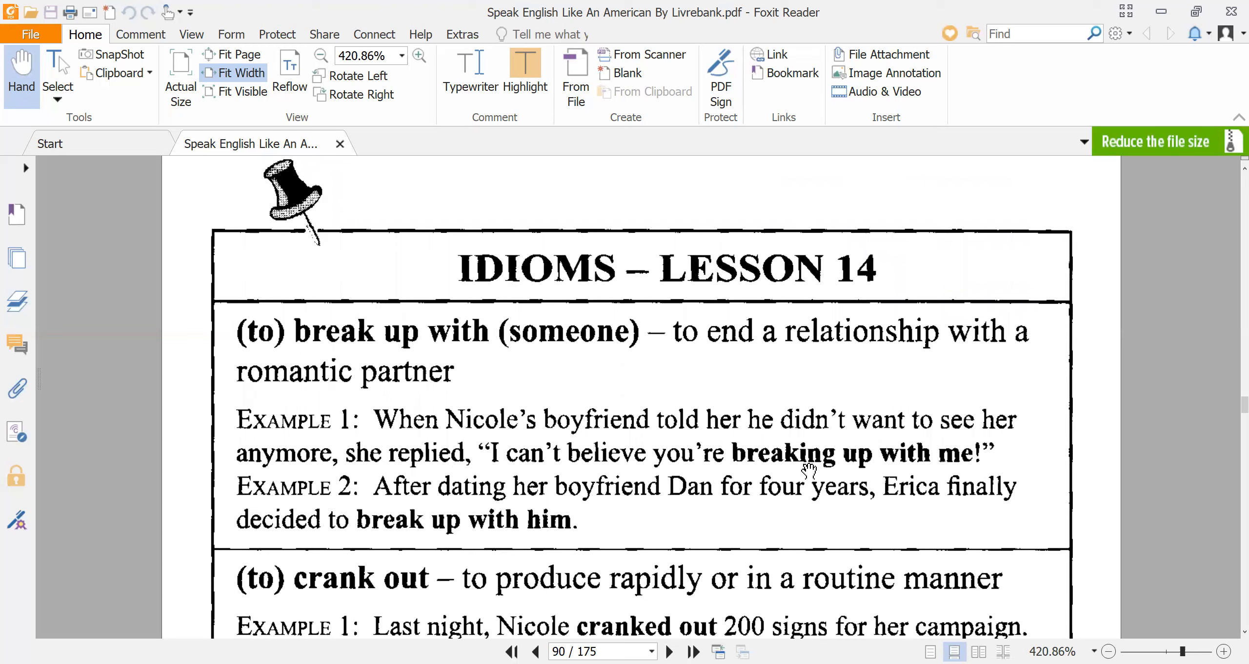
mouse_move(430, 486)
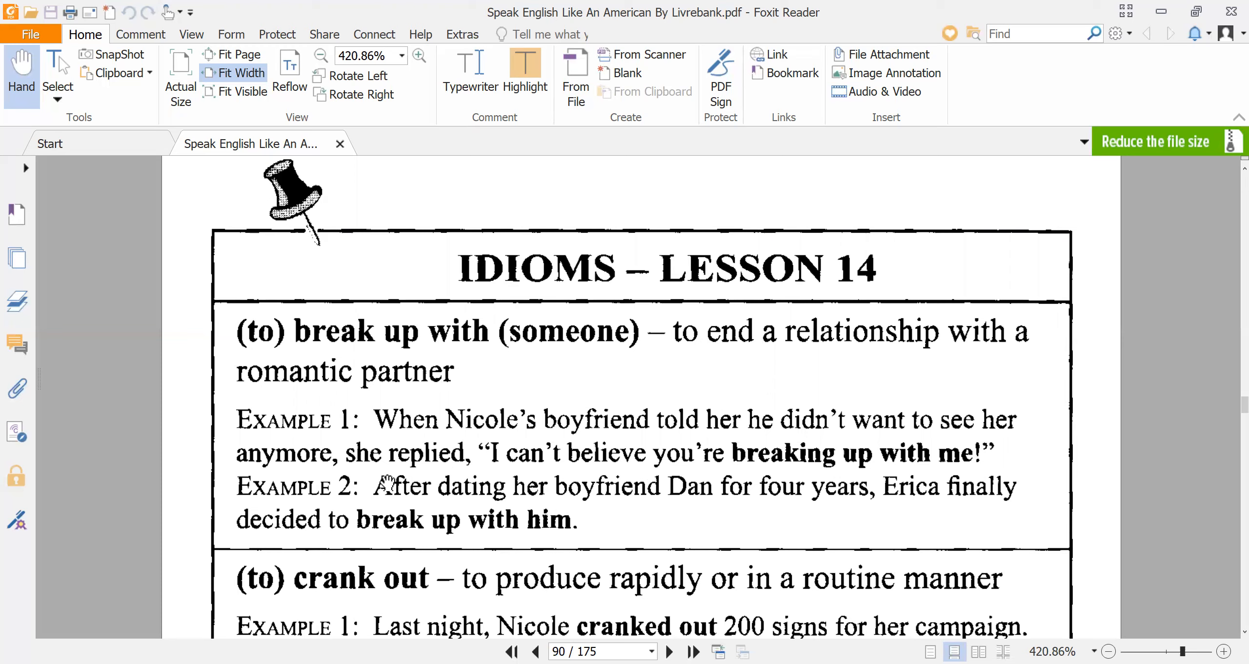
mouse_move(478, 478)
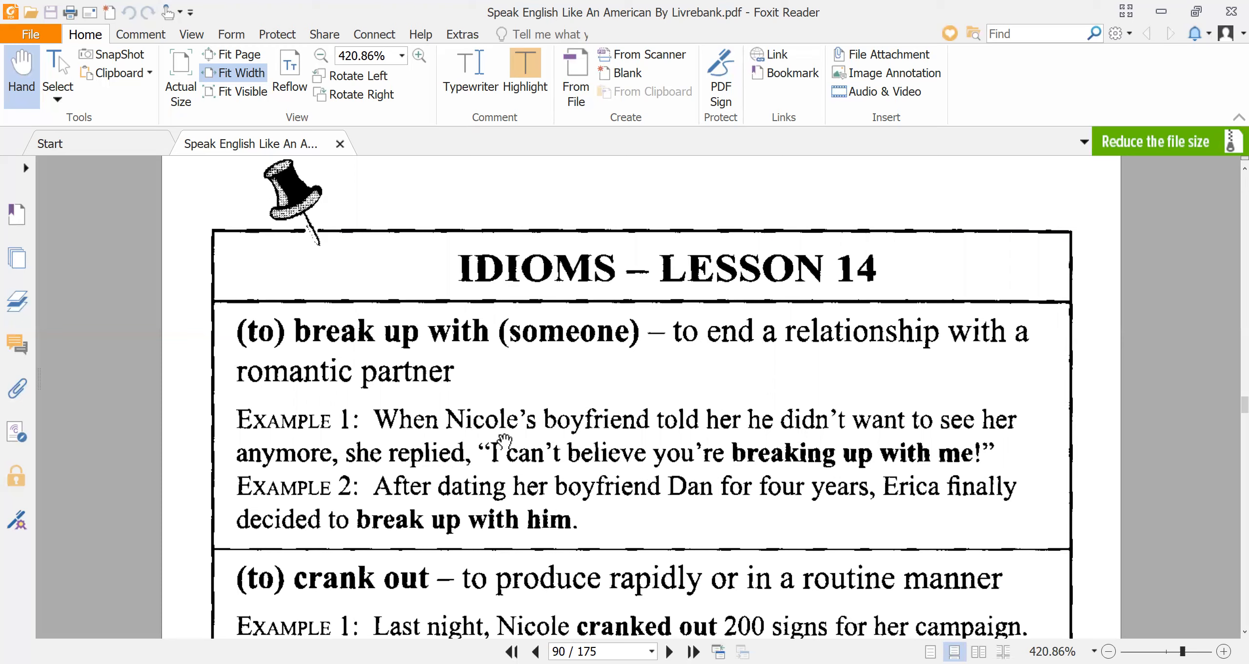
mouse_move(378, 512)
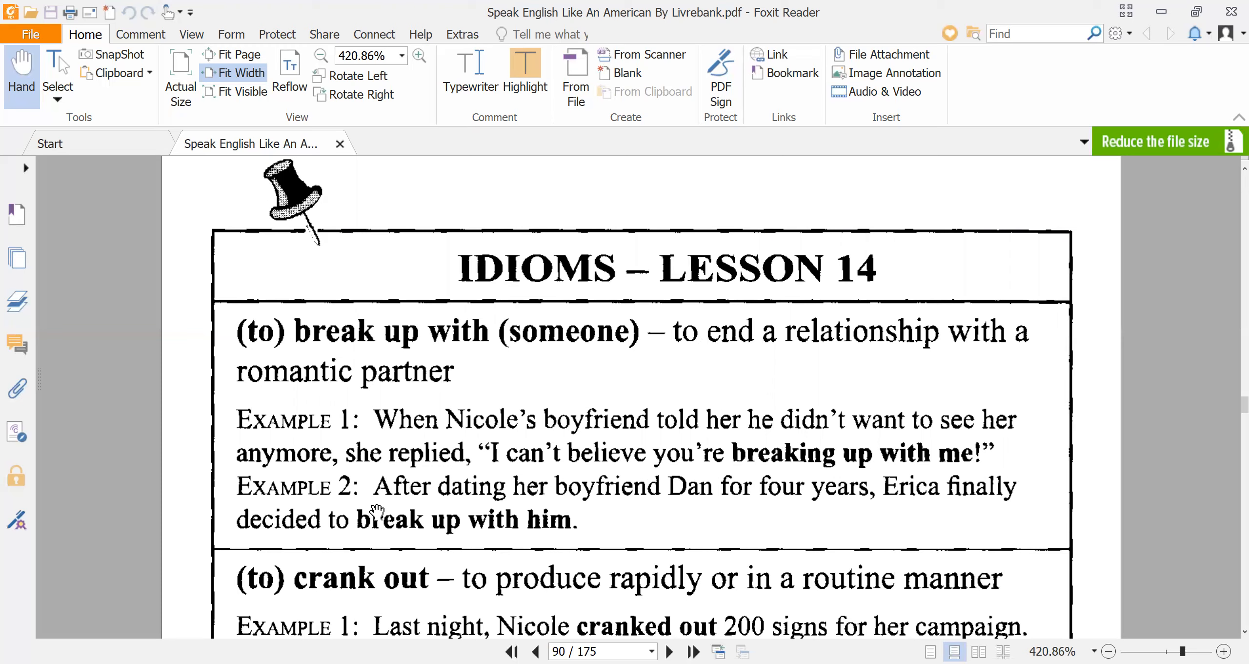
mouse_move(711, 510)
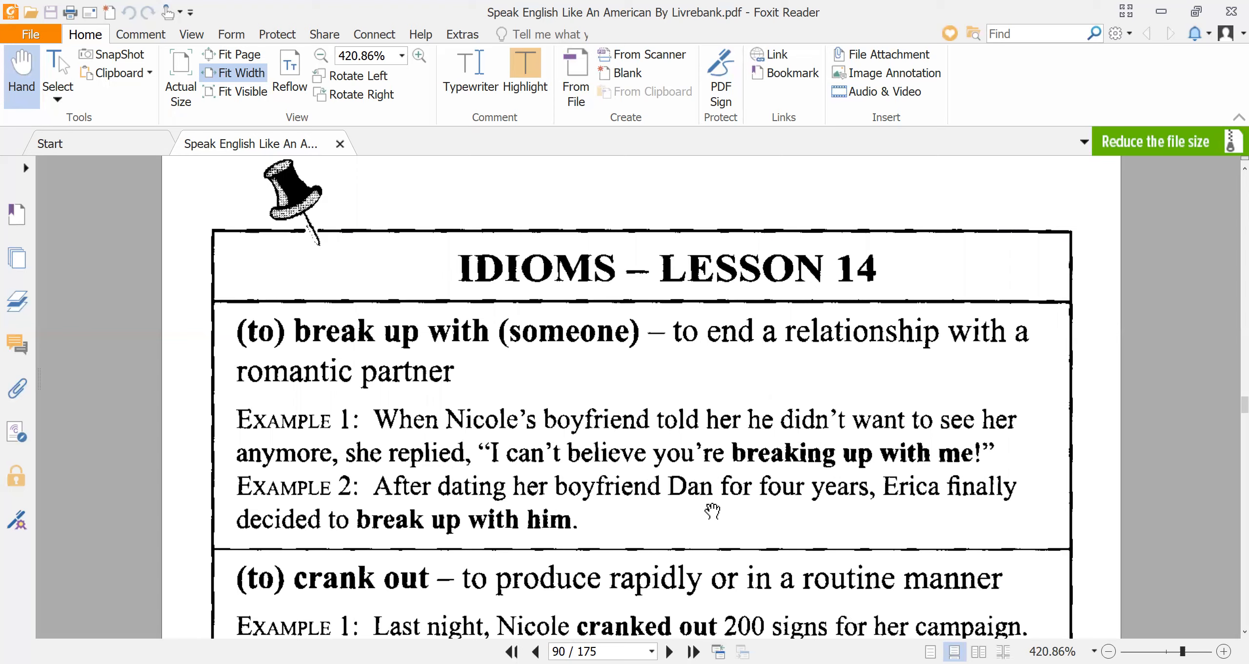
mouse_move(910, 524)
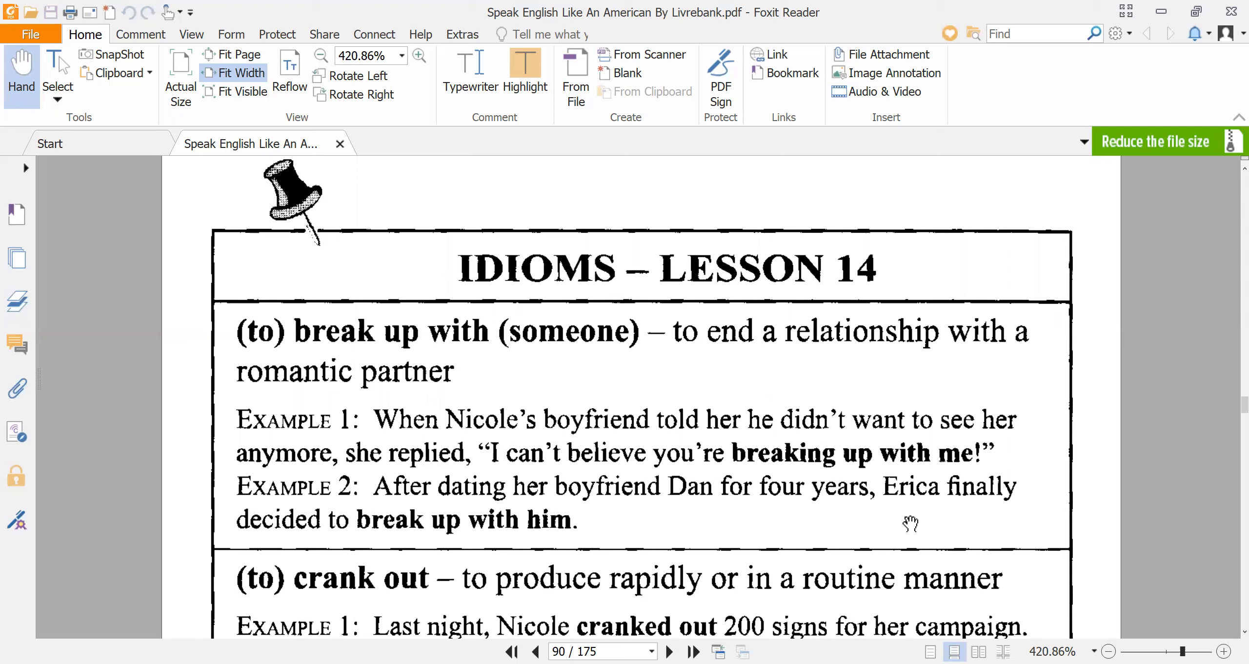
mouse_move(454, 539)
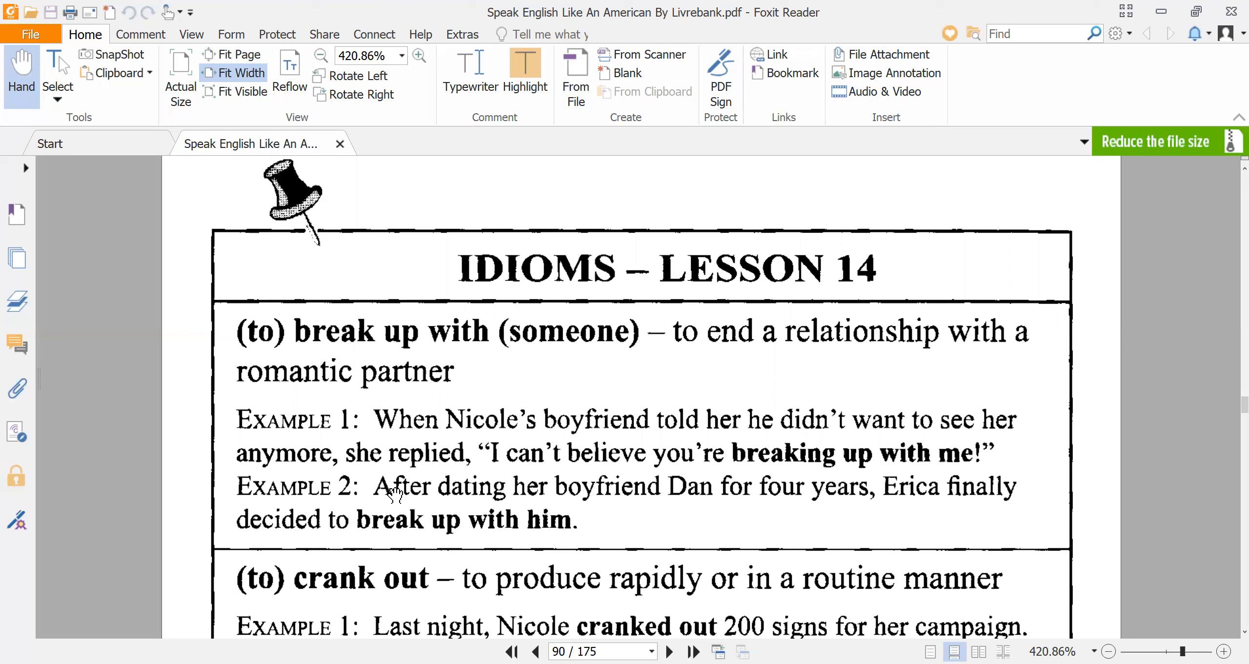
mouse_move(454, 526)
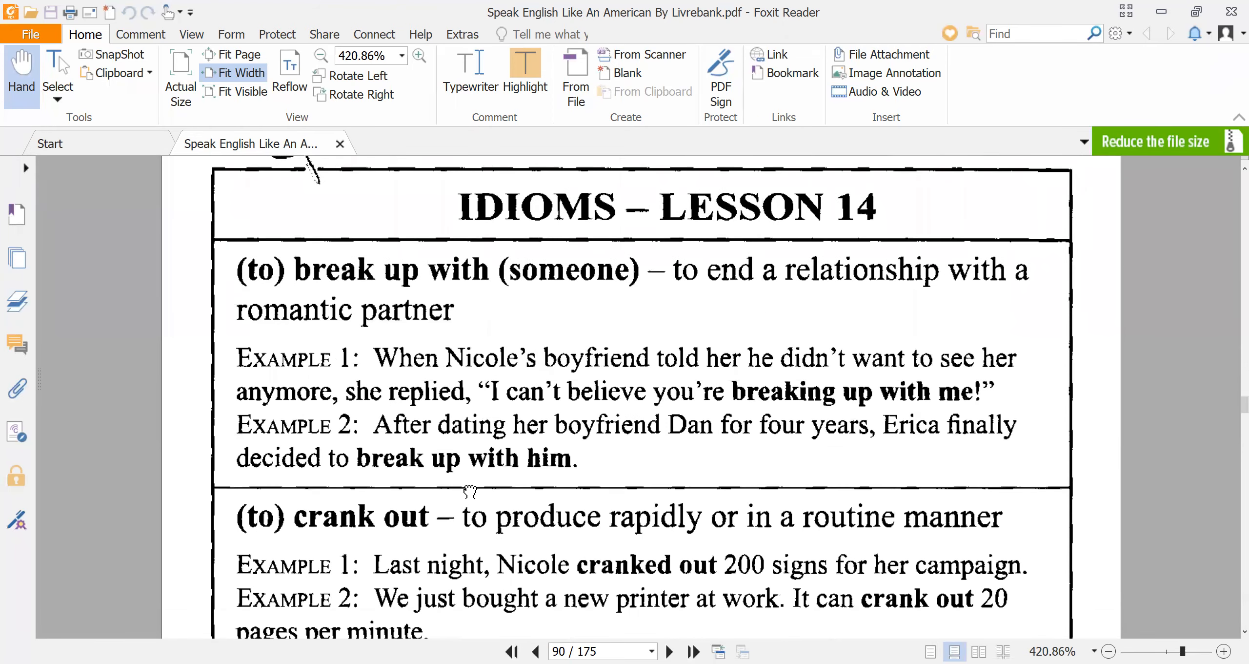
scroll("down", 3)
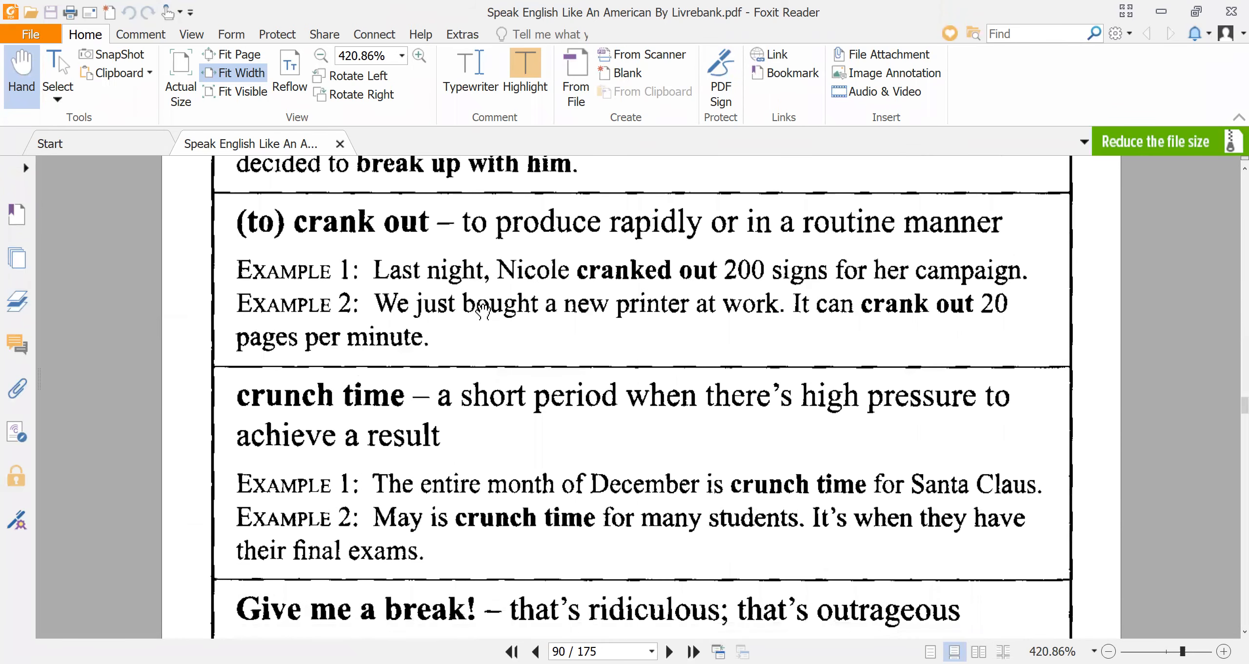
mouse_move(386, 255)
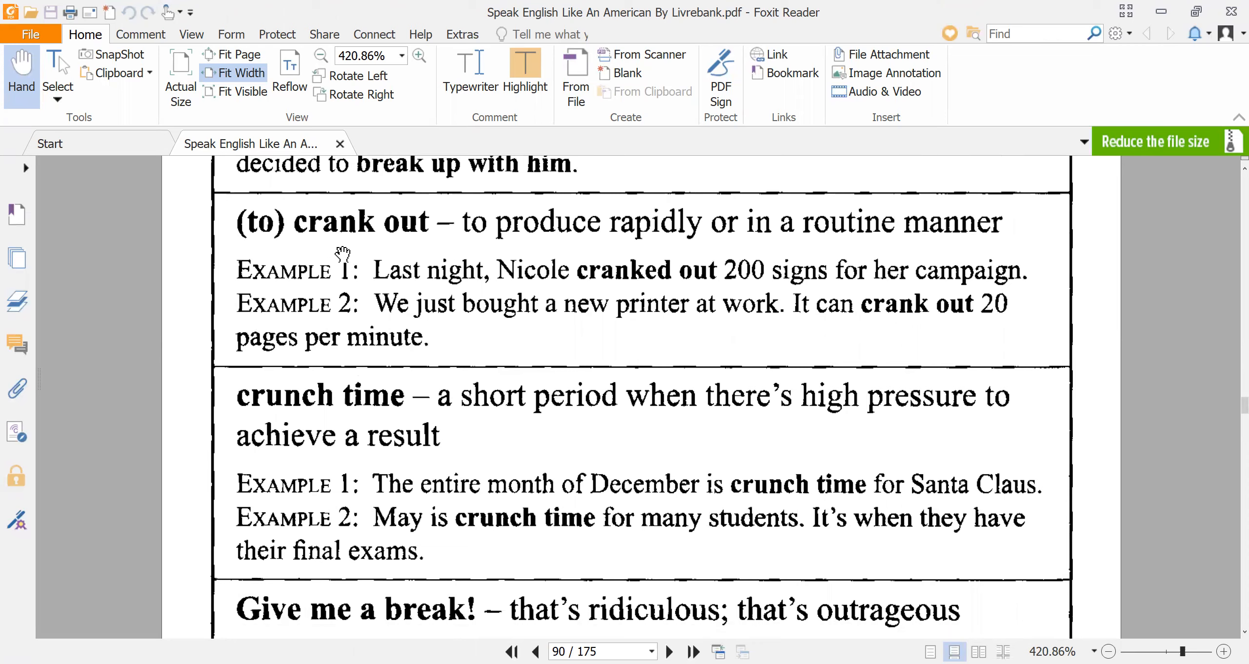
mouse_move(606, 291)
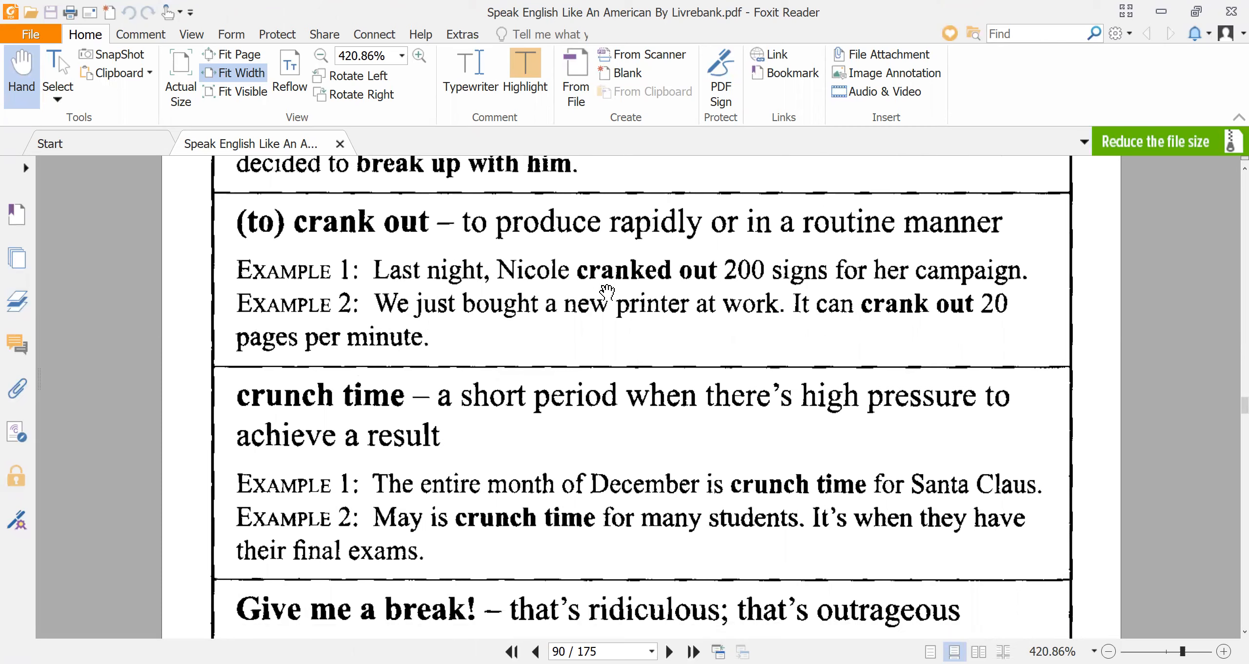
mouse_move(665, 257)
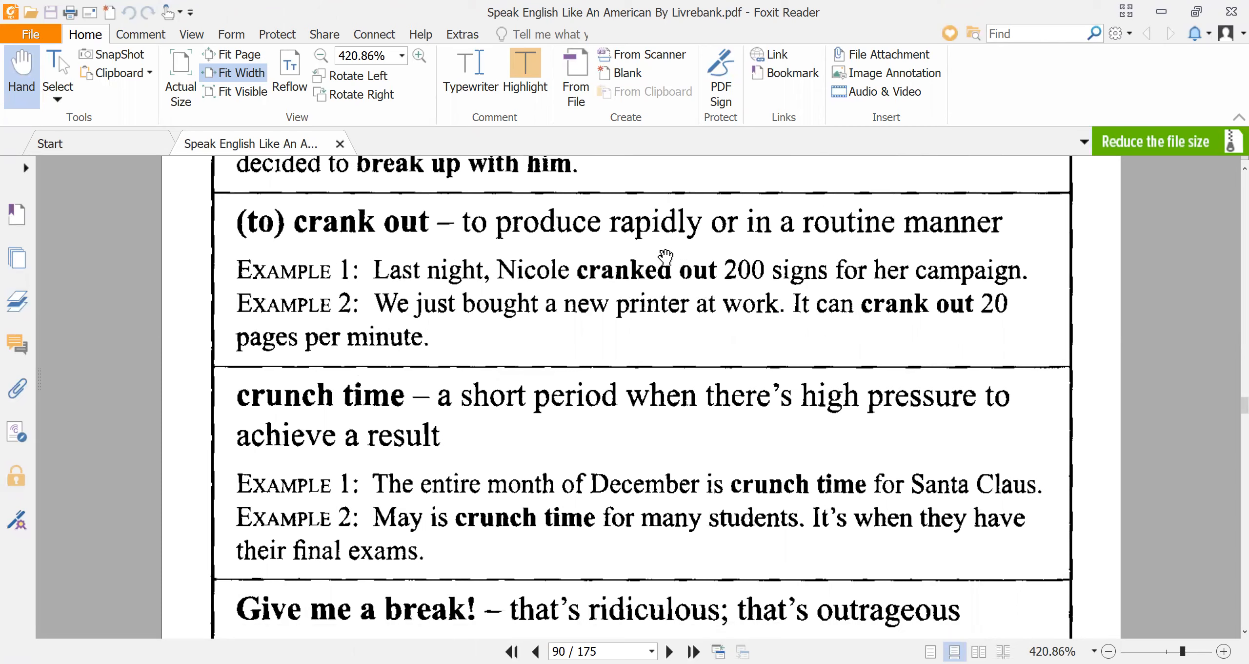
mouse_move(920, 285)
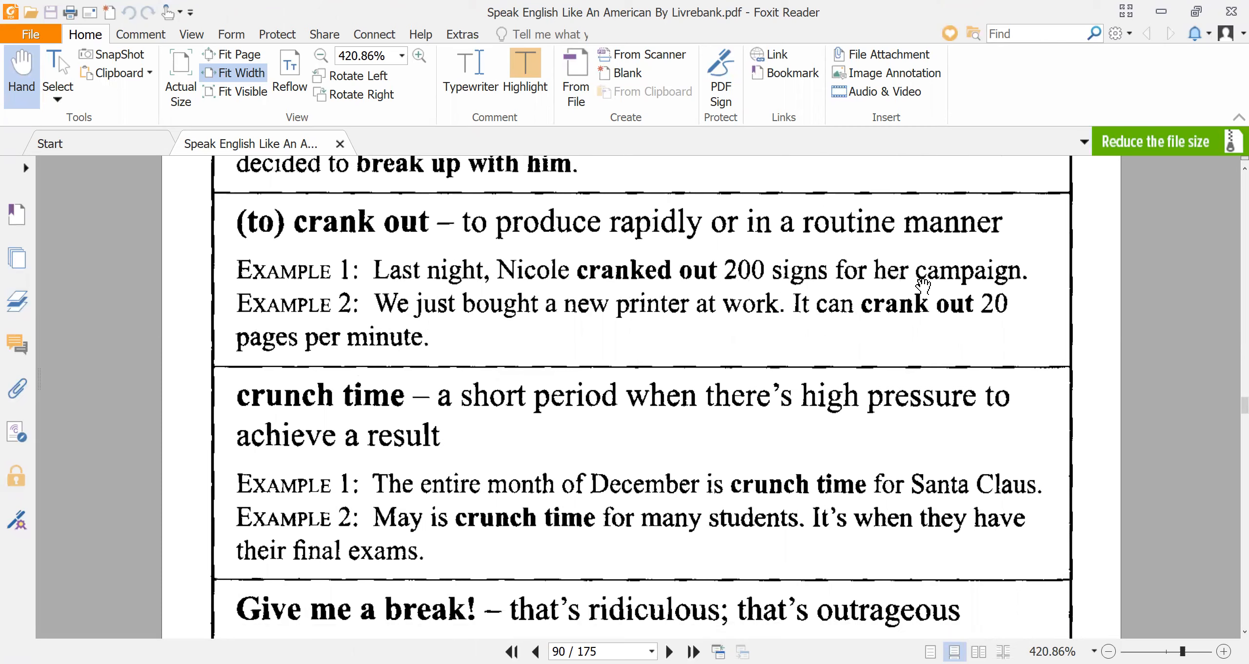
mouse_move(757, 284)
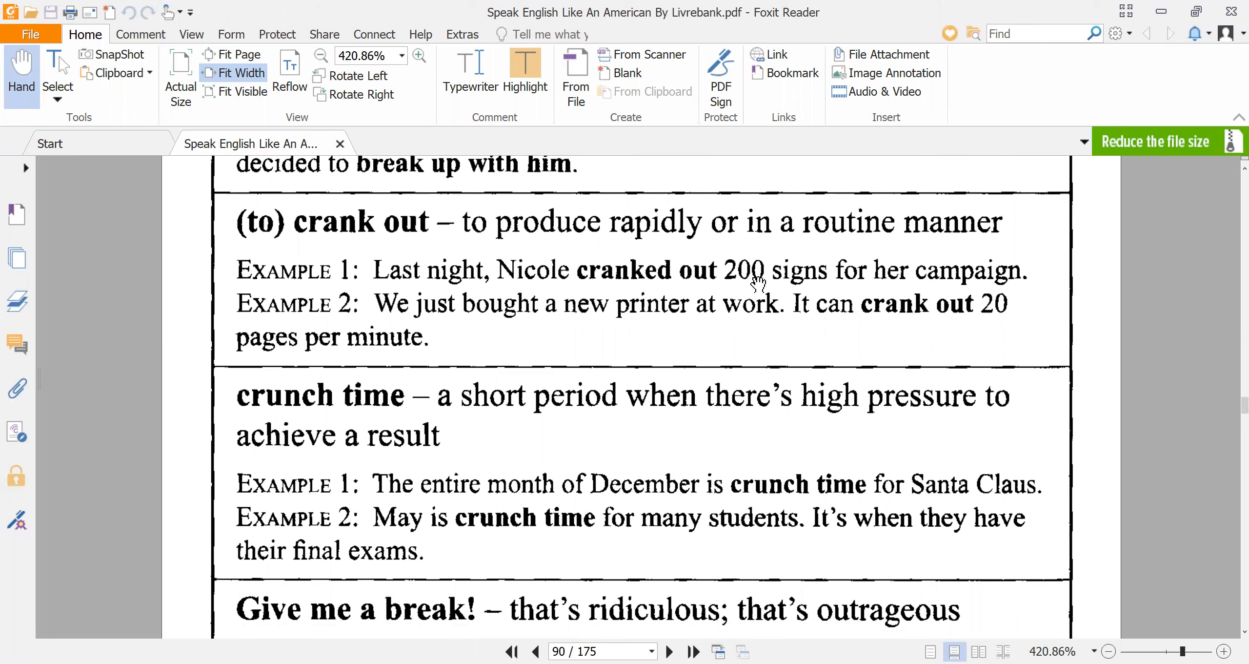
mouse_move(700, 269)
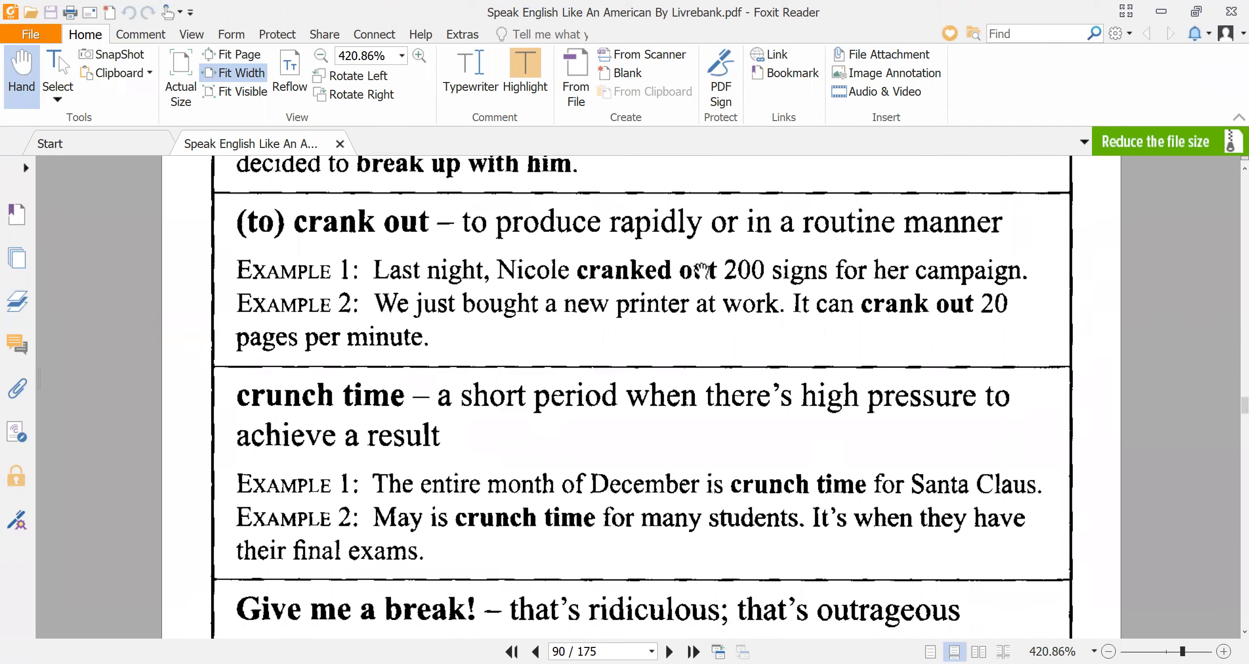
mouse_move(769, 276)
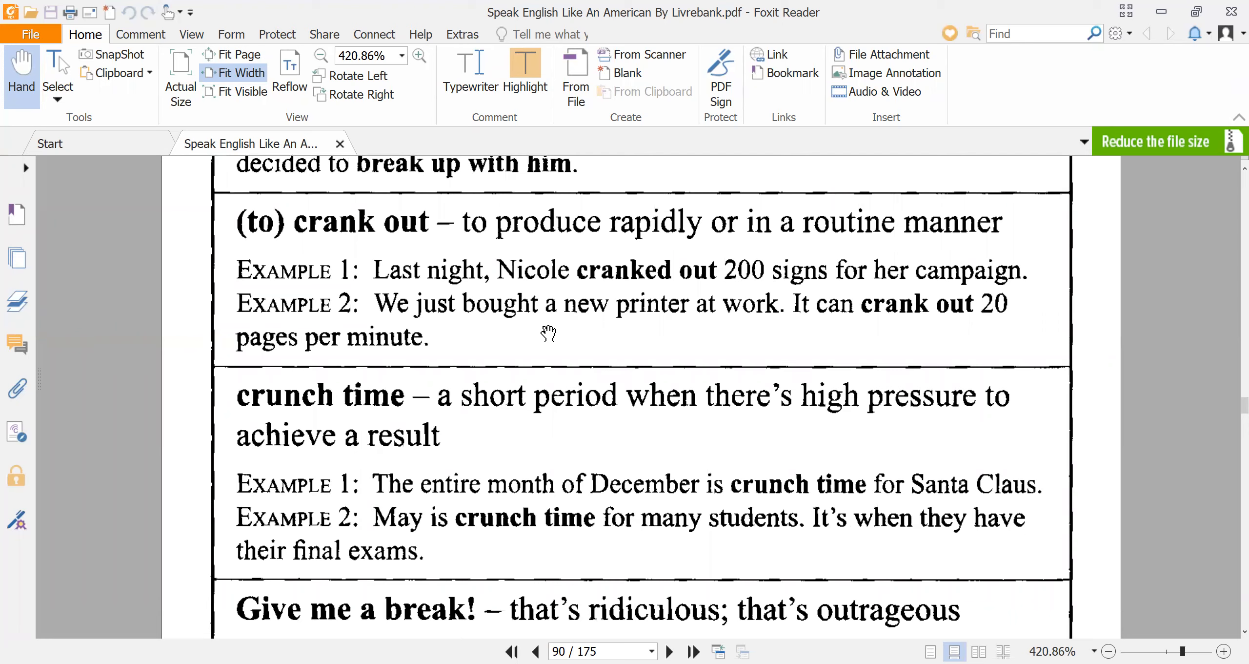
mouse_move(753, 339)
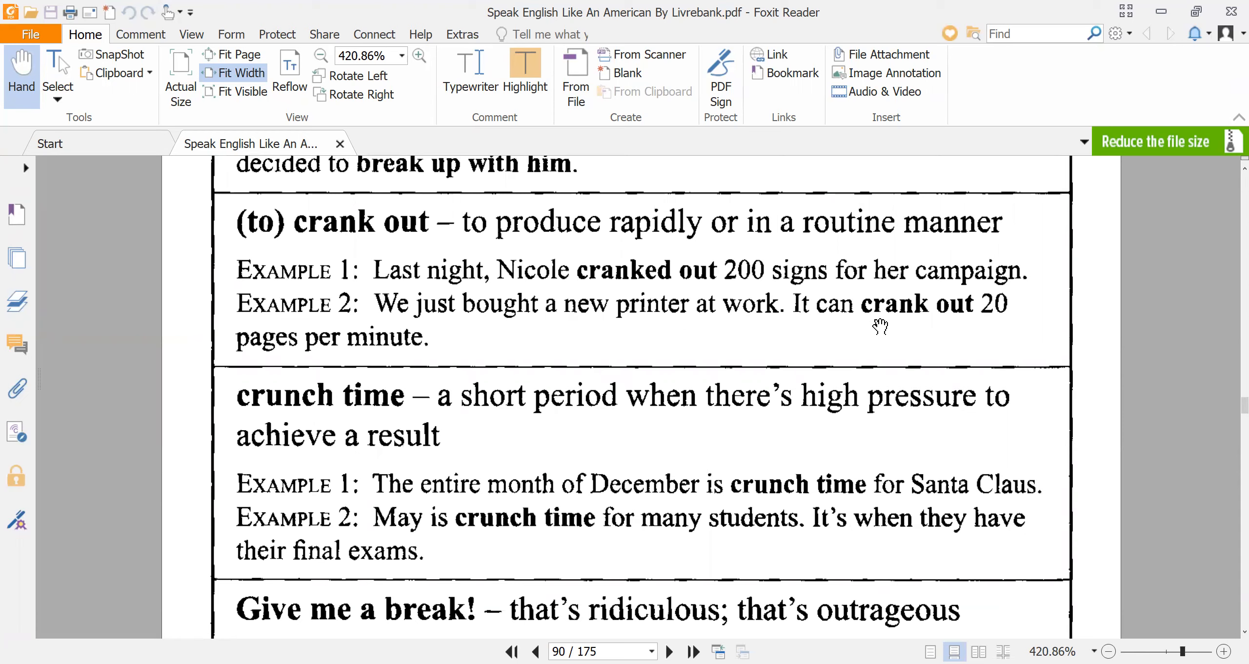
mouse_move(434, 359)
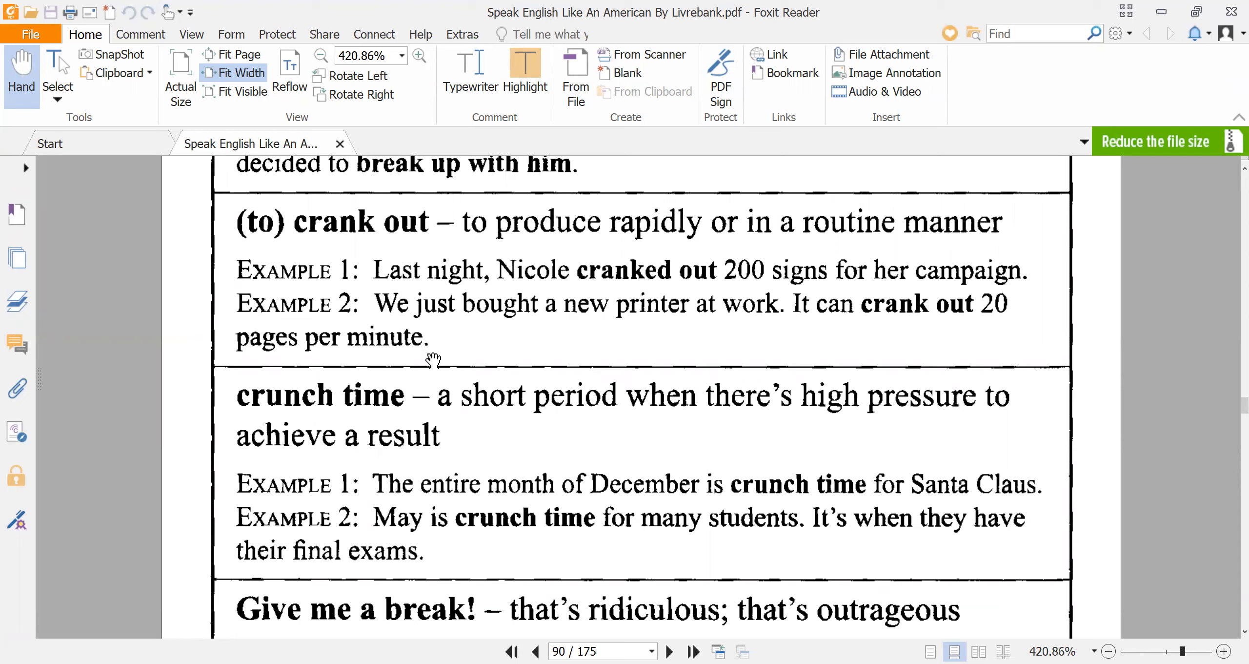
mouse_move(996, 326)
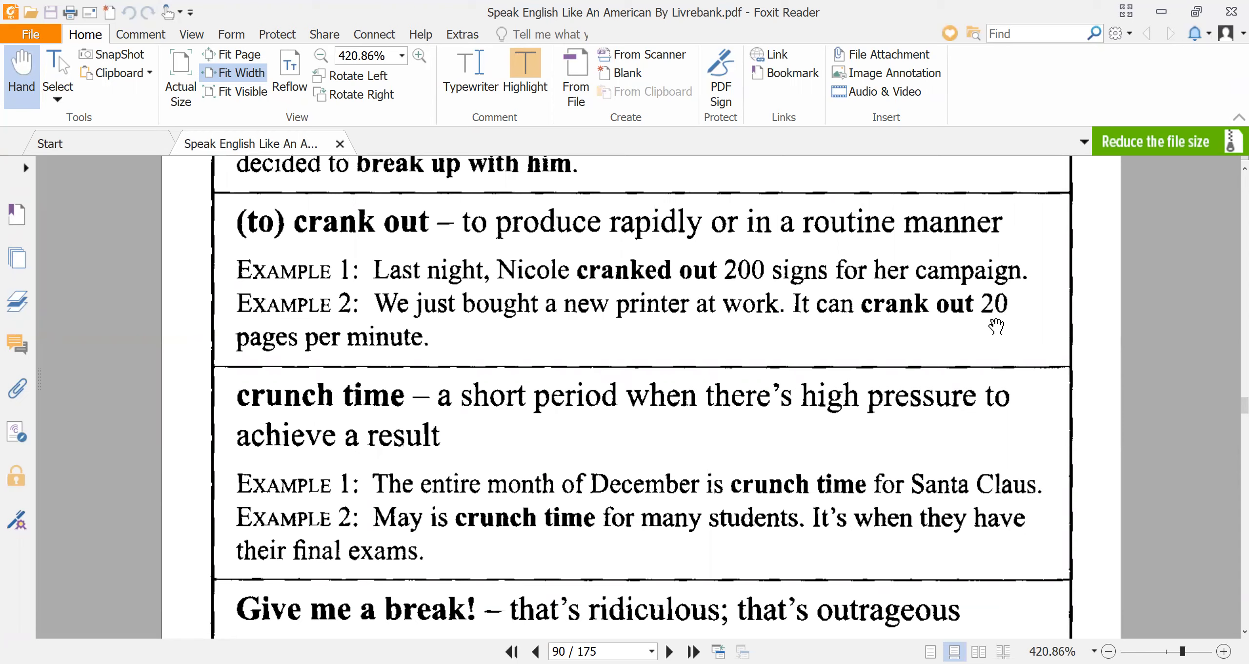
mouse_move(808, 348)
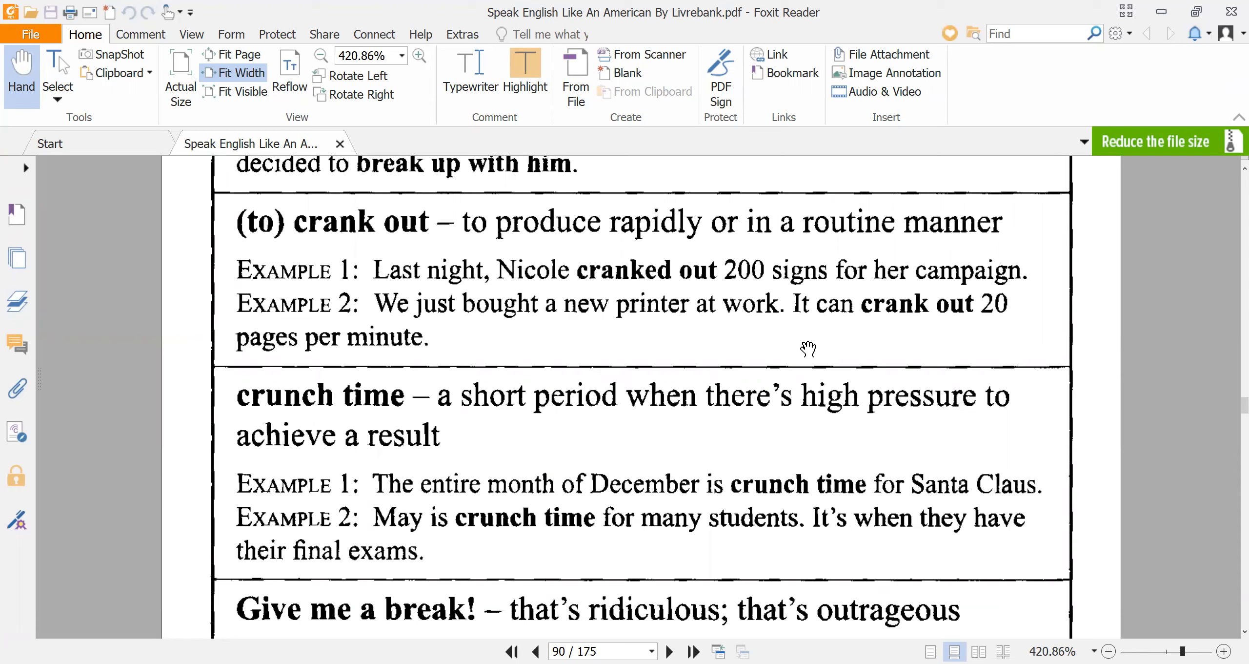
mouse_move(717, 374)
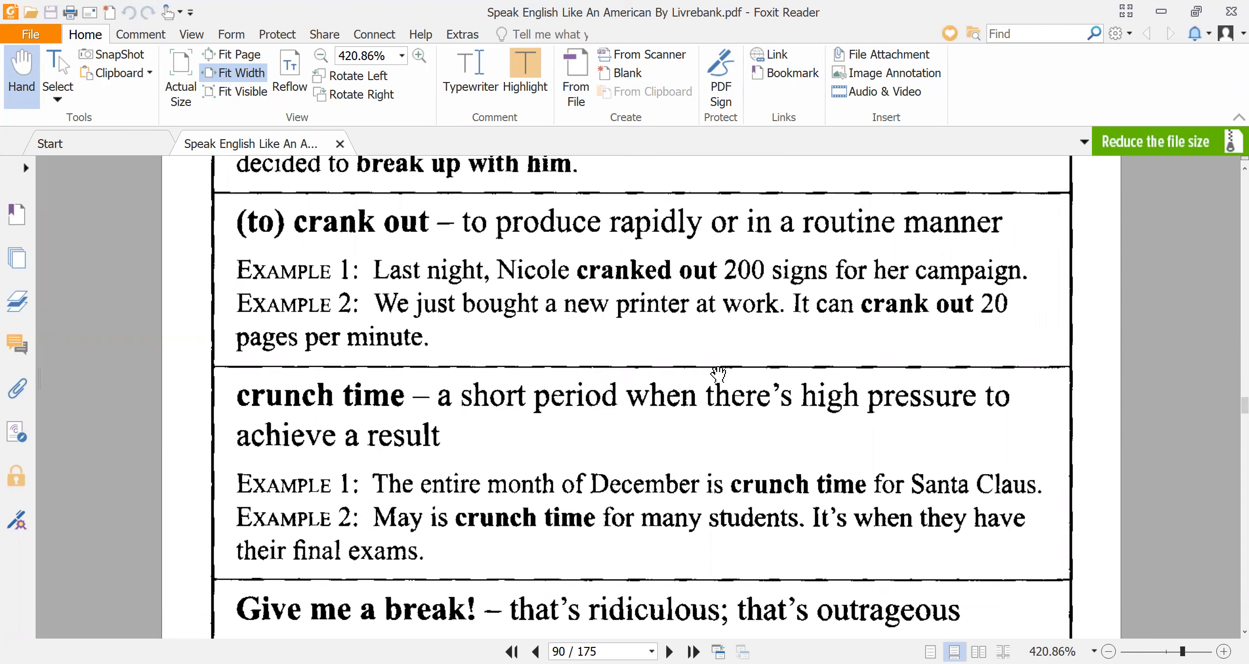
scroll("down", 3)
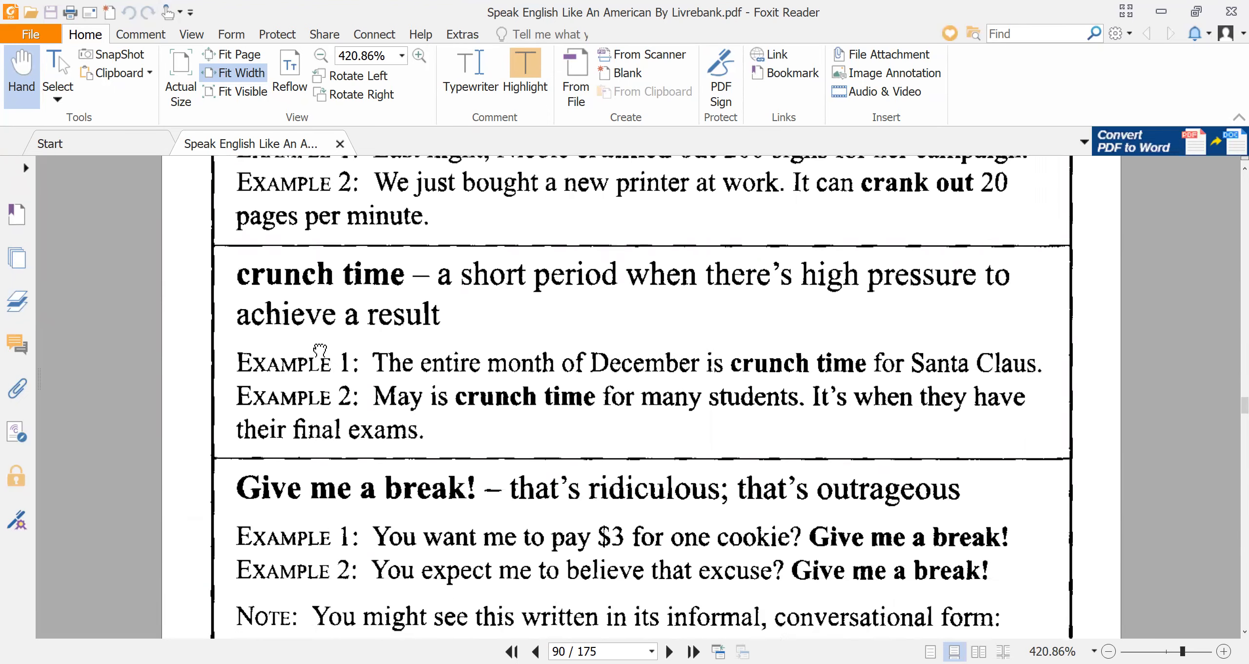
scroll("down", 3)
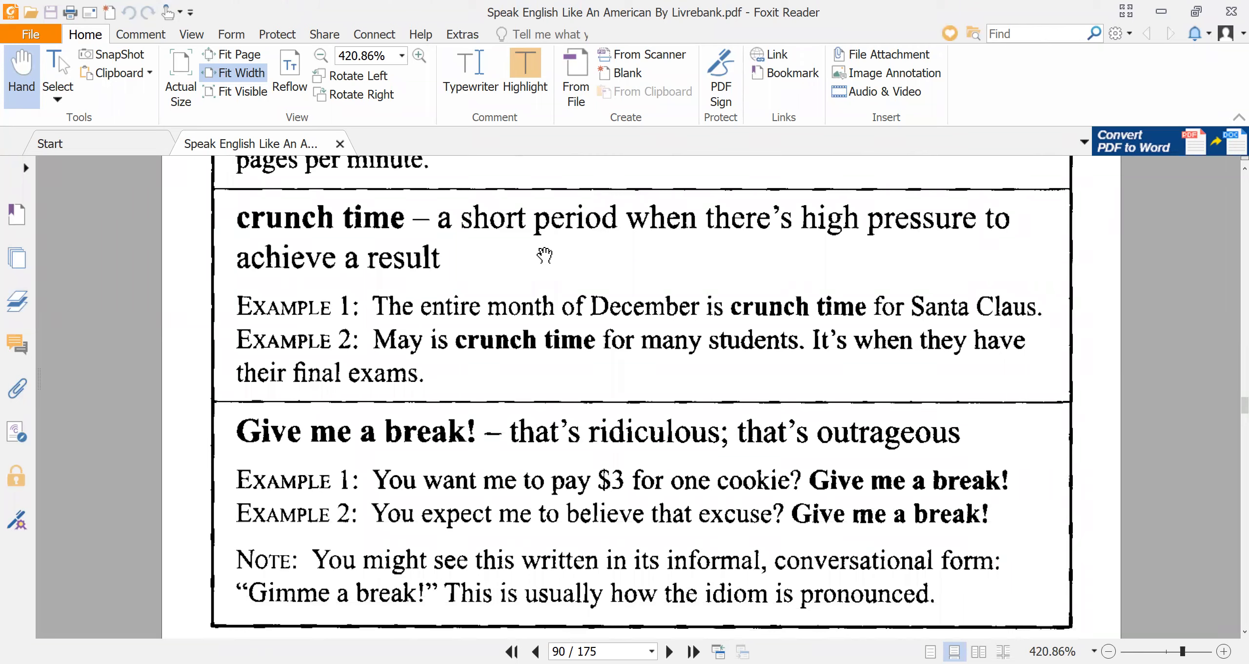
mouse_move(864, 247)
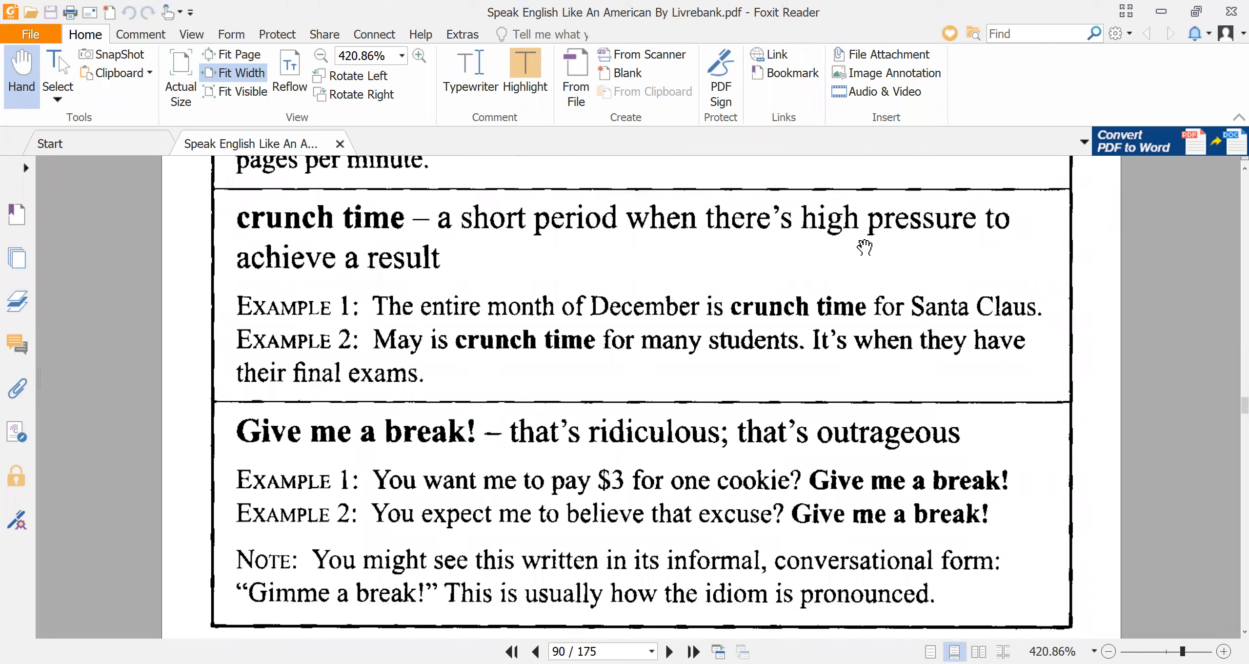
mouse_move(397, 289)
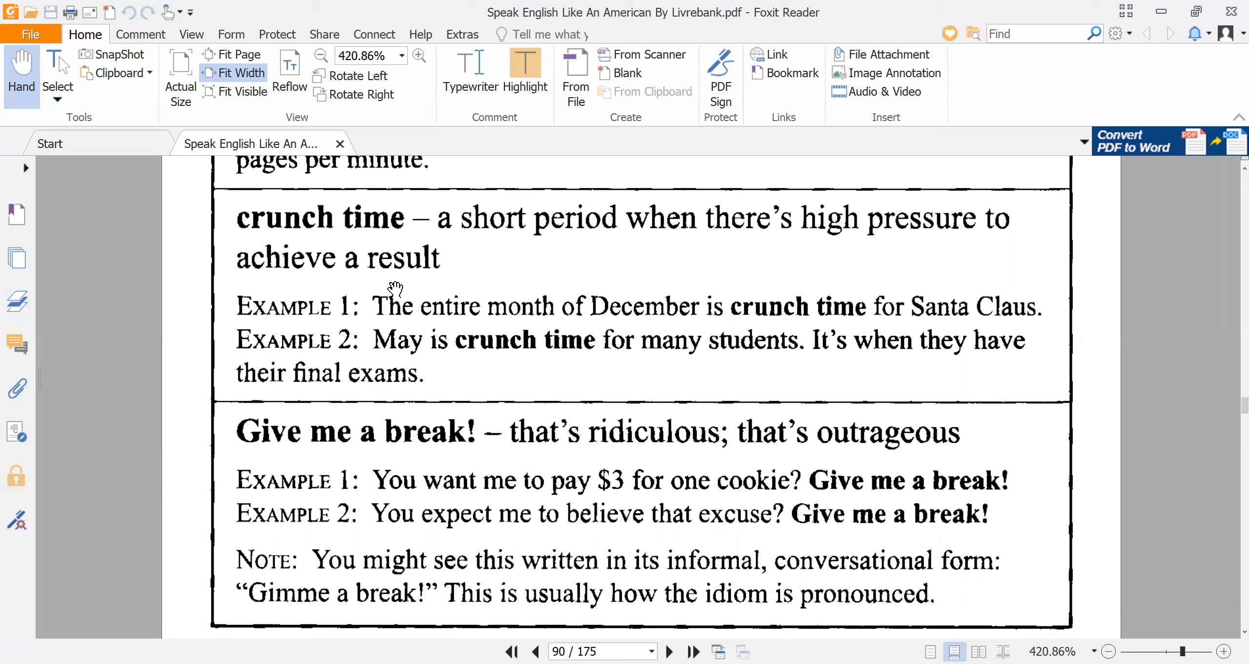
mouse_move(784, 331)
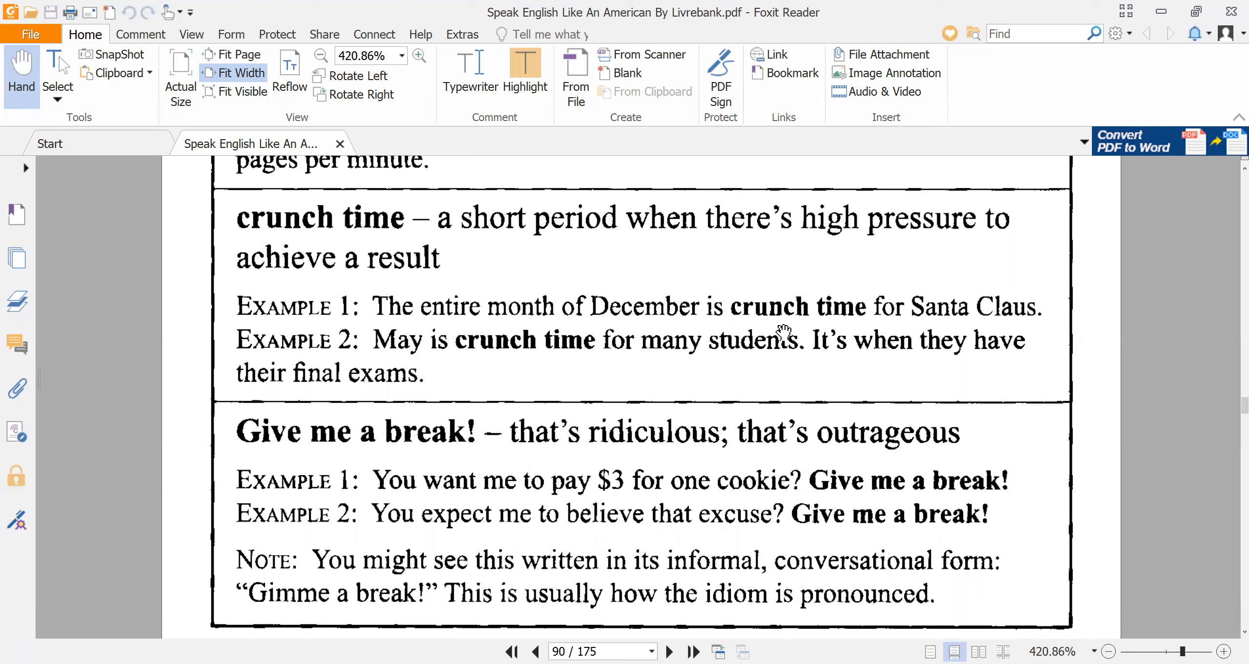
mouse_move(986, 326)
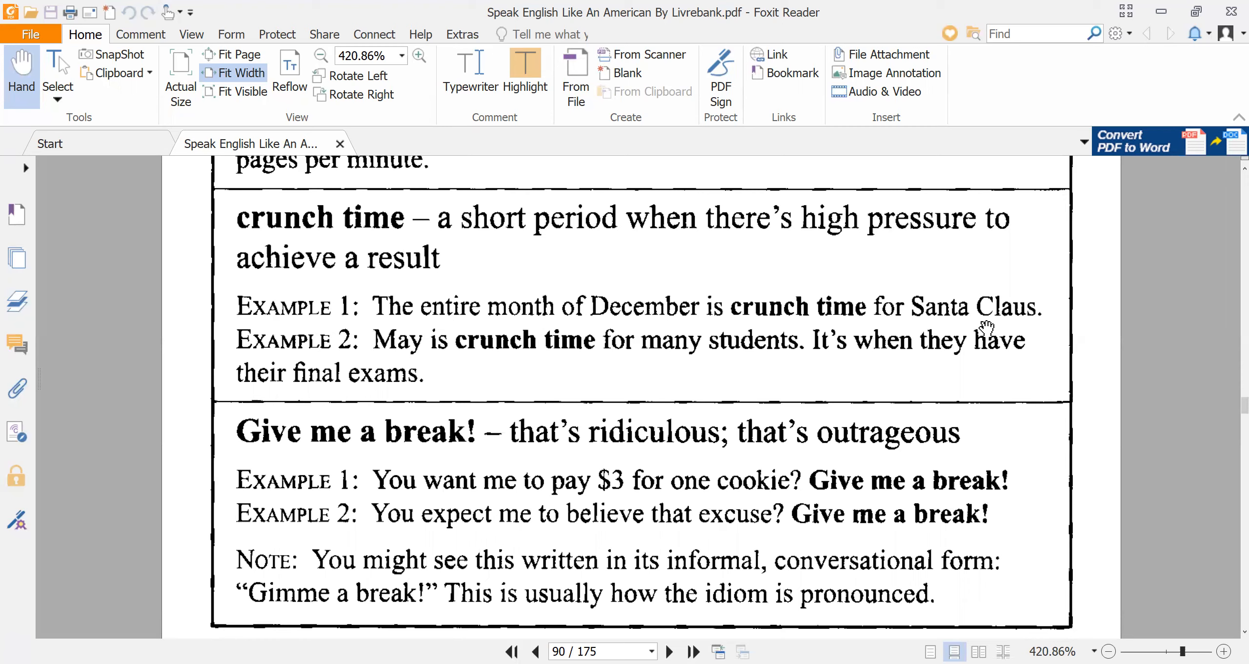
mouse_move(512, 321)
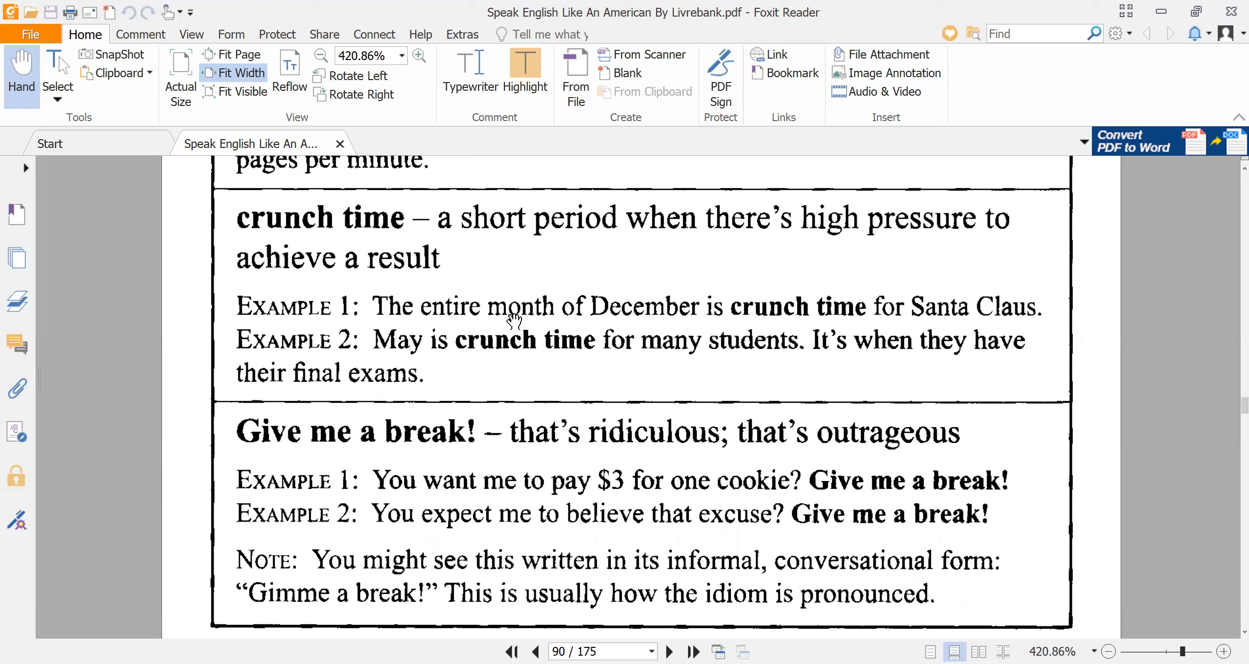
mouse_move(789, 324)
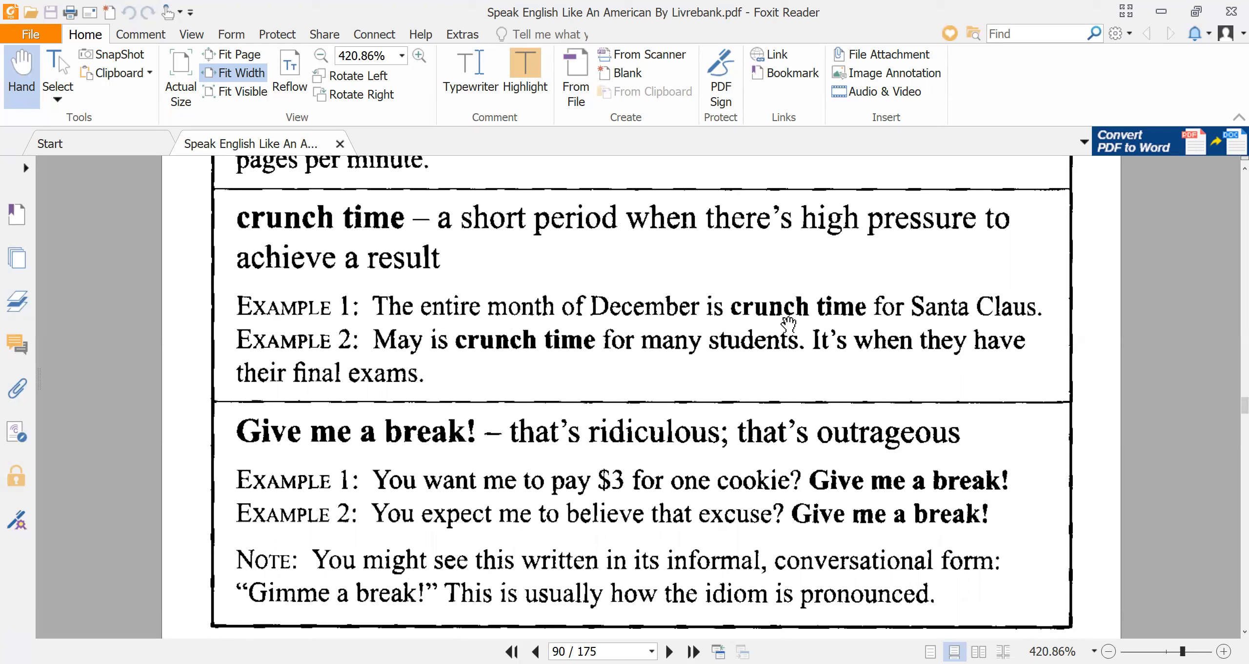
mouse_move(784, 322)
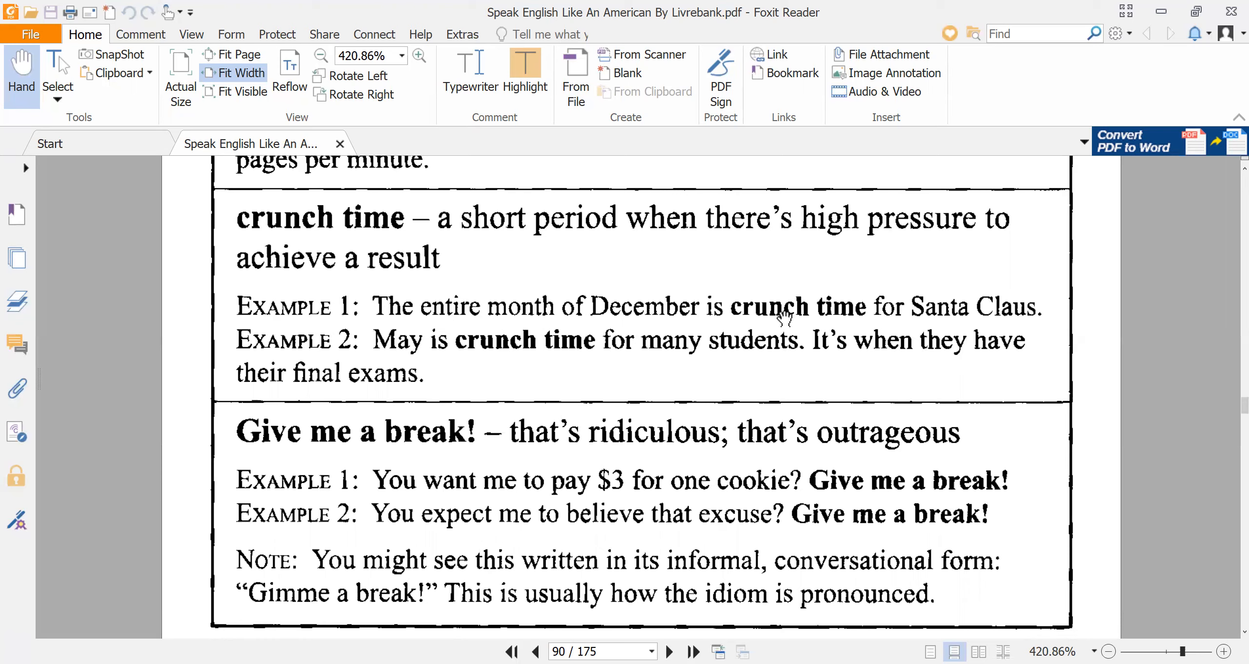
mouse_move(464, 385)
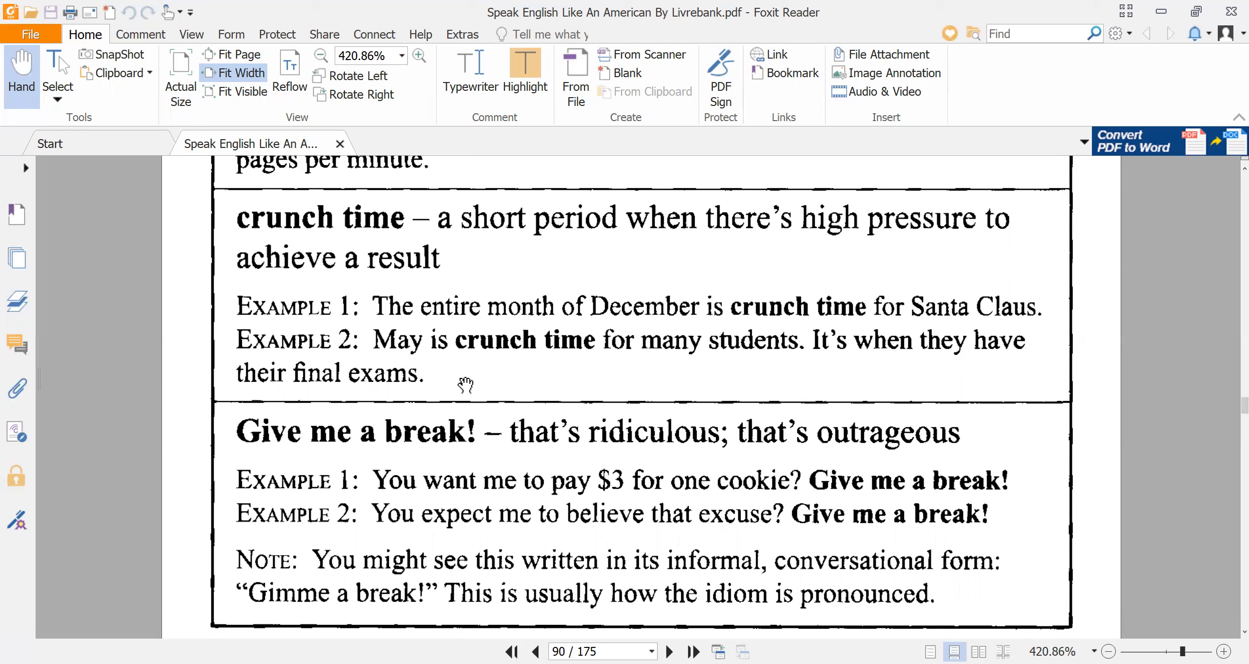
mouse_move(472, 356)
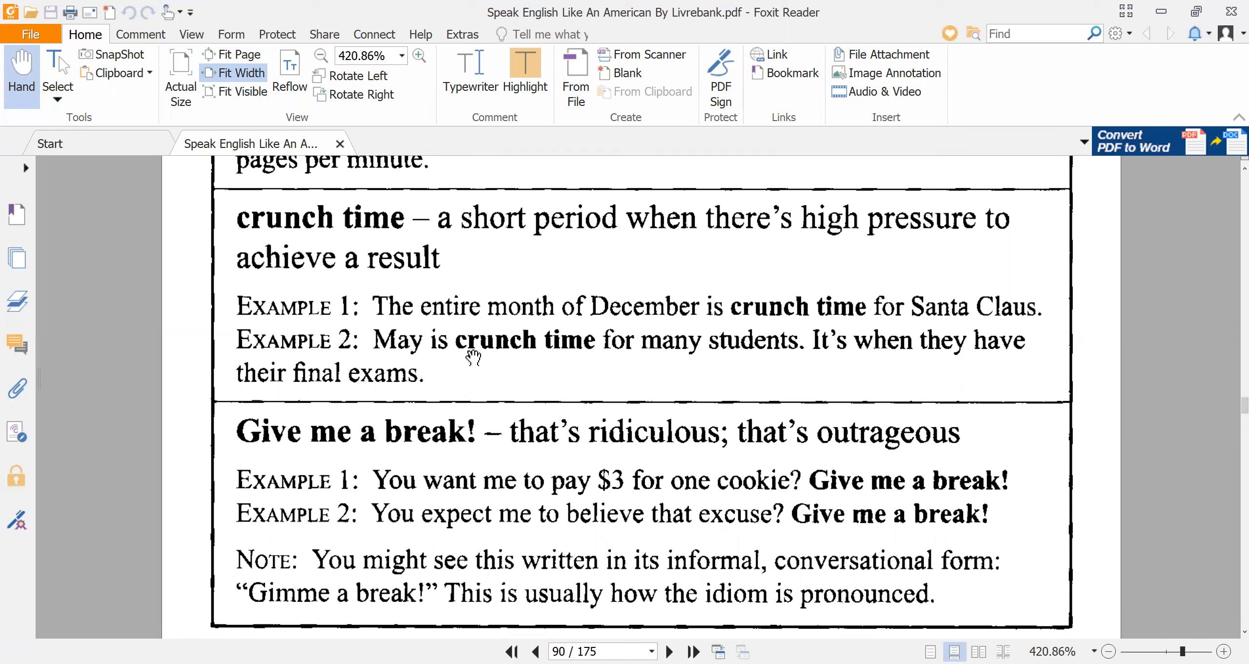
mouse_move(472, 338)
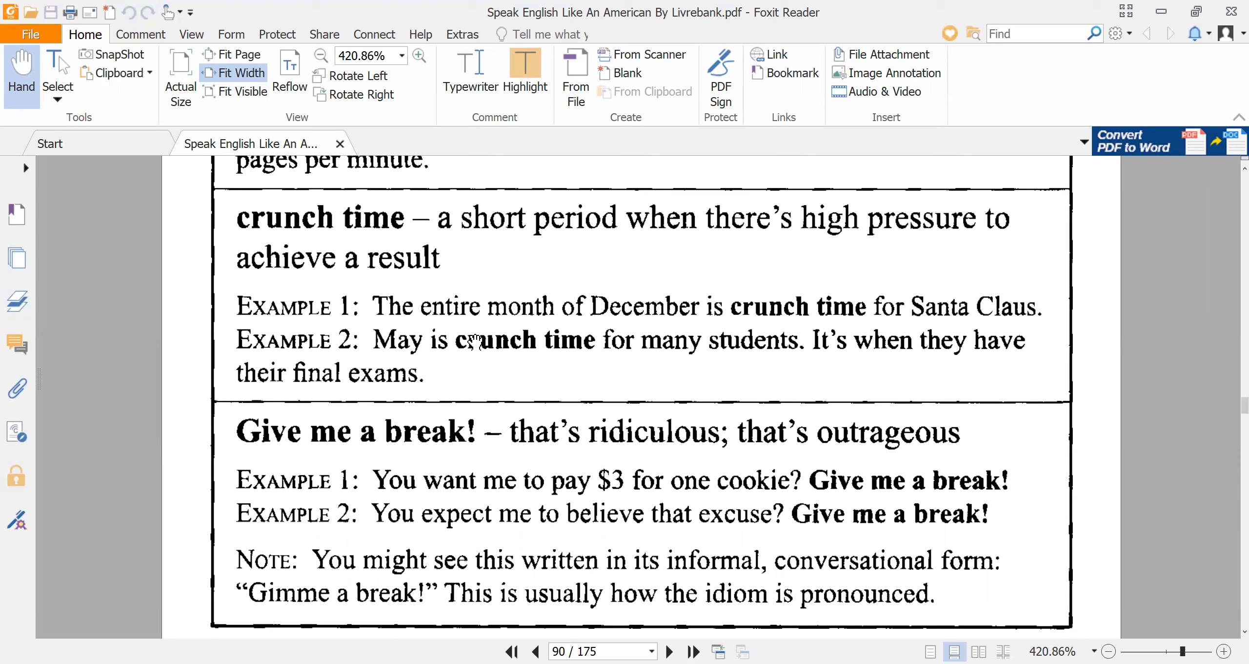
mouse_move(359, 405)
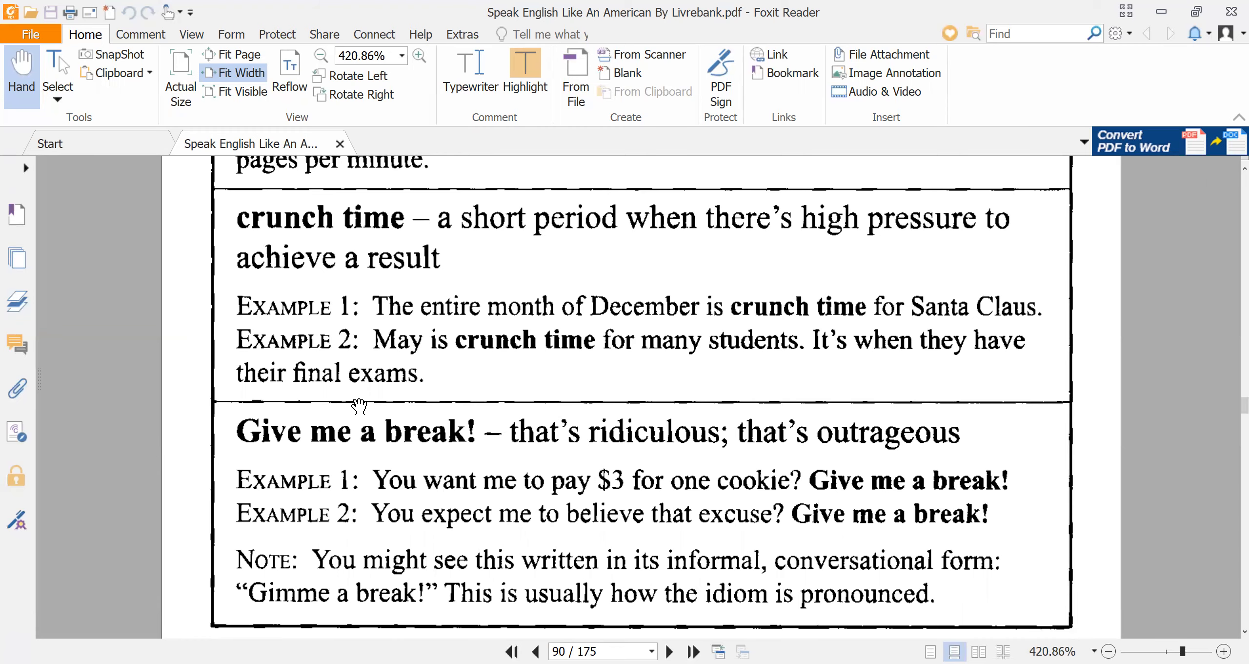
mouse_move(450, 518)
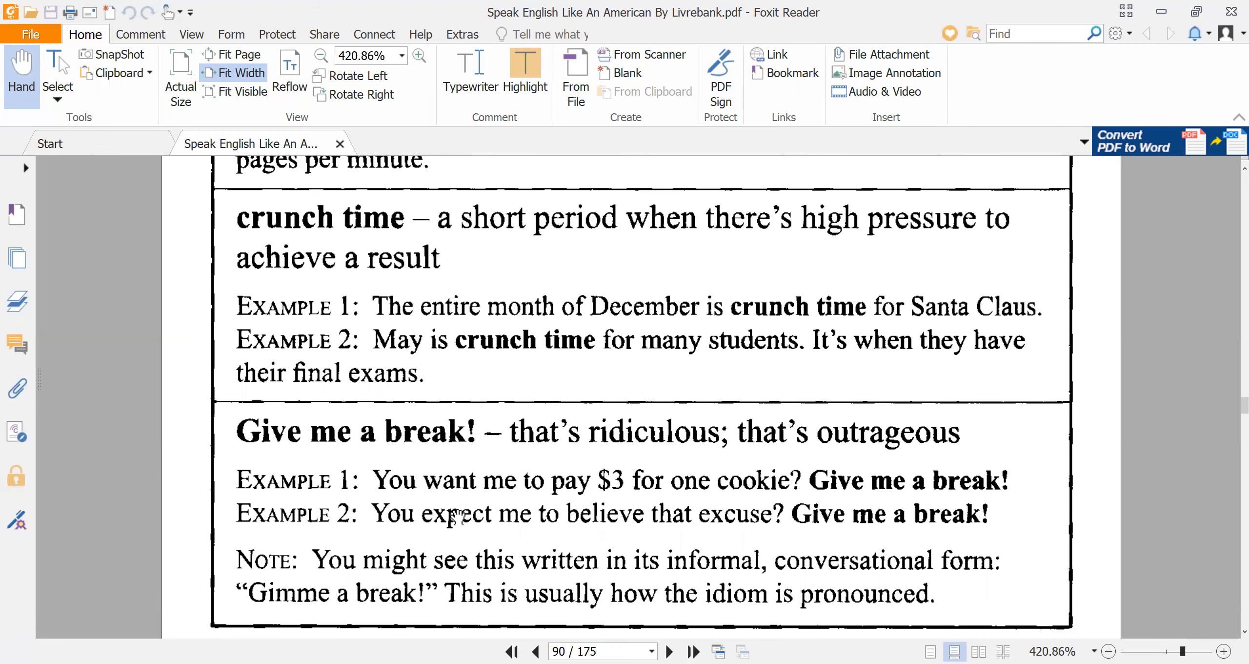
scroll("down", 3)
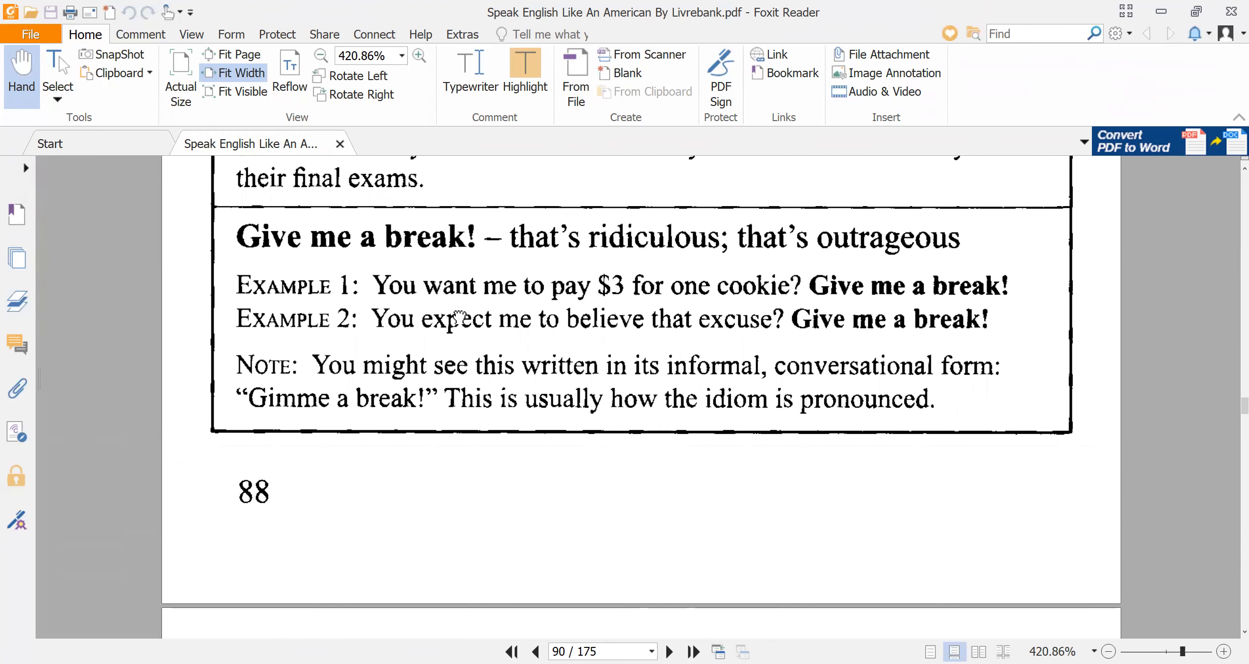
scroll("down", 3)
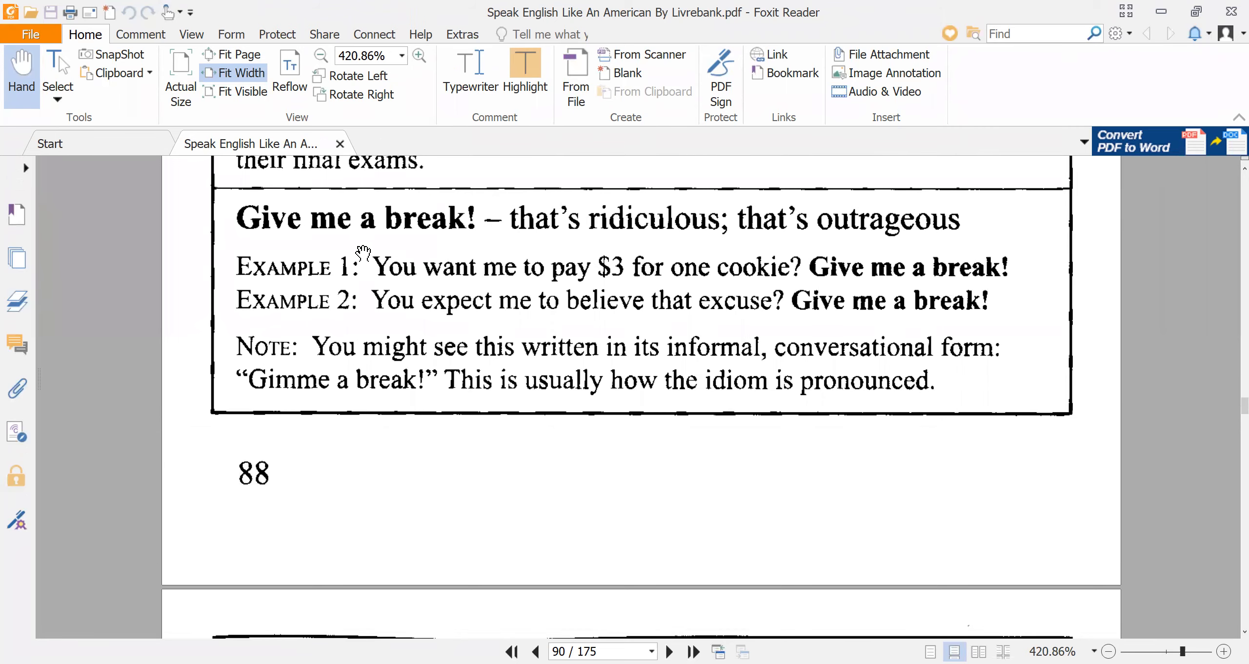
mouse_move(526, 255)
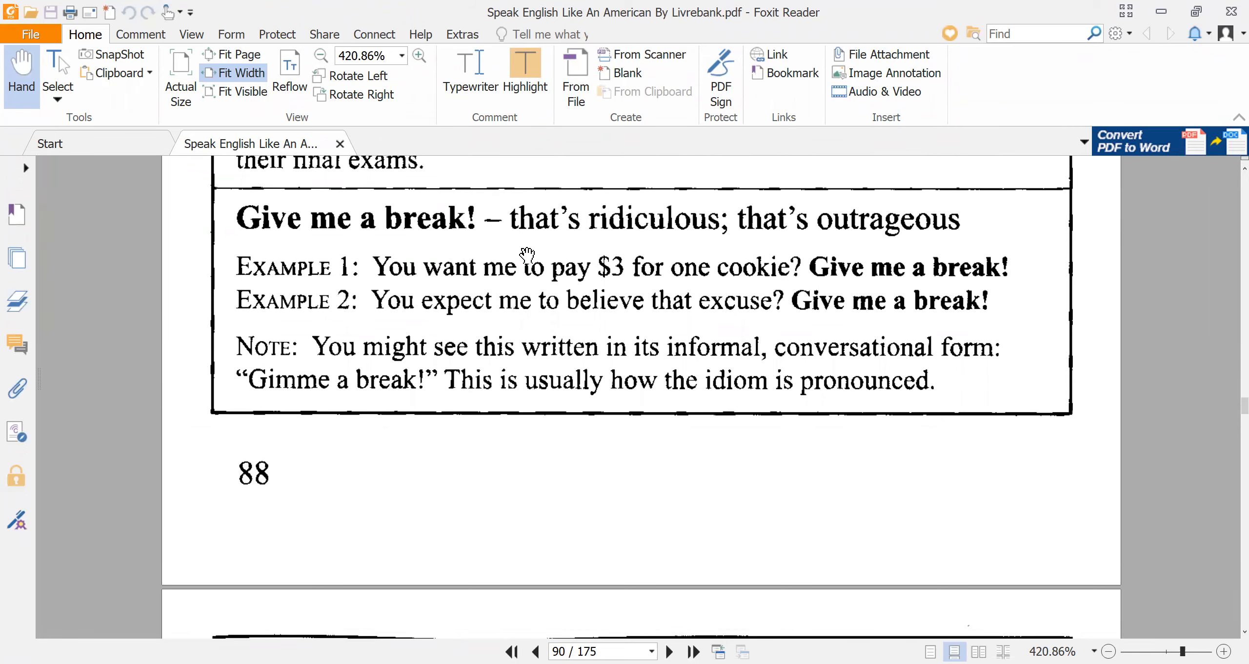
mouse_move(678, 247)
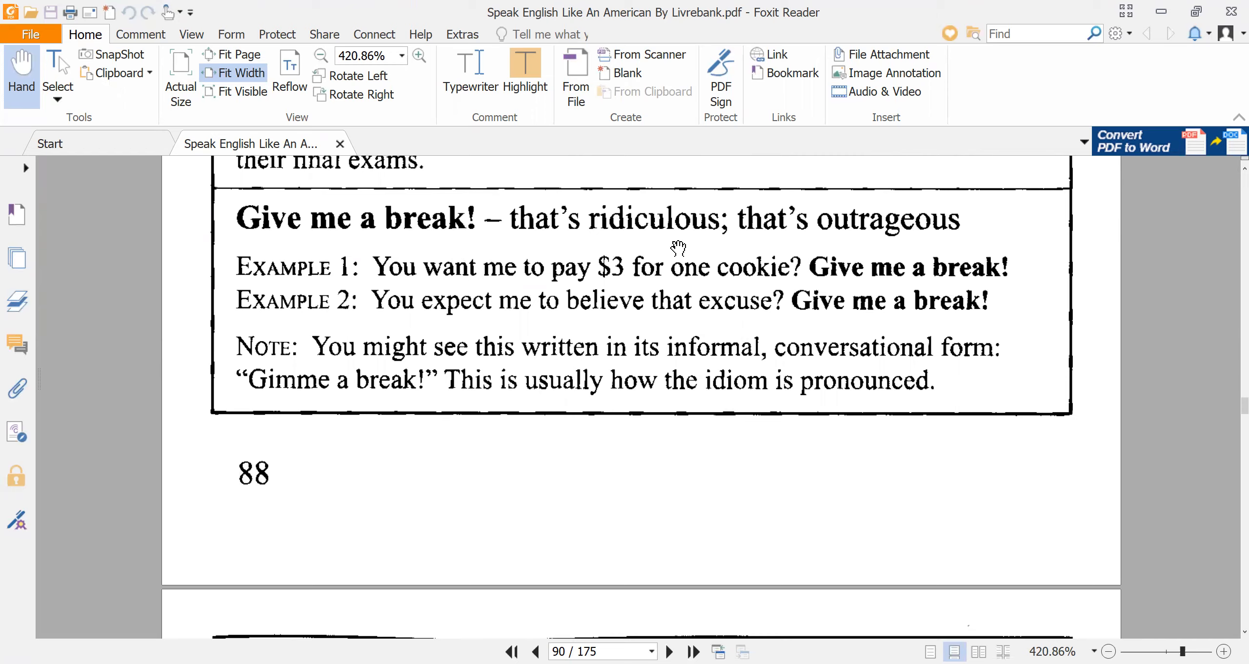
mouse_move(828, 243)
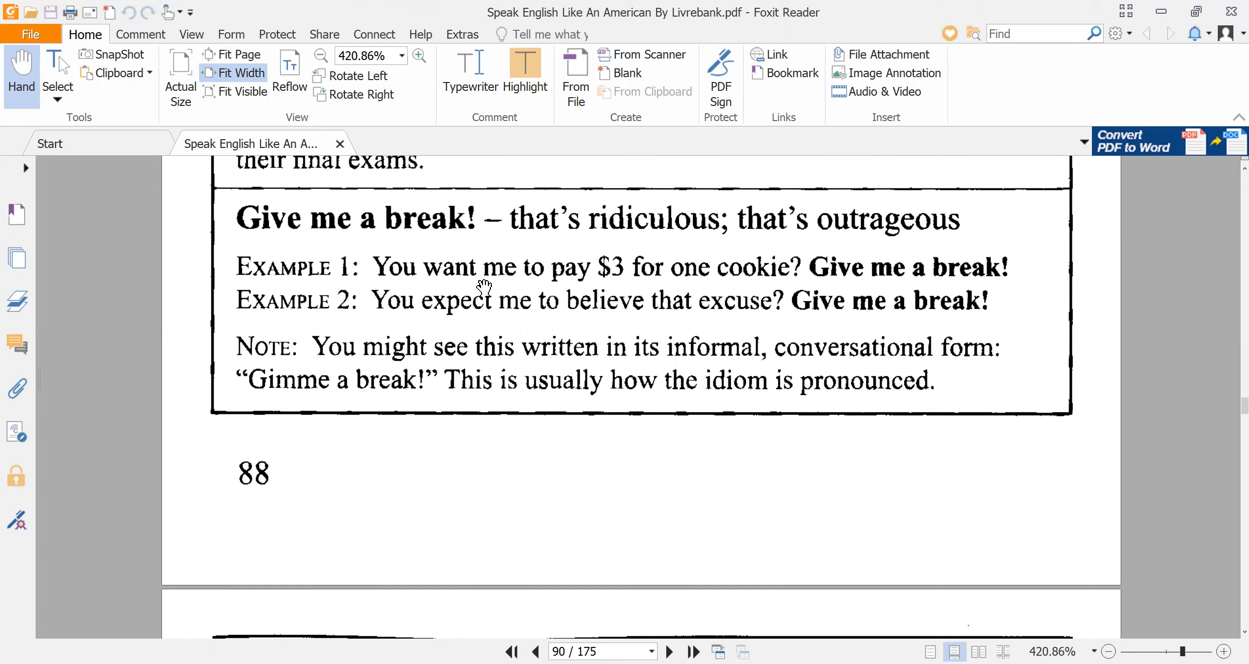
mouse_move(629, 287)
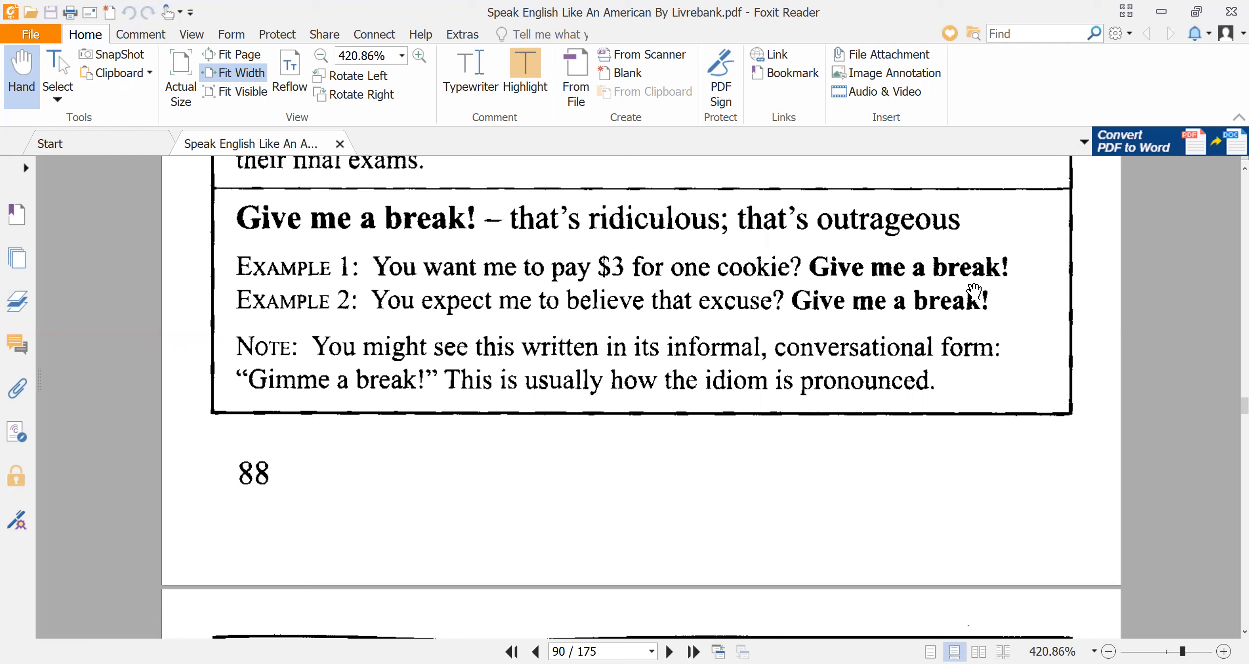
mouse_move(942, 287)
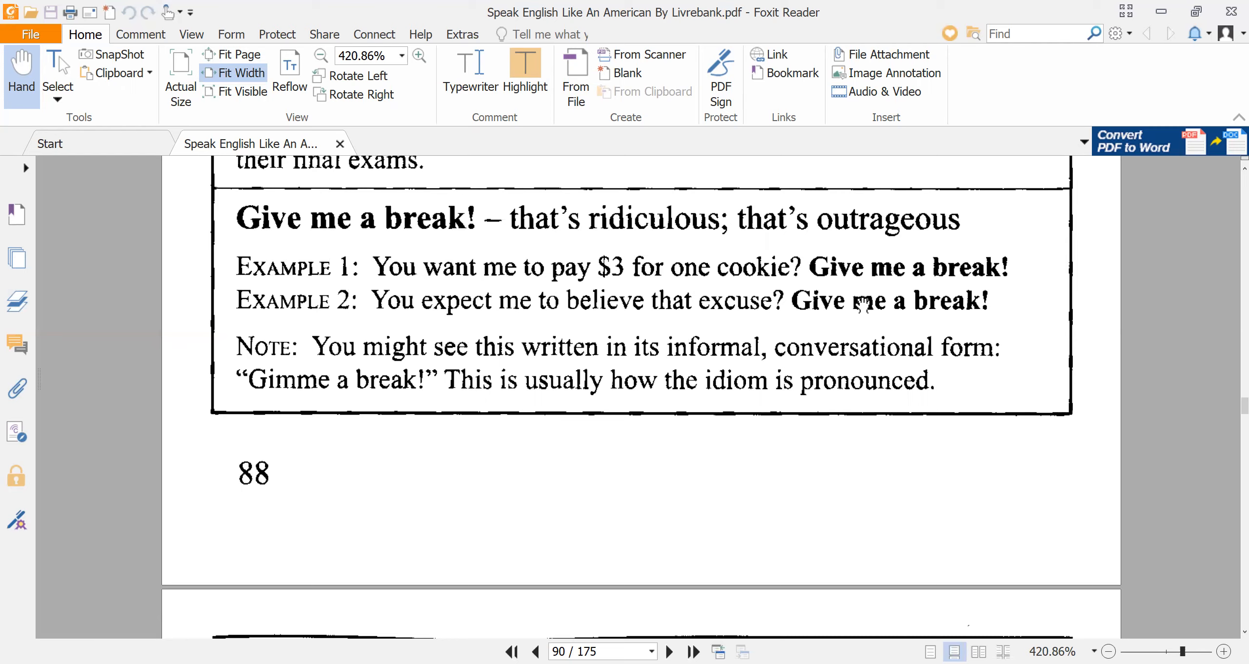
mouse_move(379, 319)
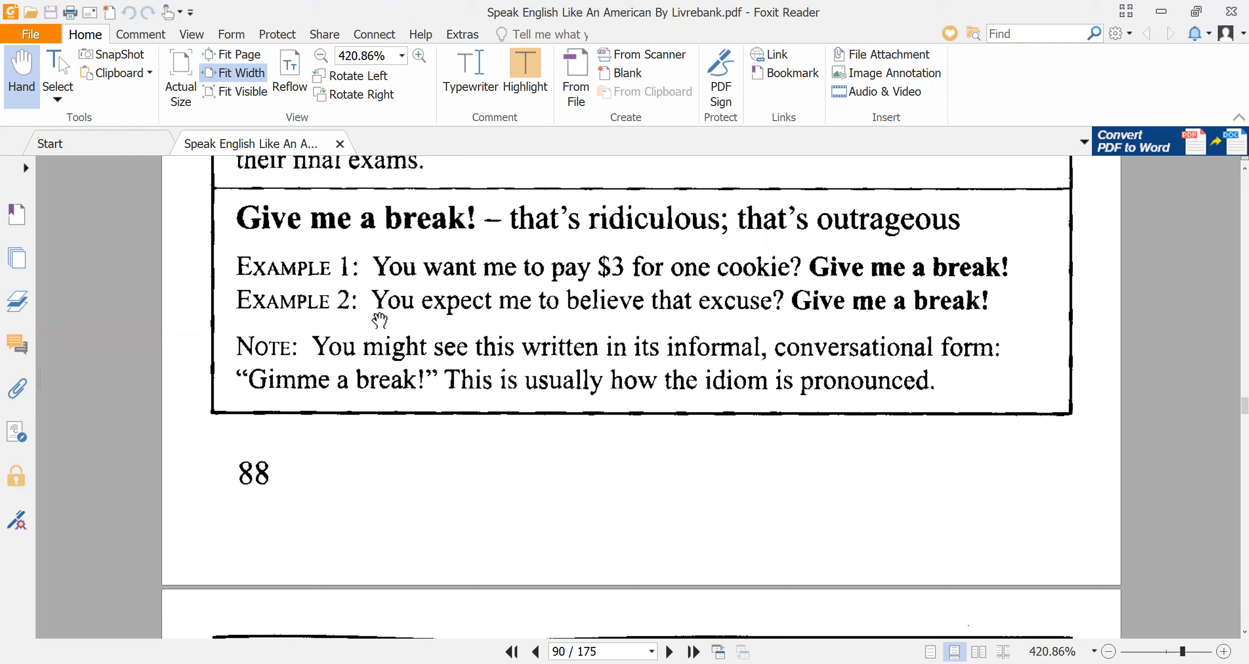
mouse_move(862, 314)
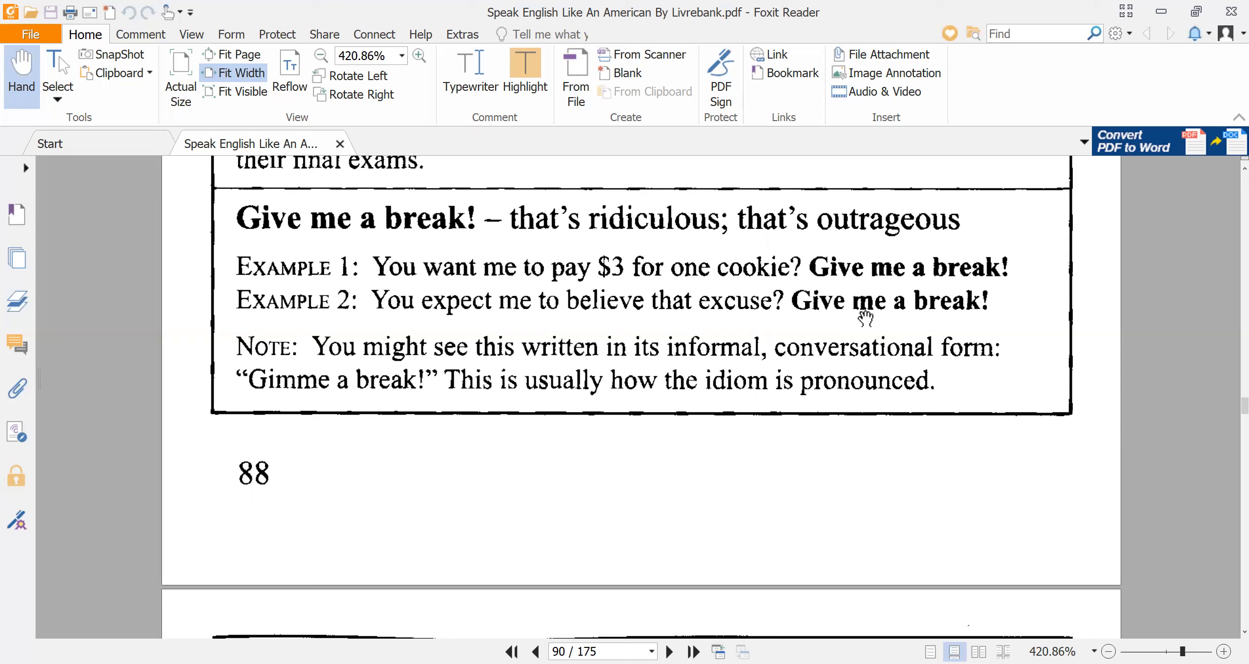
mouse_move(862, 323)
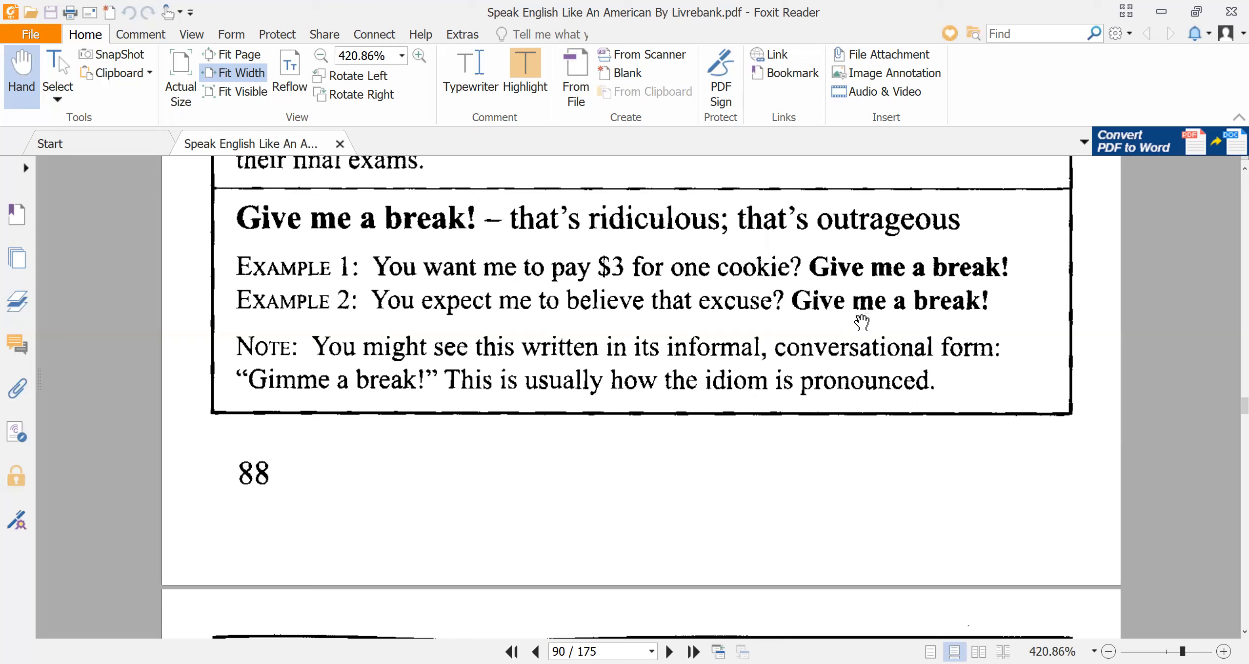
mouse_move(278, 370)
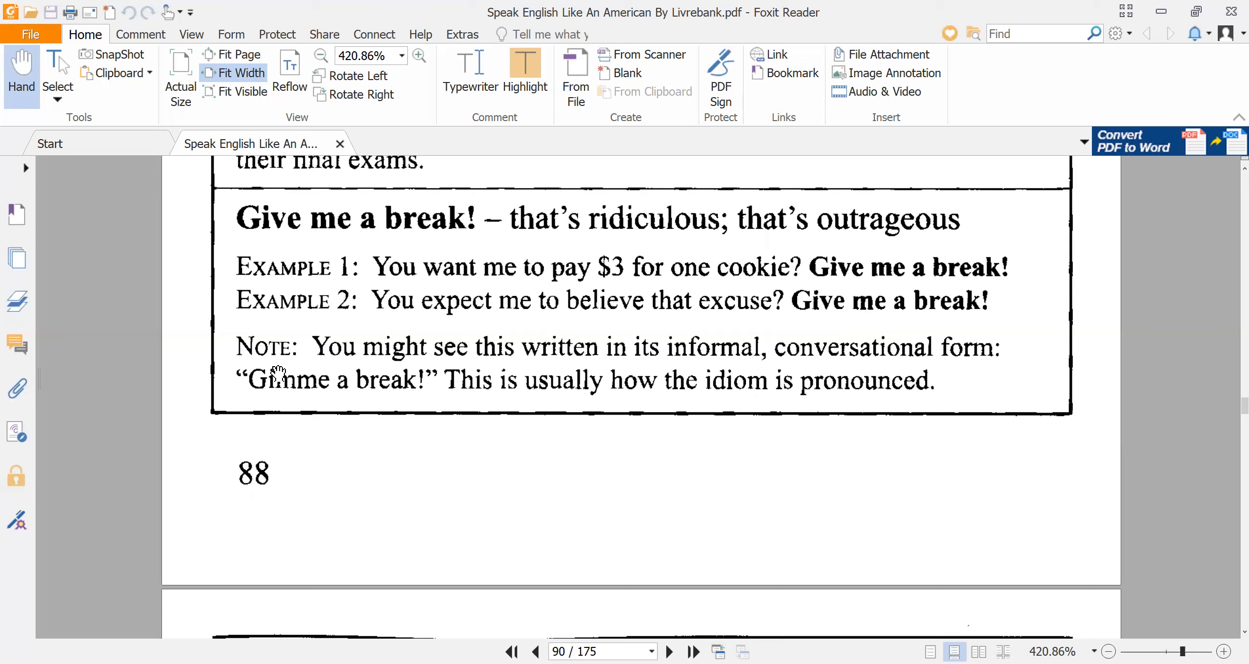
mouse_move(351, 365)
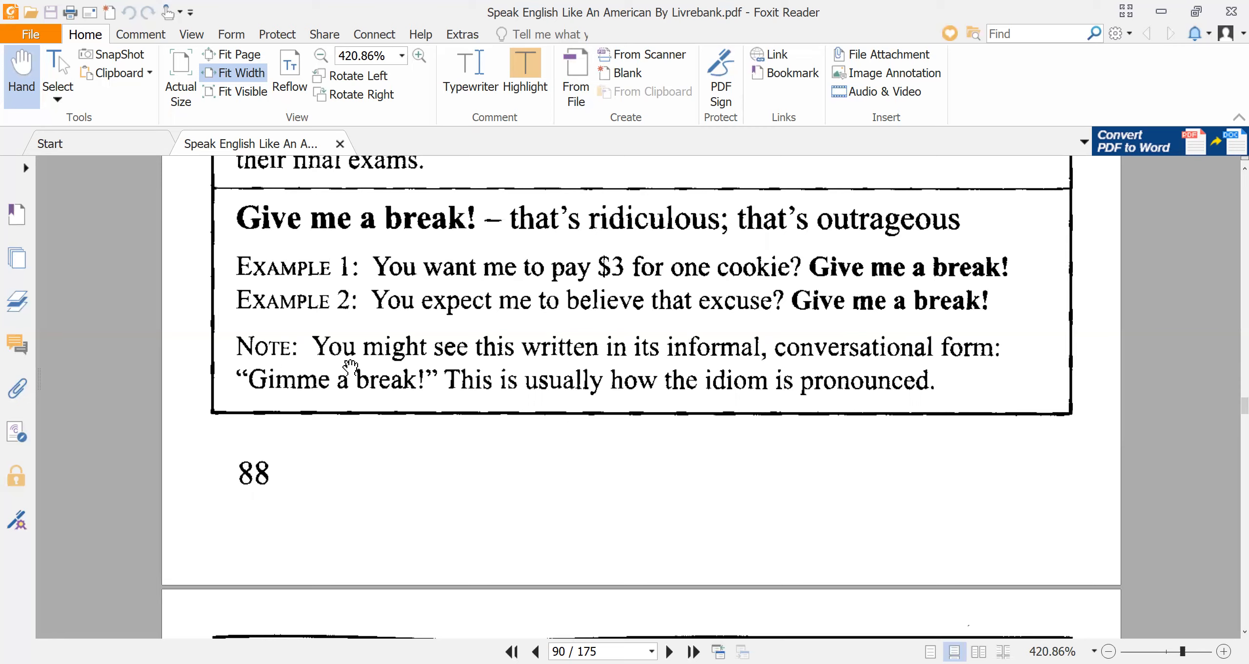
mouse_move(605, 355)
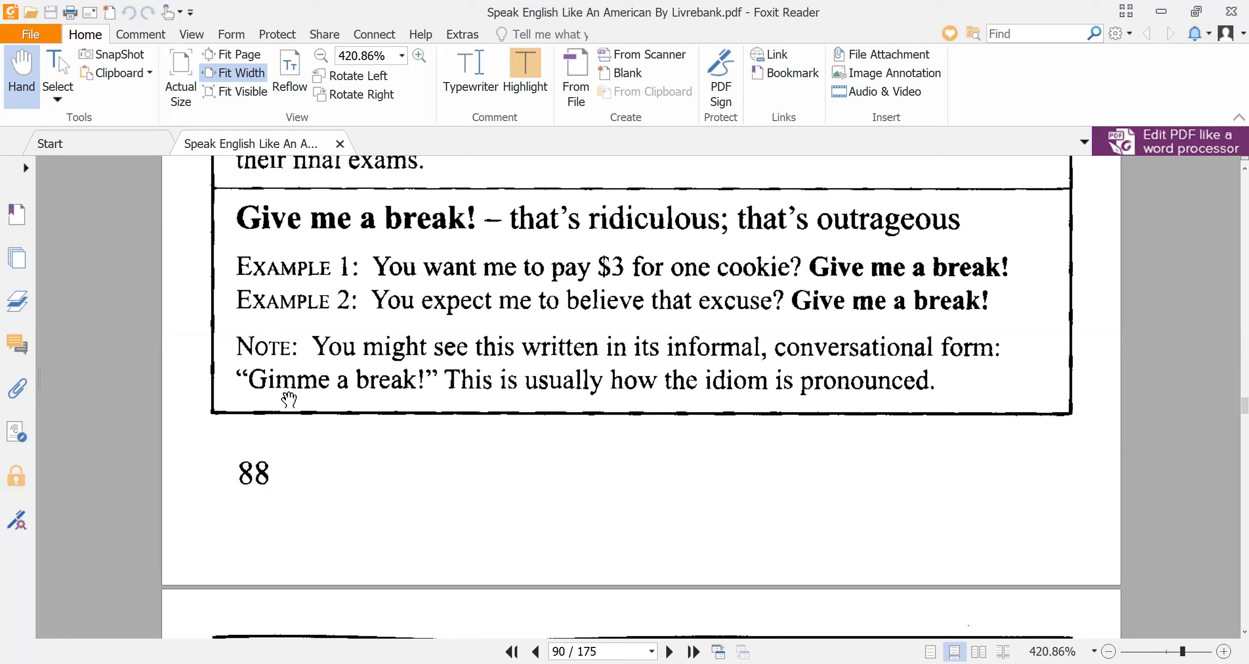
mouse_move(285, 231)
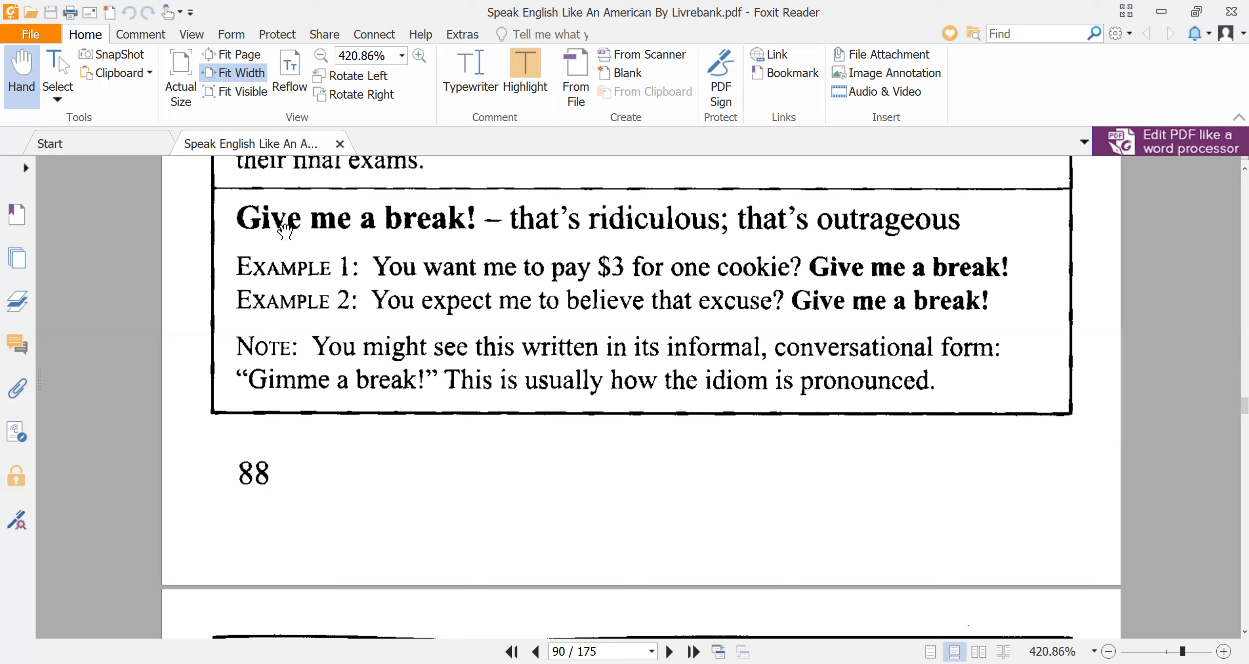
mouse_move(316, 230)
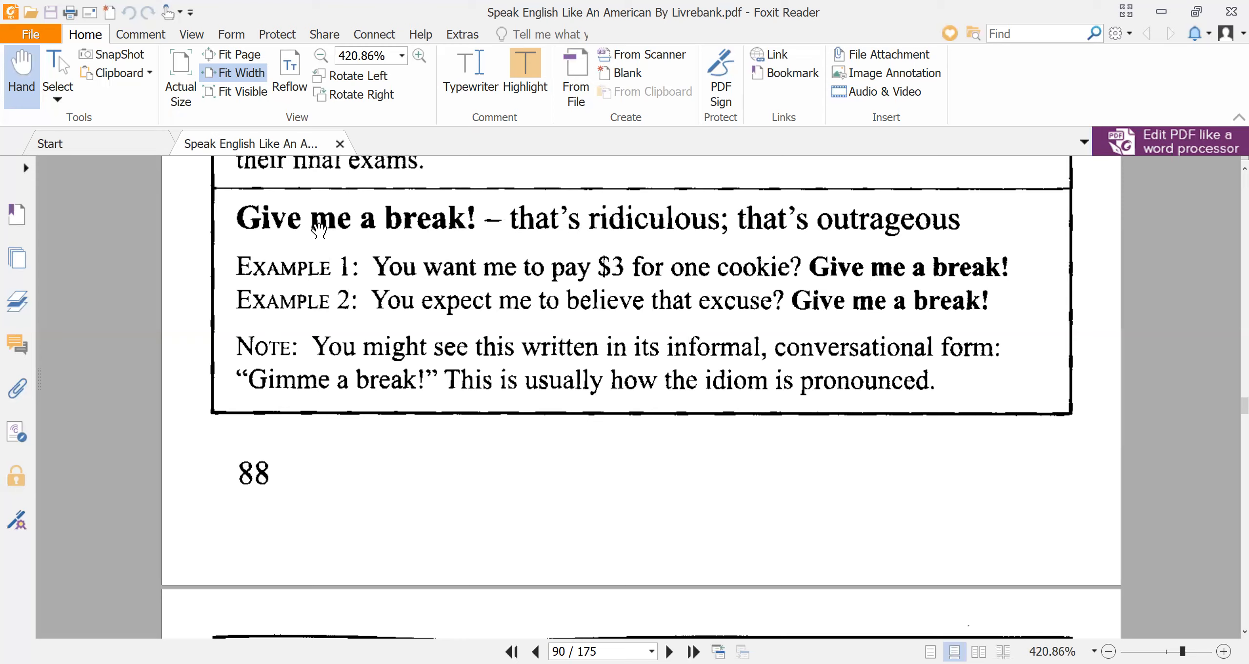
mouse_move(301, 242)
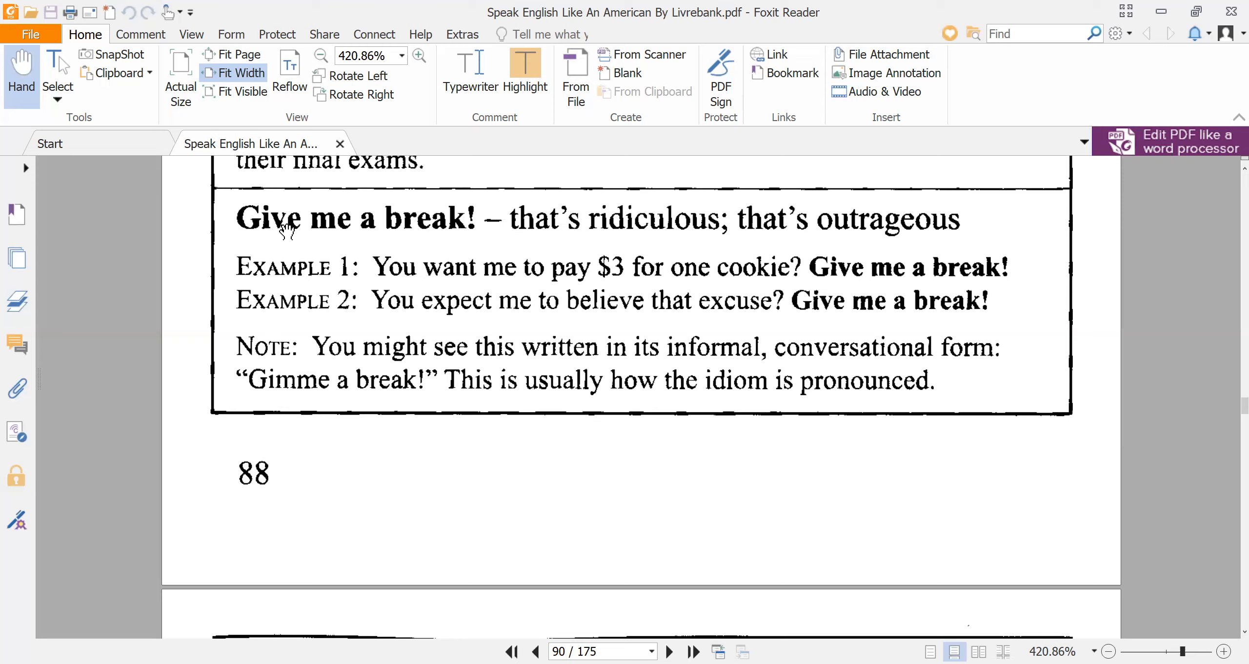
mouse_move(317, 239)
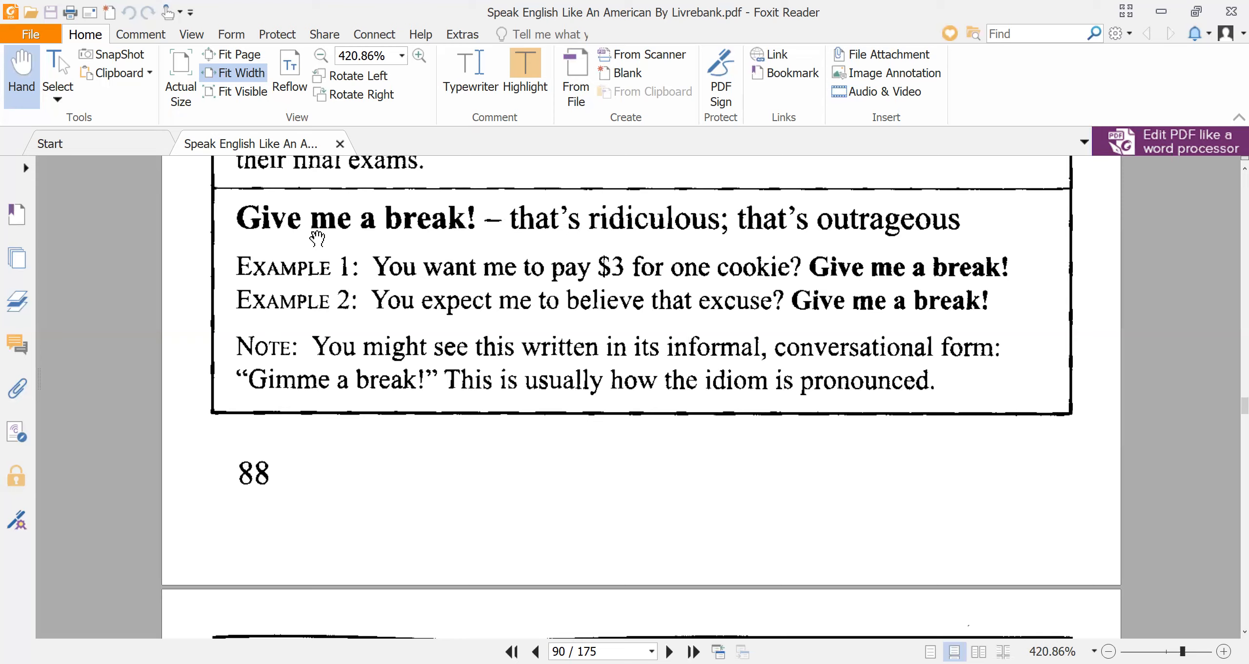
mouse_move(284, 392)
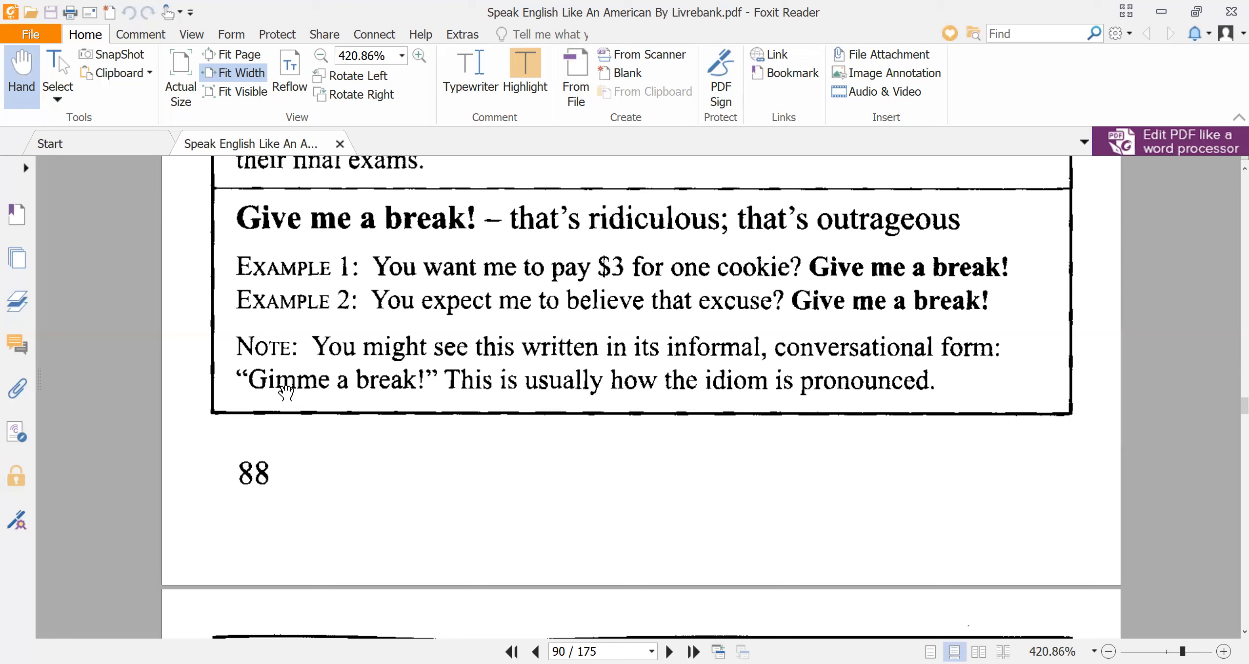
mouse_move(359, 394)
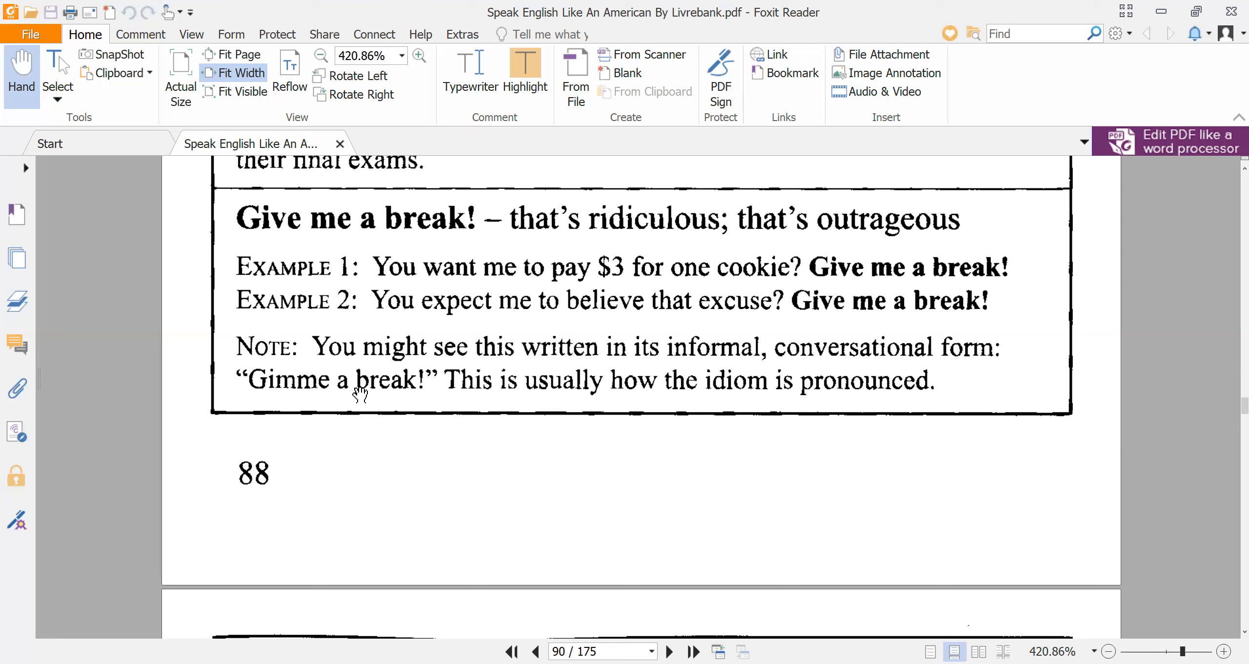
mouse_move(352, 396)
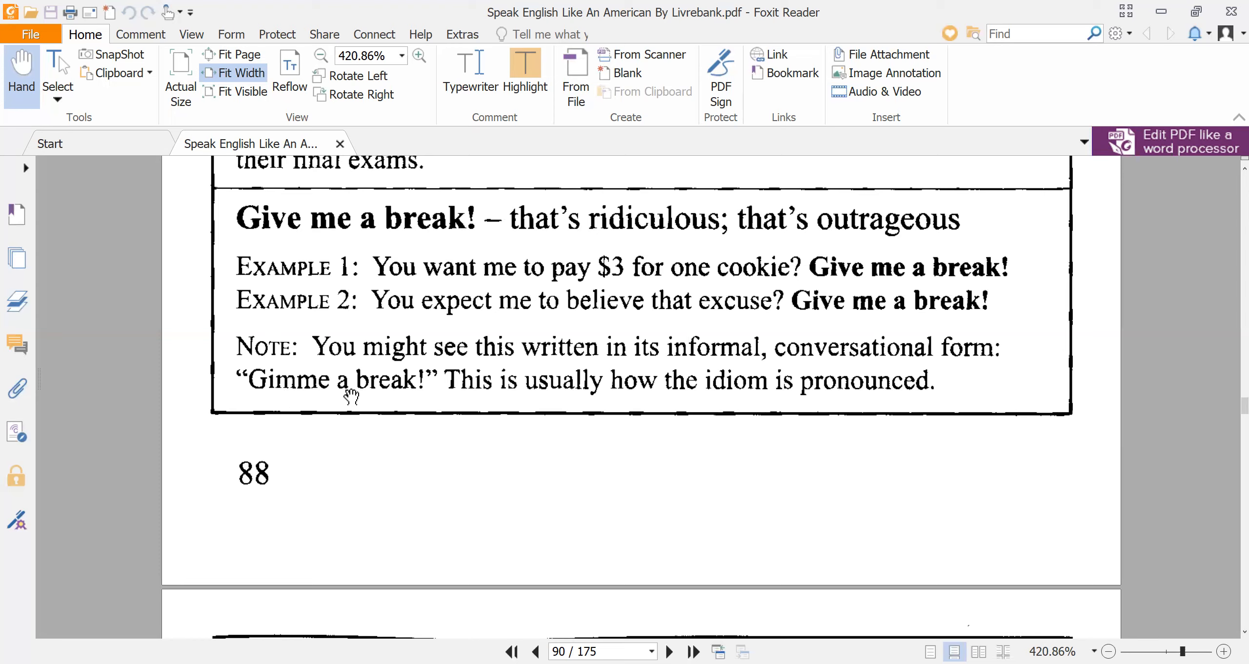
mouse_move(446, 392)
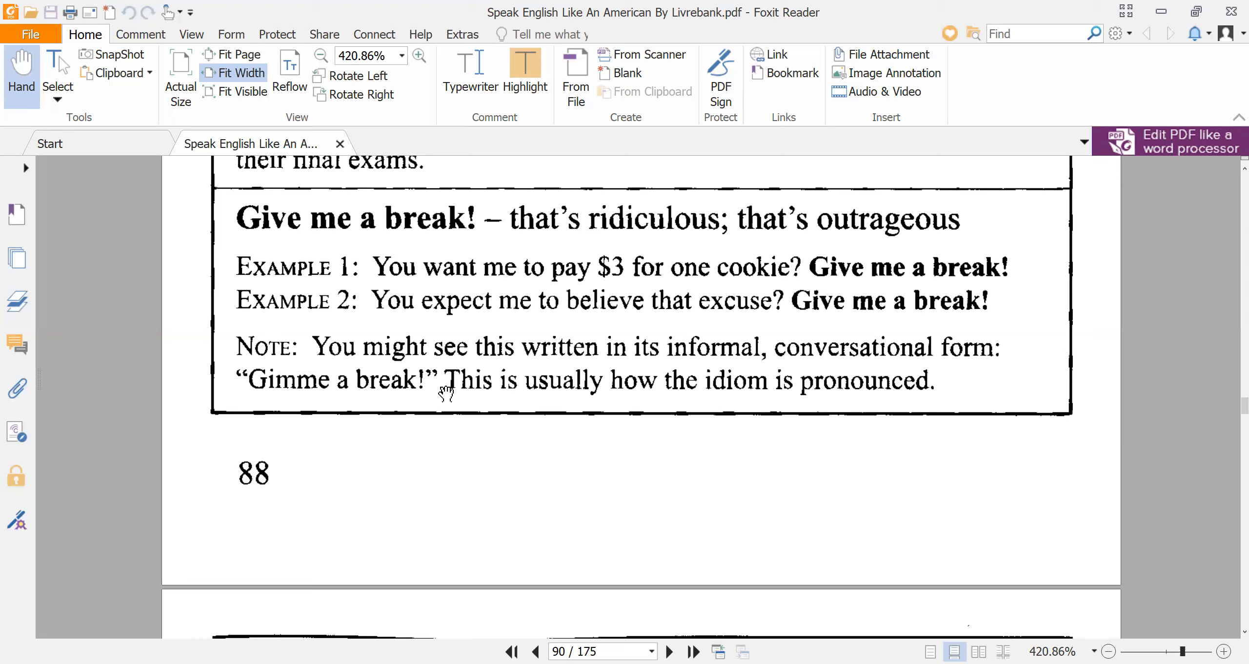
mouse_move(500, 397)
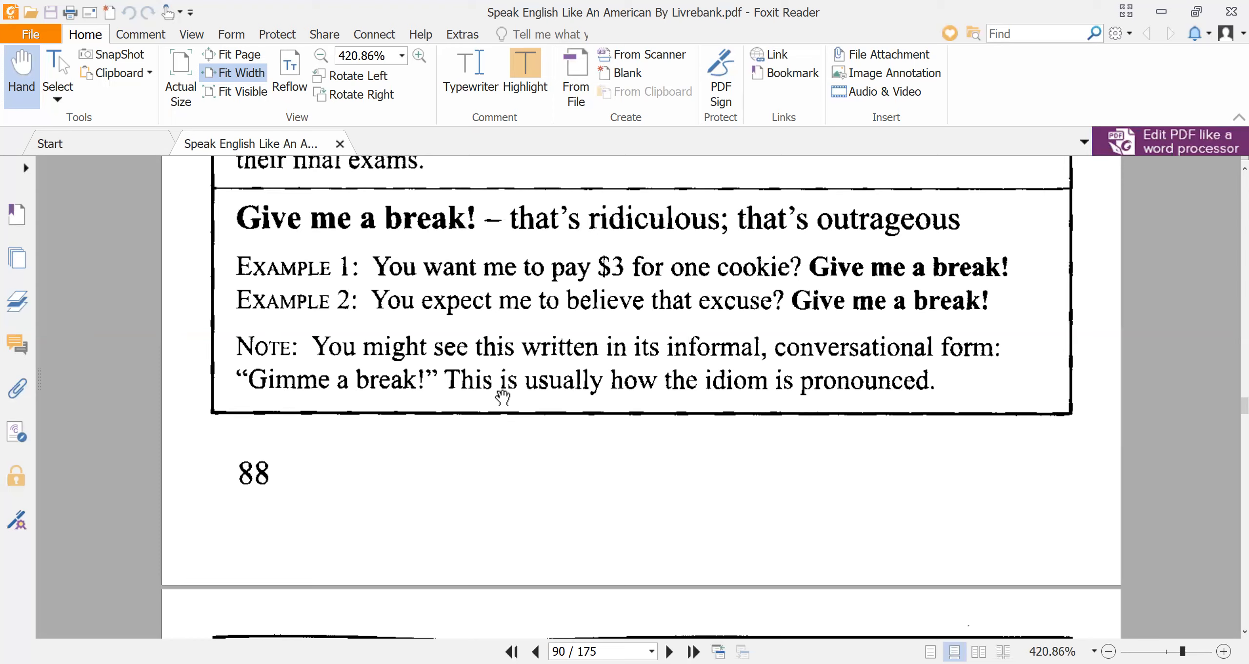
mouse_move(511, 401)
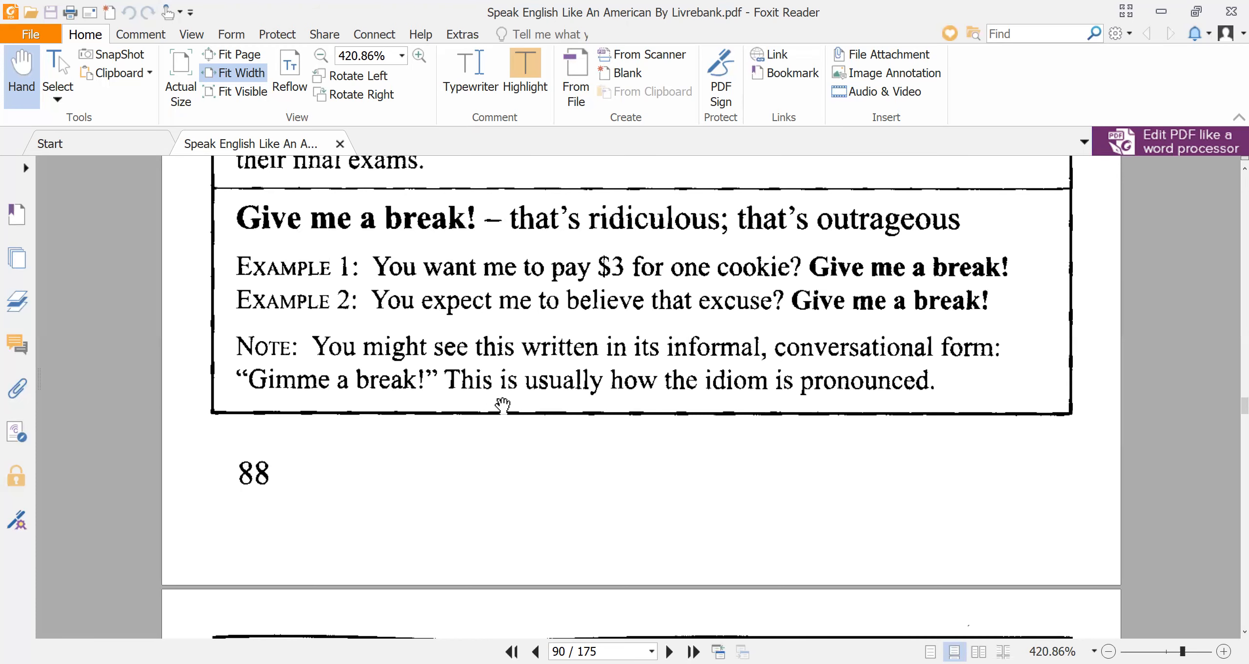
scroll("down", 3)
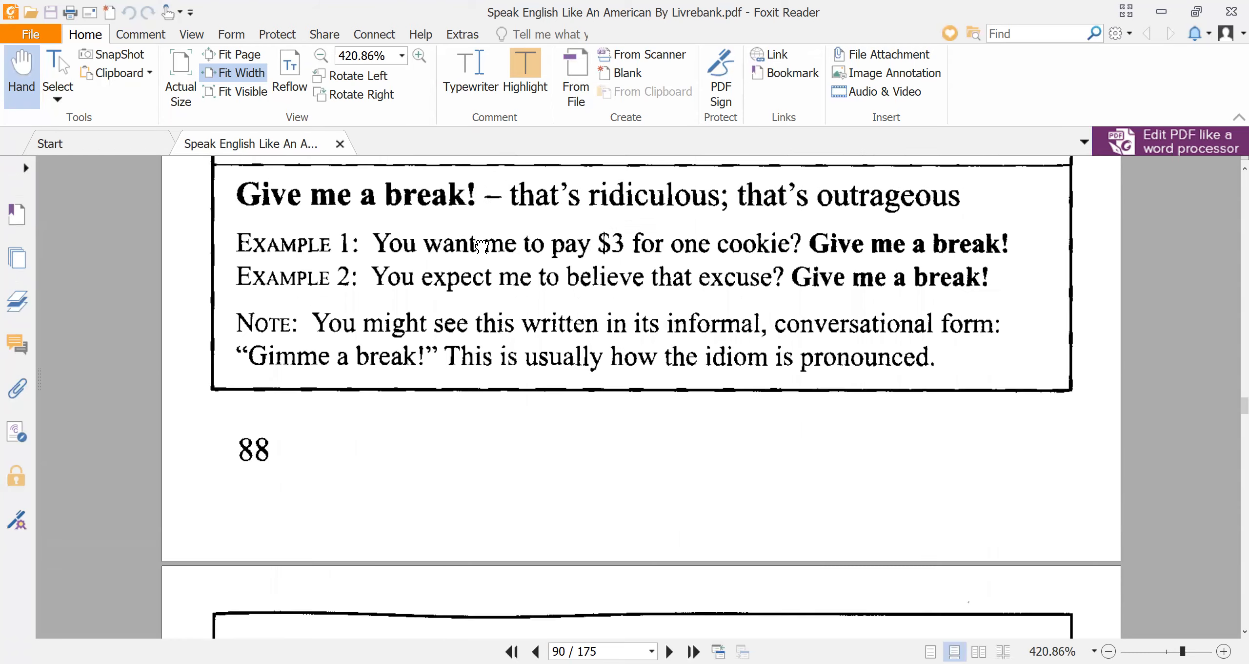
scroll("down", 3)
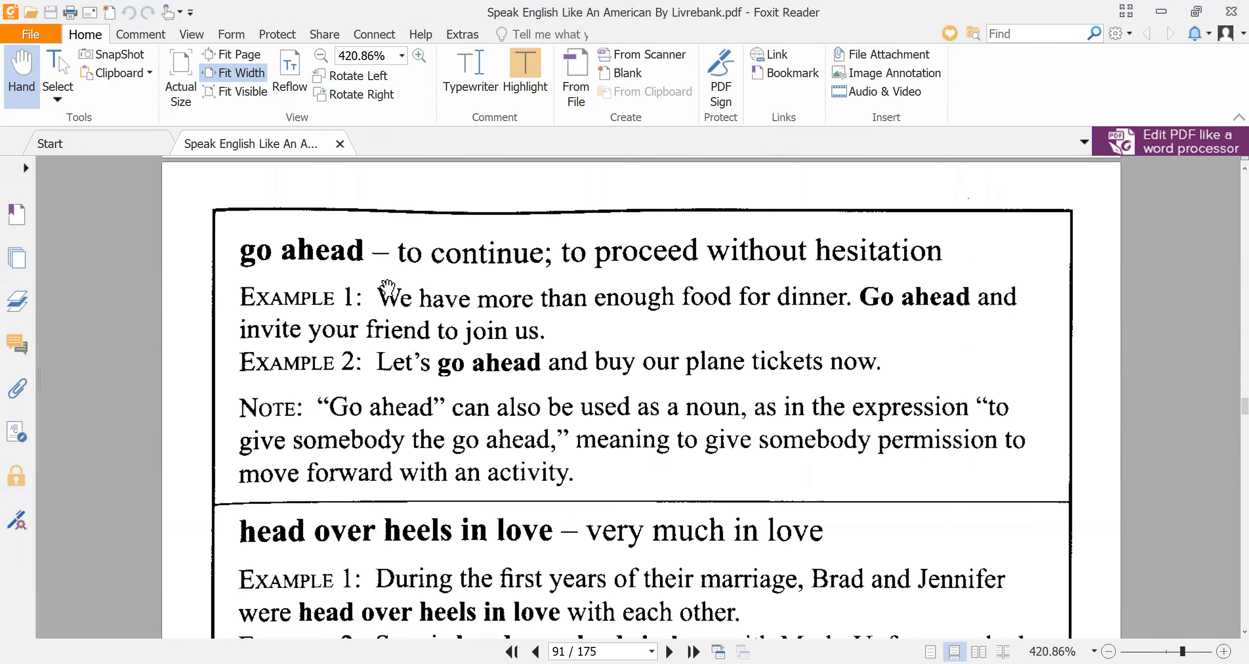
mouse_move(430, 283)
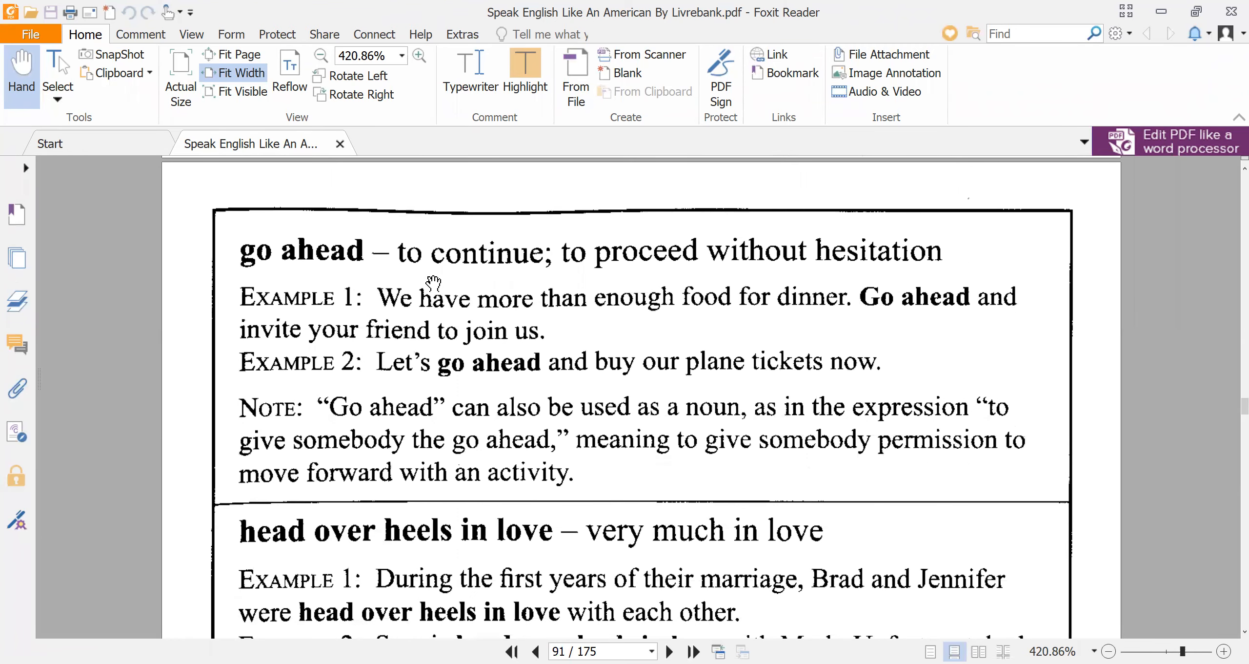
mouse_move(330, 285)
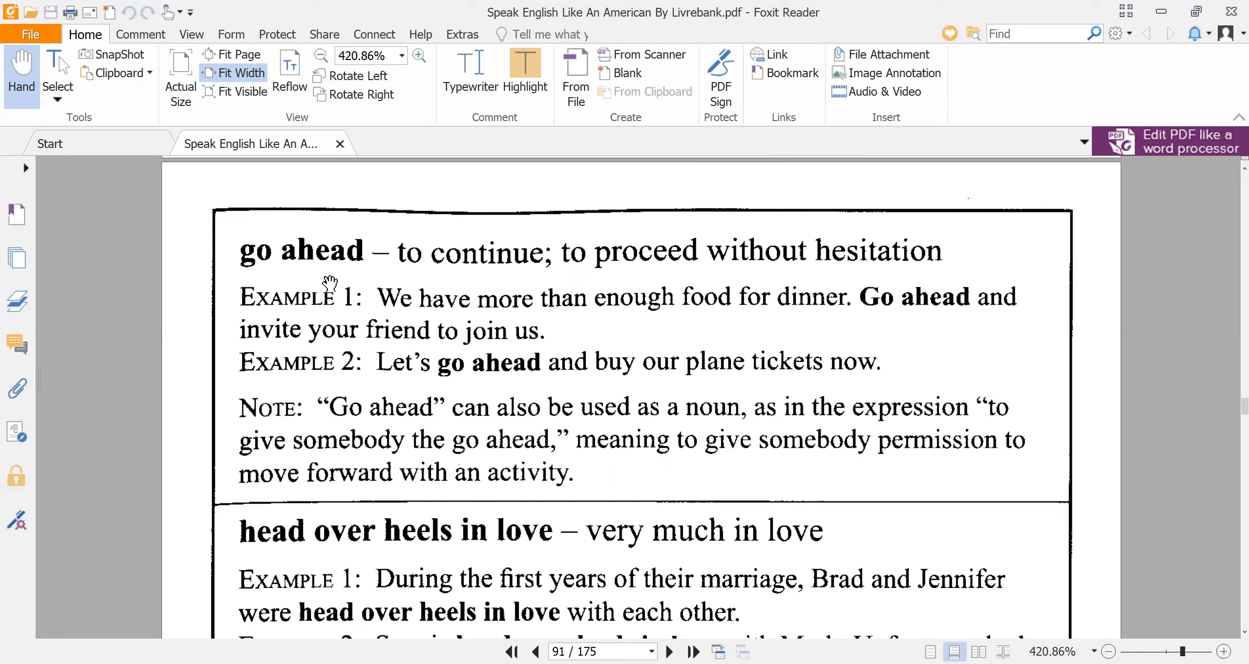
mouse_move(562, 275)
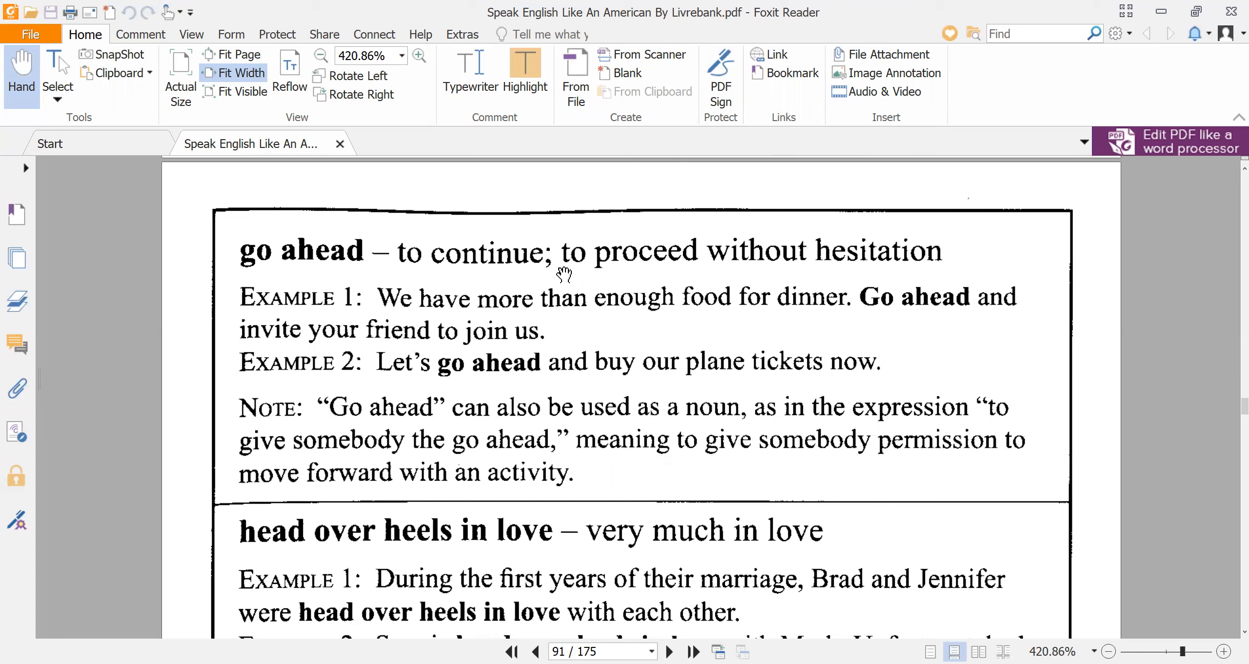
mouse_move(692, 275)
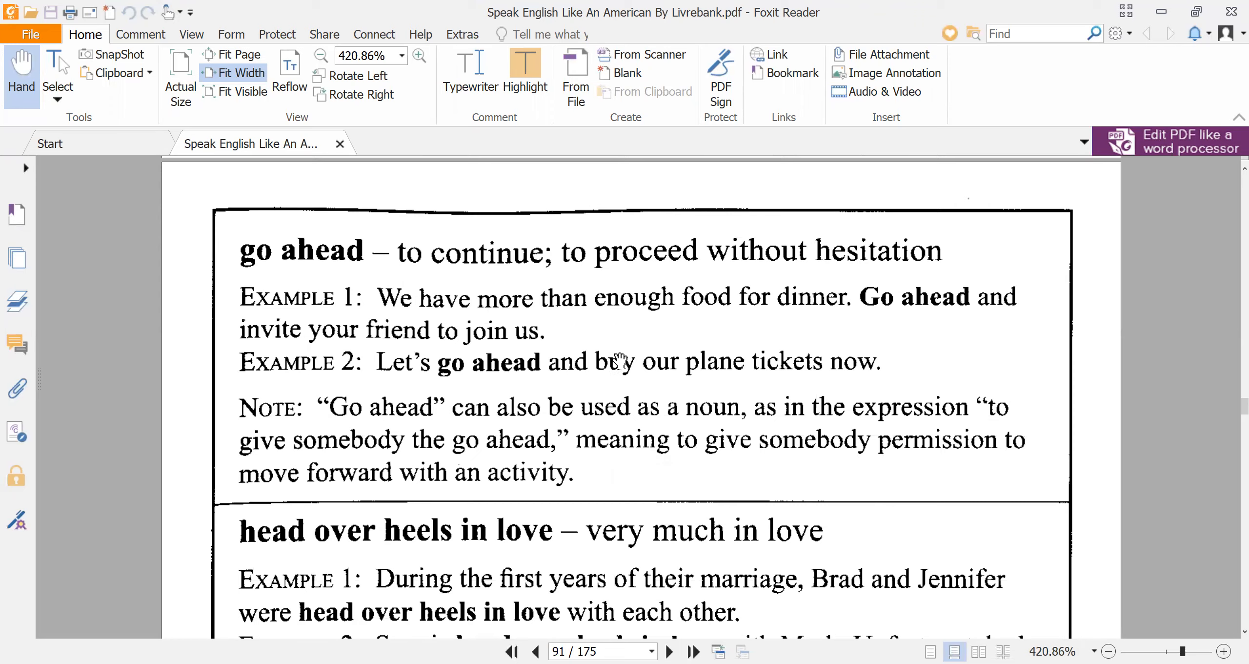
mouse_move(358, 321)
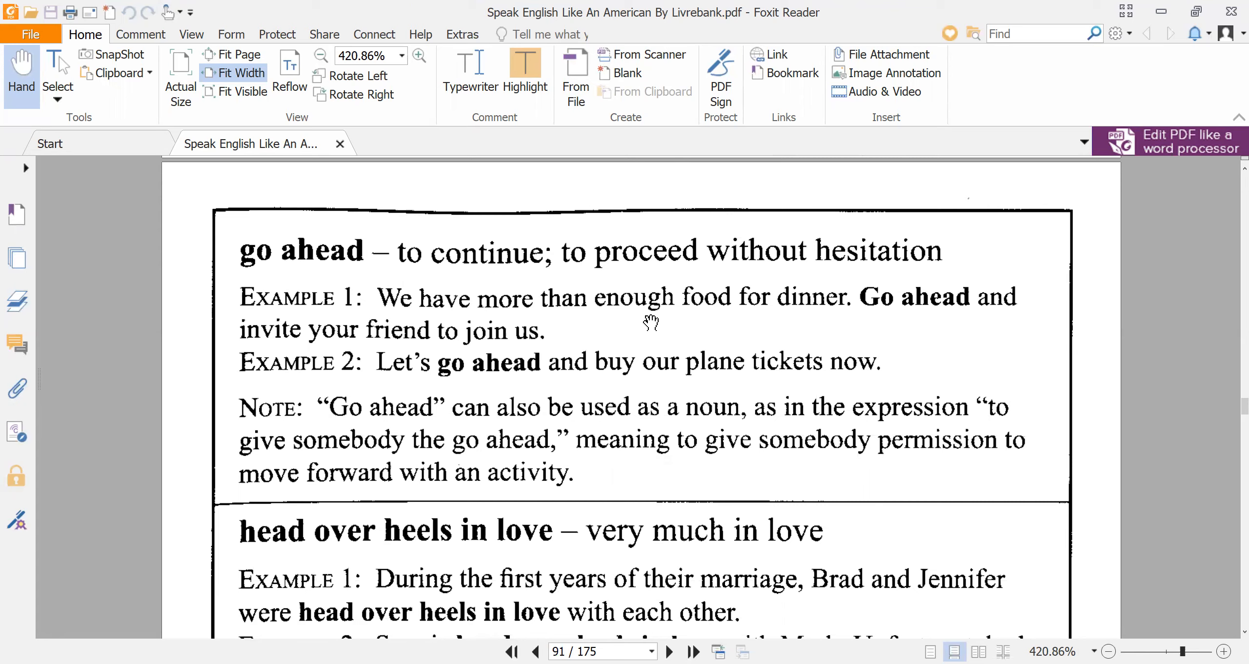
mouse_move(551, 329)
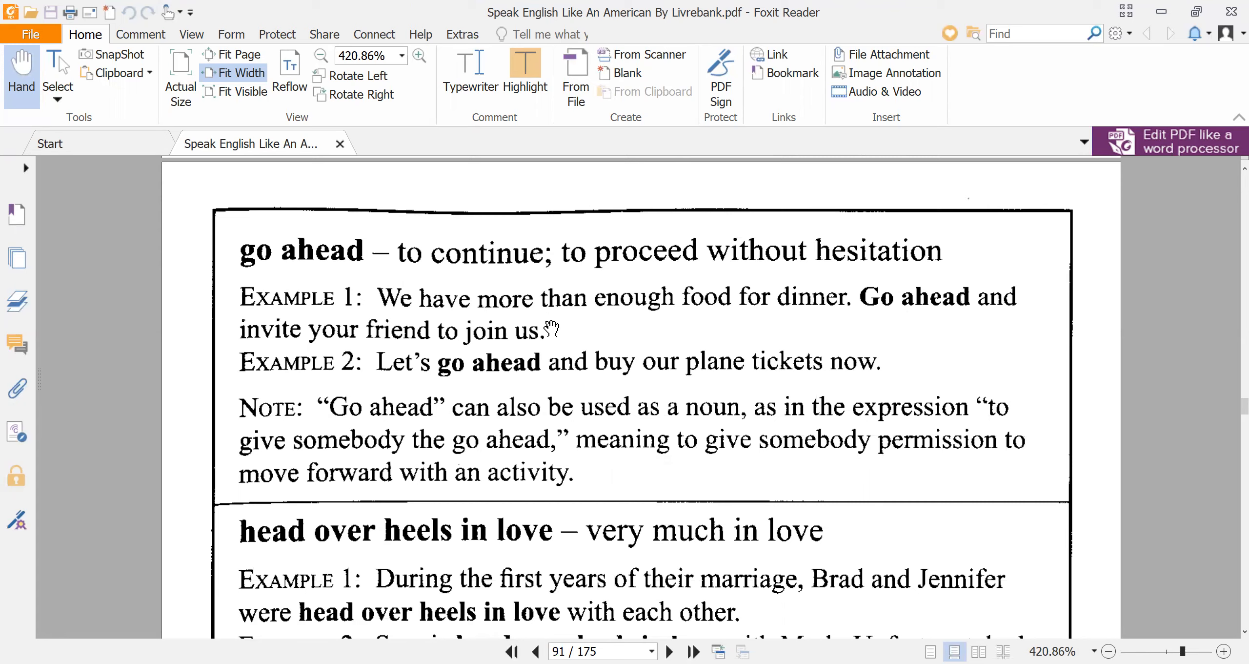
mouse_move(898, 321)
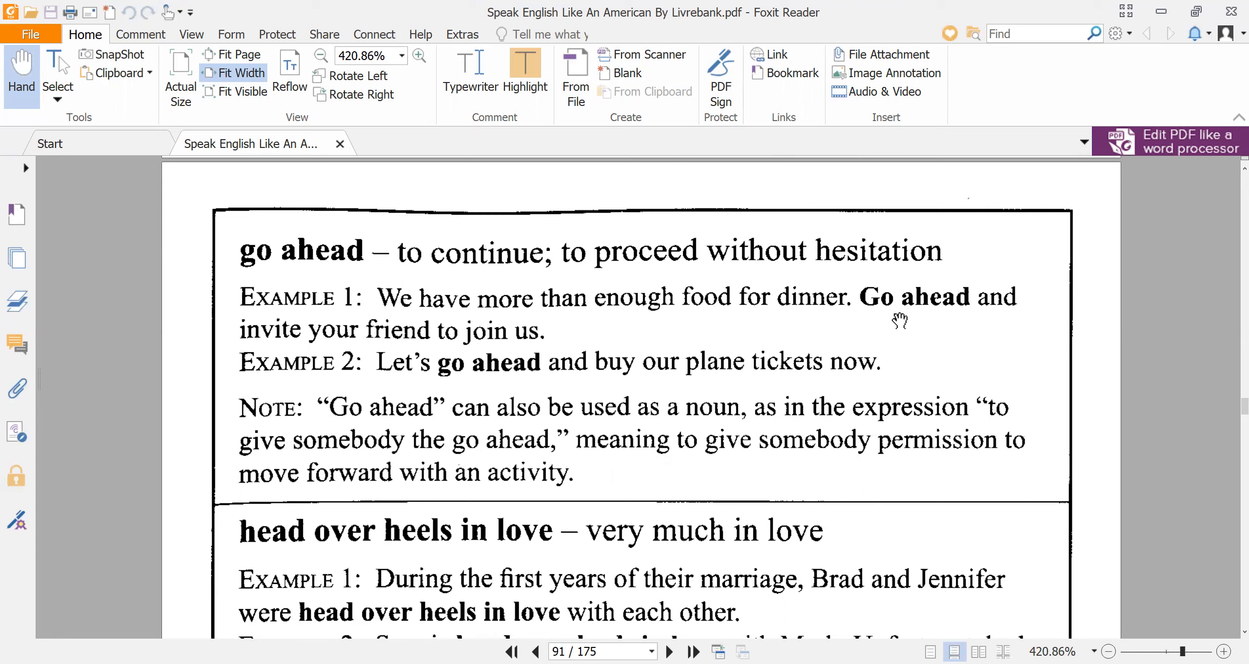
mouse_move(968, 314)
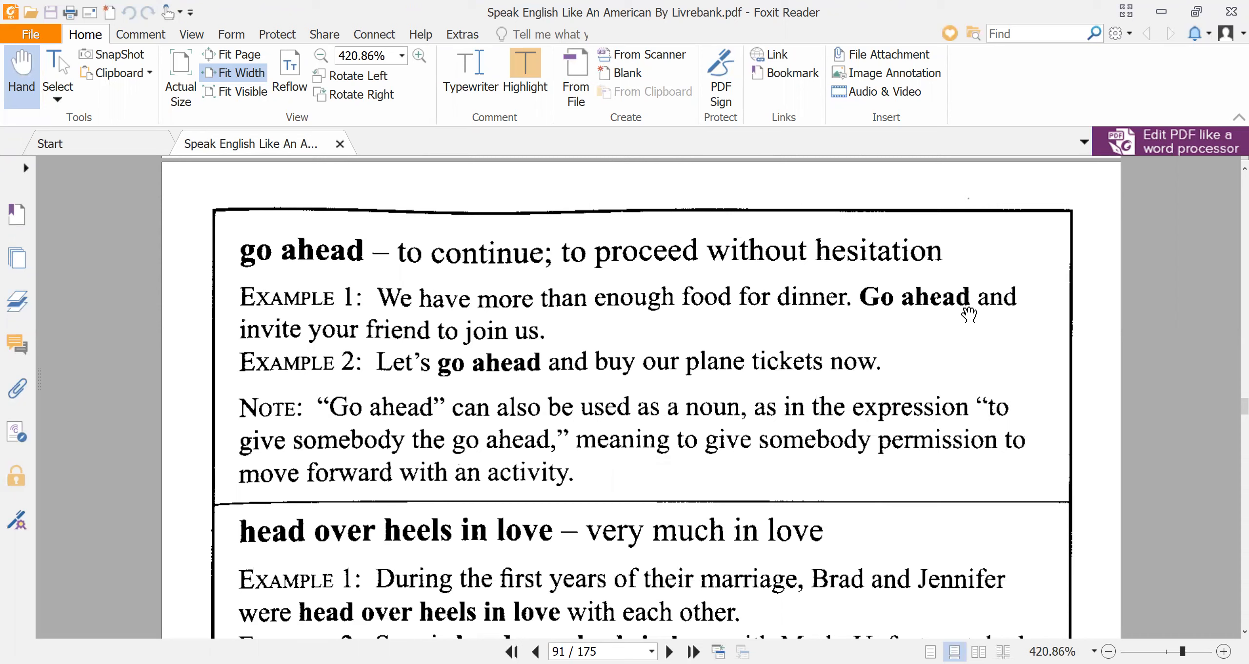
mouse_move(558, 346)
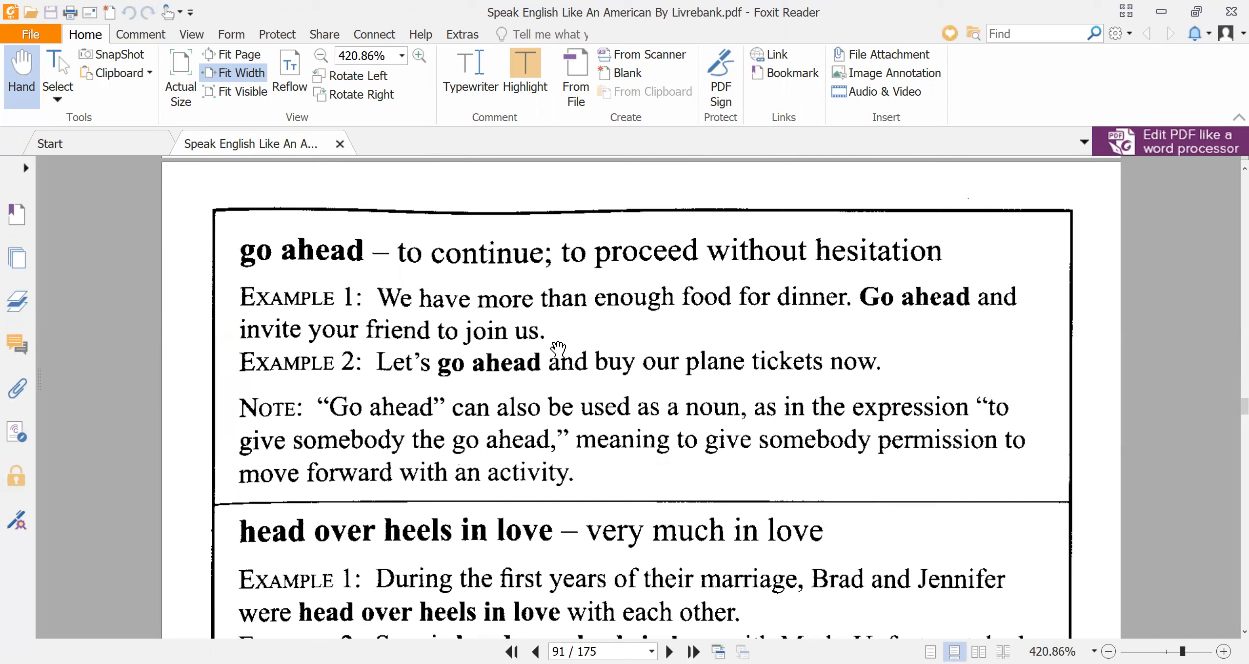
mouse_move(869, 310)
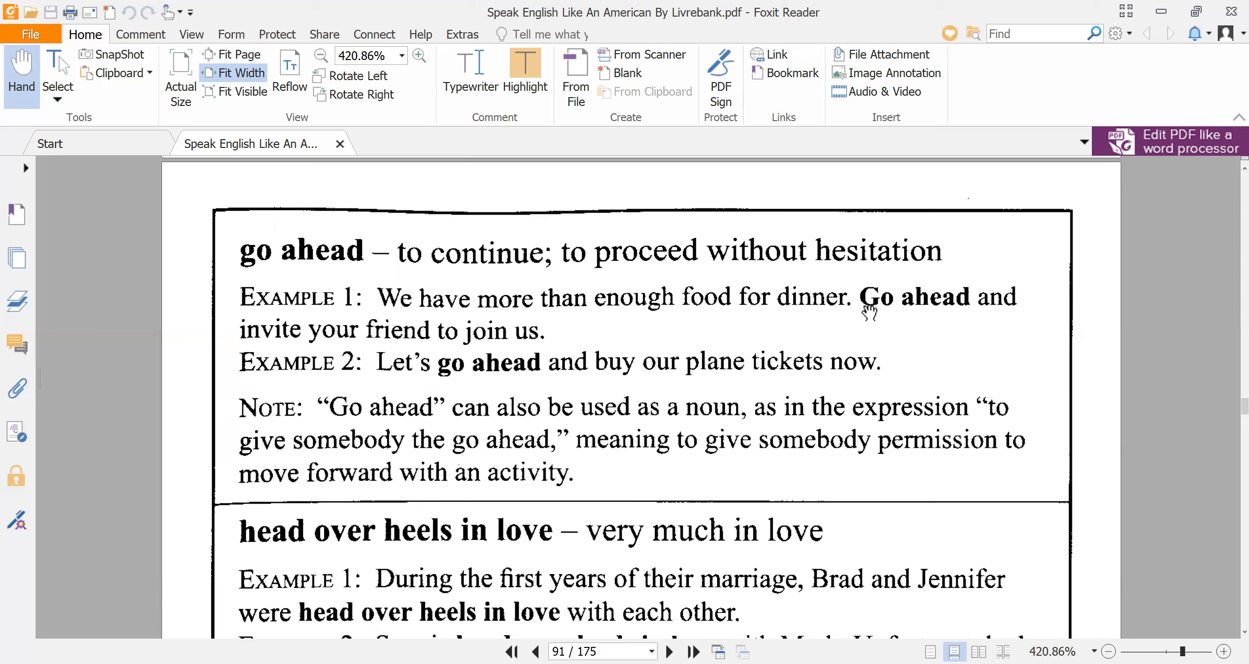
mouse_move(870, 312)
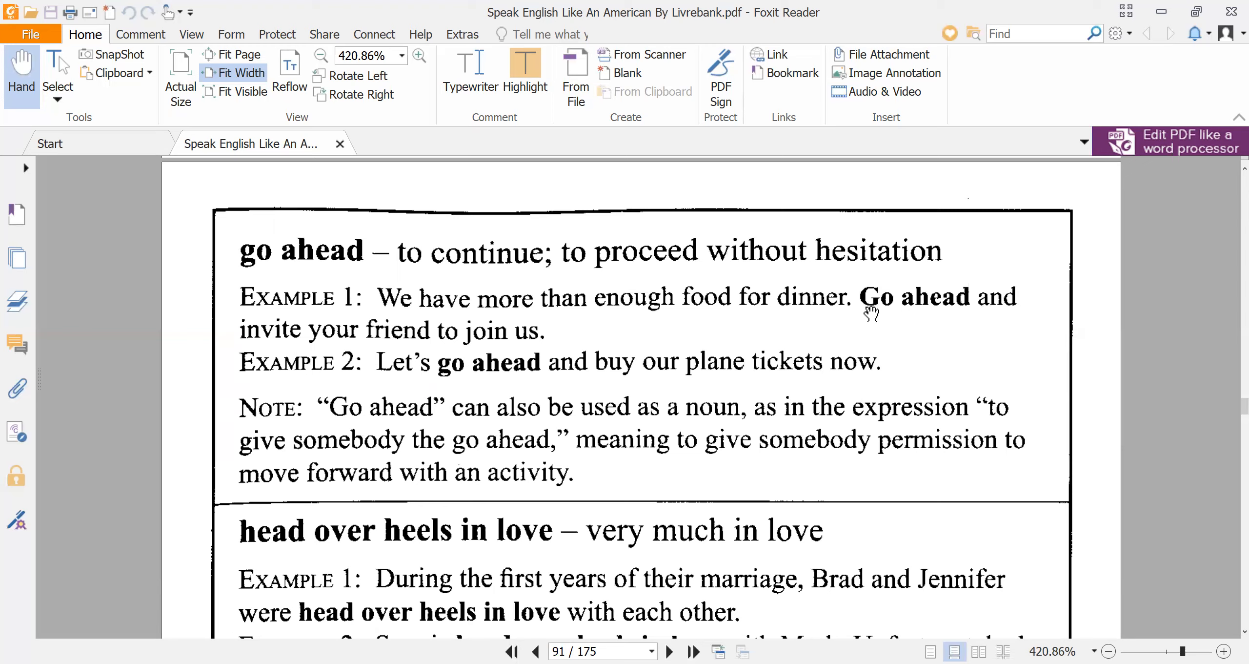
mouse_move(932, 307)
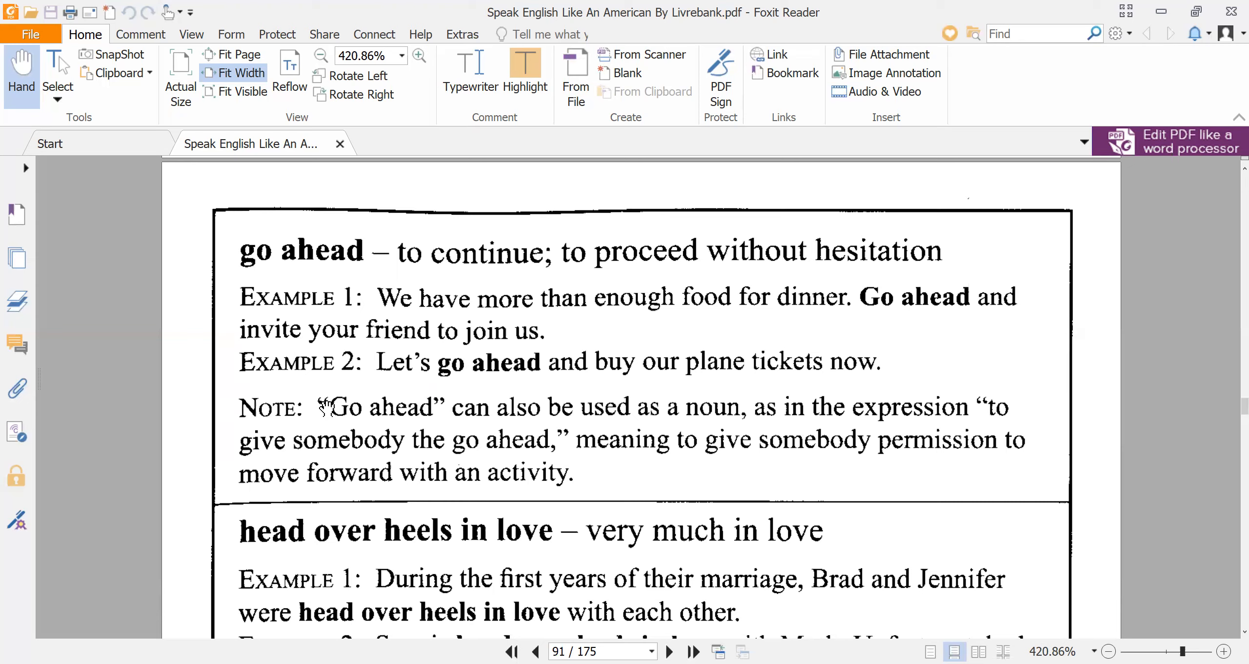
mouse_move(402, 374)
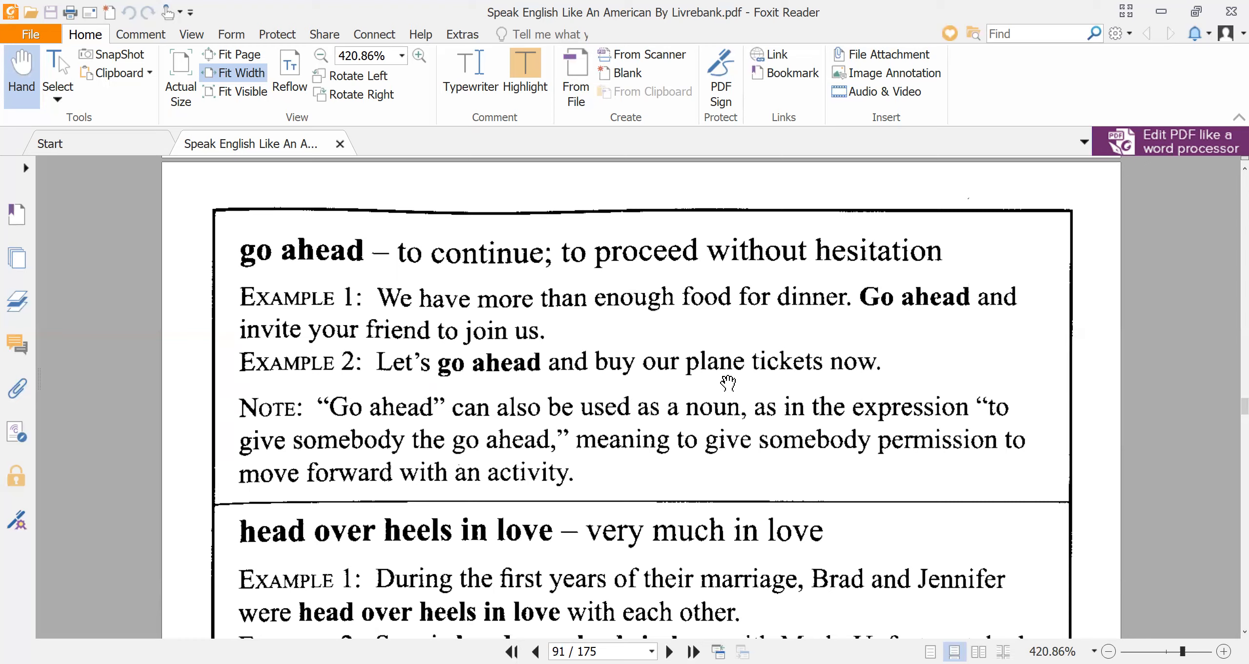
mouse_move(829, 380)
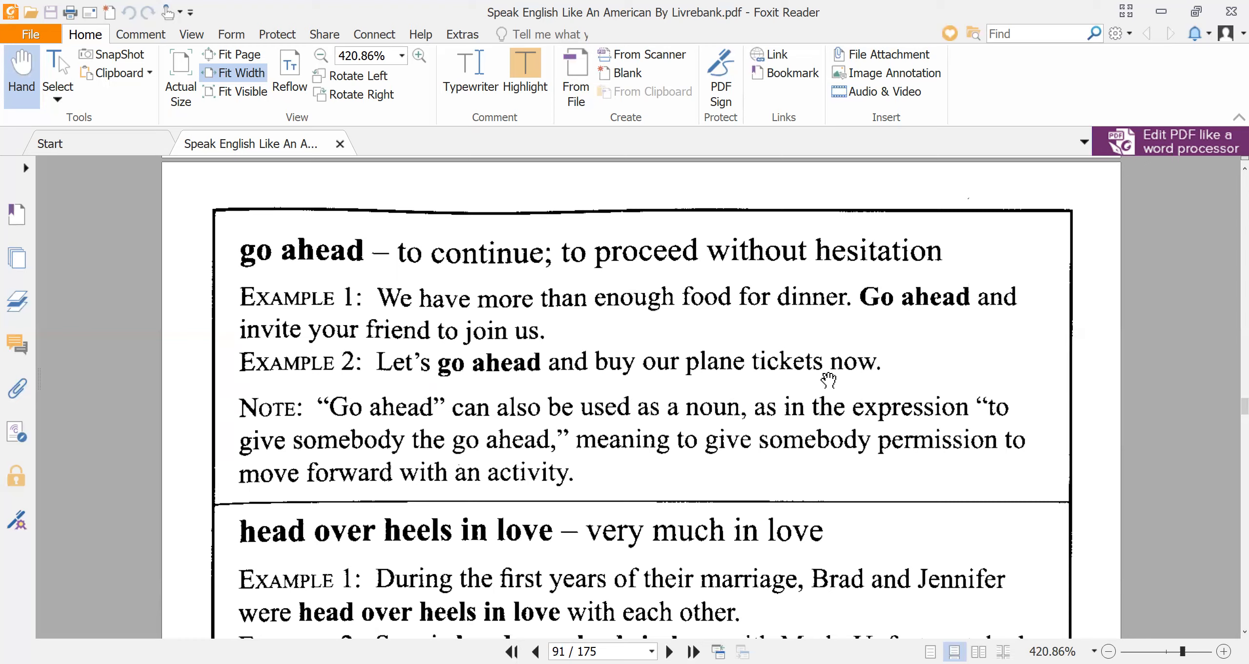
mouse_move(528, 418)
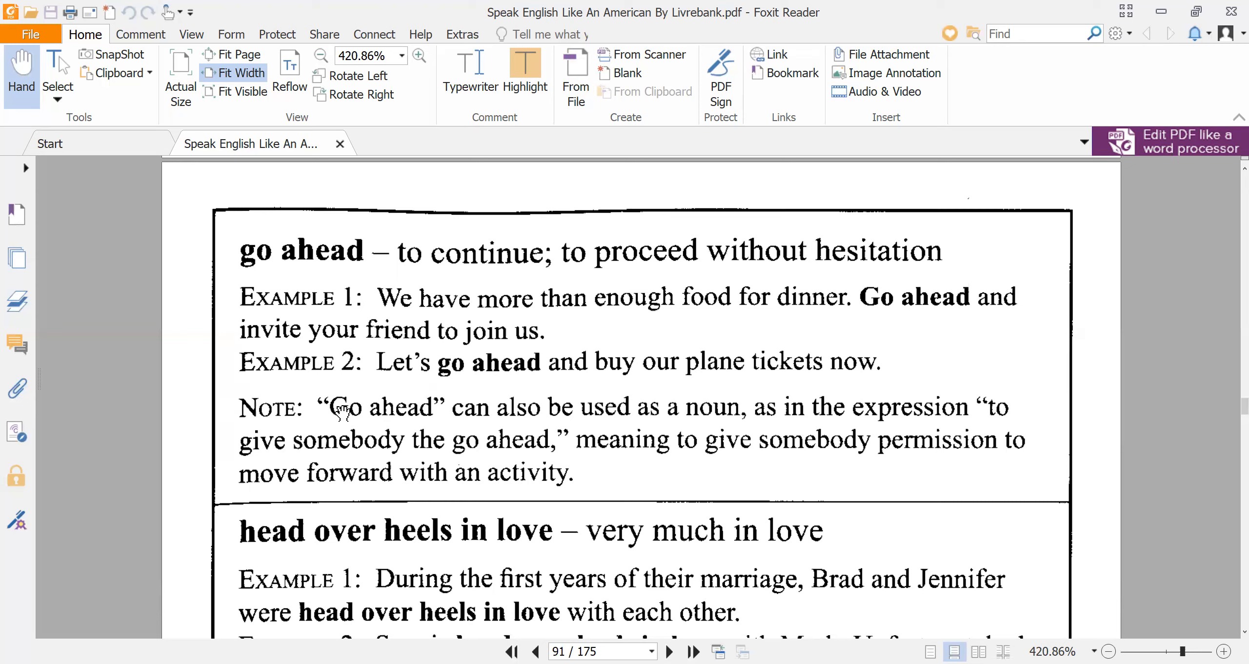
mouse_move(701, 410)
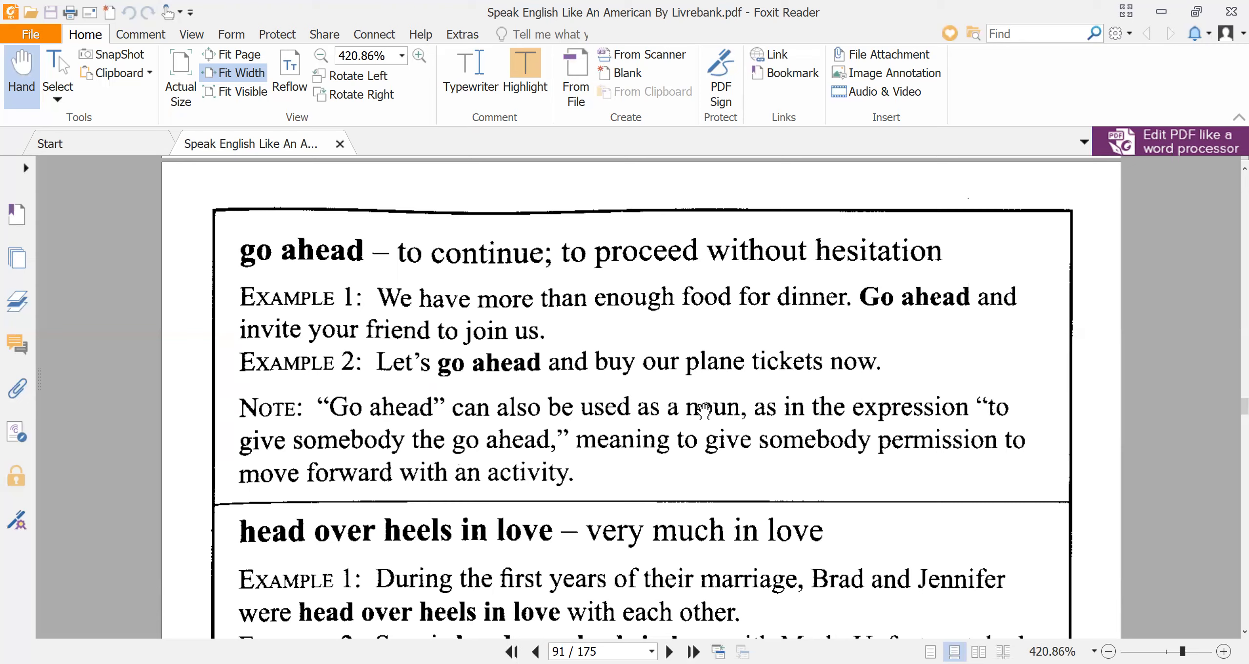
mouse_move(830, 430)
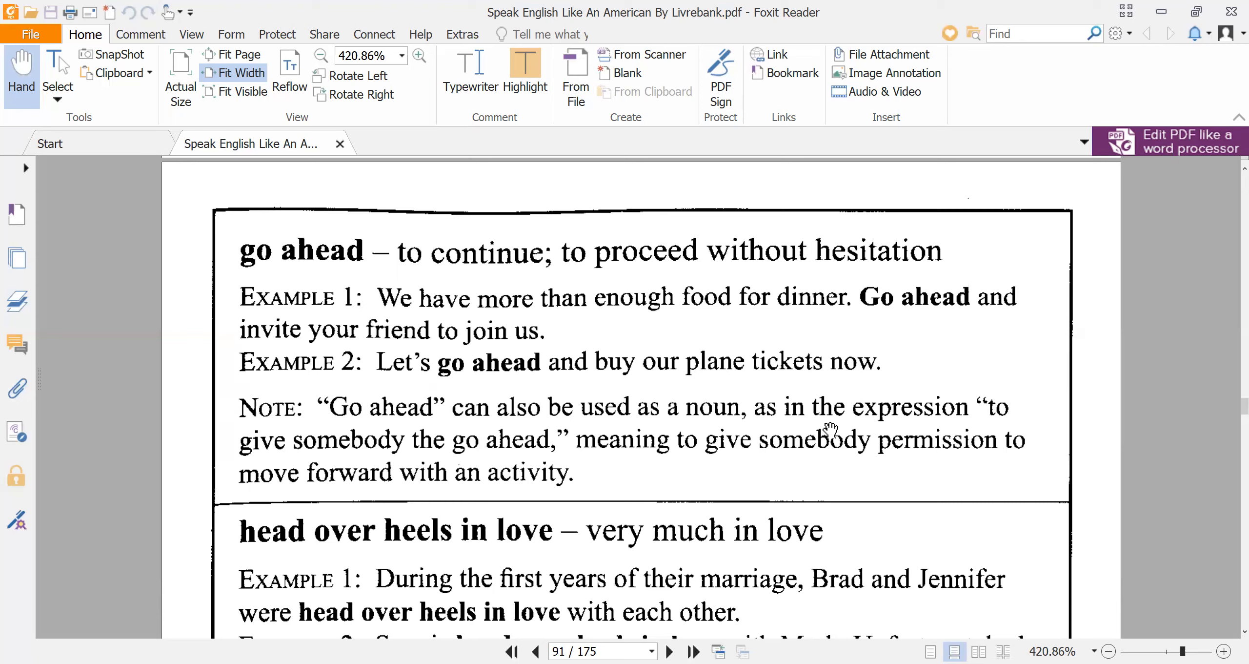
mouse_move(454, 458)
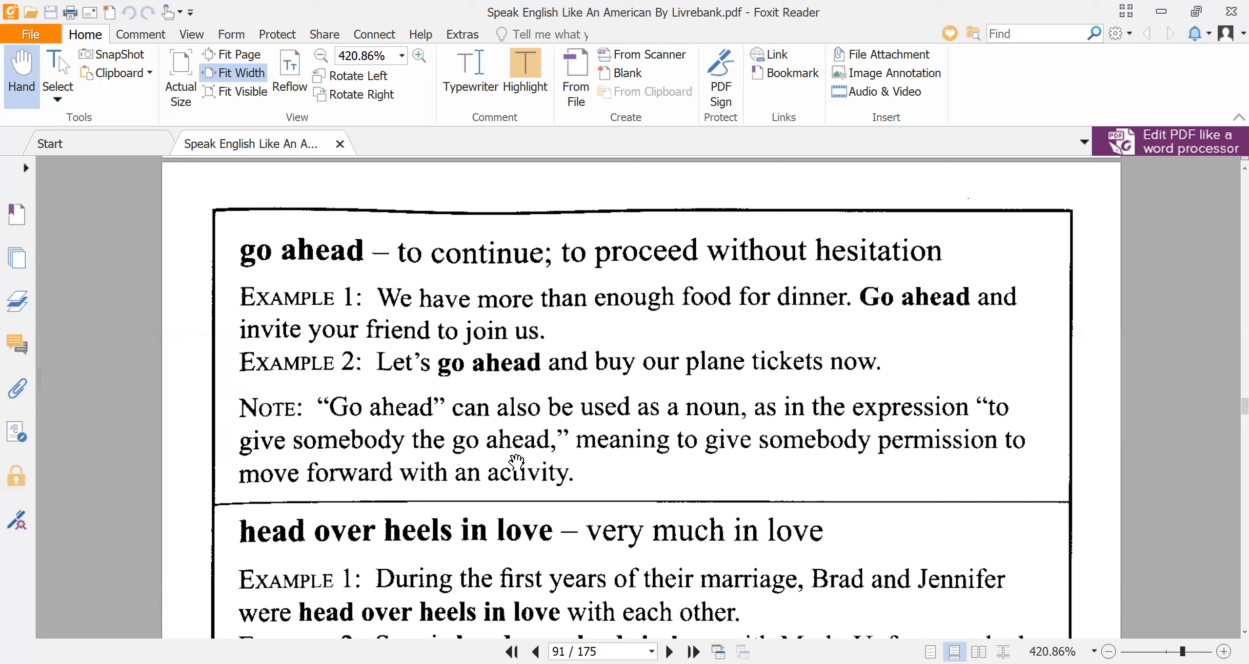
mouse_move(803, 470)
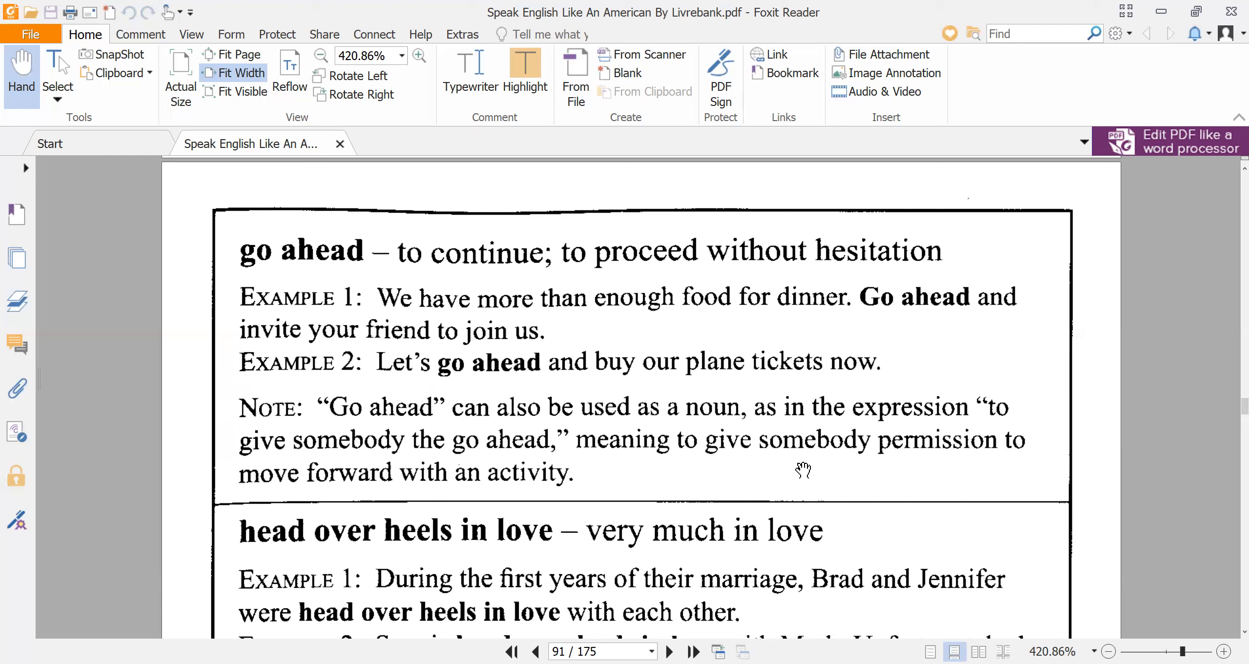
mouse_move(924, 468)
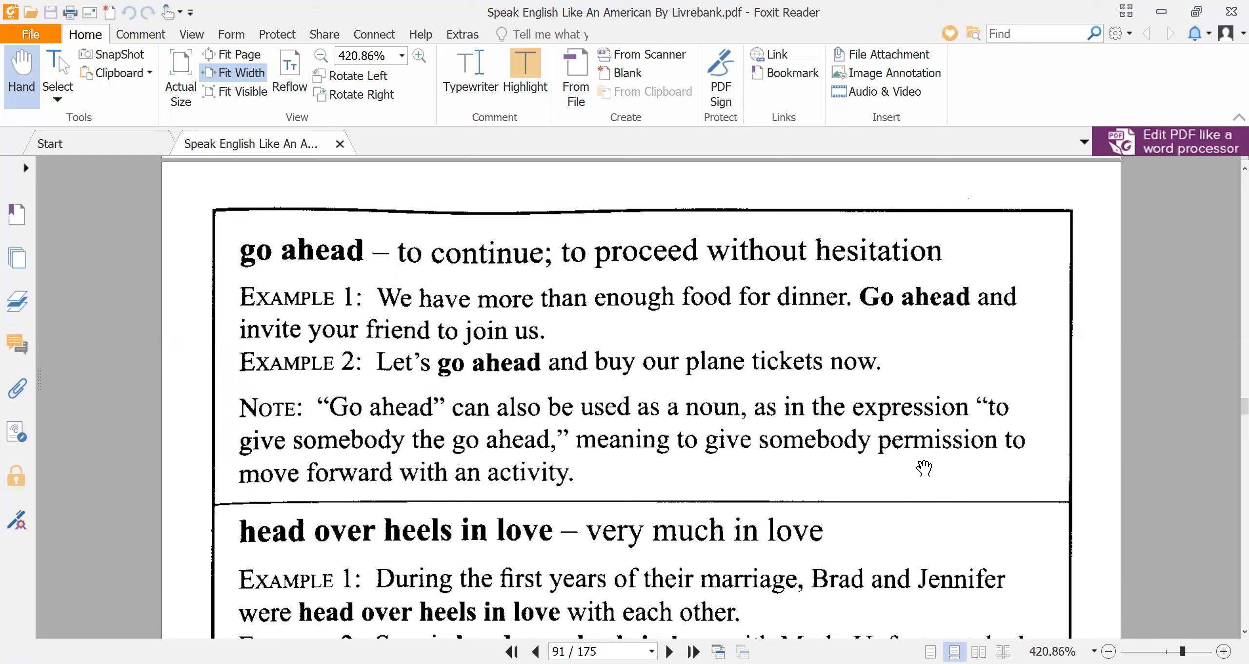
mouse_move(417, 491)
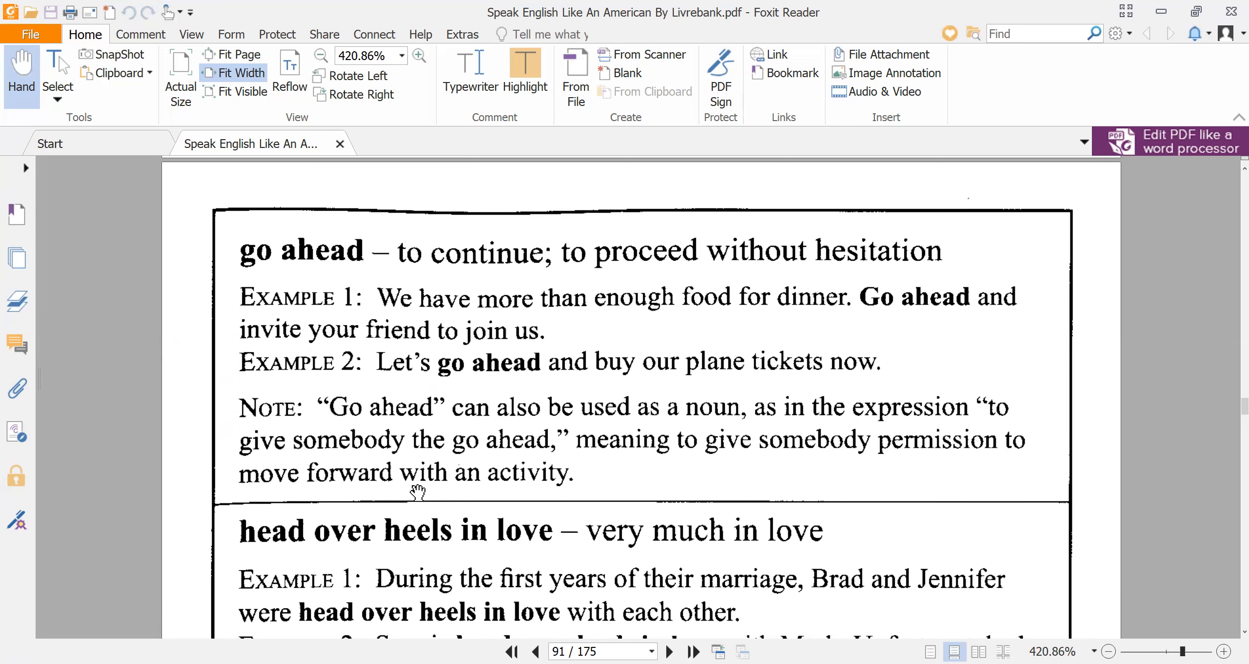
mouse_move(537, 494)
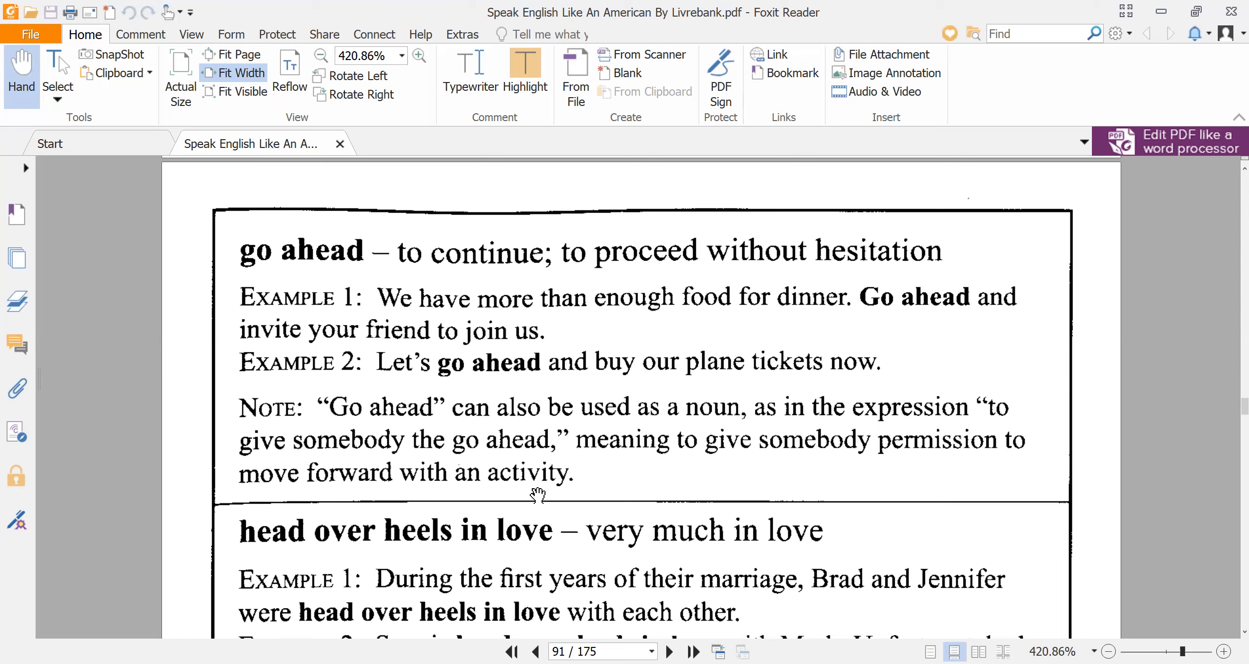
mouse_move(472, 464)
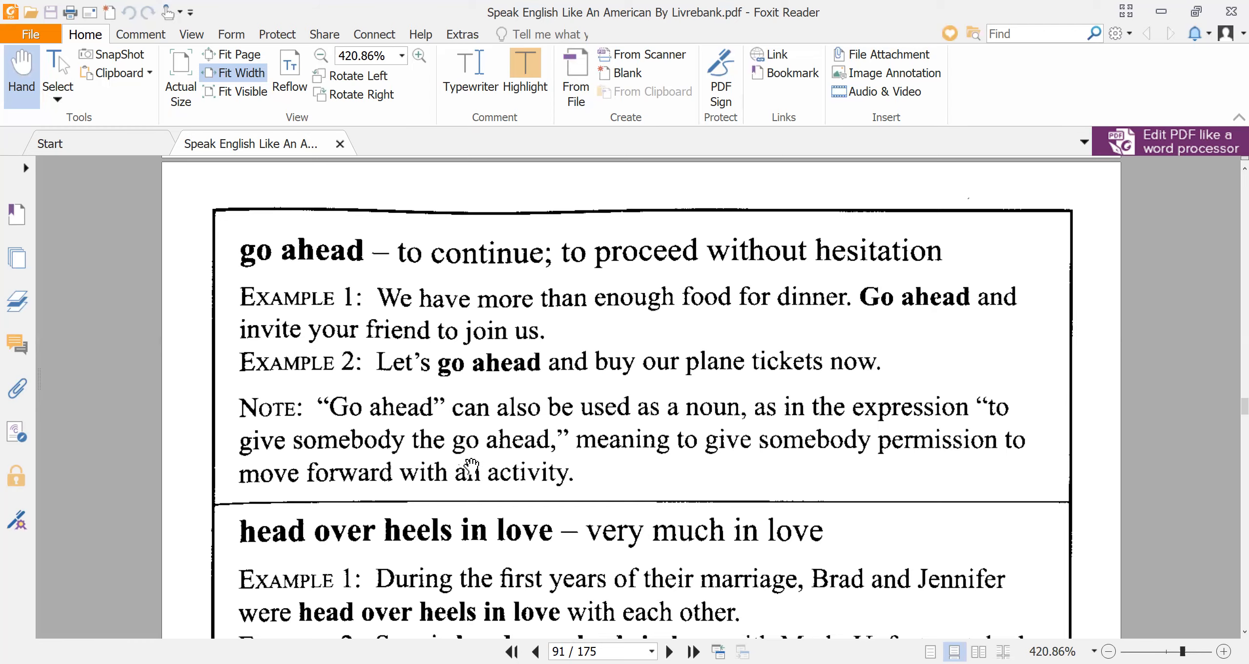
mouse_move(460, 464)
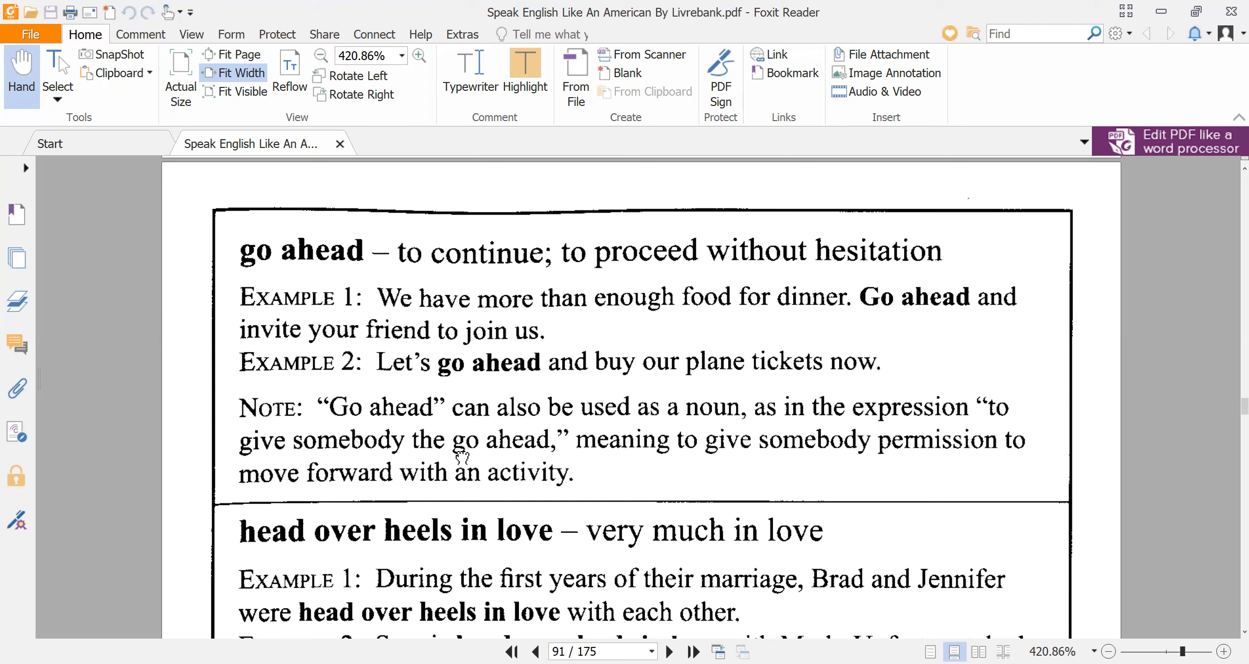
scroll("down", 3)
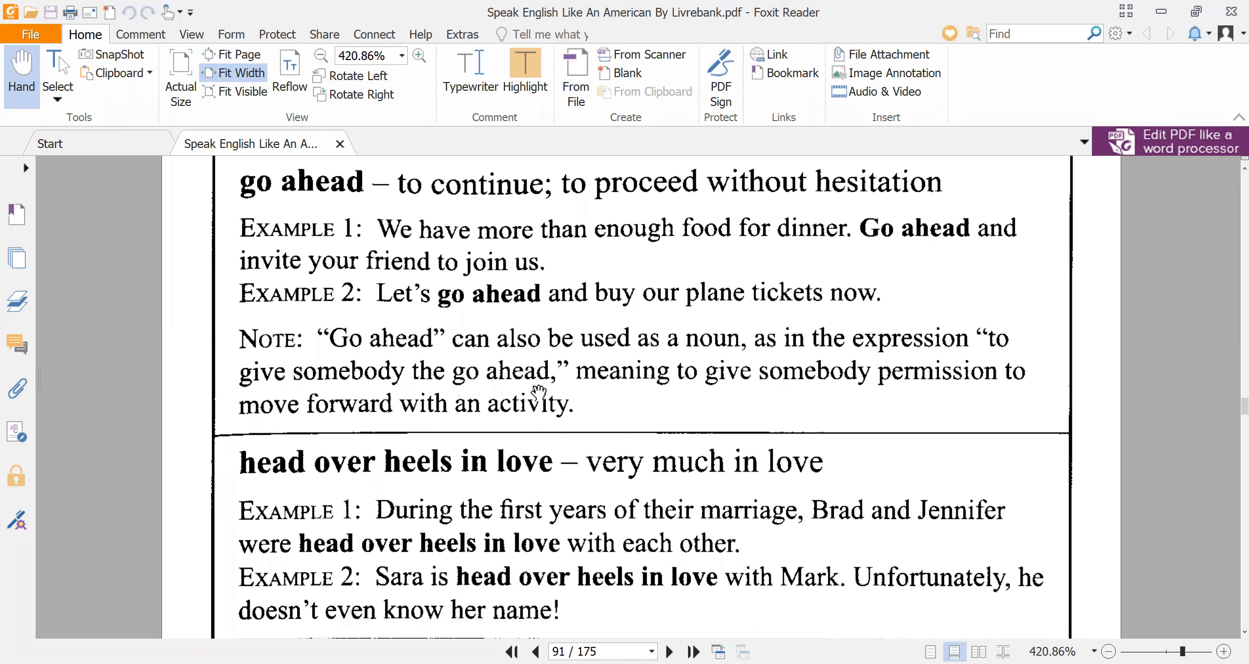
scroll("down", 3)
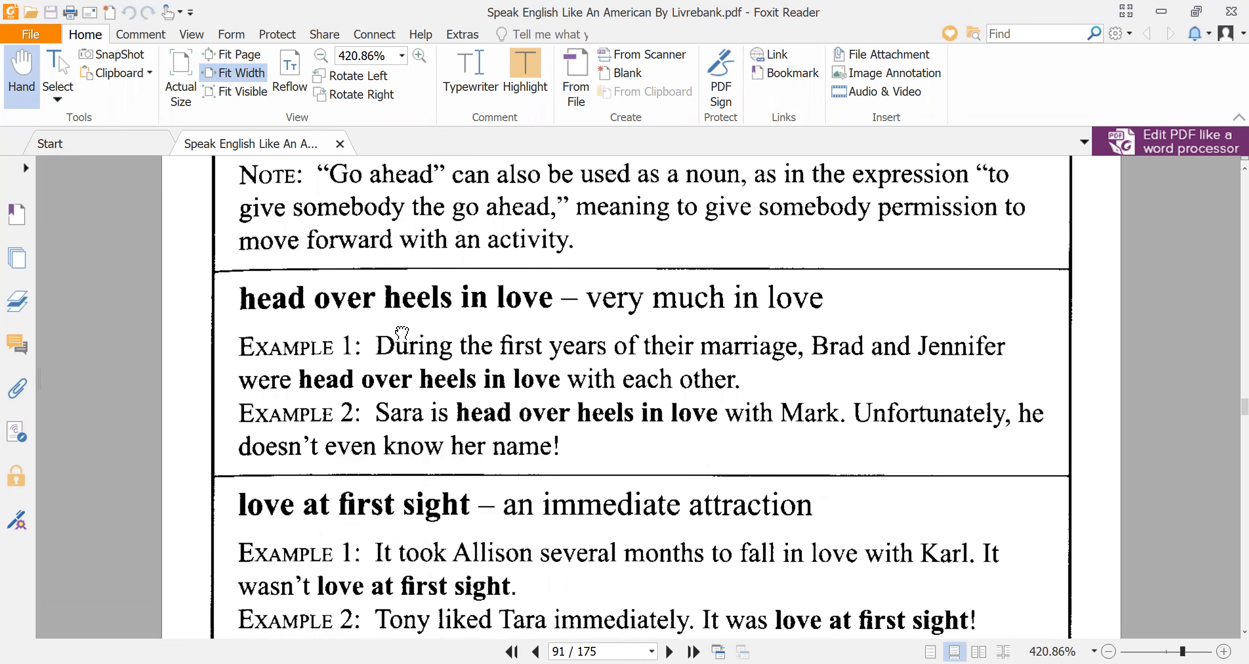
scroll("down", 3)
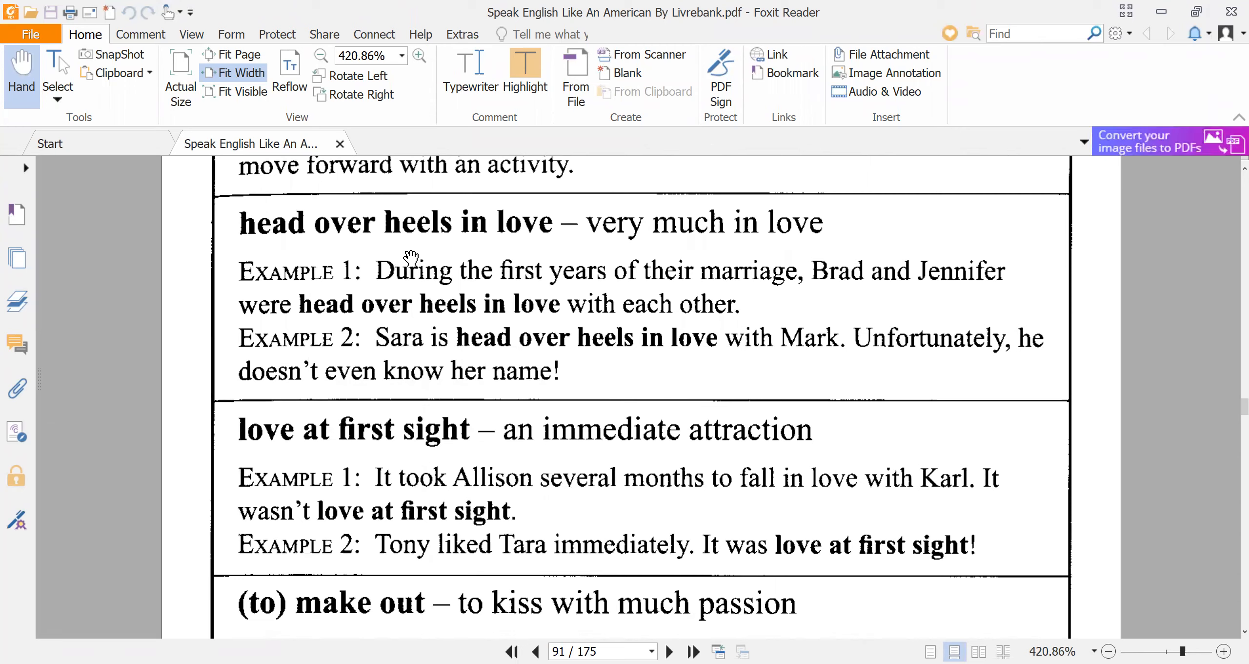
mouse_move(684, 259)
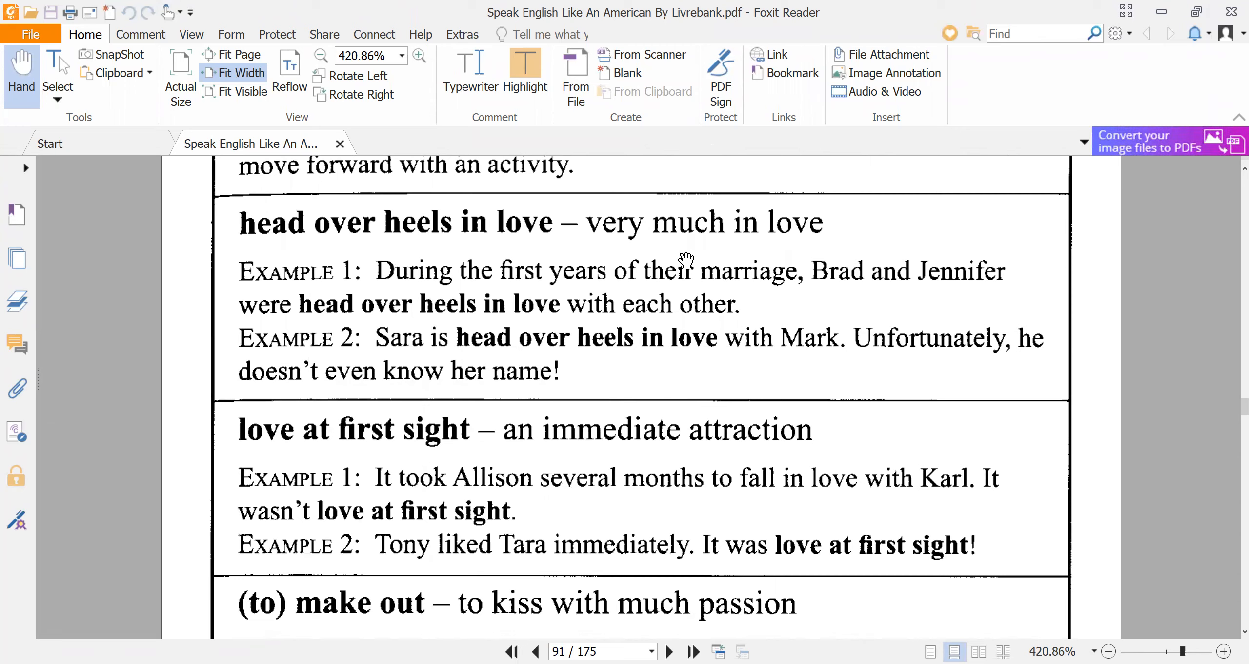
mouse_move(716, 254)
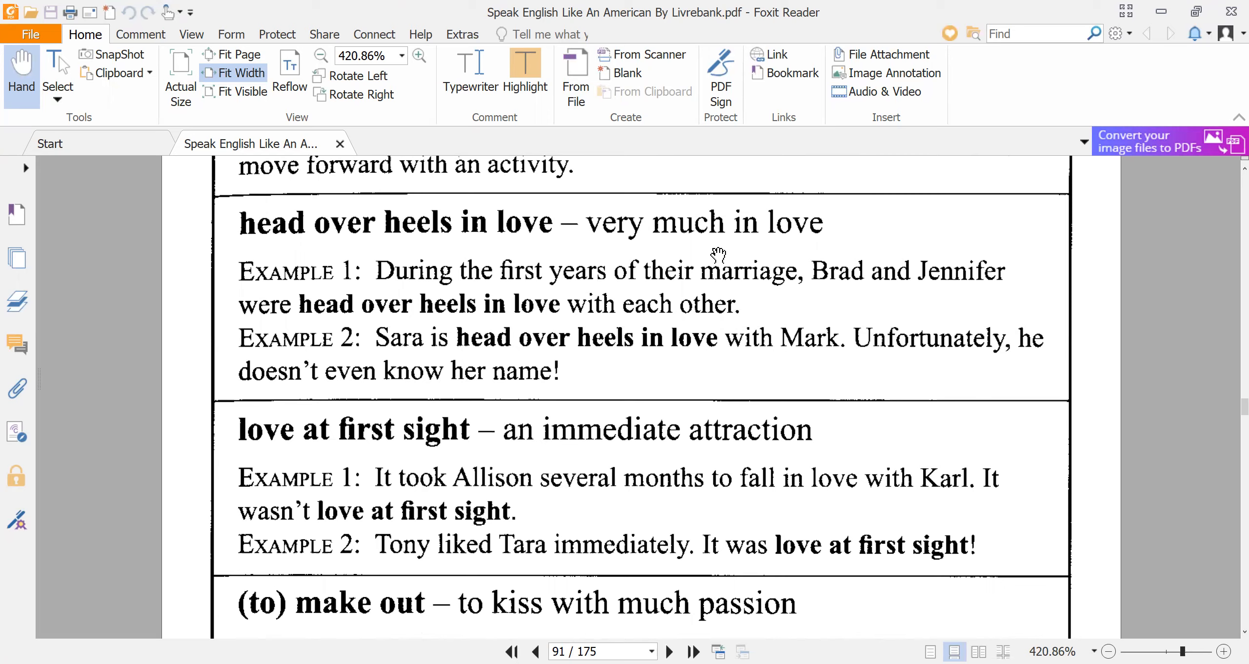
mouse_move(633, 291)
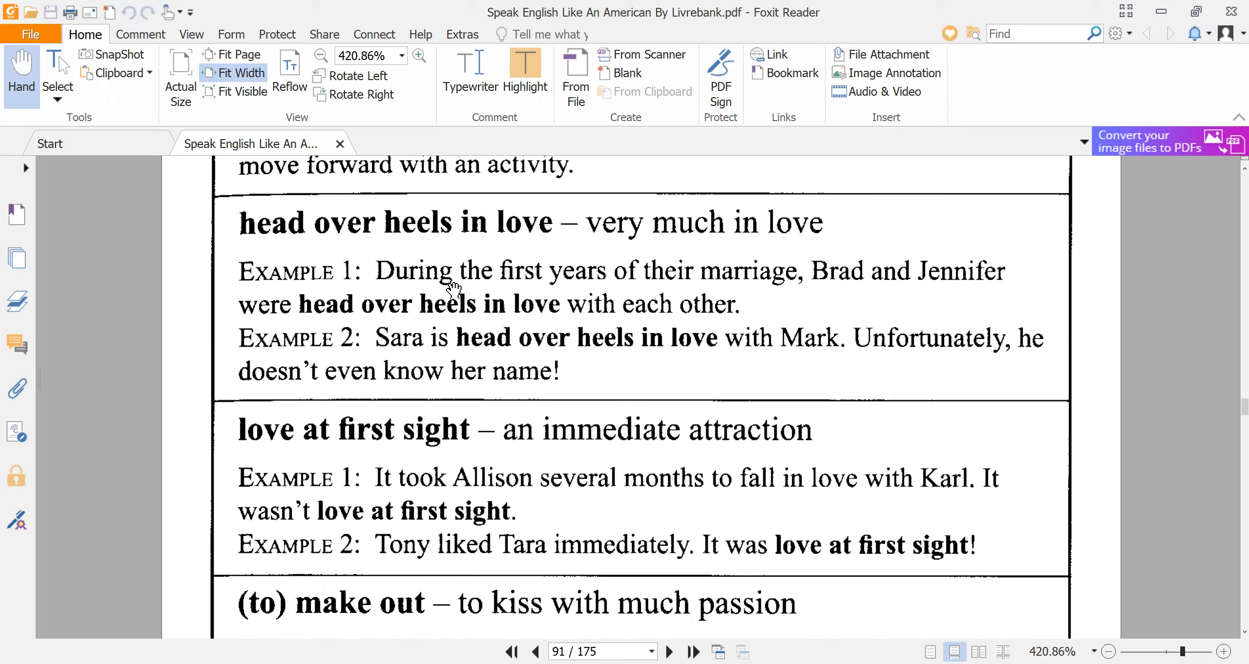
mouse_move(791, 288)
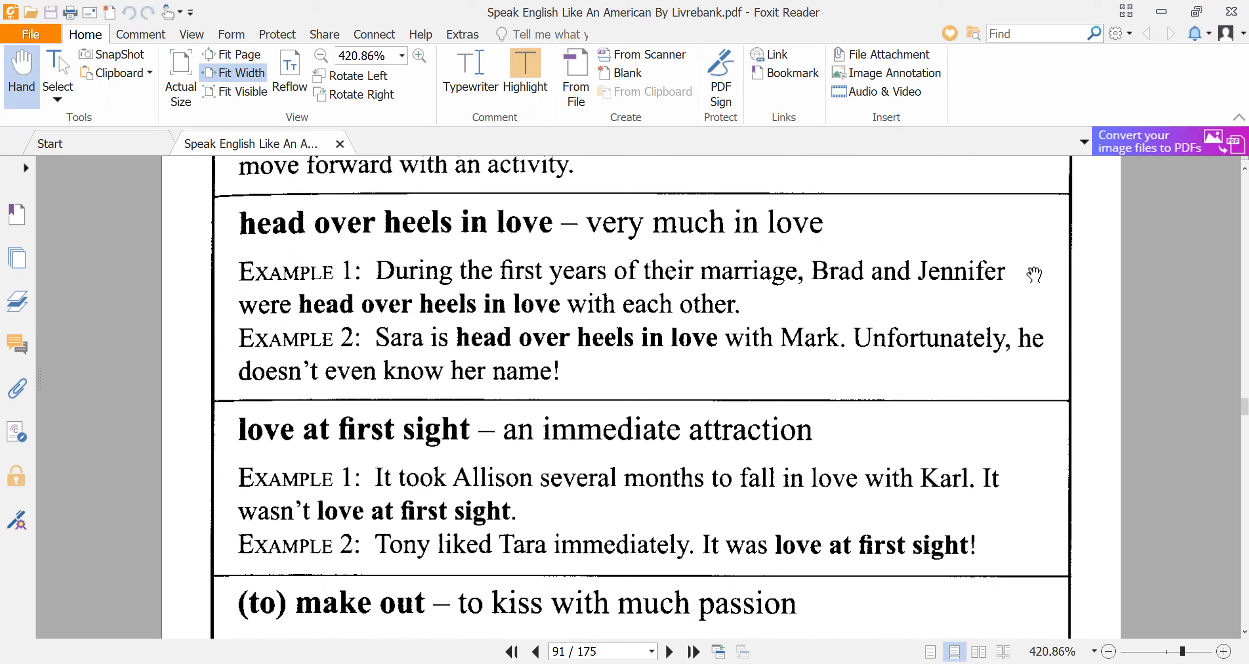
mouse_move(410, 327)
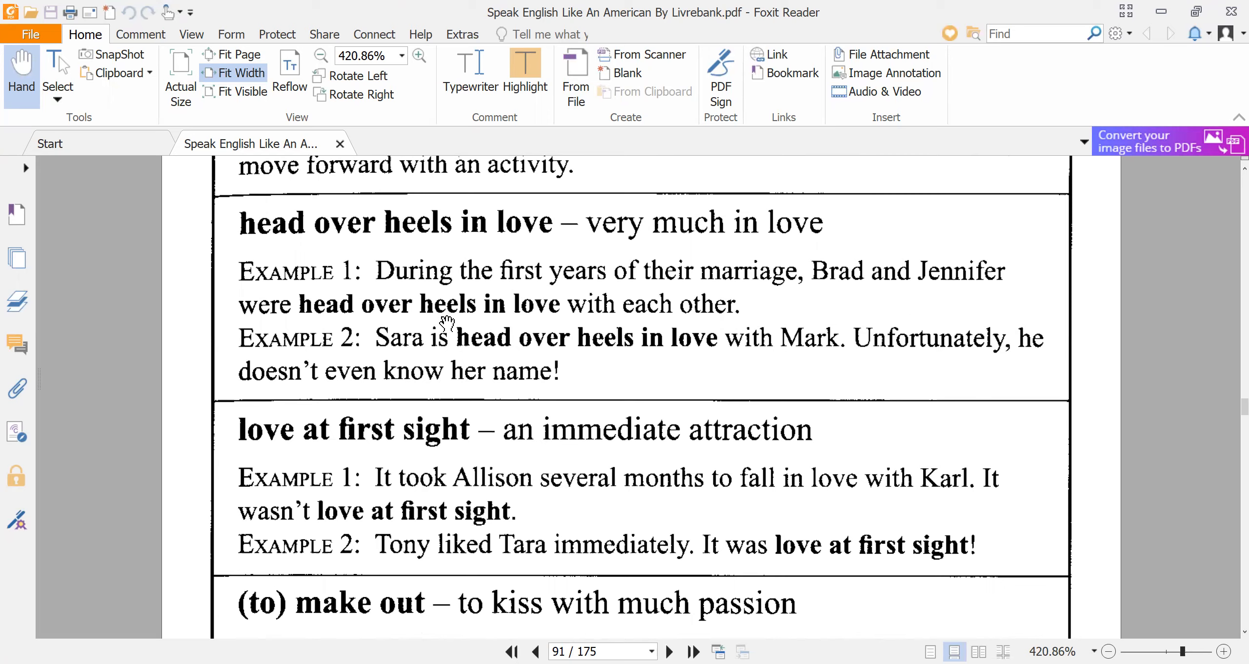
mouse_move(581, 309)
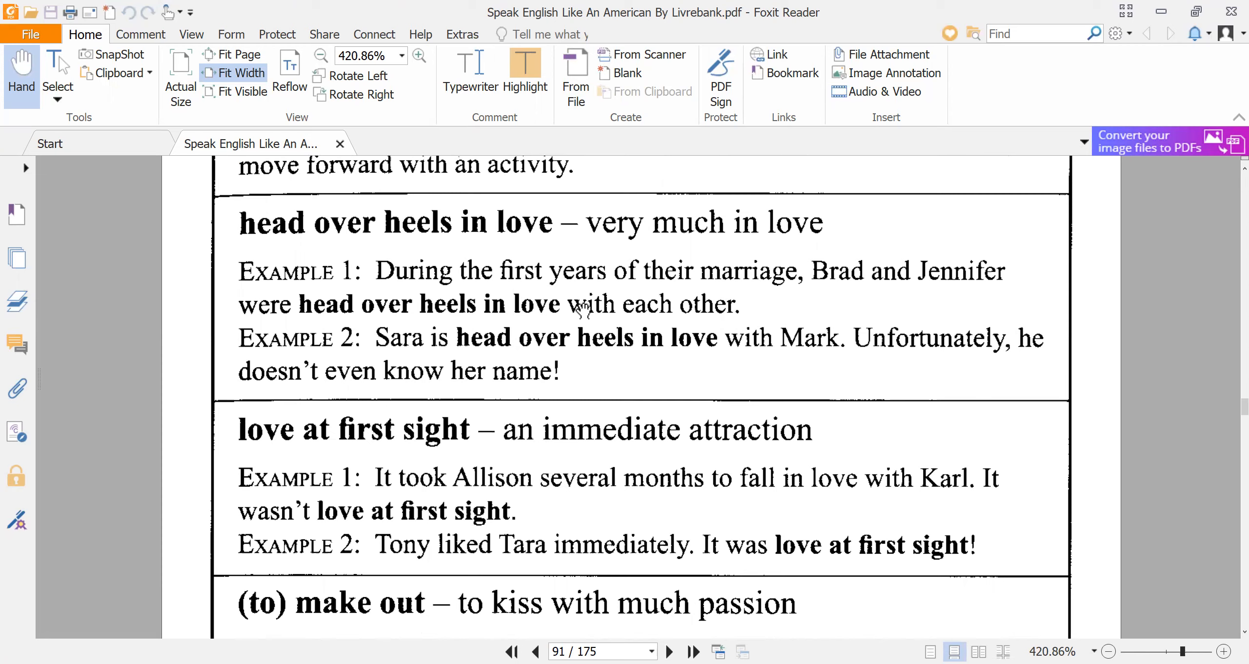
mouse_move(398, 356)
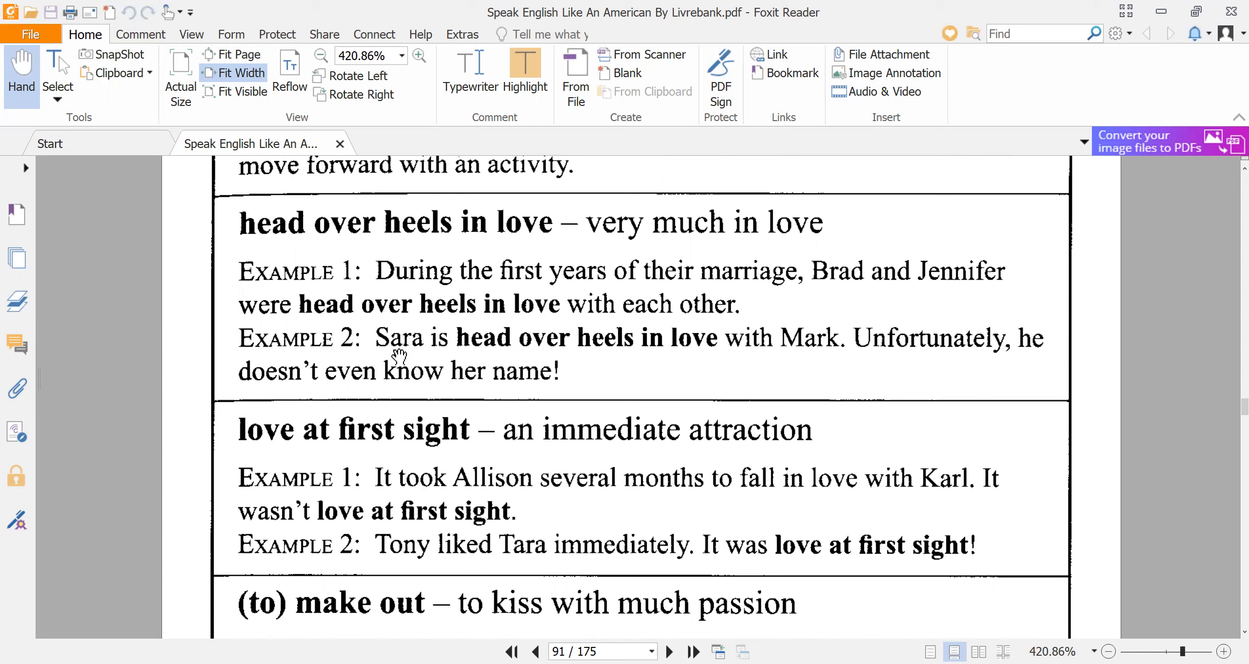
mouse_move(473, 353)
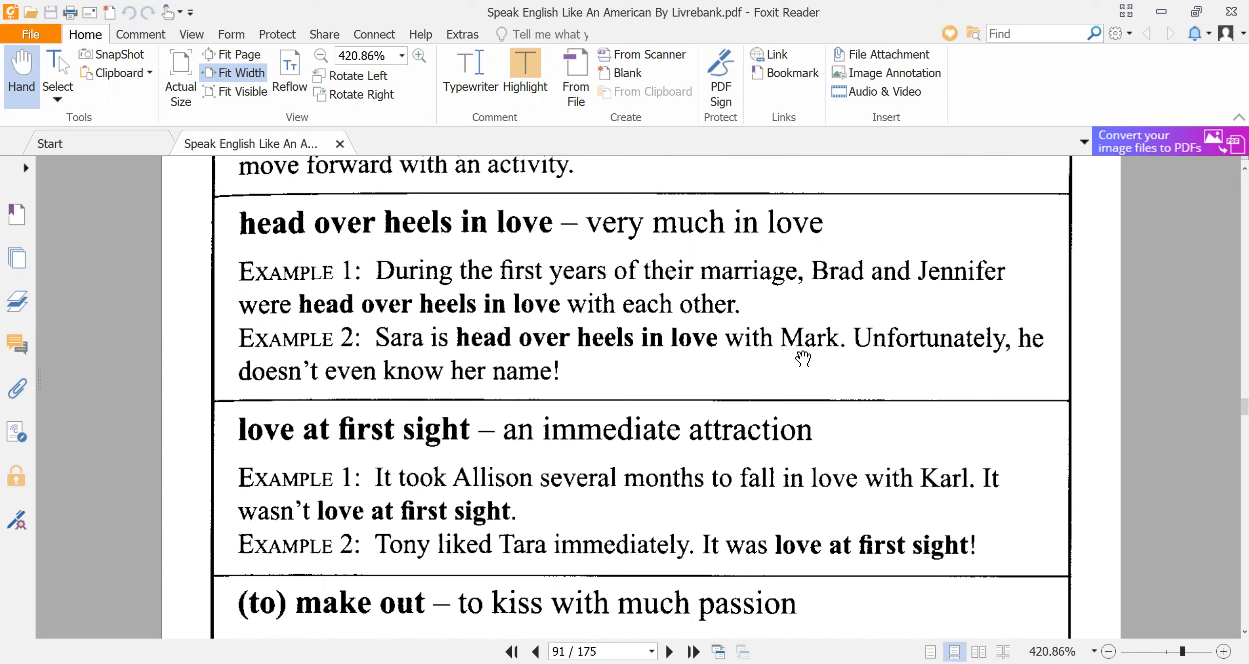
mouse_move(336, 401)
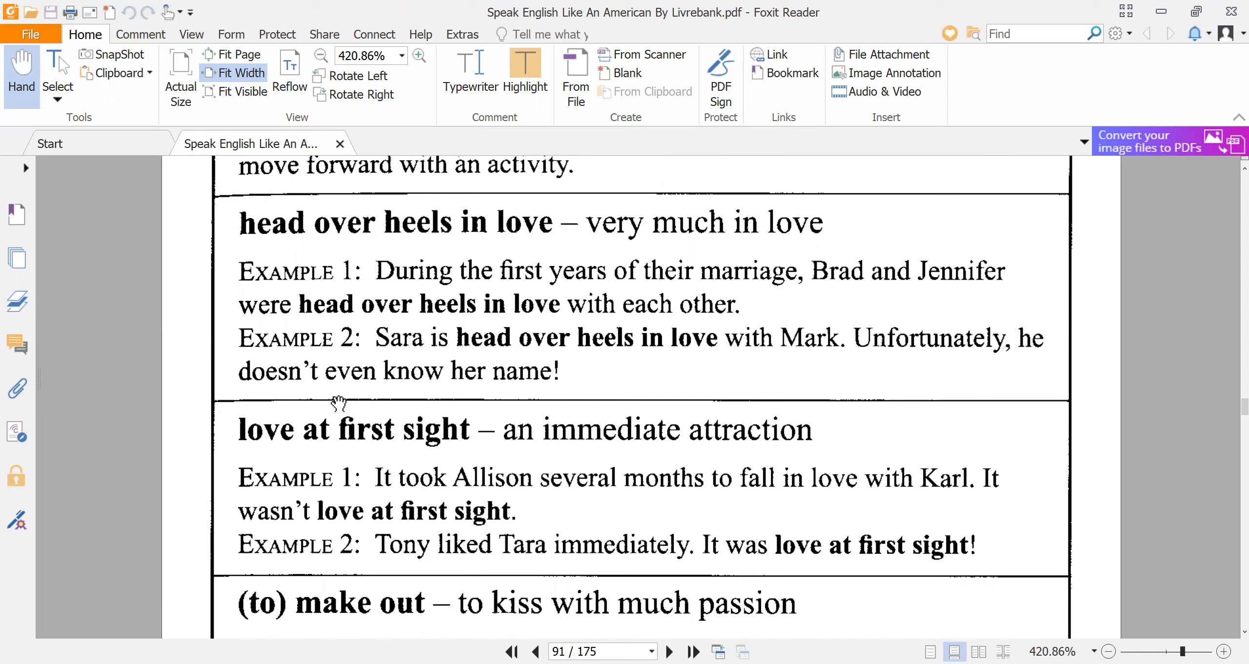
mouse_move(462, 490)
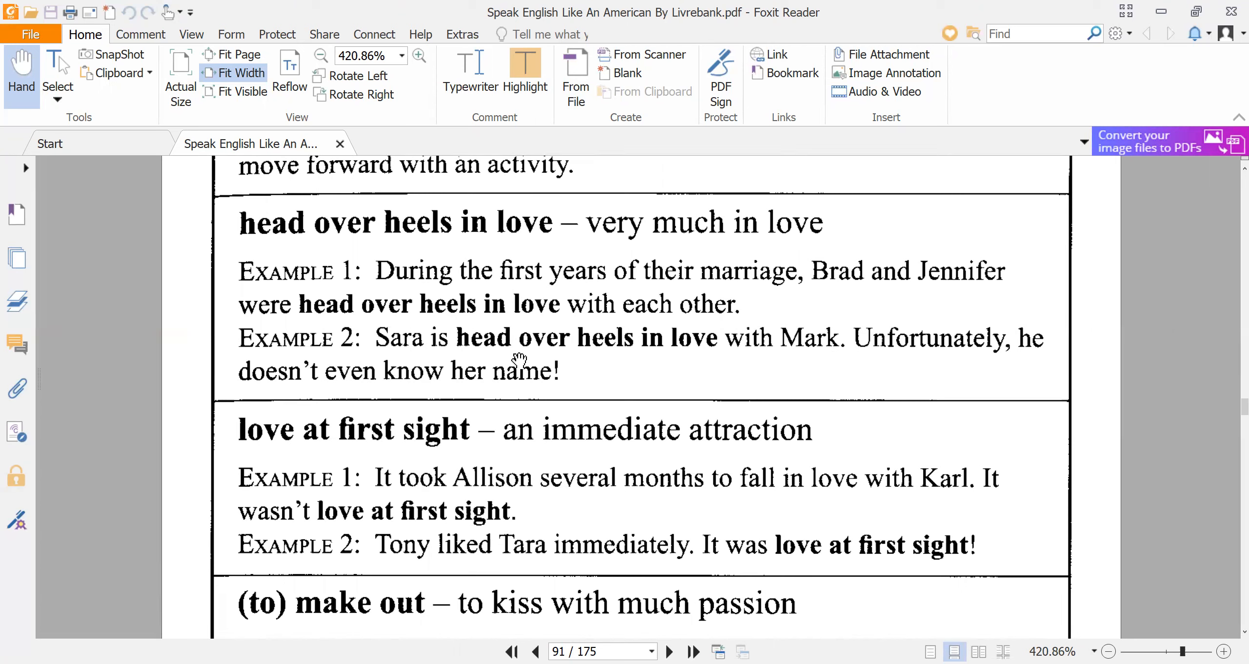
mouse_move(596, 370)
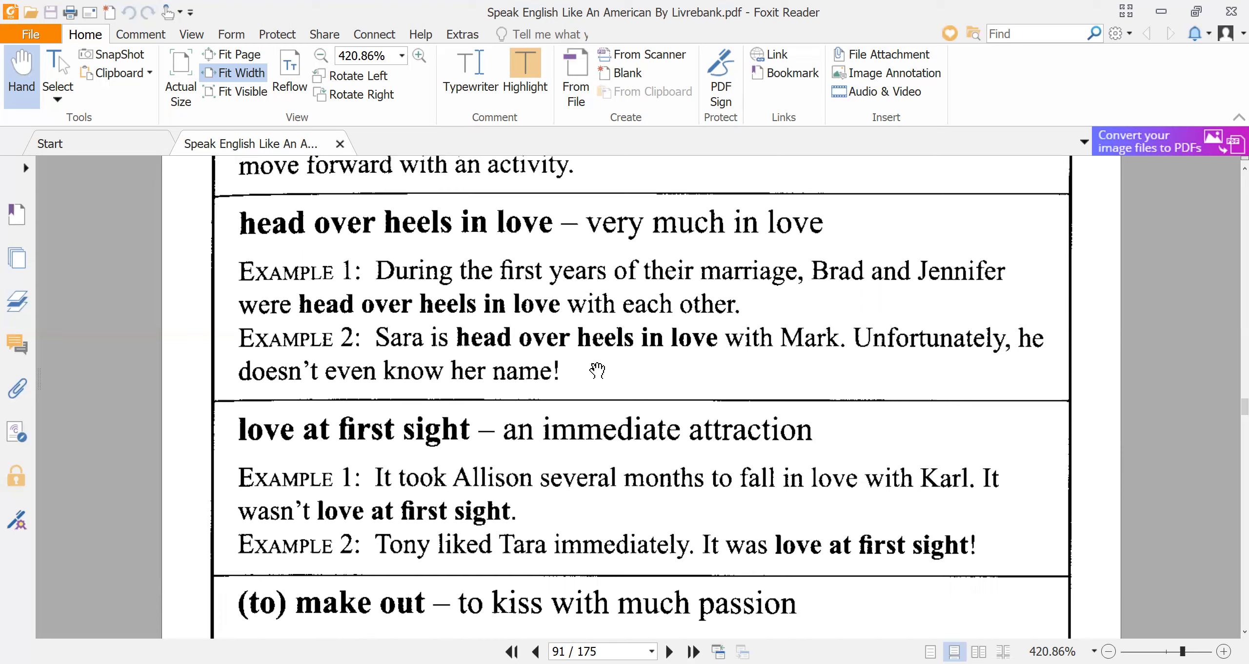
mouse_move(272, 493)
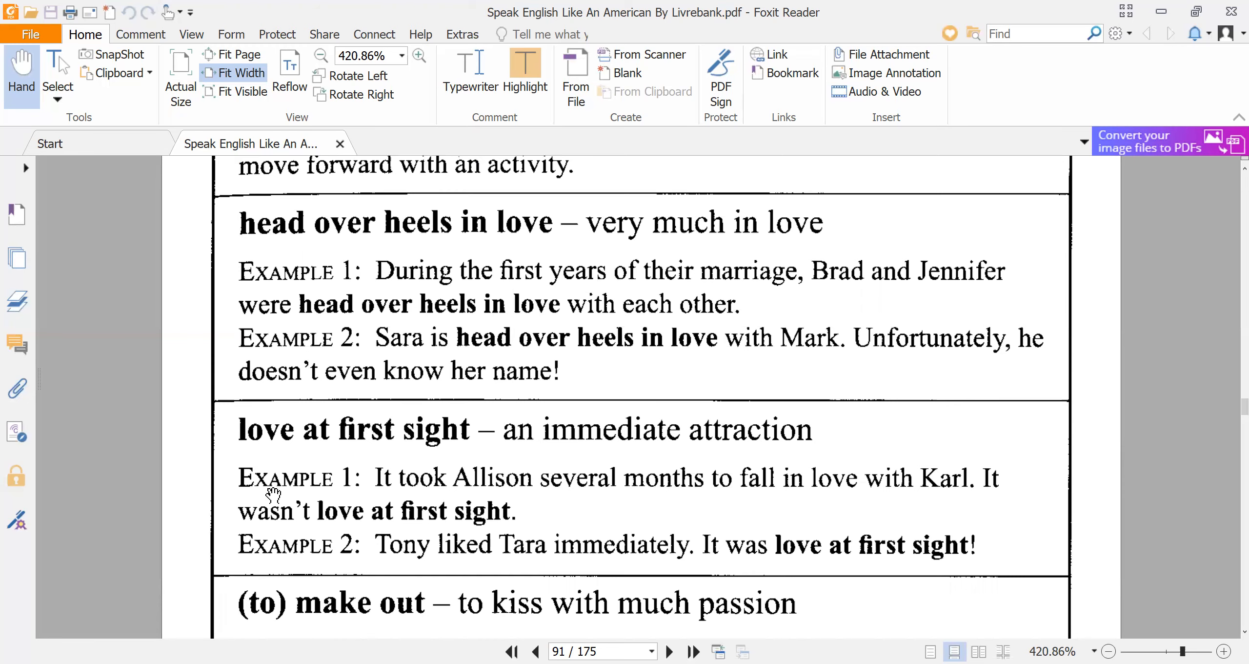
scroll("down", 3)
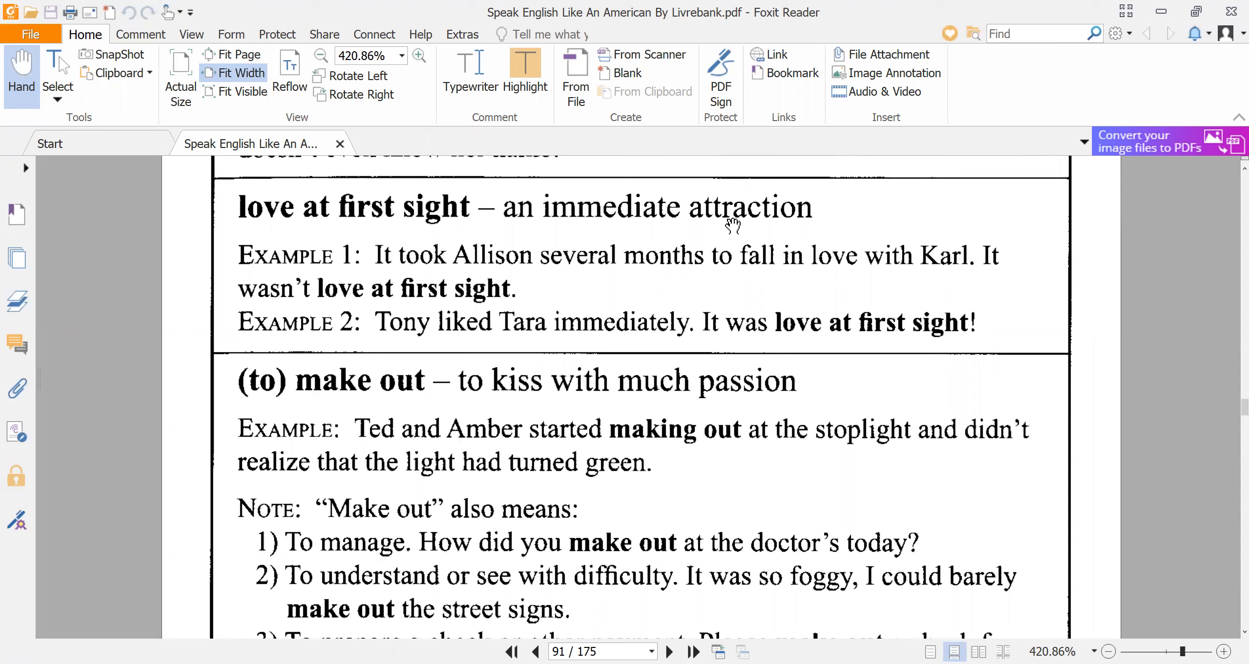
mouse_move(346, 283)
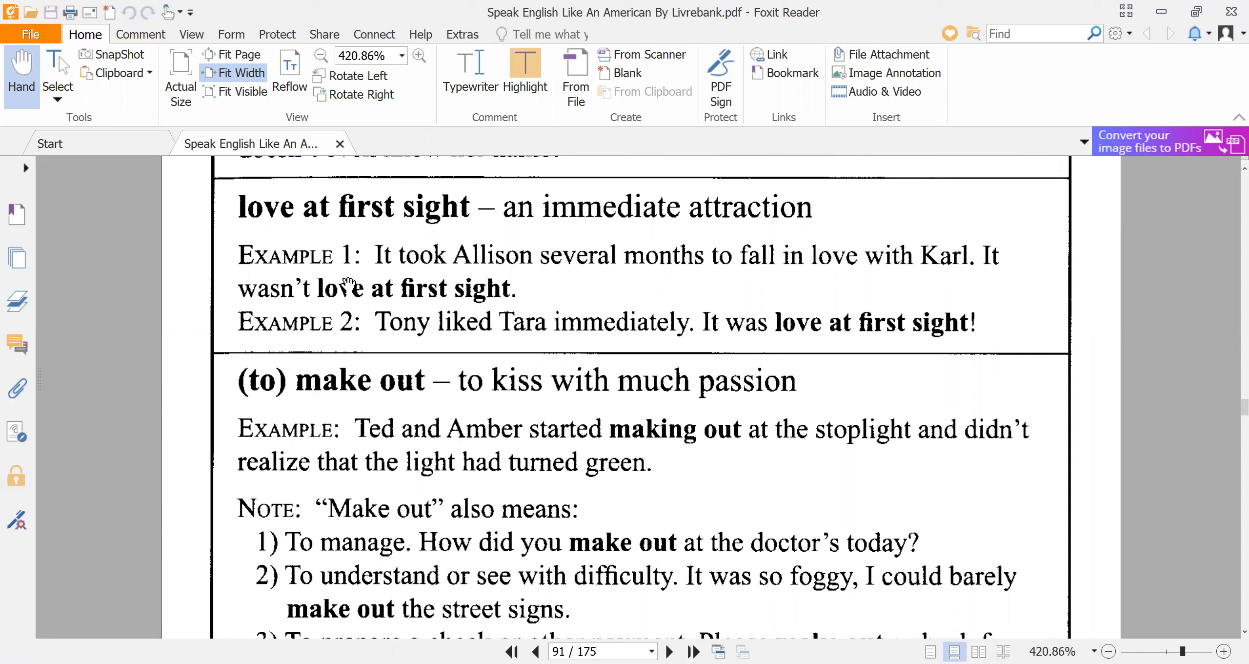
mouse_move(725, 279)
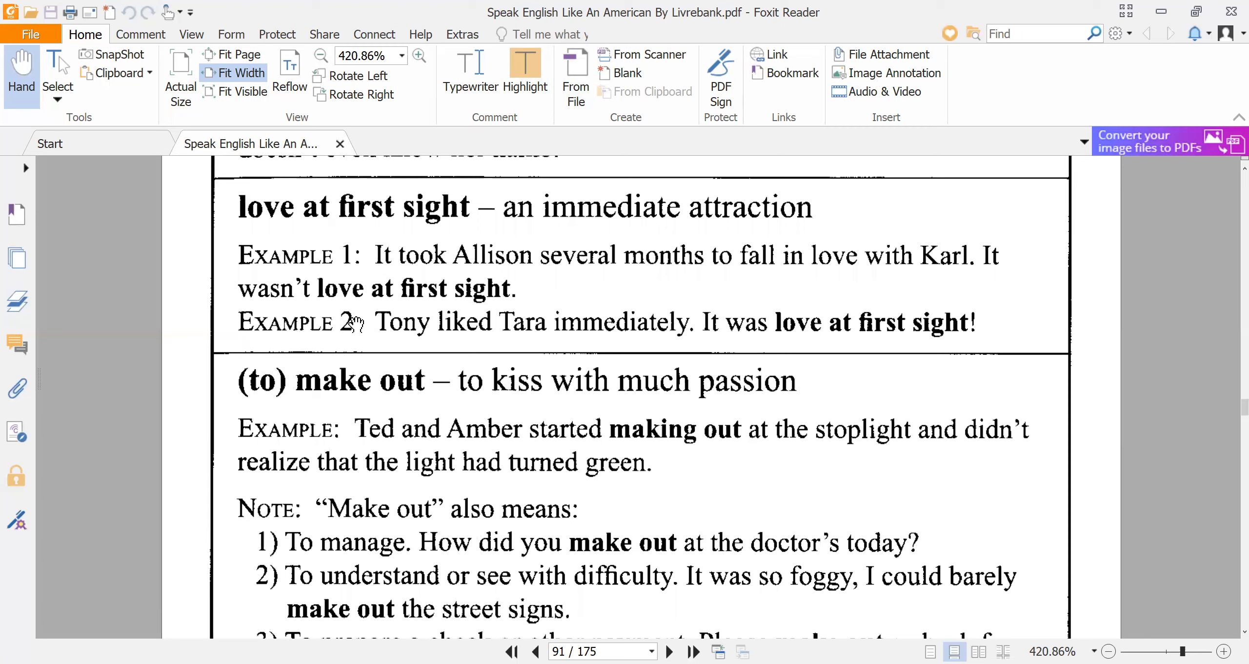
mouse_move(455, 307)
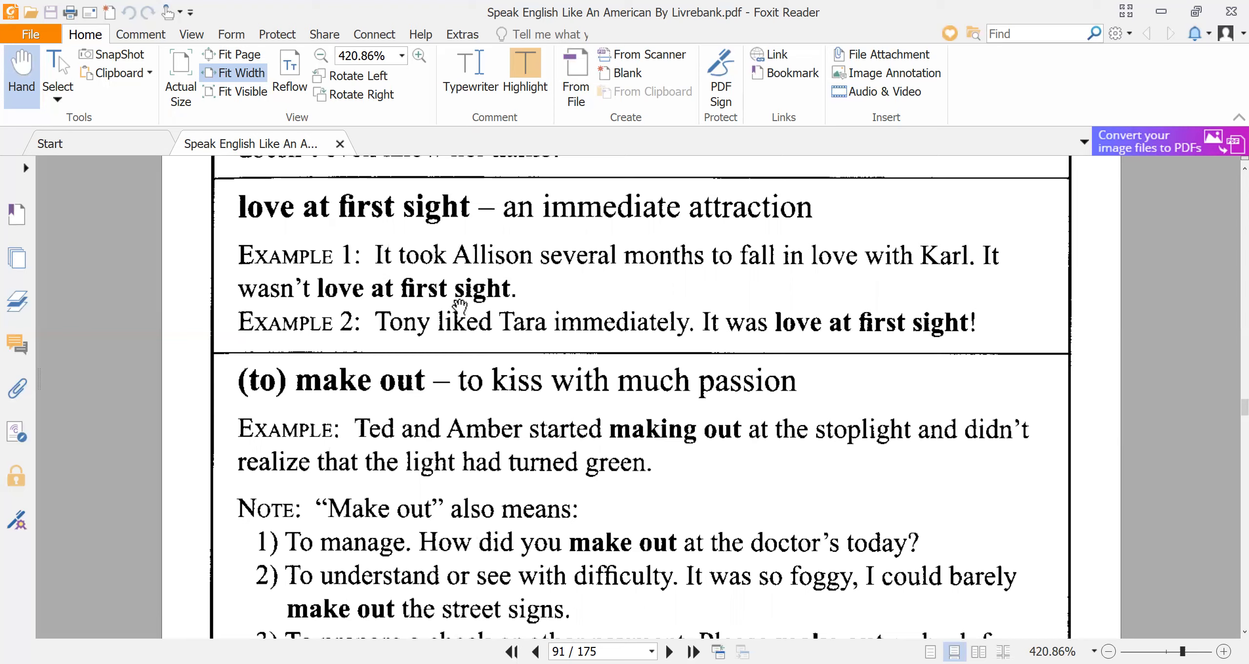
mouse_move(397, 344)
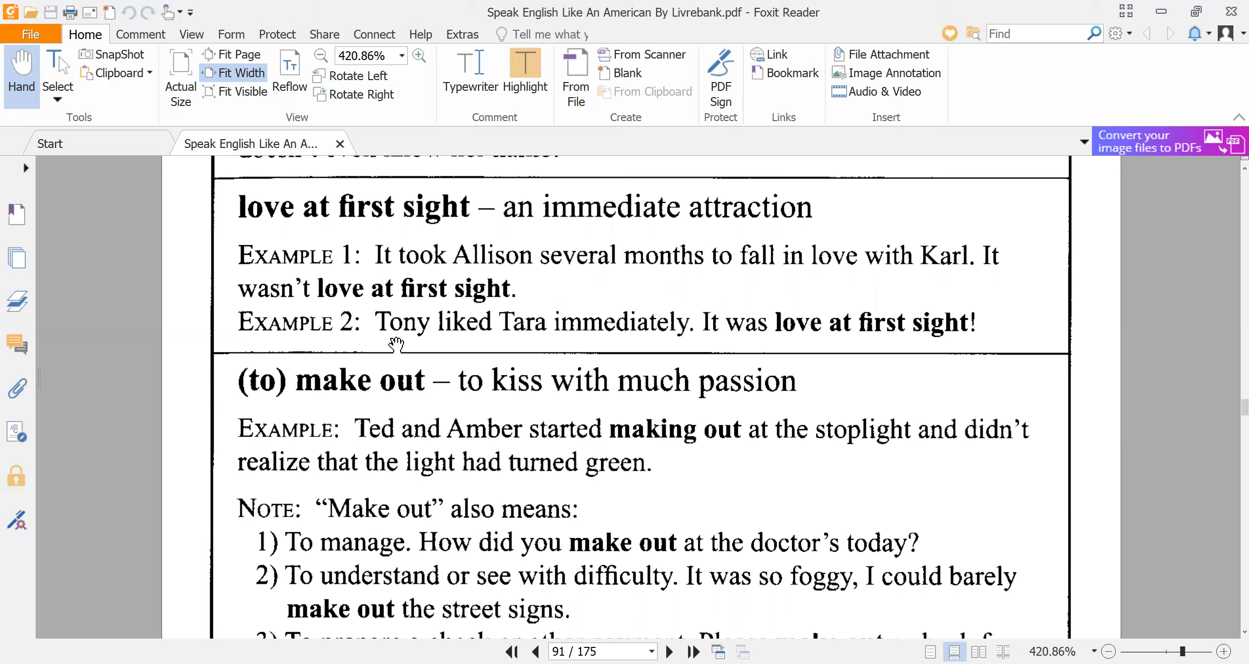
mouse_move(403, 341)
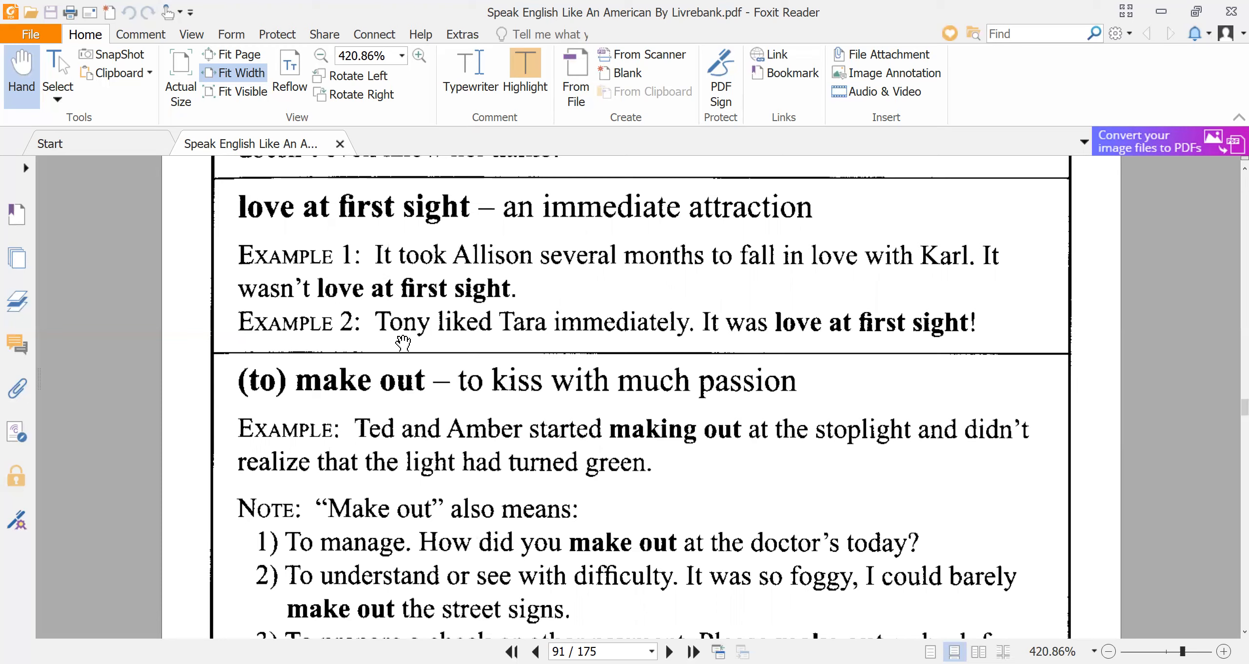
mouse_move(574, 342)
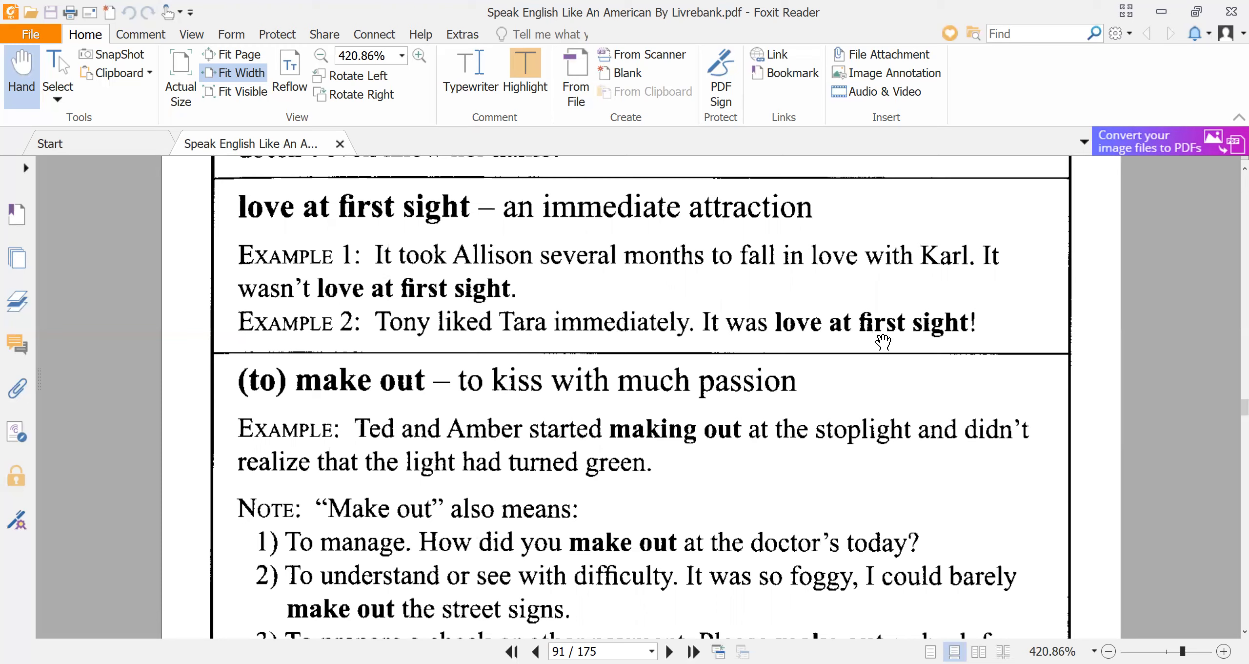
mouse_move(962, 322)
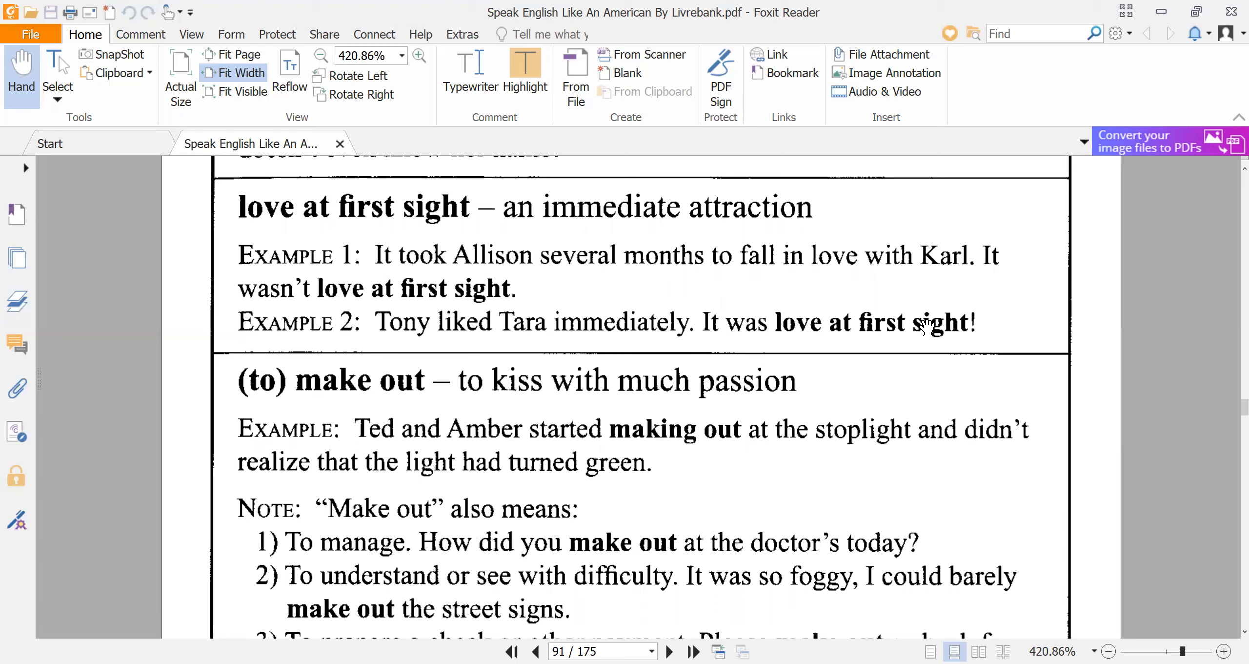
mouse_move(898, 340)
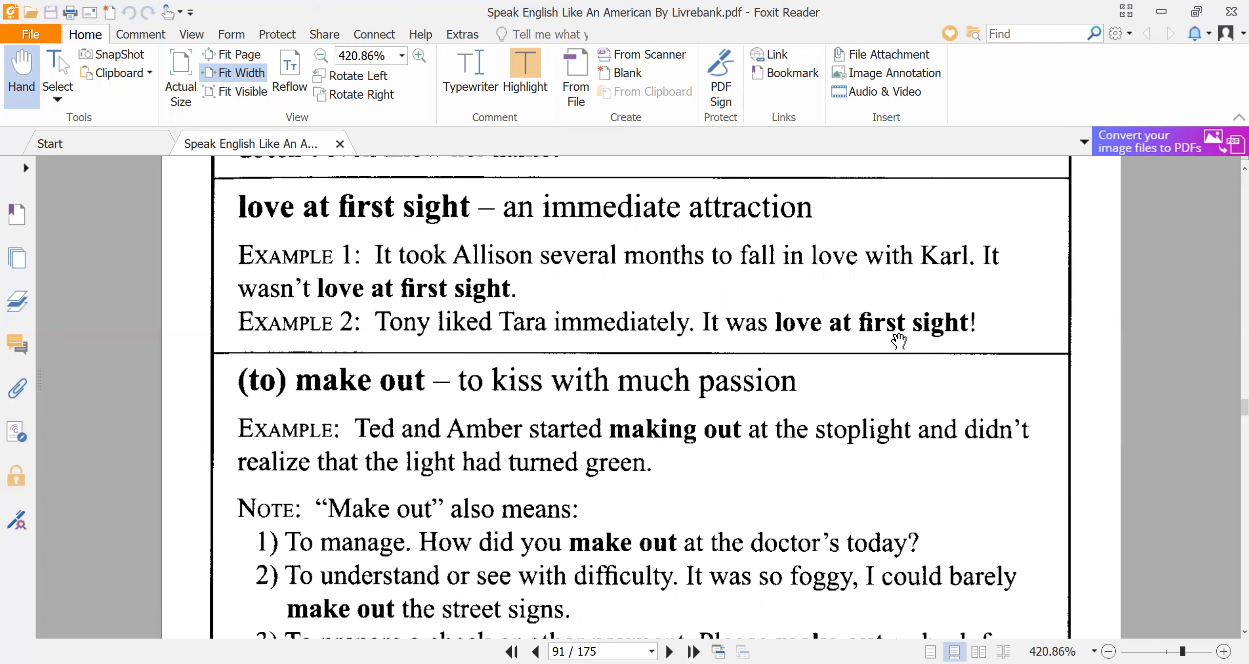
scroll("down", 3)
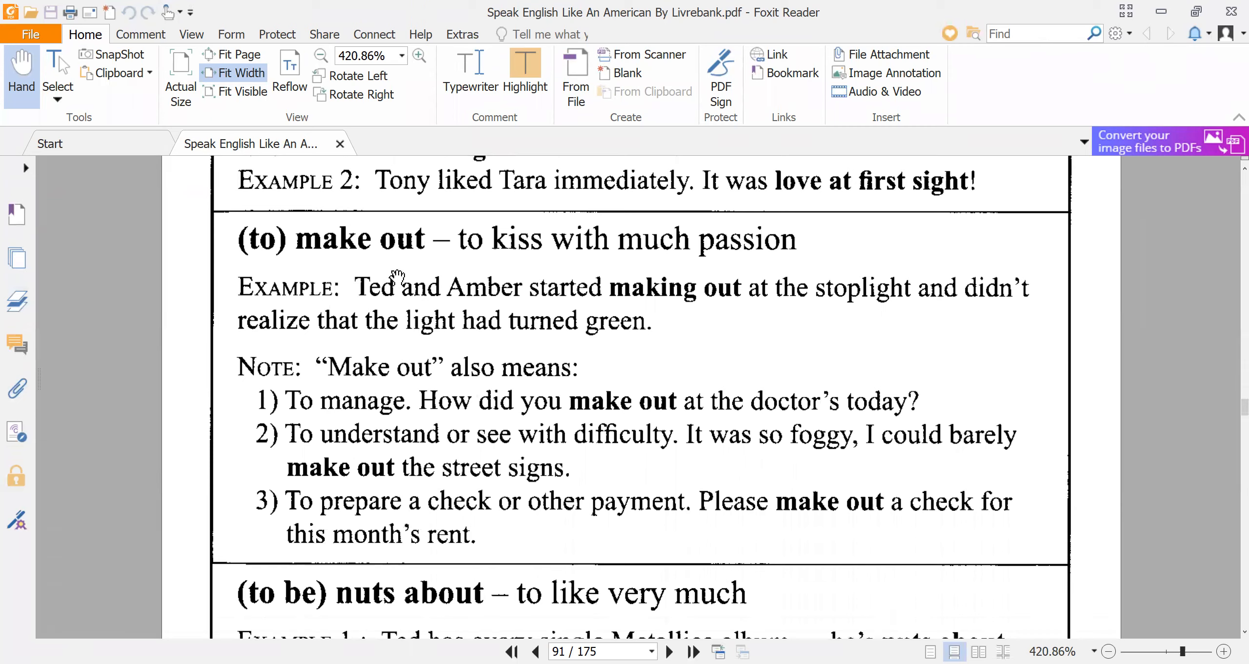
mouse_move(699, 264)
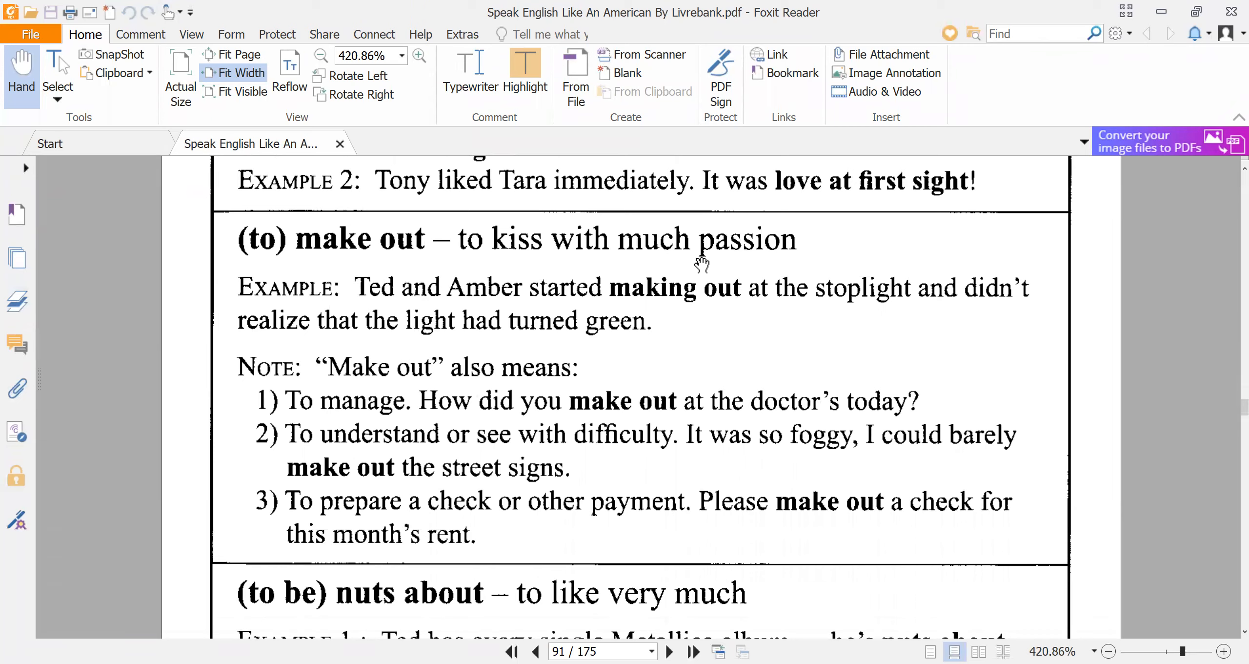
mouse_move(712, 278)
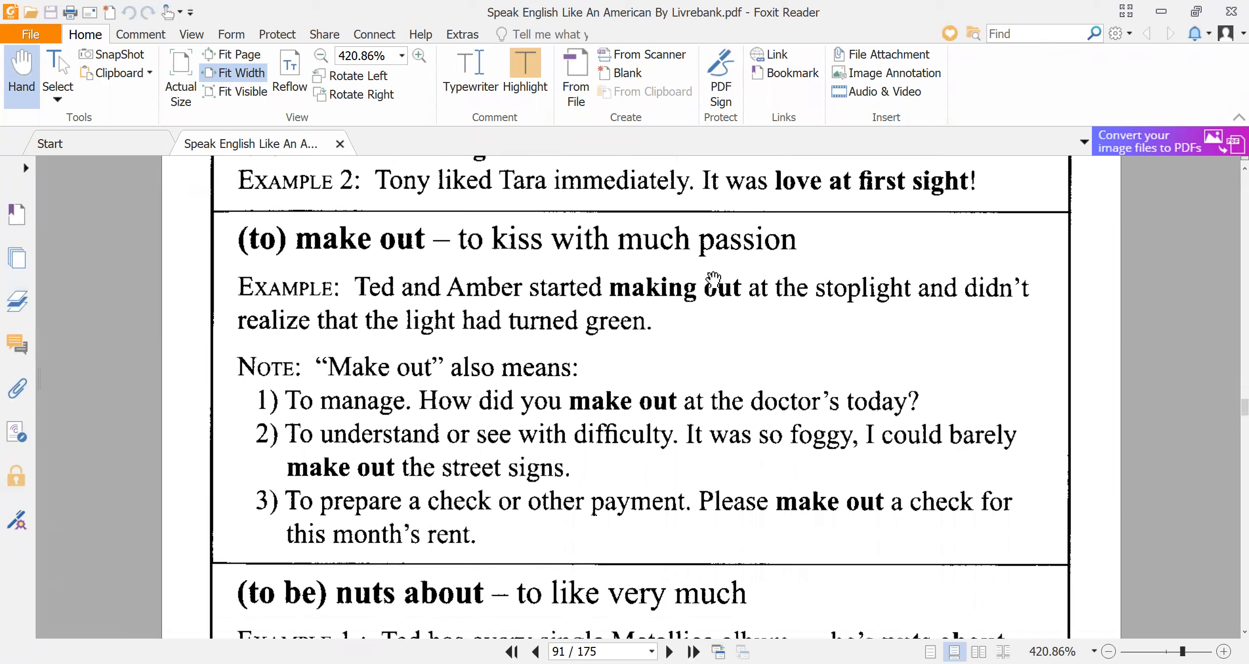
mouse_move(654, 267)
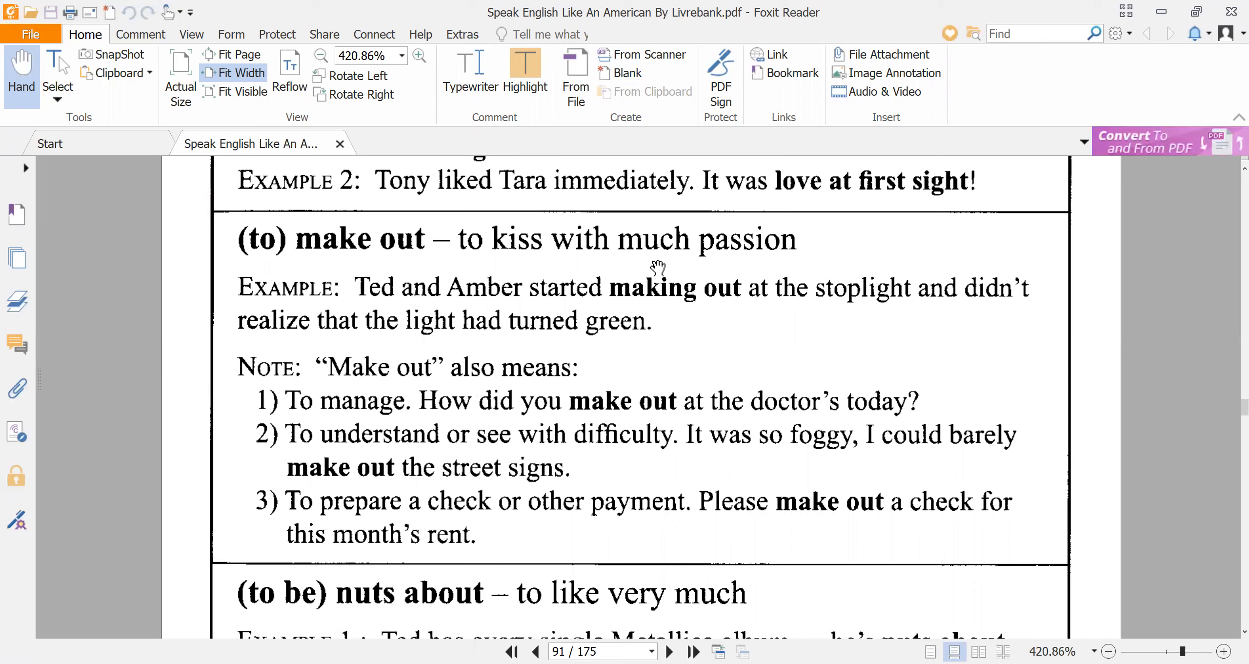
mouse_move(760, 312)
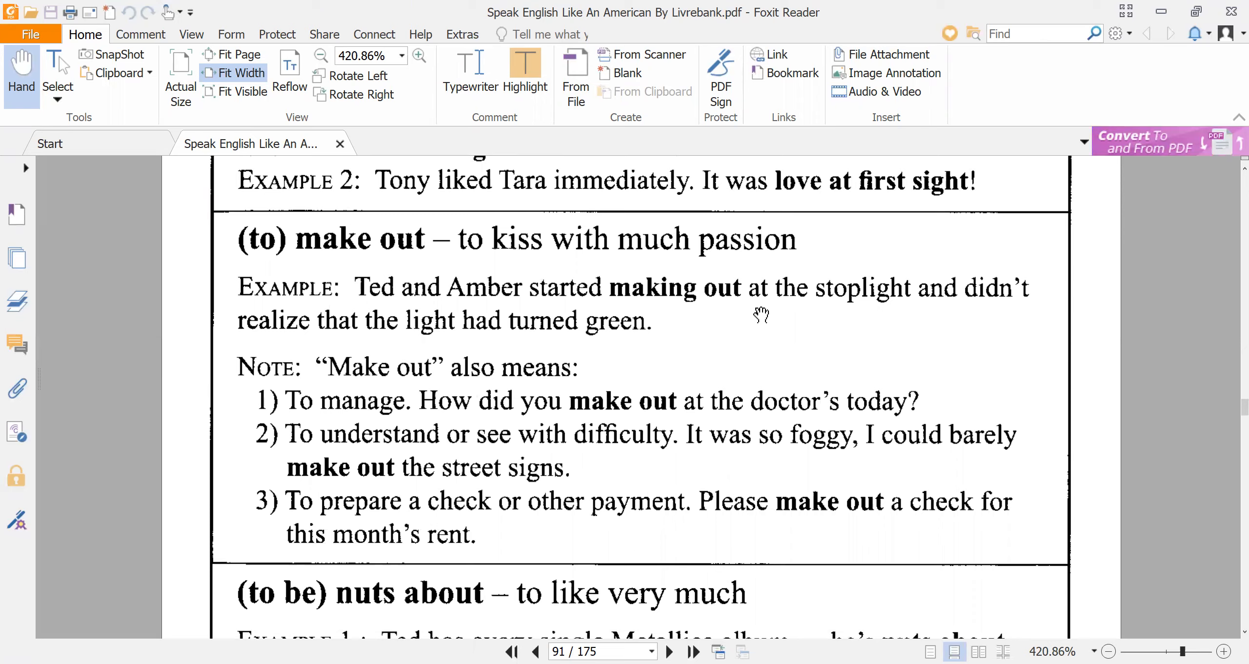
mouse_move(861, 311)
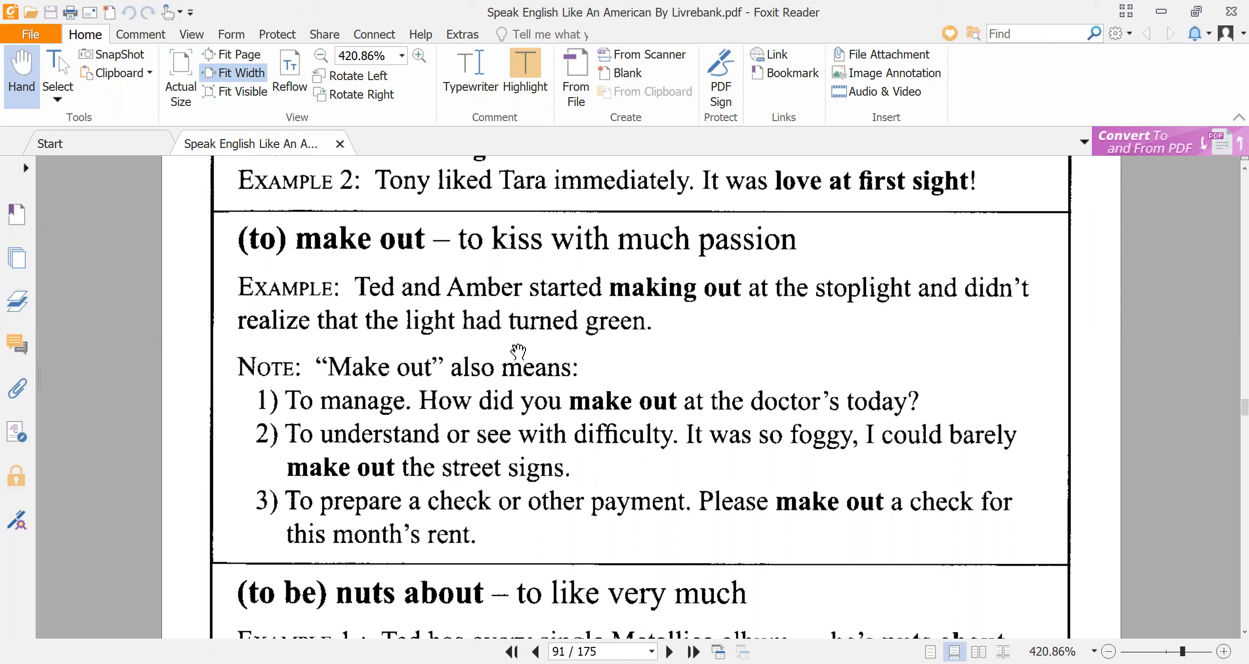
mouse_move(578, 344)
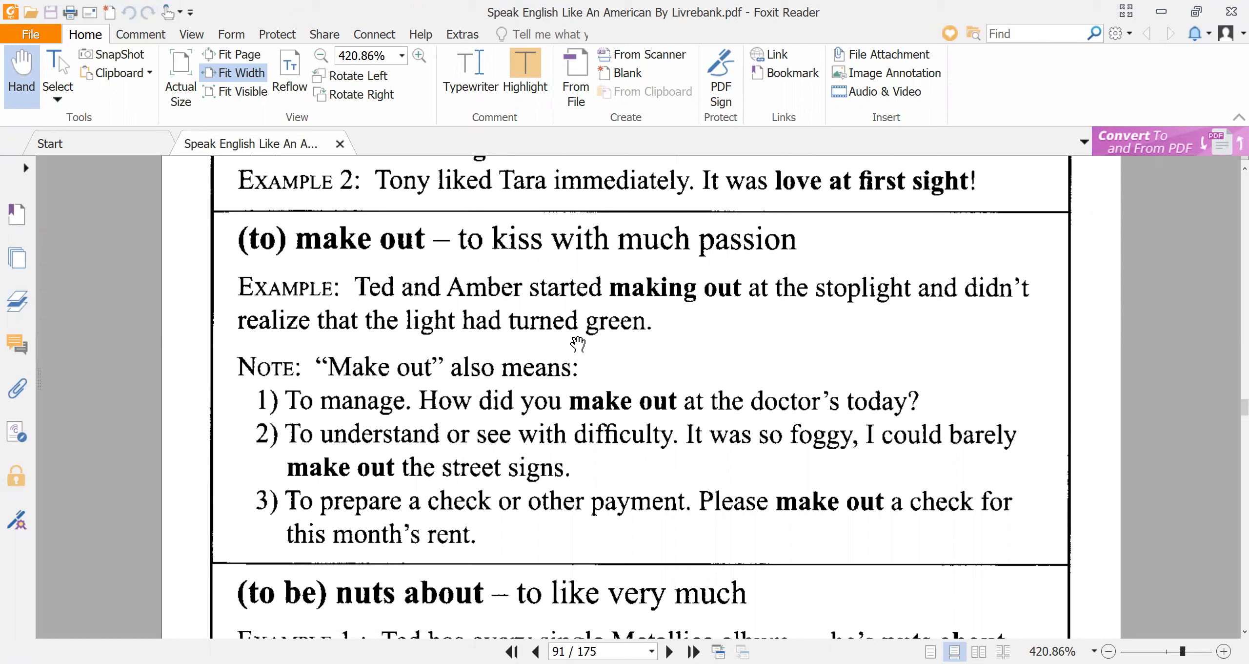
mouse_move(811, 318)
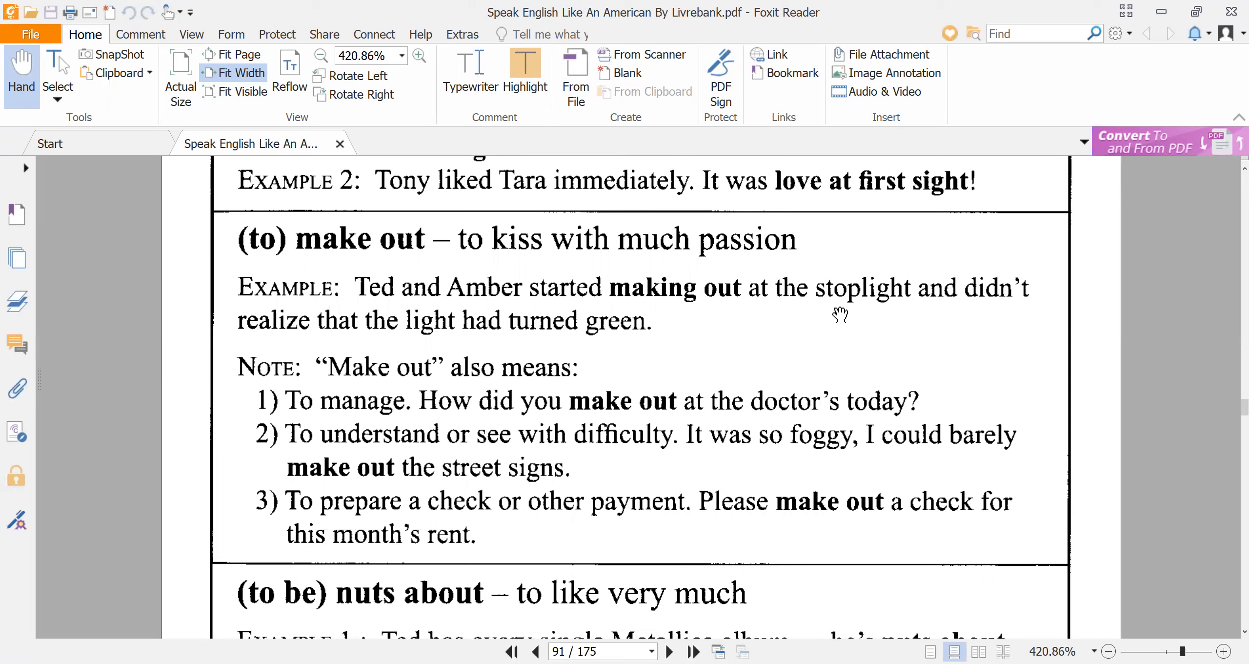
mouse_move(831, 318)
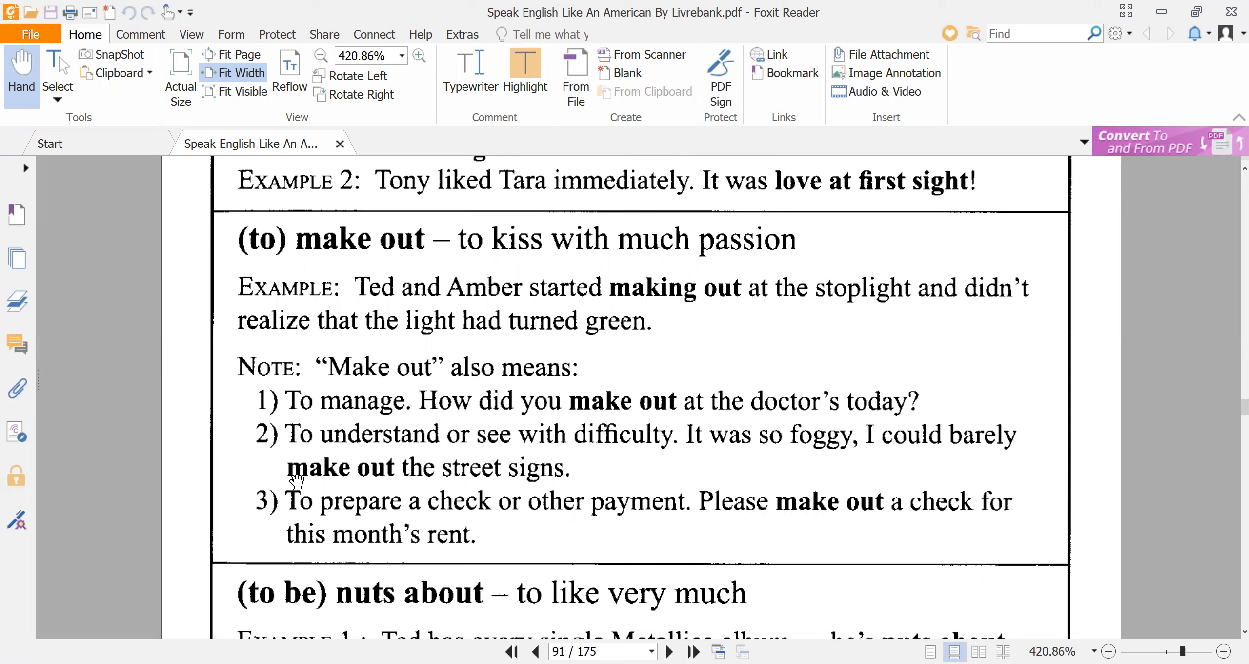
mouse_move(470, 398)
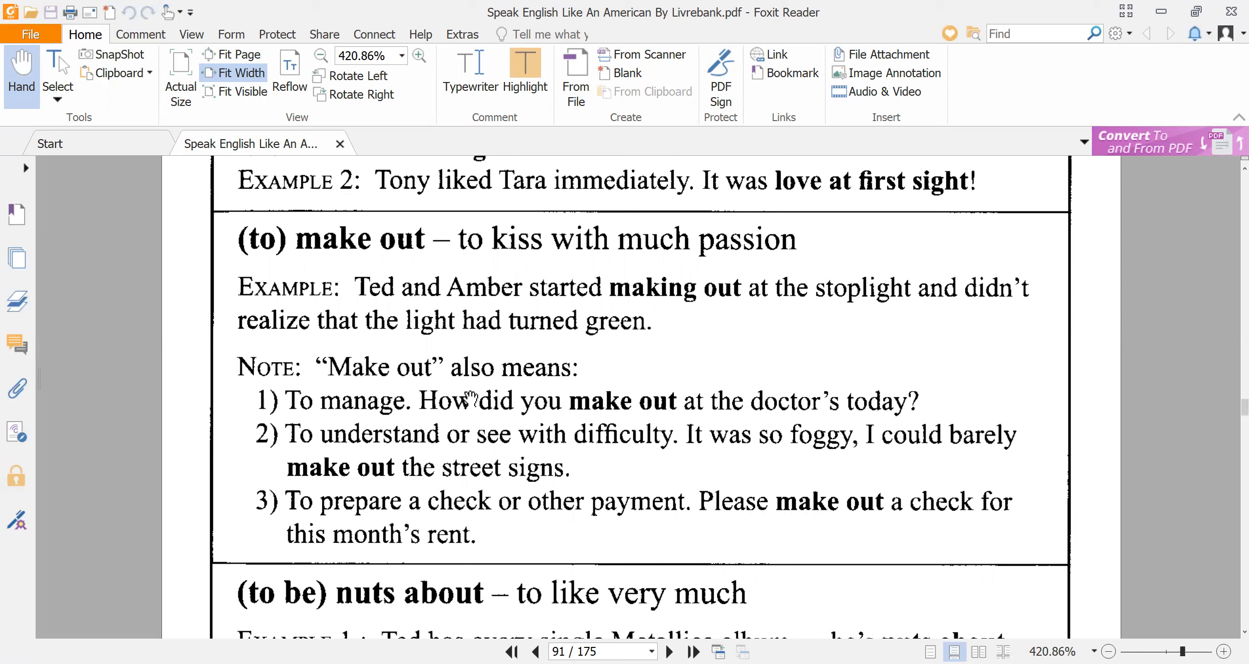
mouse_move(374, 413)
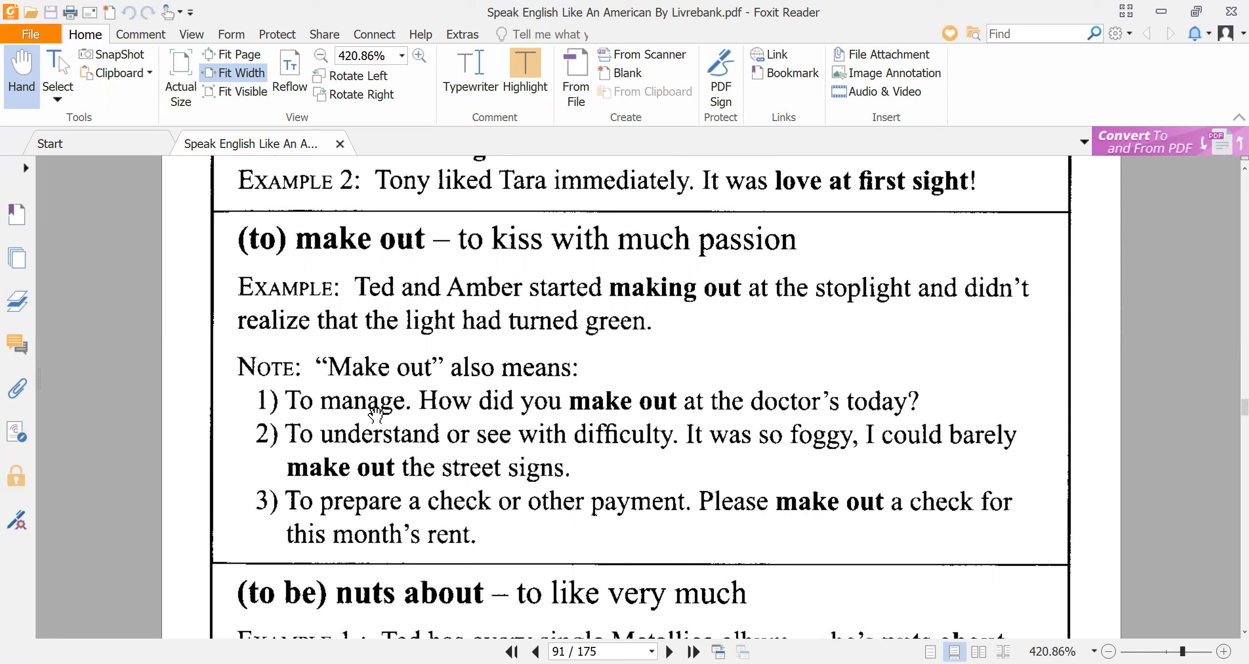
mouse_move(366, 454)
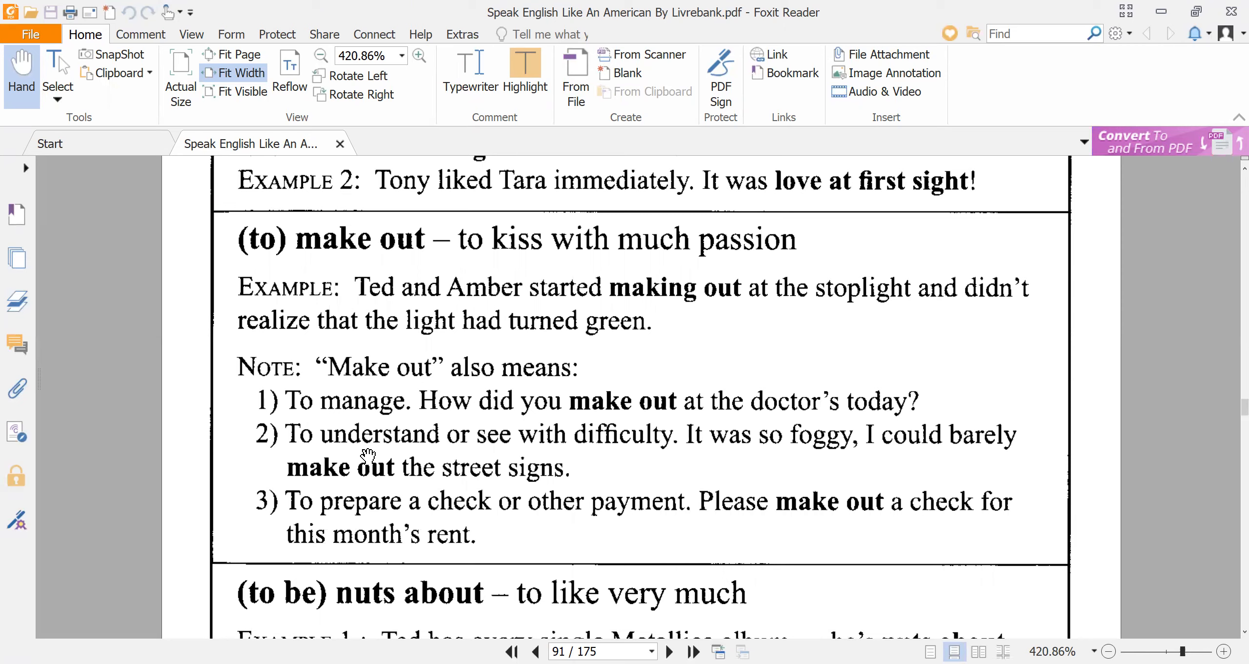
mouse_move(596, 458)
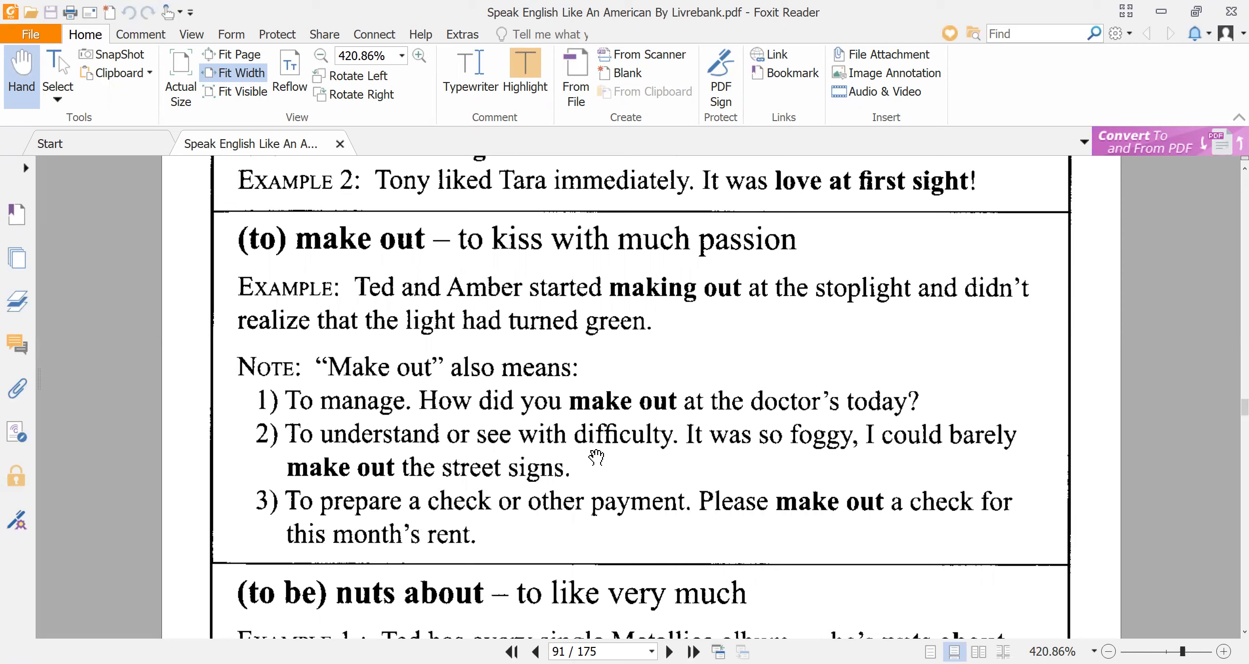
mouse_move(376, 448)
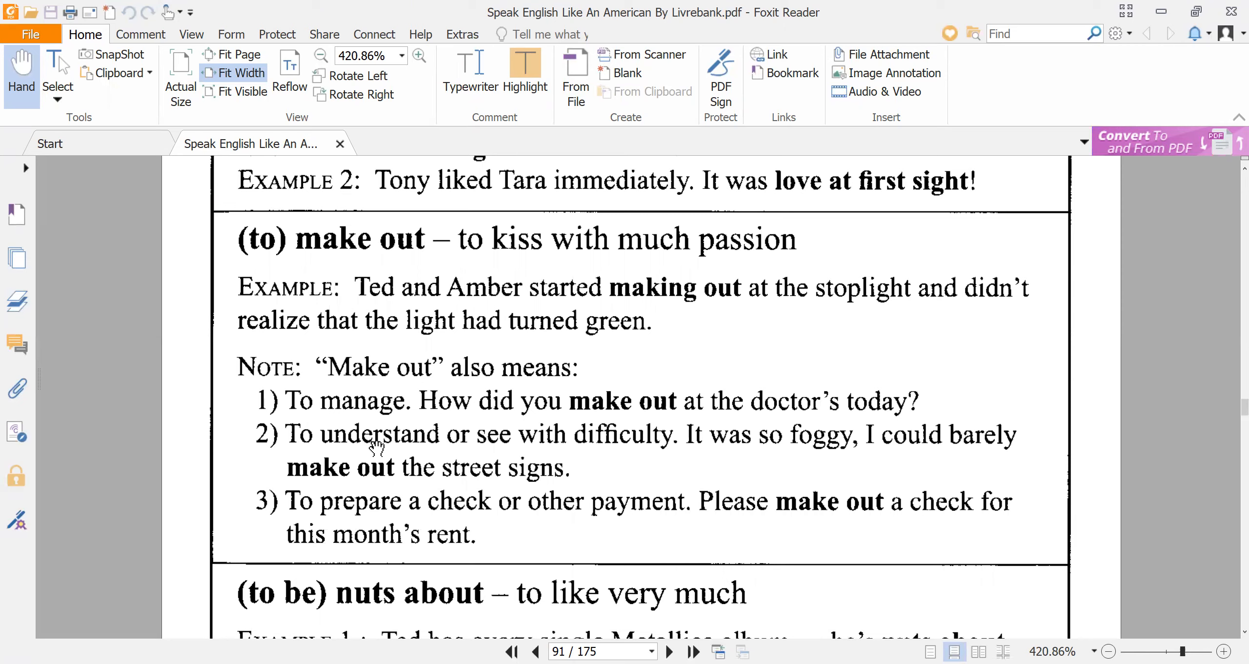
mouse_move(514, 420)
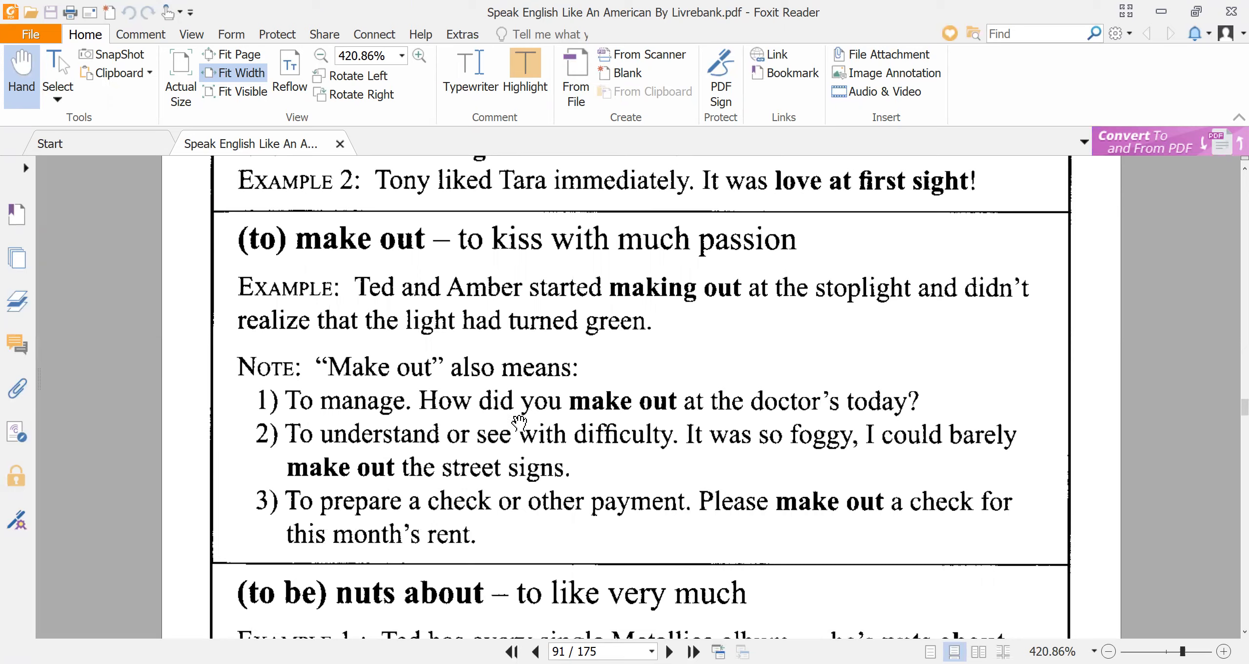
mouse_move(488, 419)
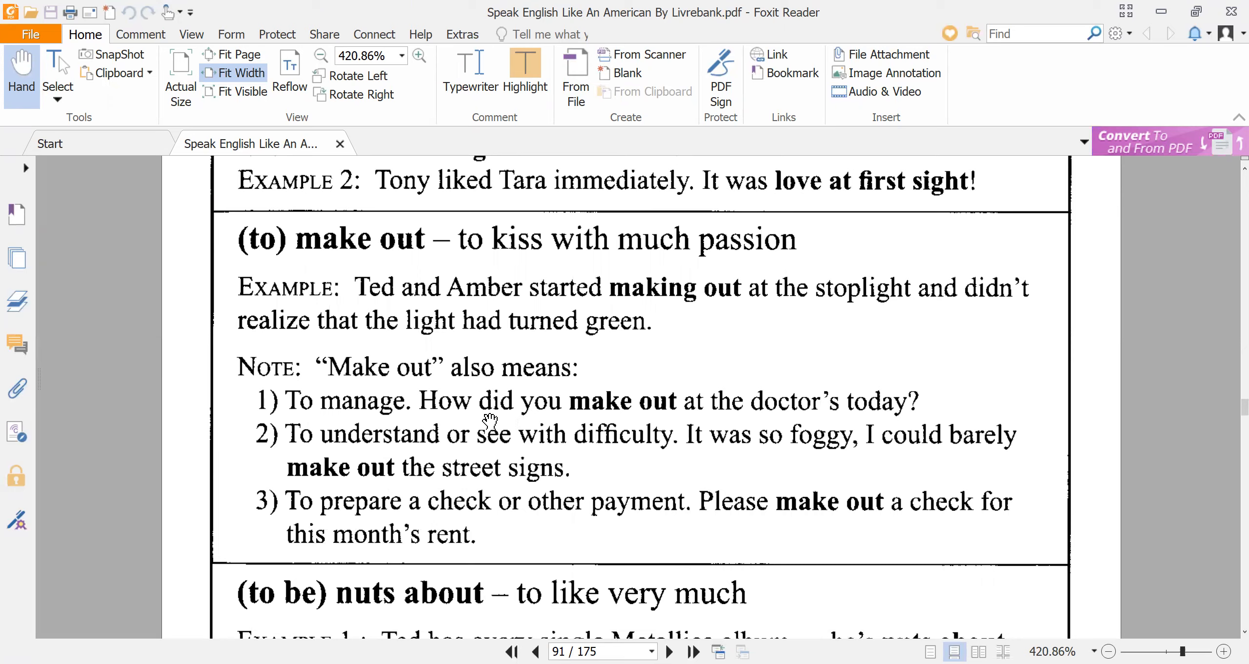
mouse_move(456, 454)
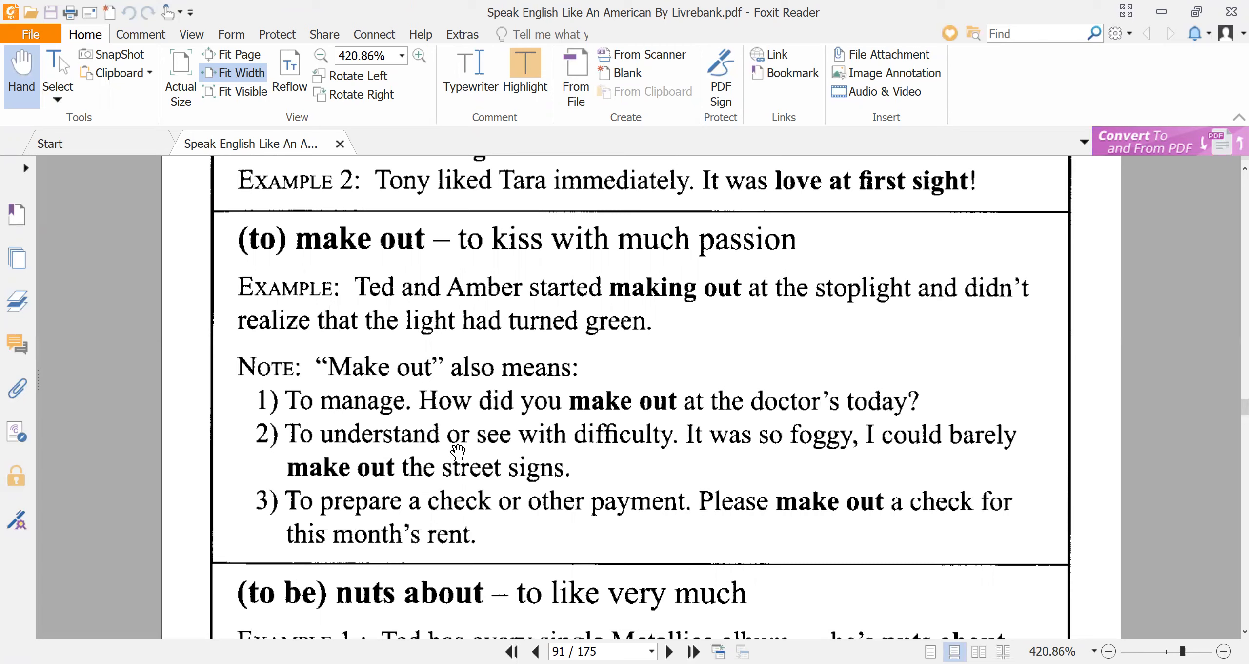
mouse_move(555, 458)
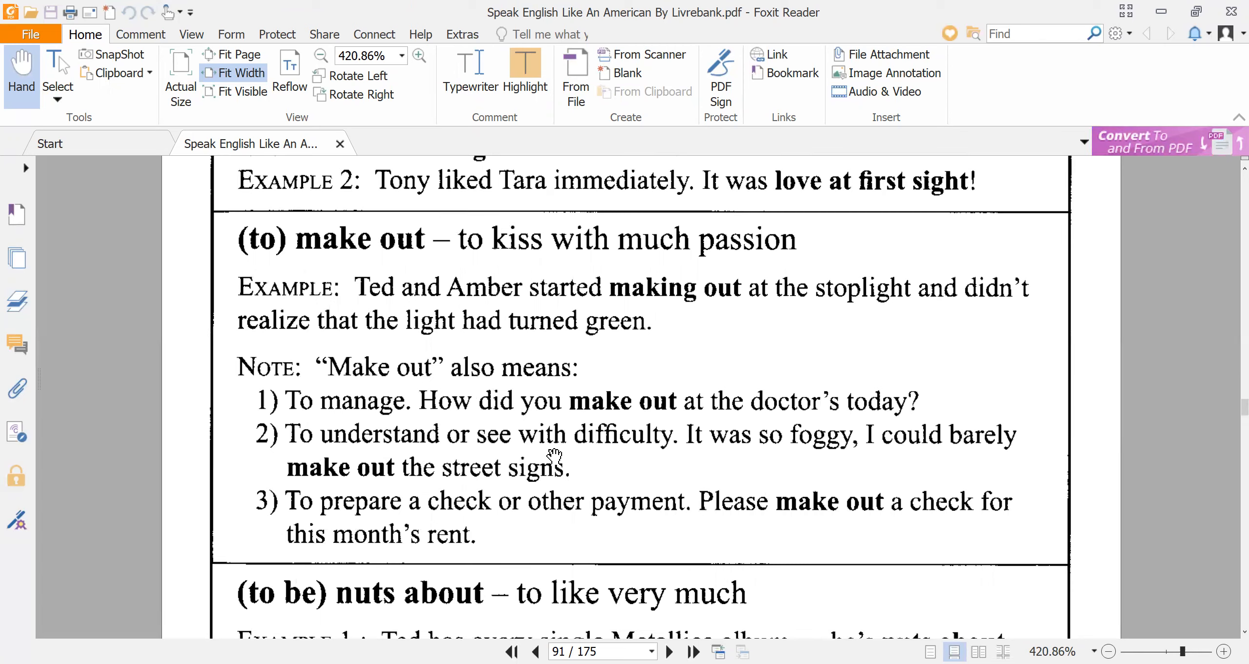
mouse_move(820, 458)
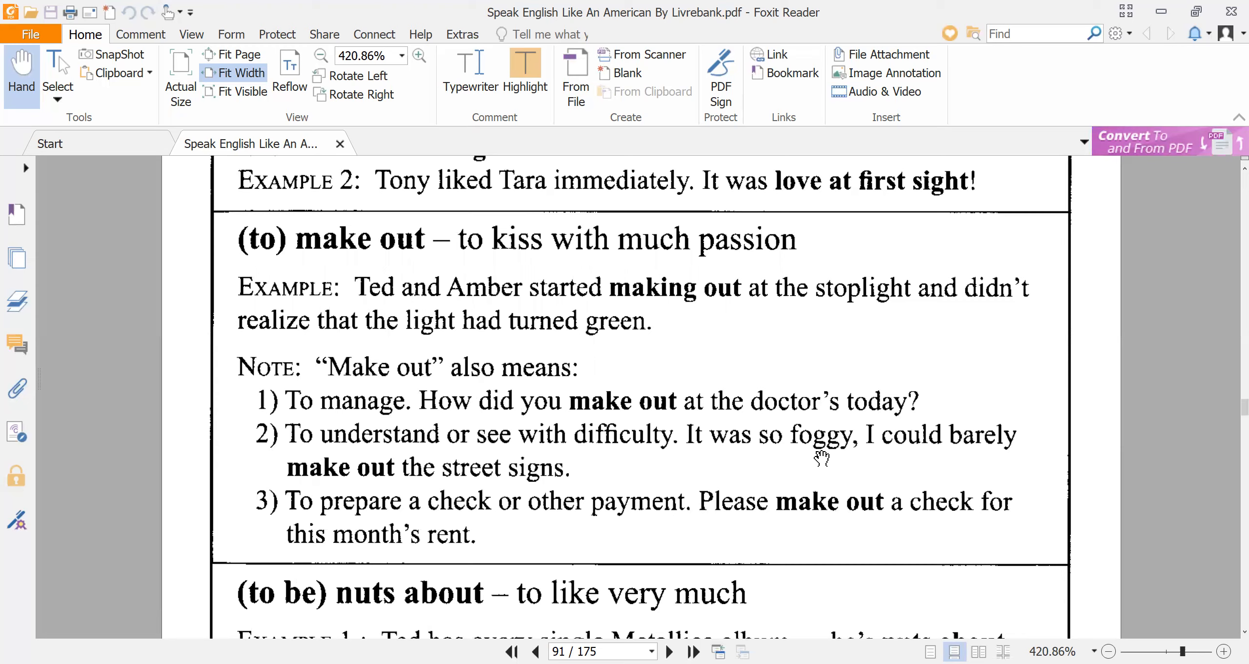
mouse_move(450, 488)
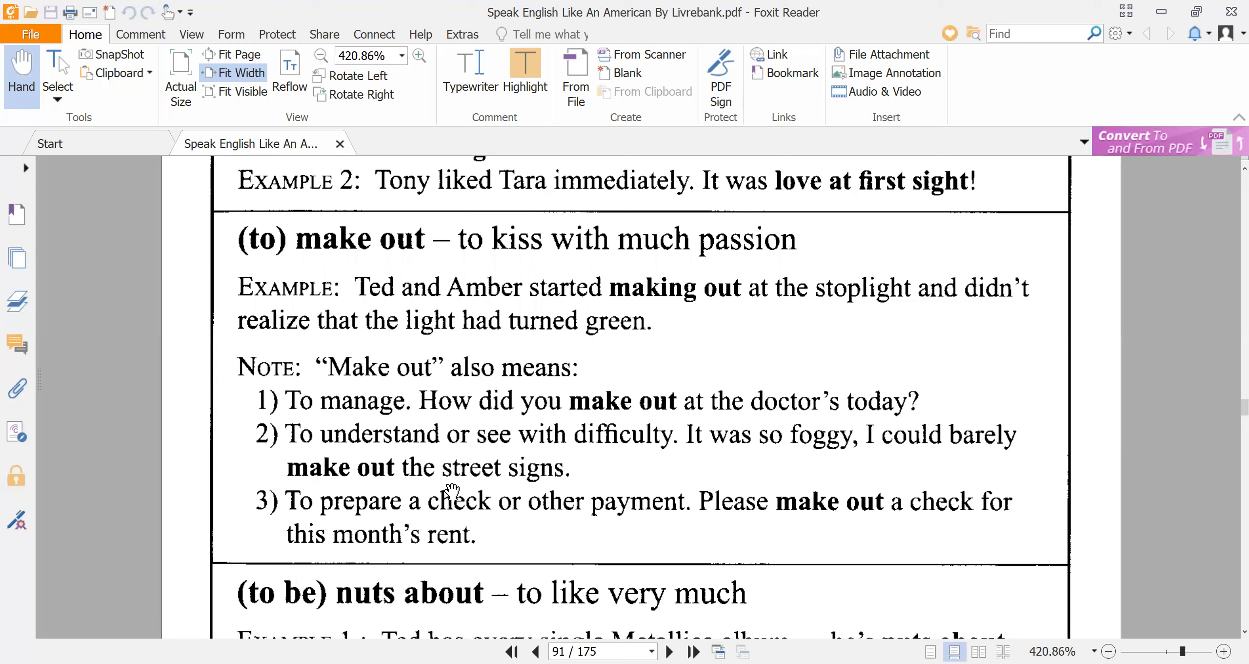
mouse_move(455, 476)
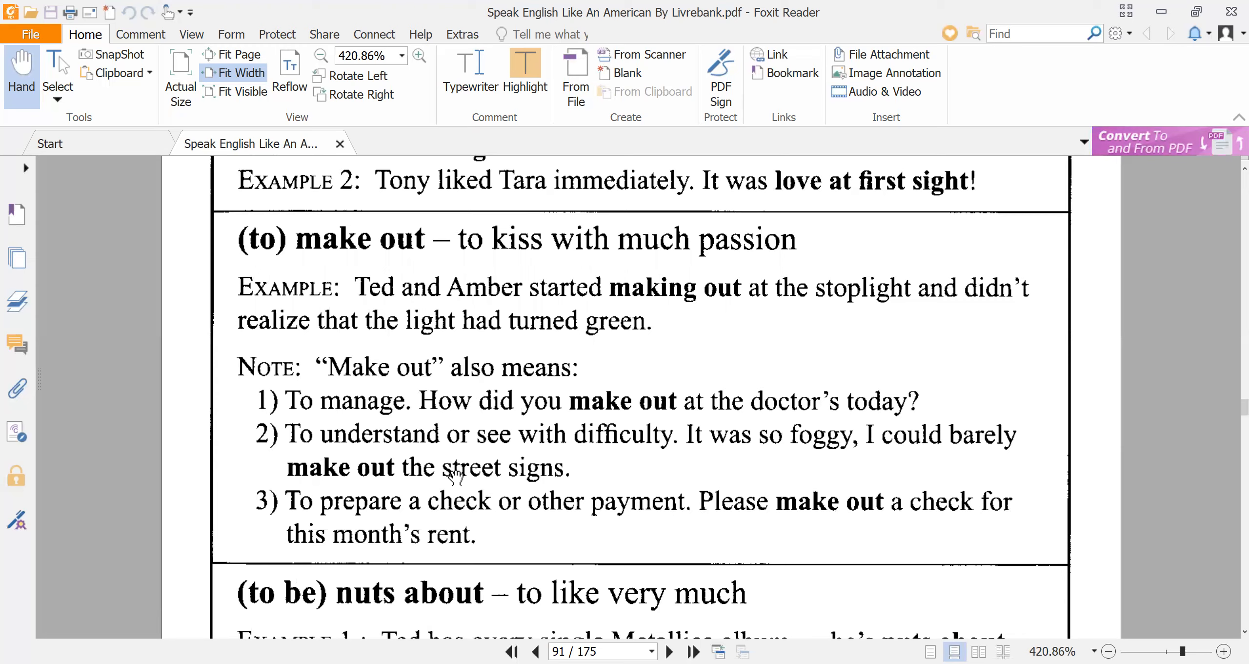
mouse_move(482, 430)
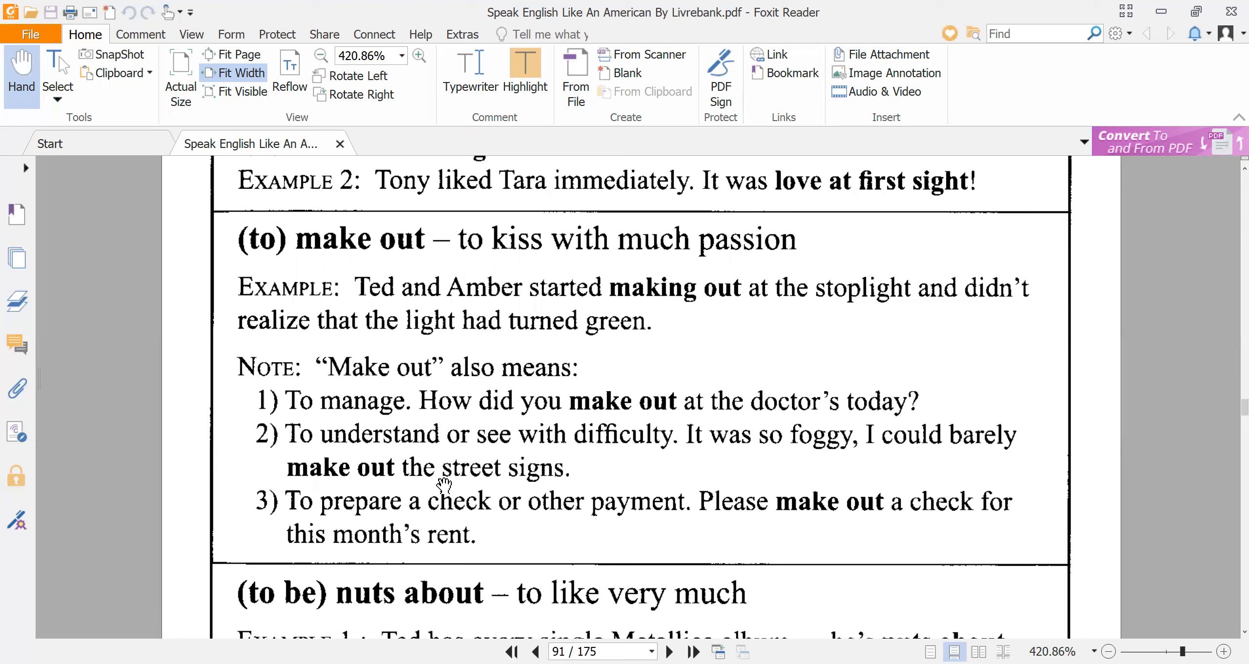
mouse_move(439, 479)
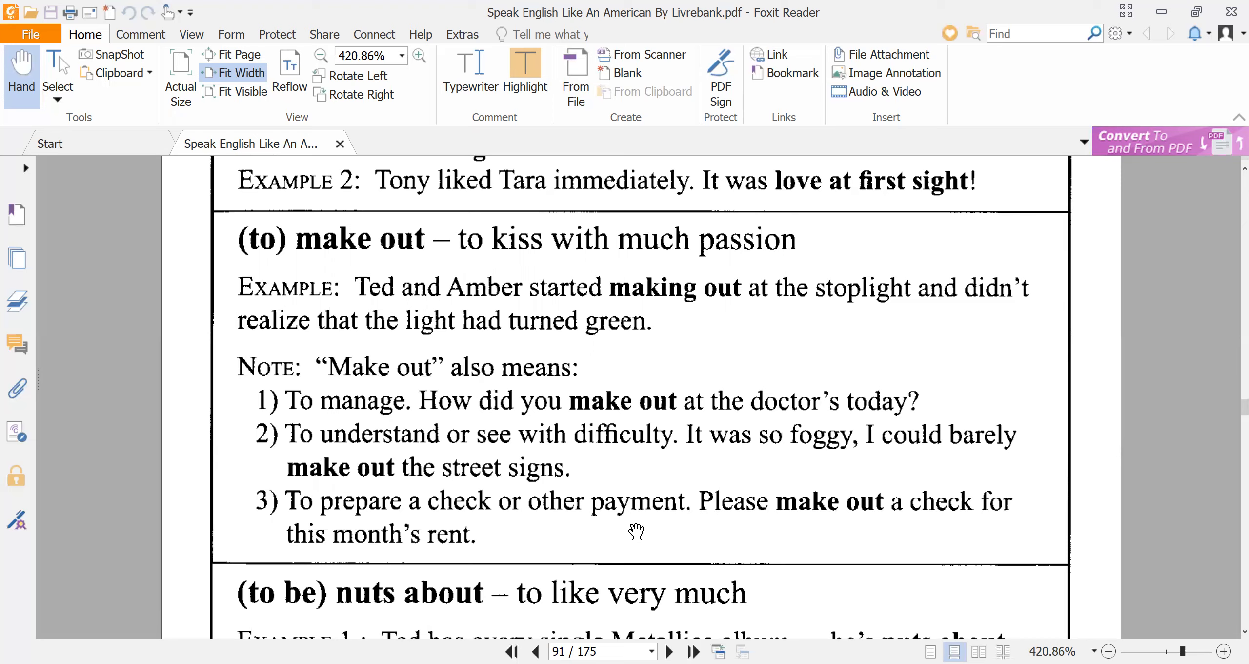
mouse_move(828, 532)
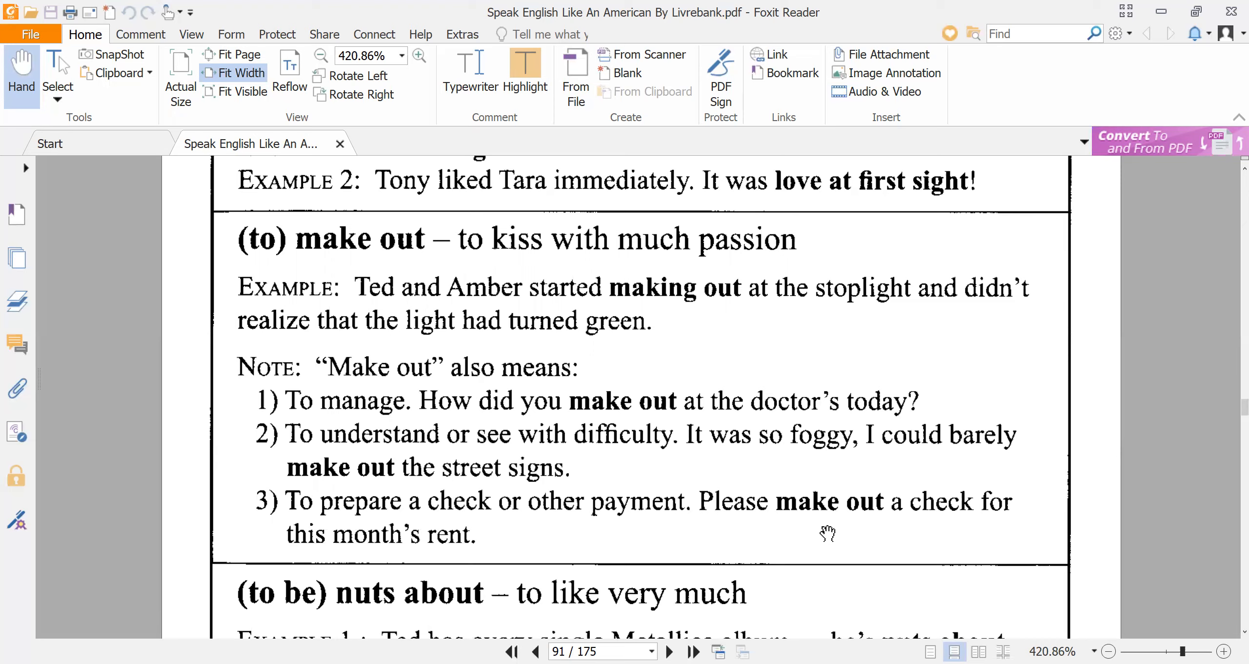
mouse_move(864, 535)
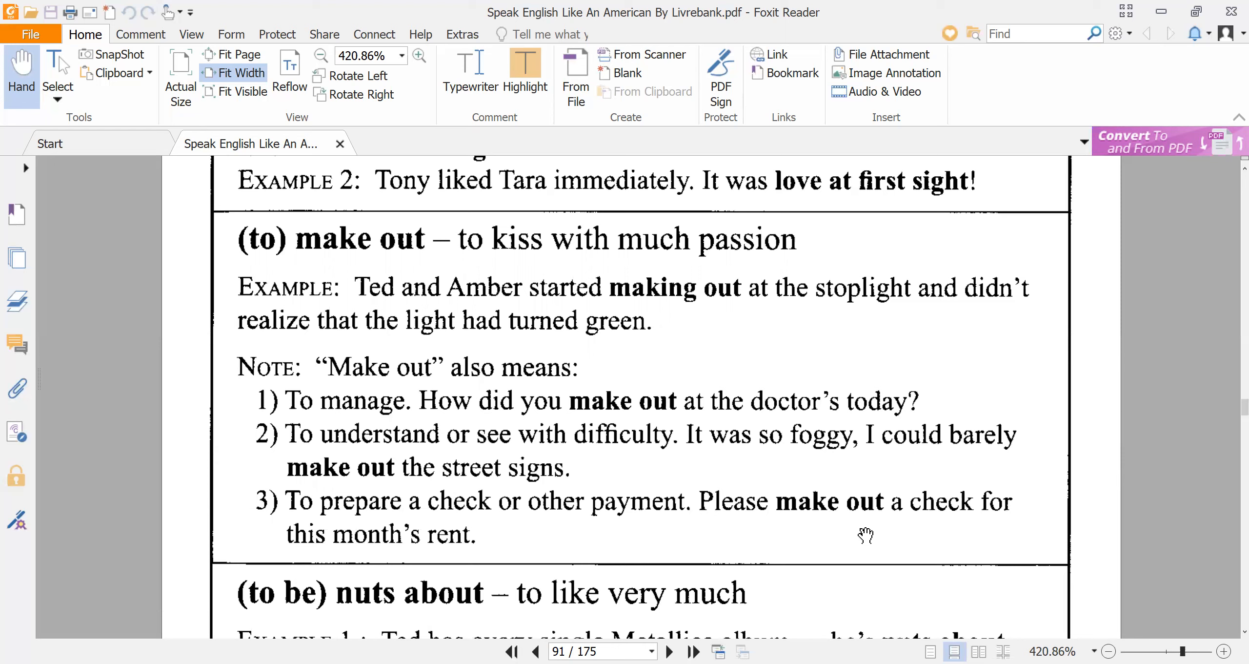
mouse_move(836, 528)
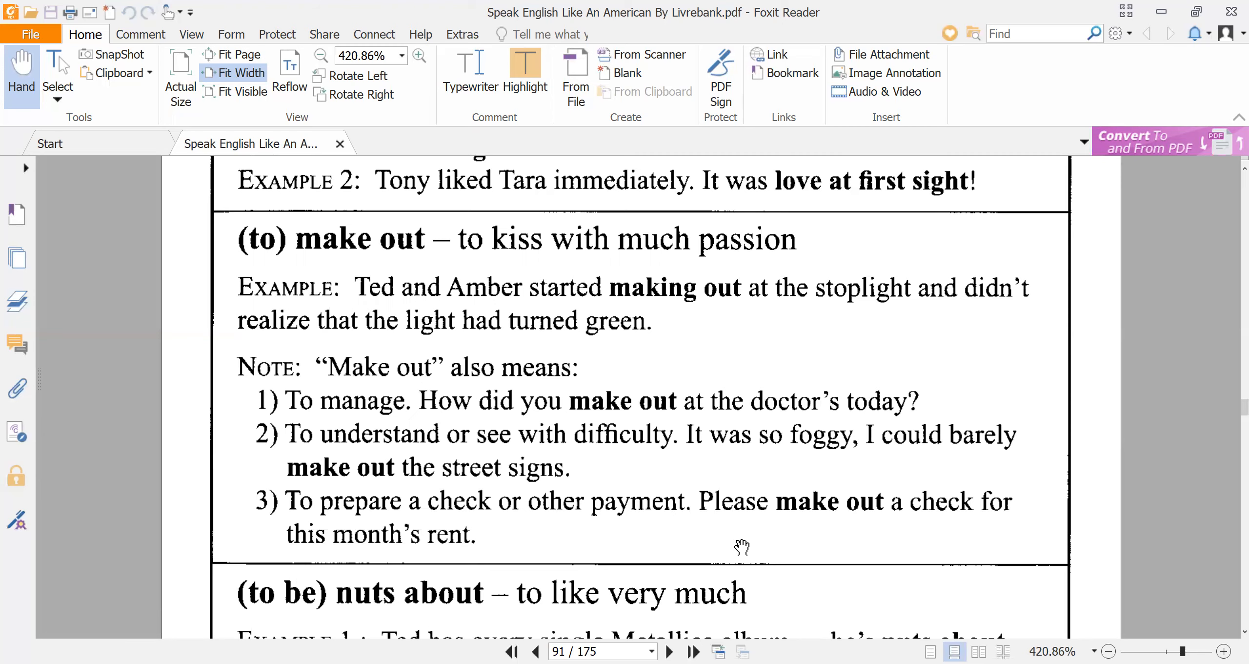
mouse_move(474, 590)
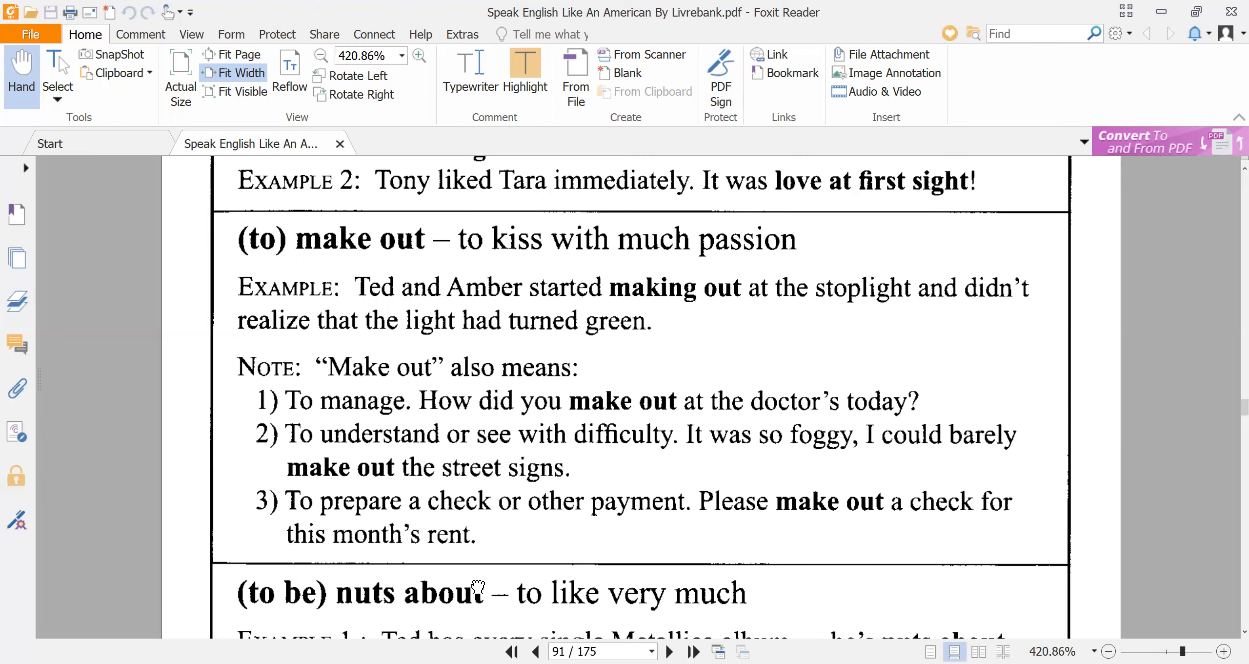
scroll("down", 3)
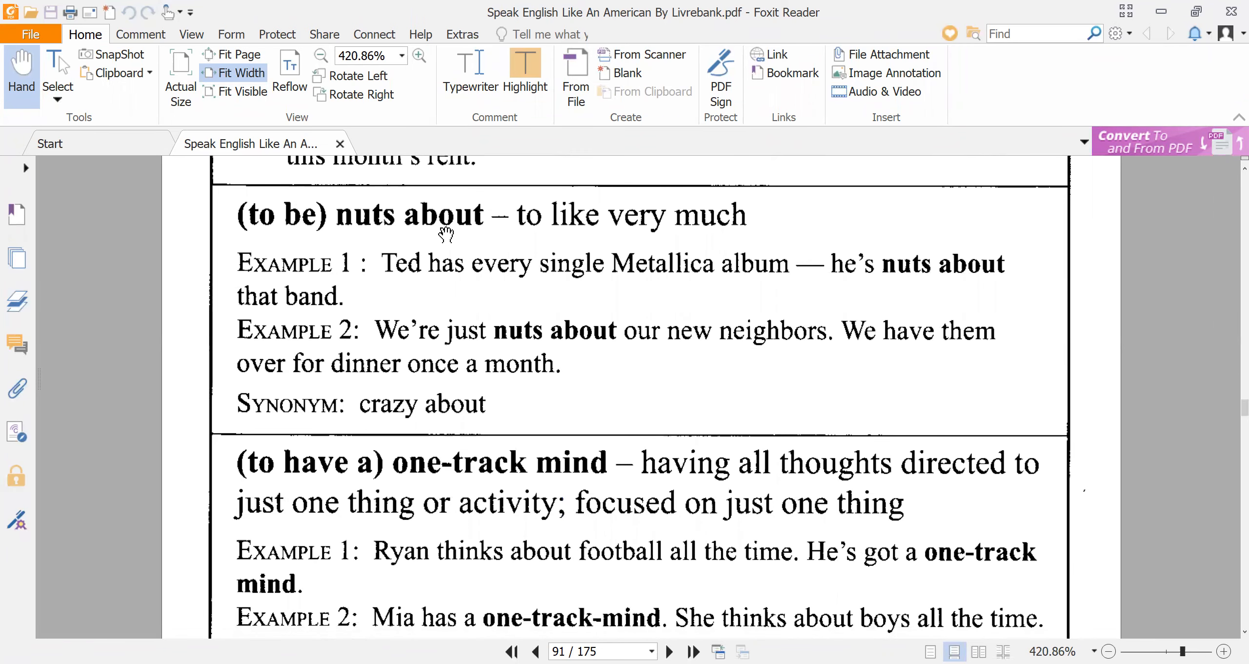
mouse_move(546, 230)
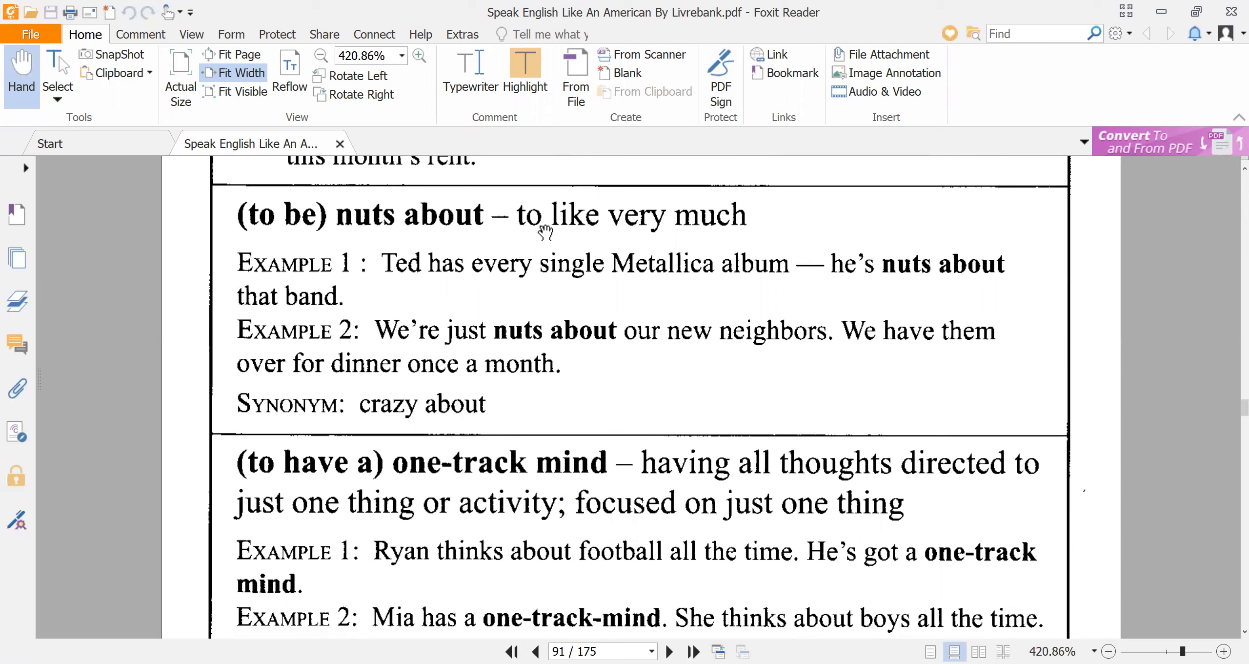
mouse_move(612, 245)
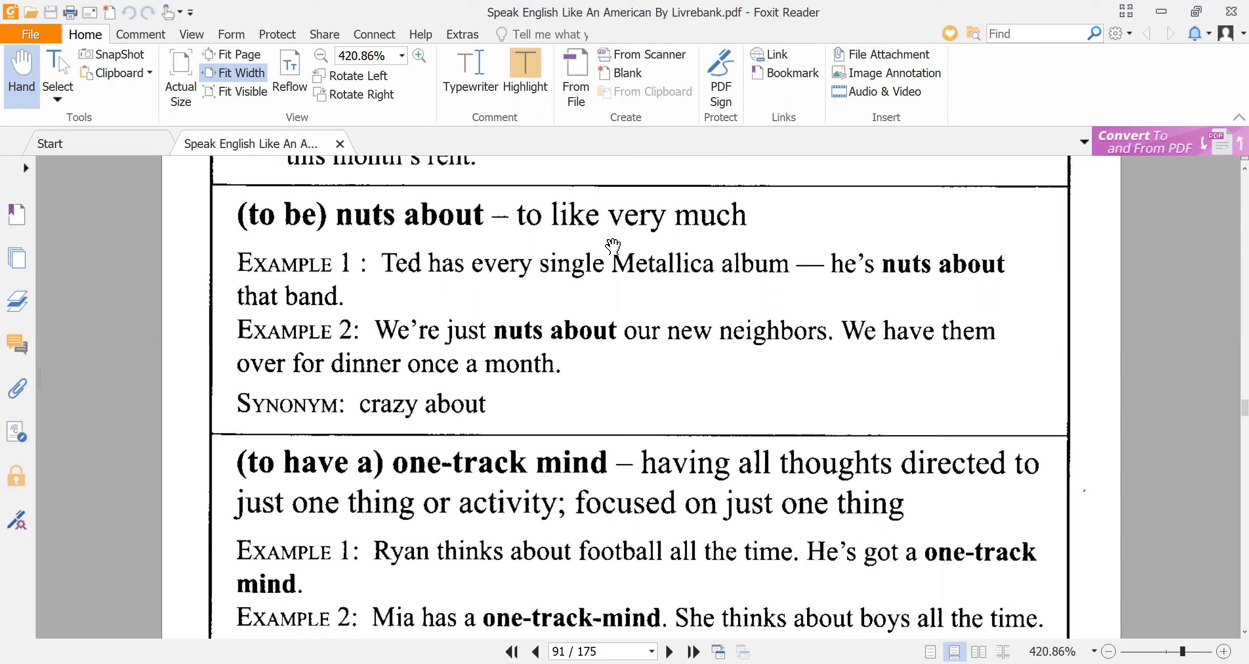
mouse_move(608, 255)
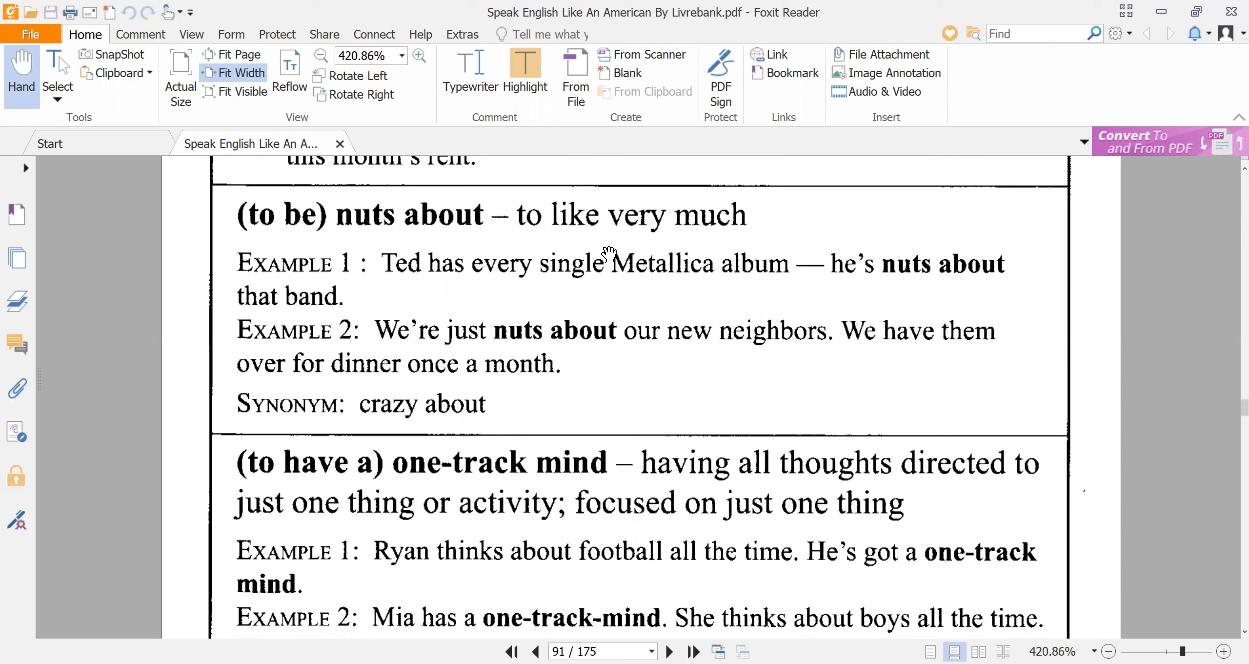
mouse_move(652, 261)
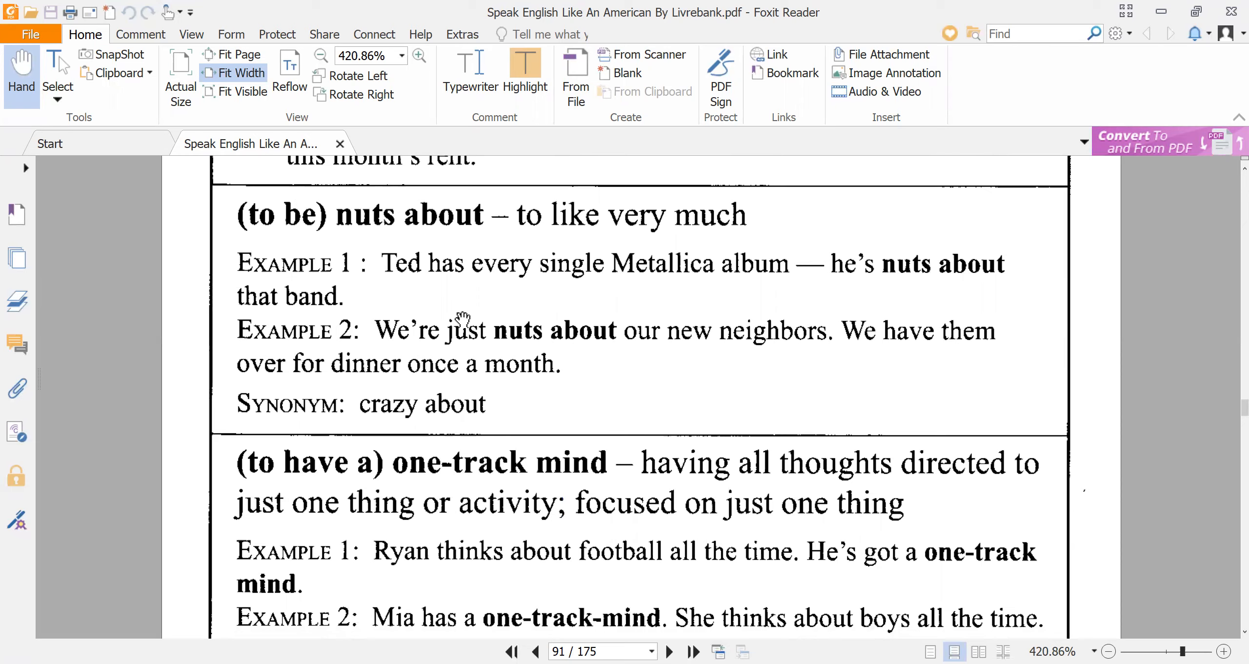
mouse_move(411, 263)
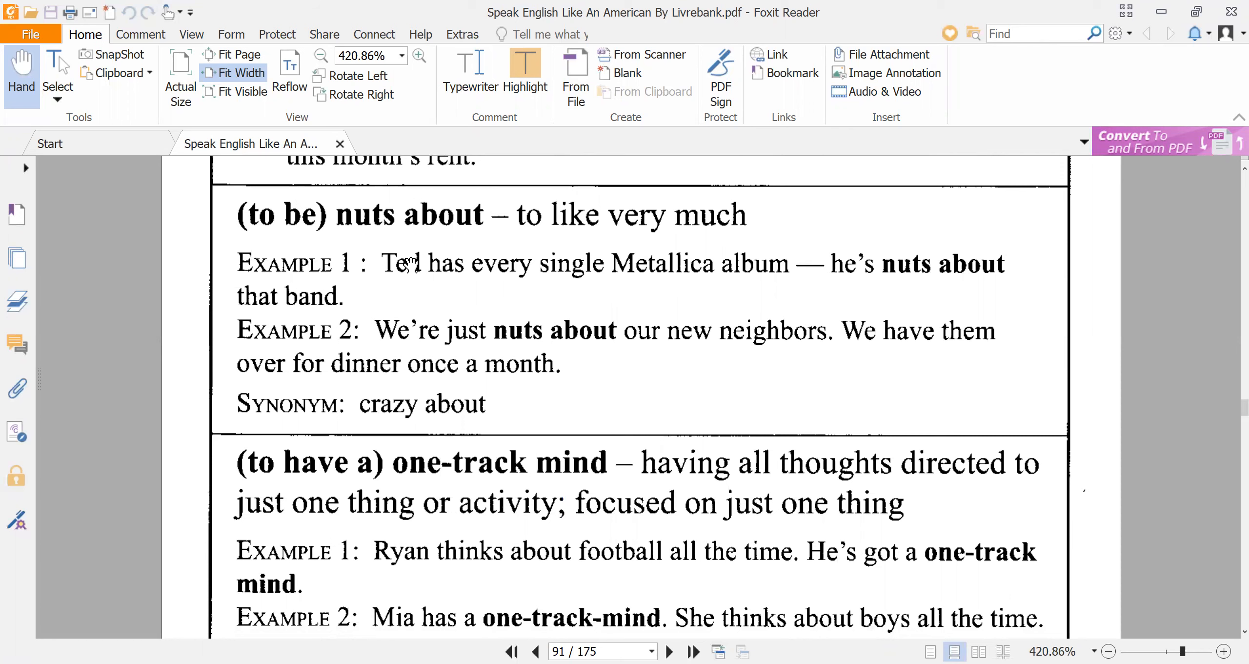
mouse_move(424, 293)
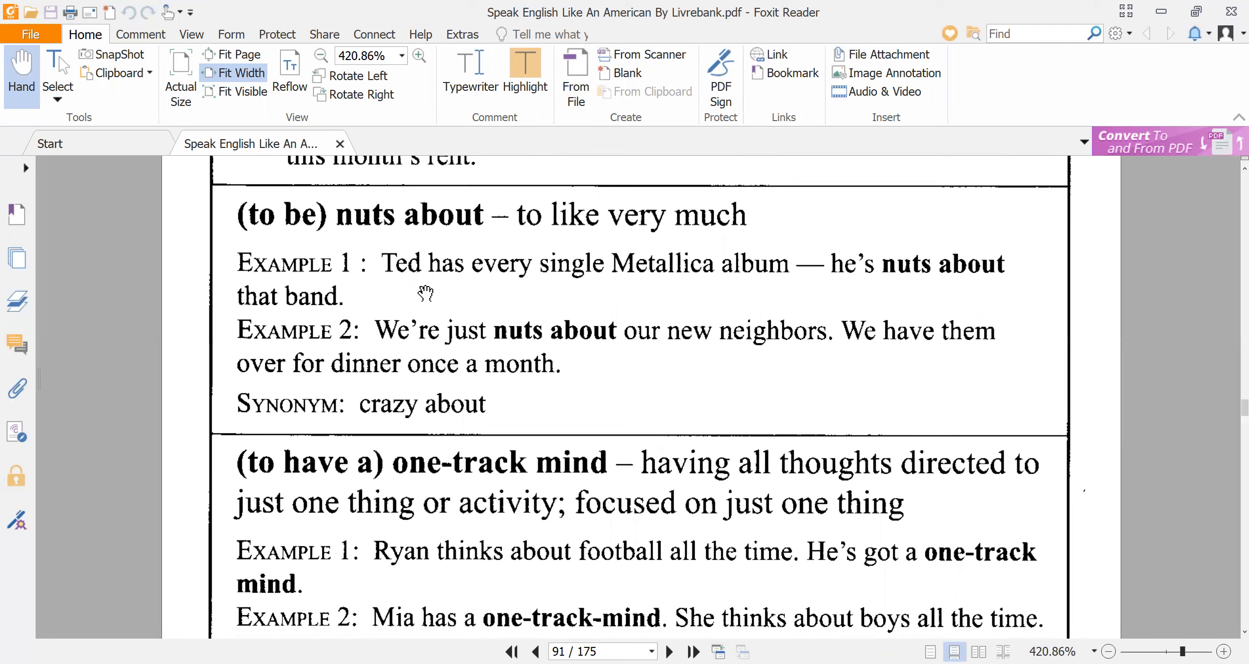
mouse_move(552, 298)
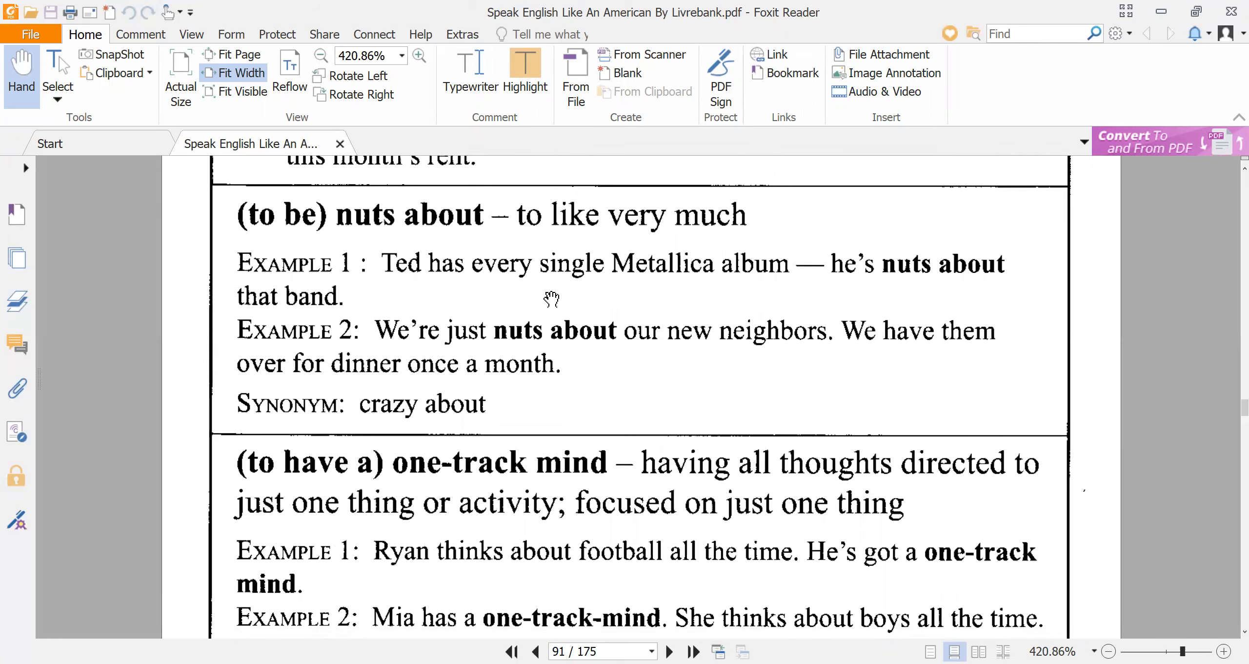
mouse_move(635, 291)
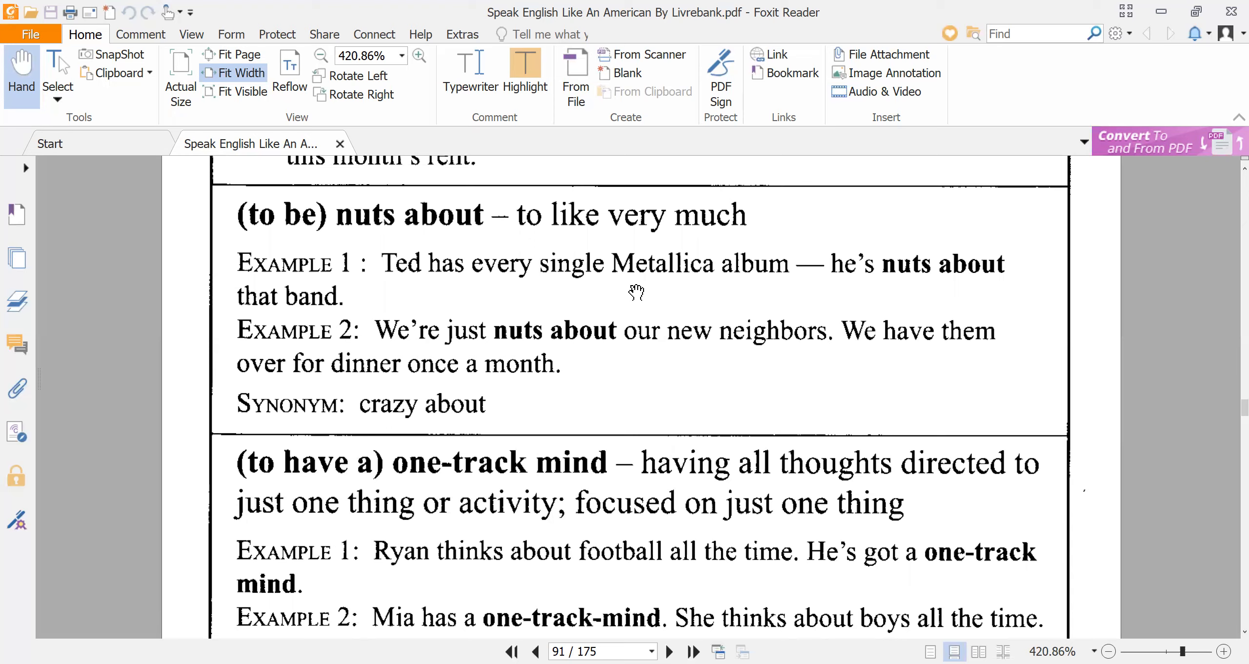
mouse_move(917, 273)
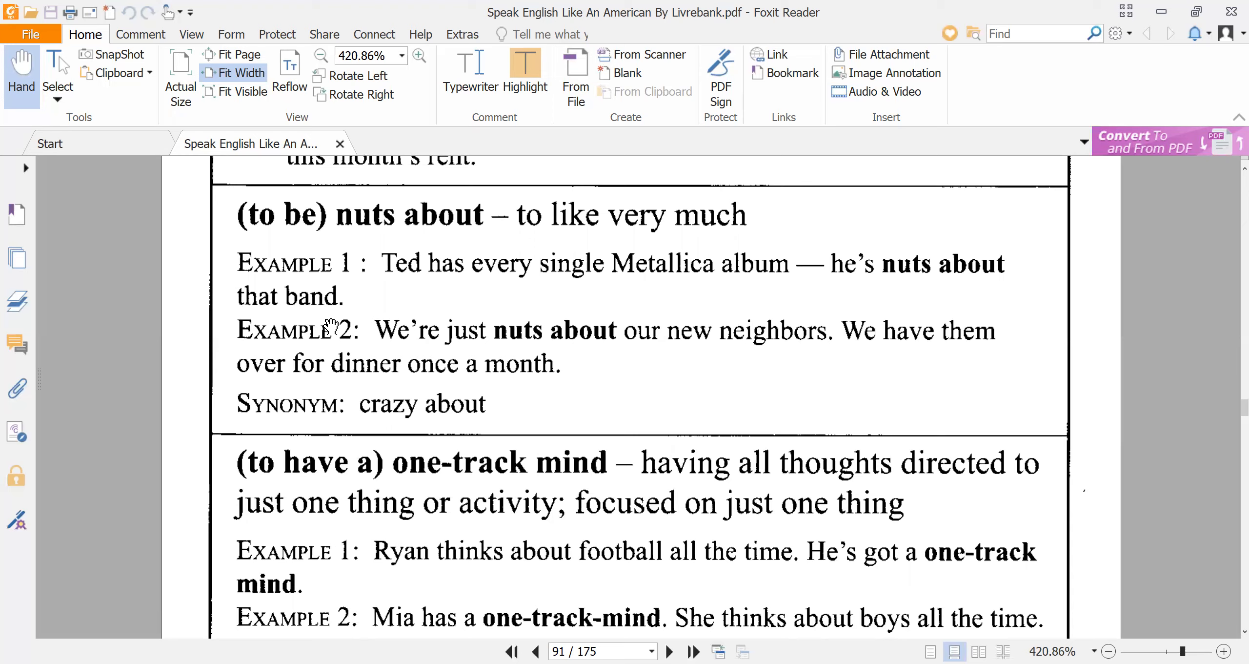
mouse_move(326, 329)
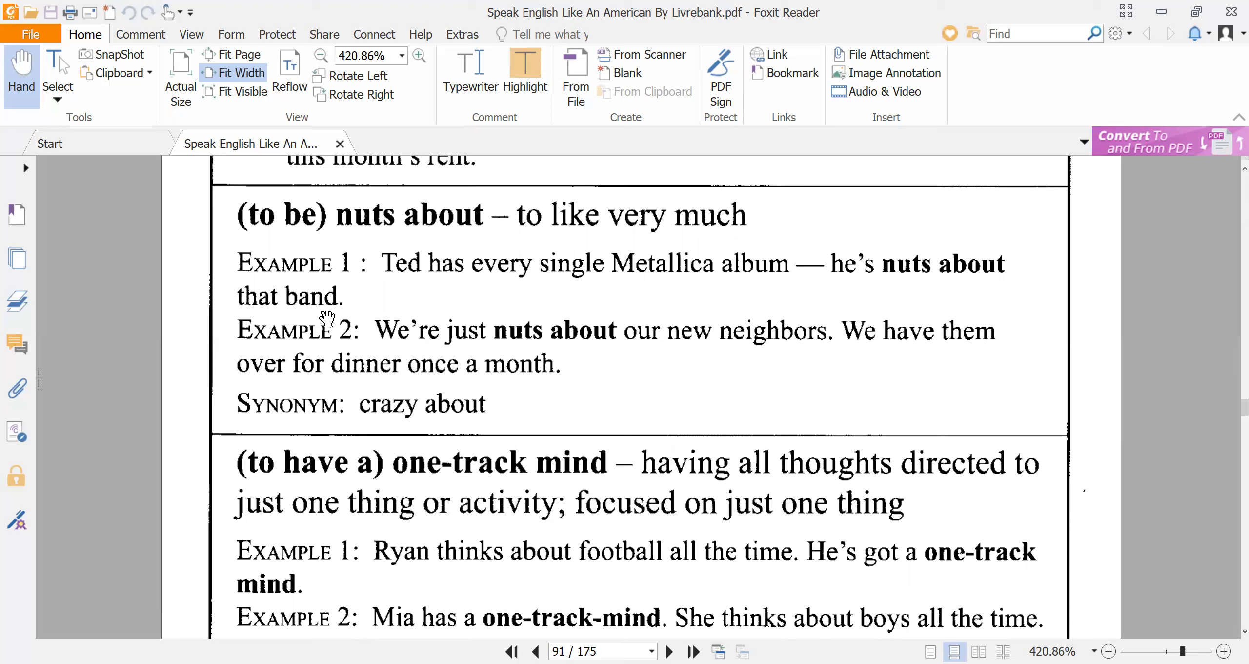
mouse_move(626, 298)
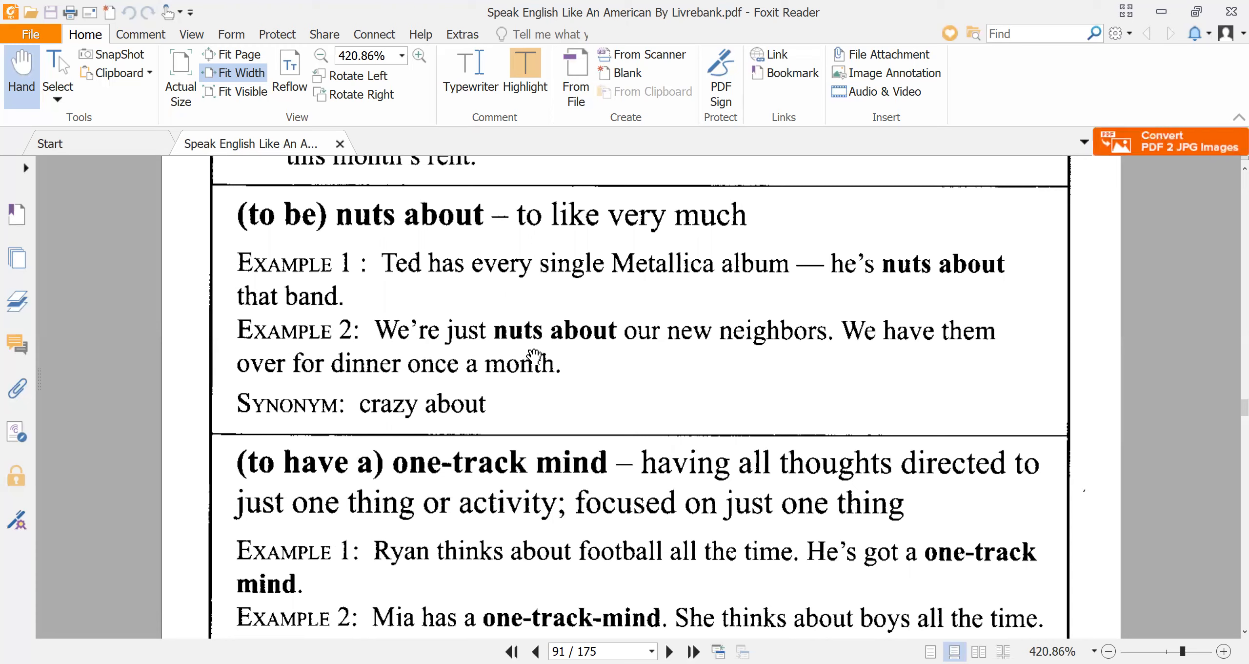
mouse_move(753, 346)
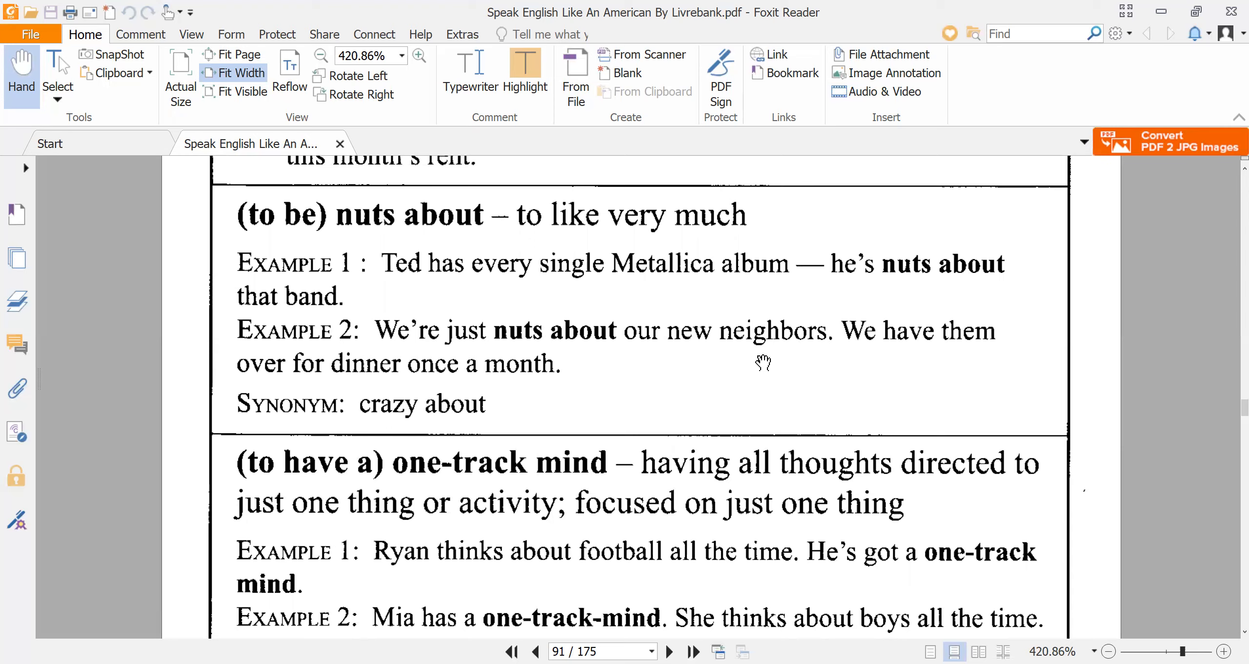
mouse_move(348, 399)
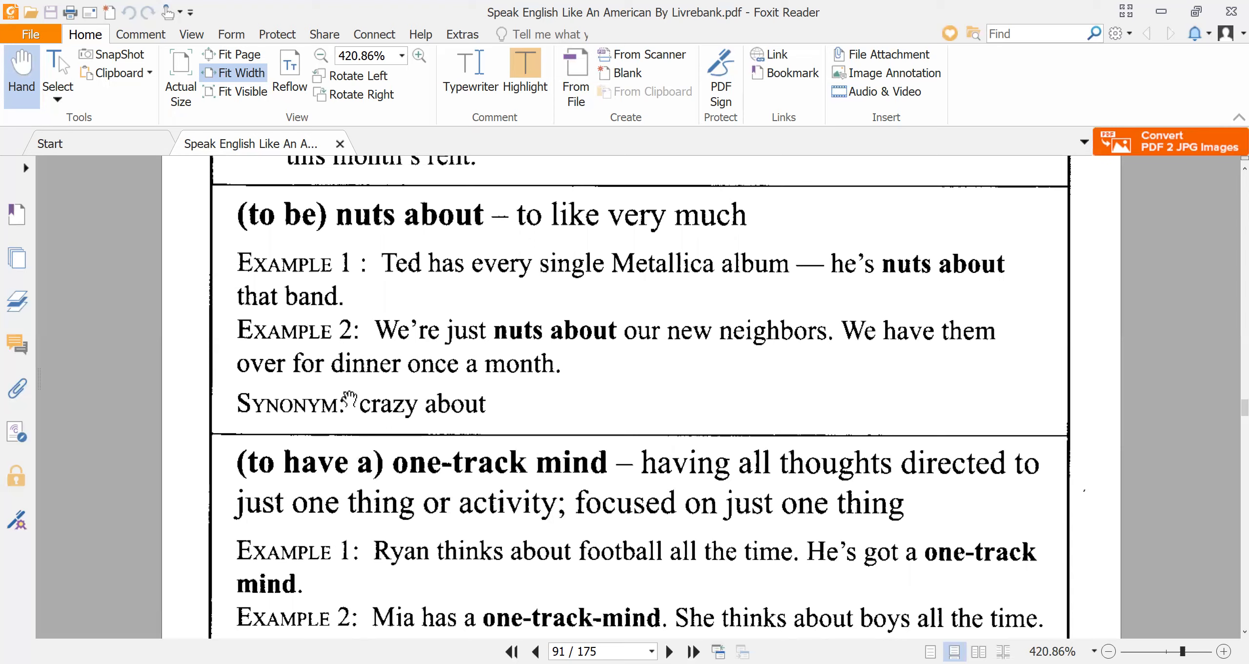
mouse_move(418, 348)
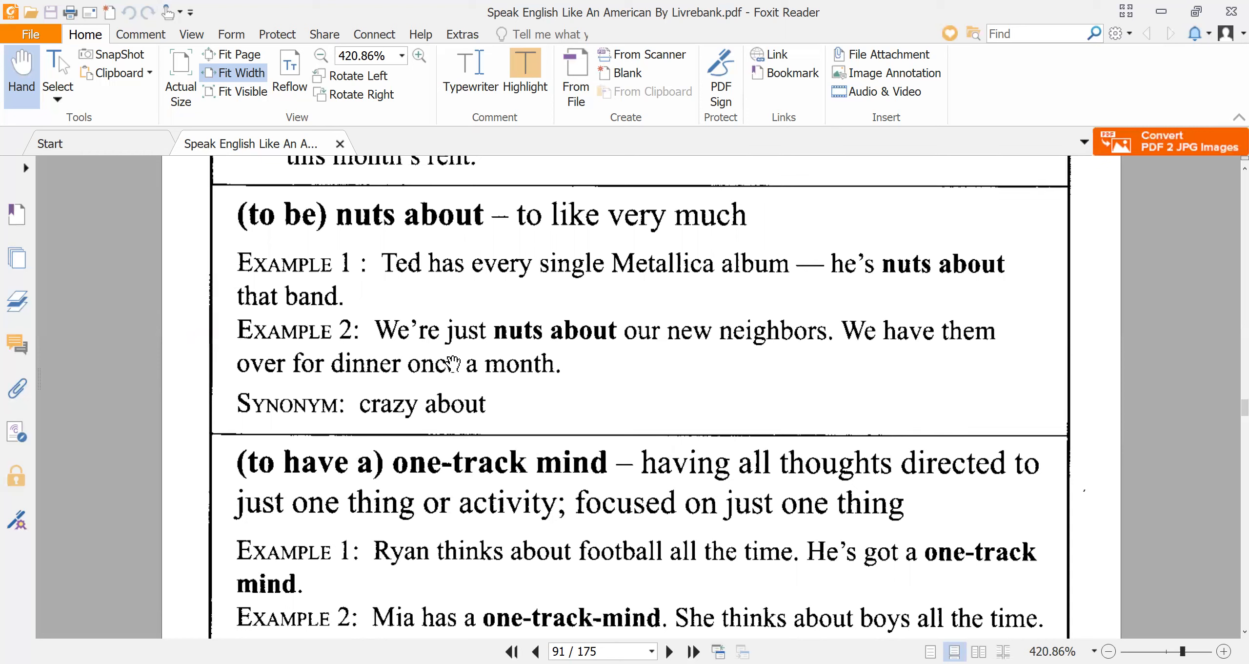
mouse_move(541, 378)
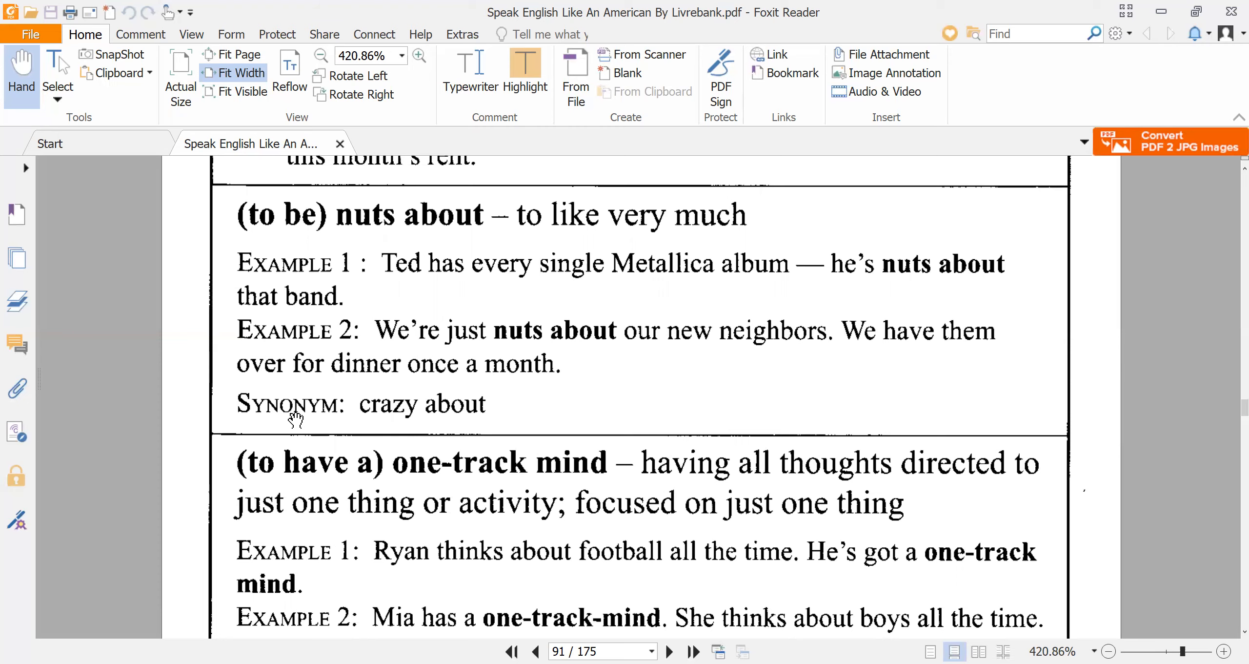
mouse_move(473, 423)
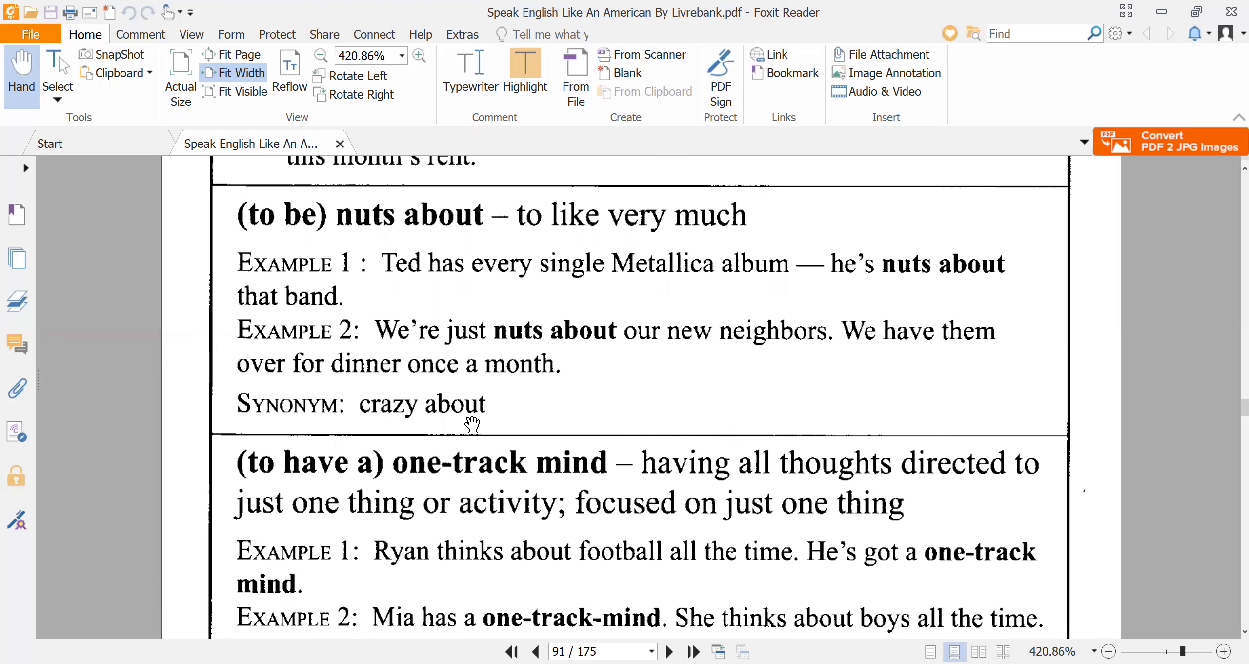
scroll("down", 3)
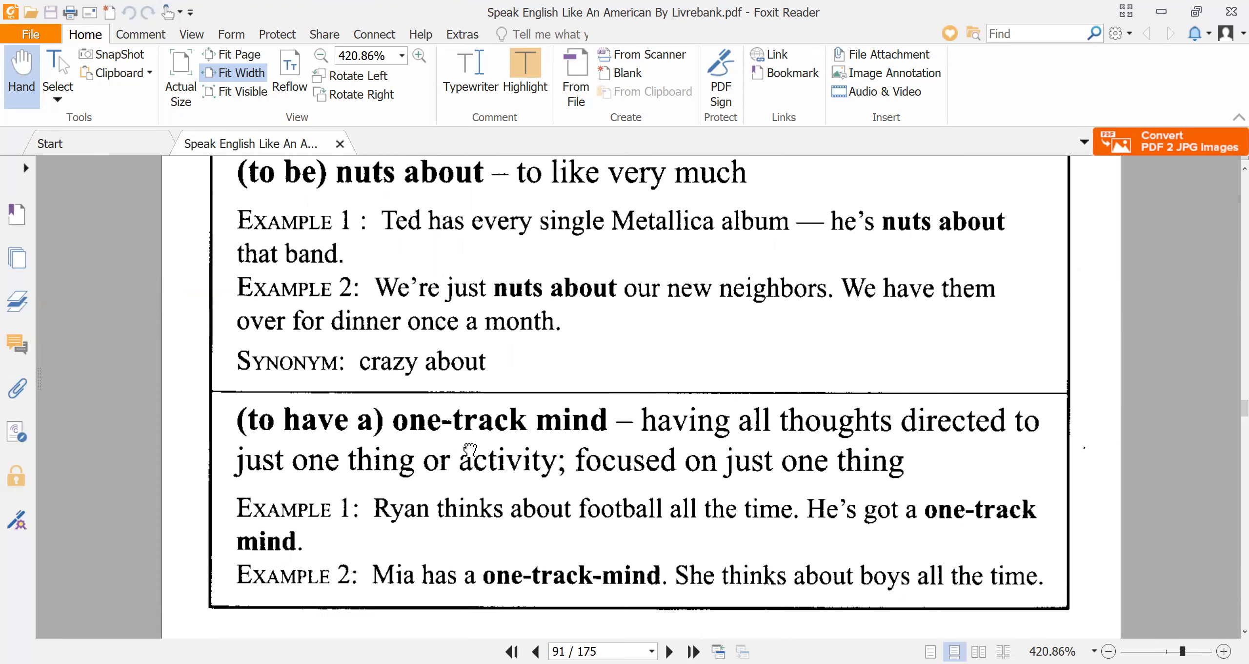
scroll("down", 3)
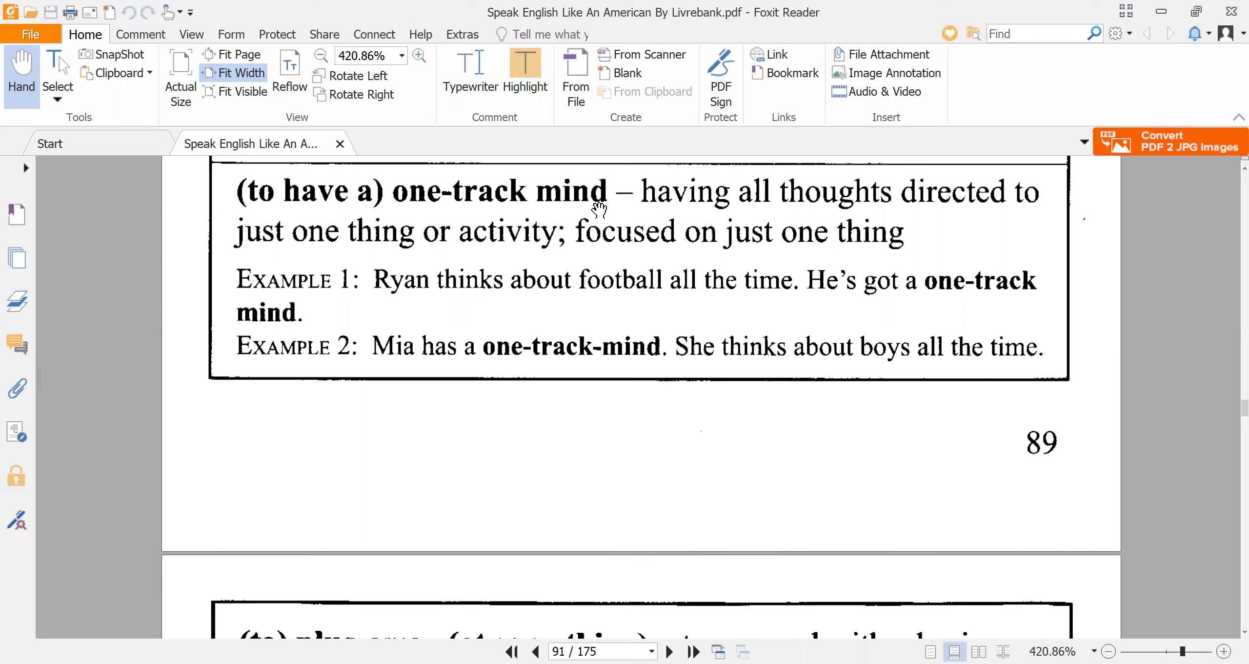
mouse_move(711, 231)
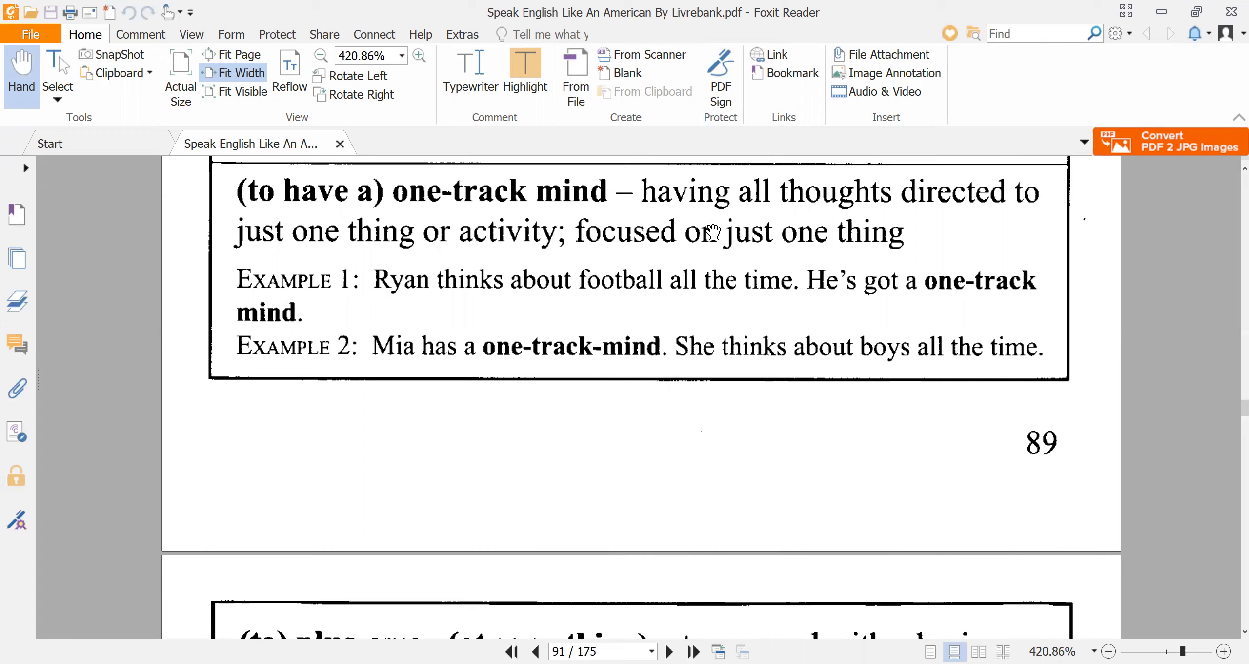
mouse_move(383, 243)
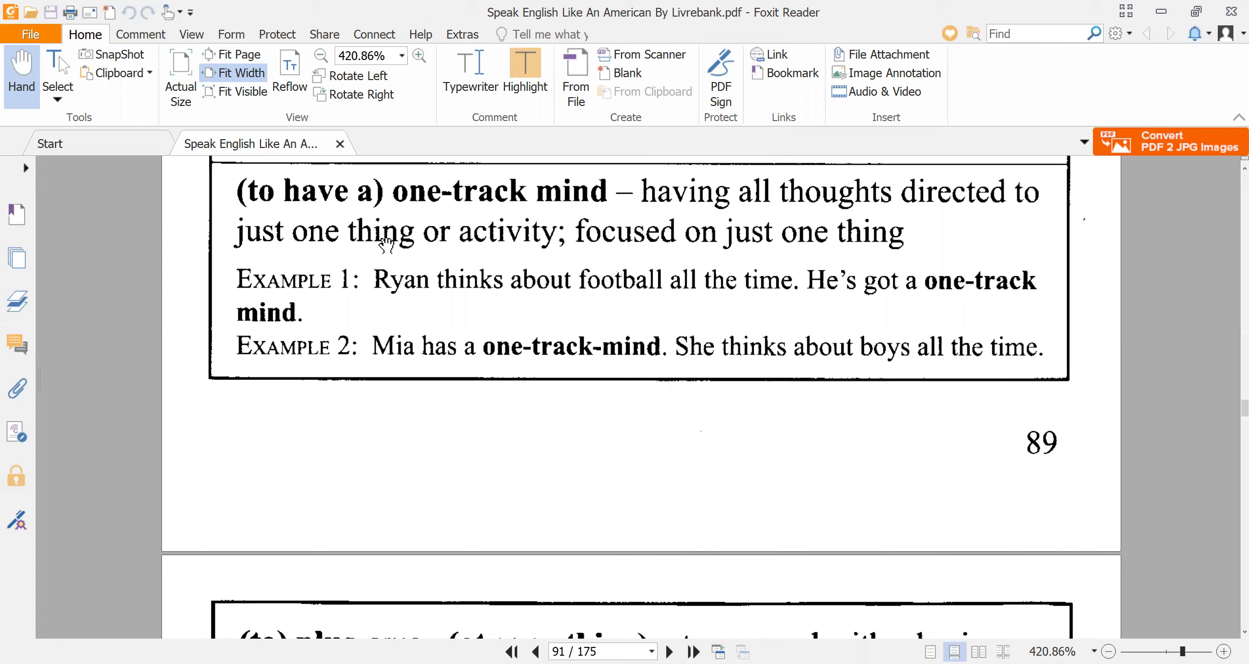
mouse_move(593, 250)
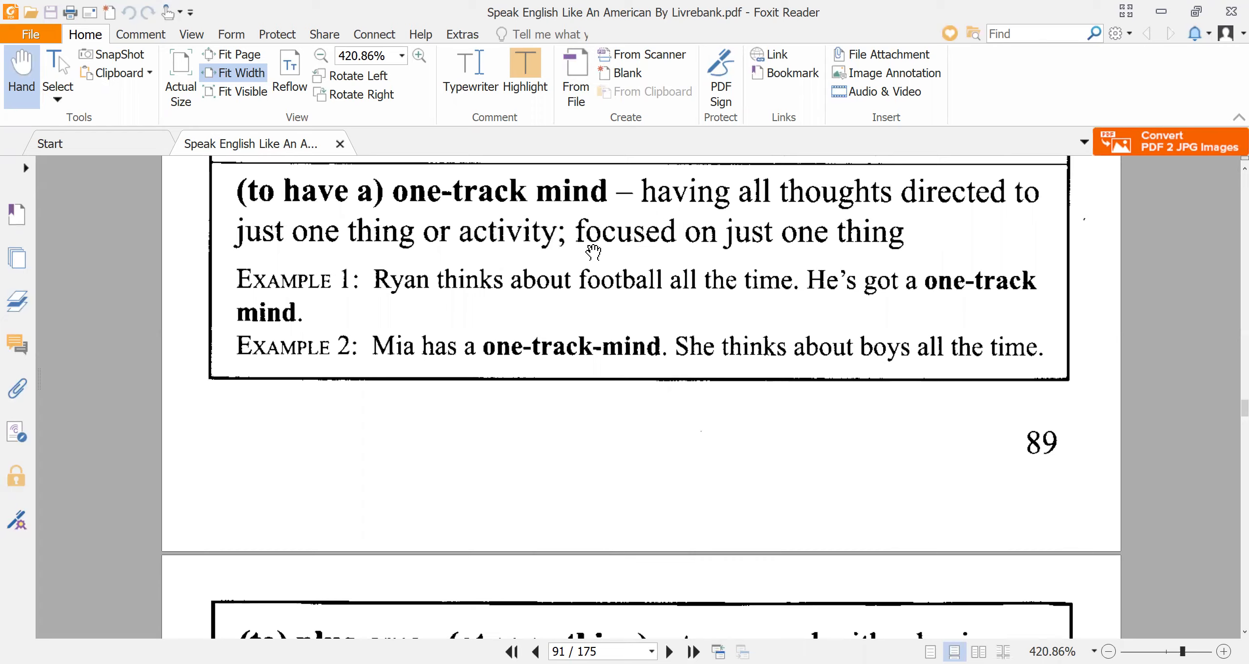
mouse_move(757, 247)
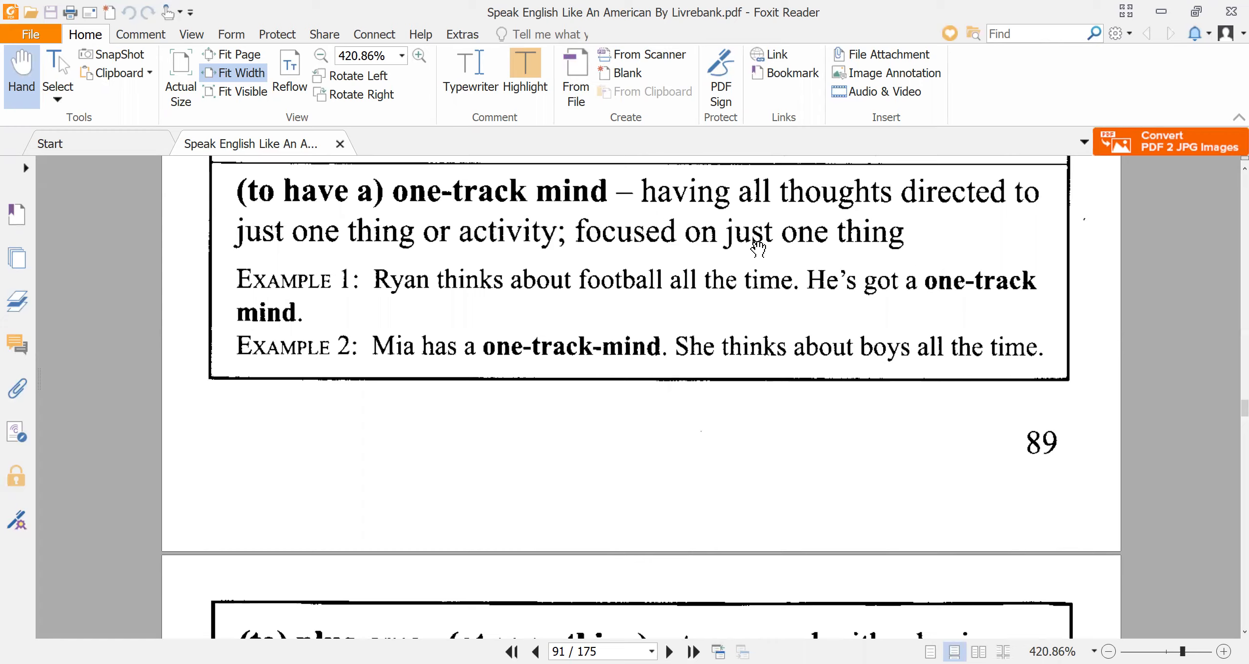
mouse_move(689, 355)
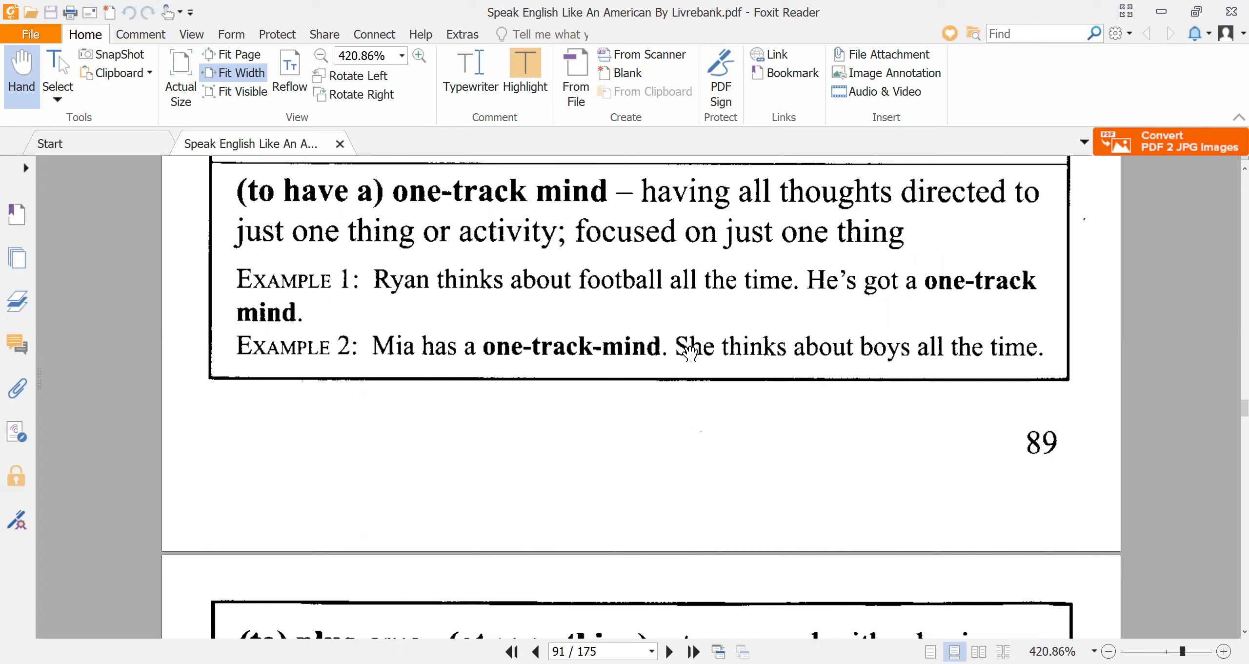
mouse_move(442, 221)
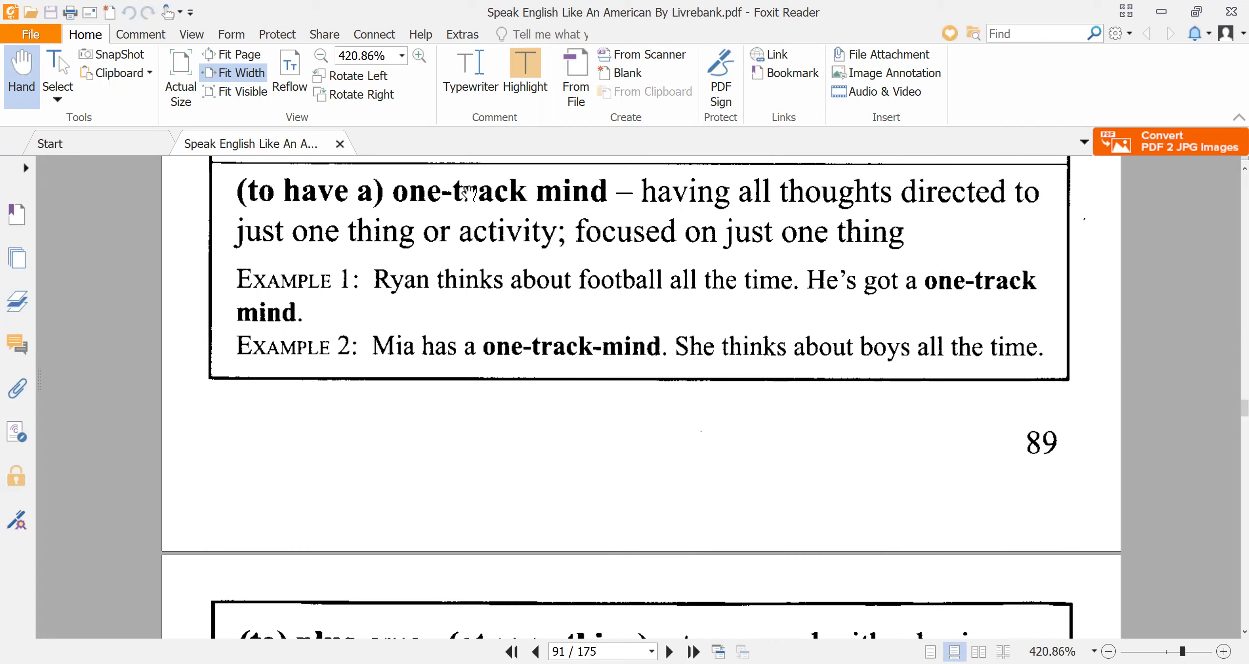
mouse_move(478, 180)
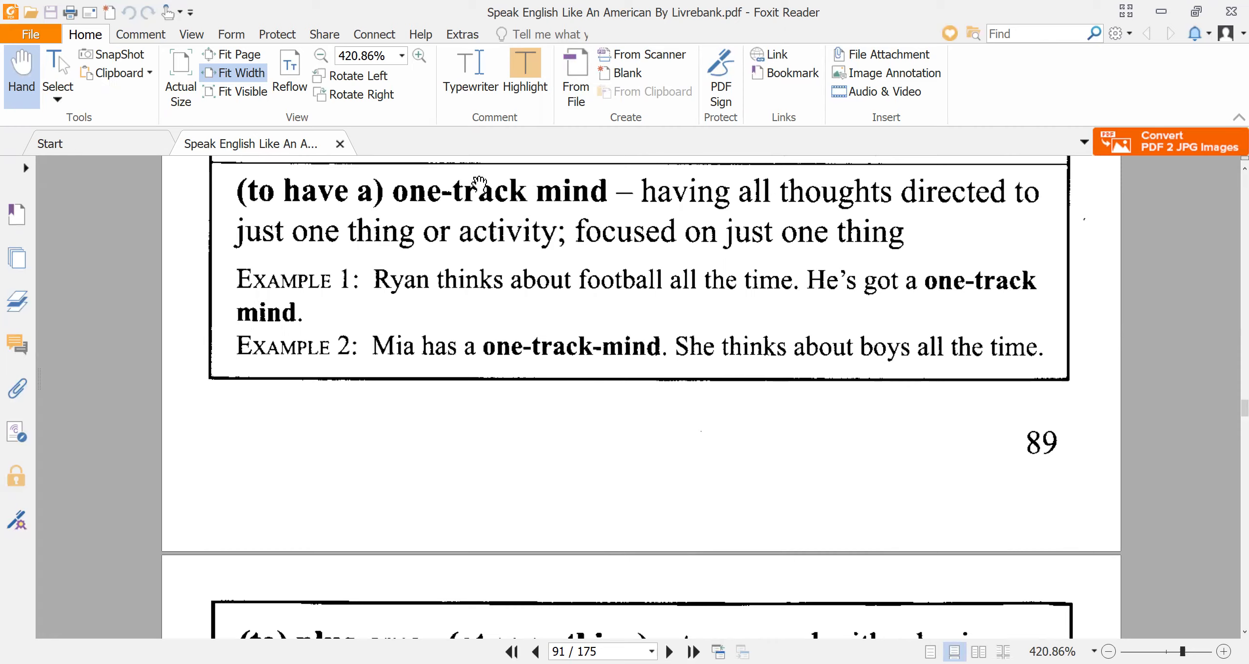
mouse_move(409, 311)
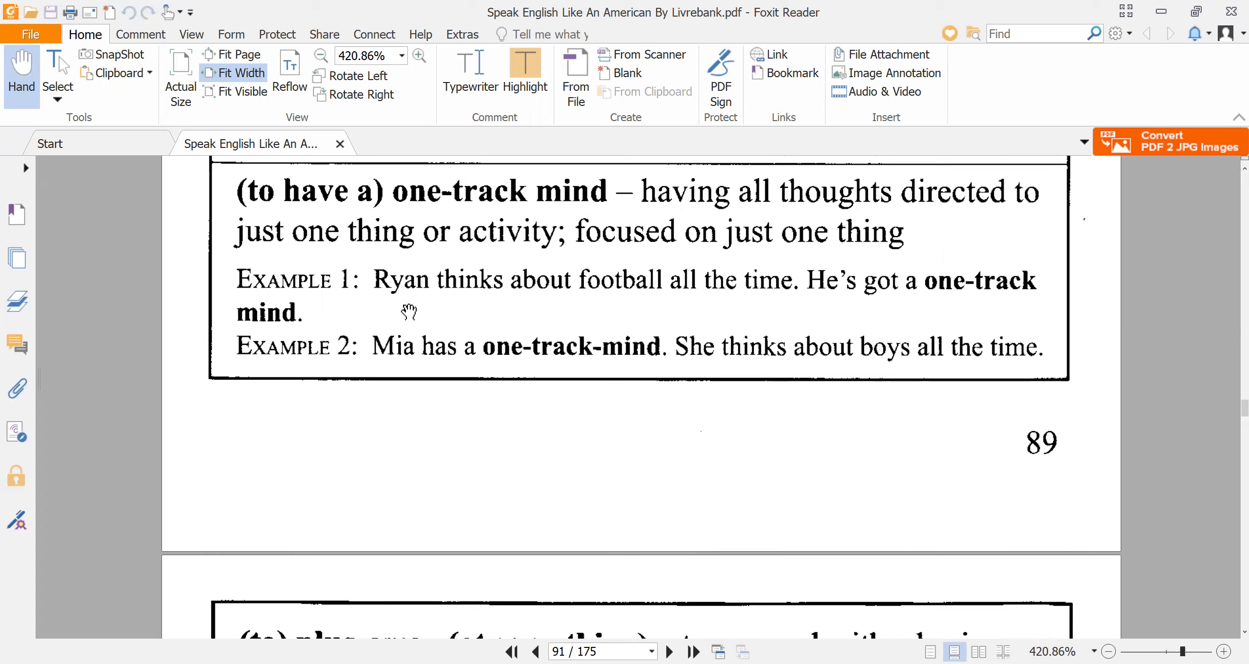
mouse_move(713, 293)
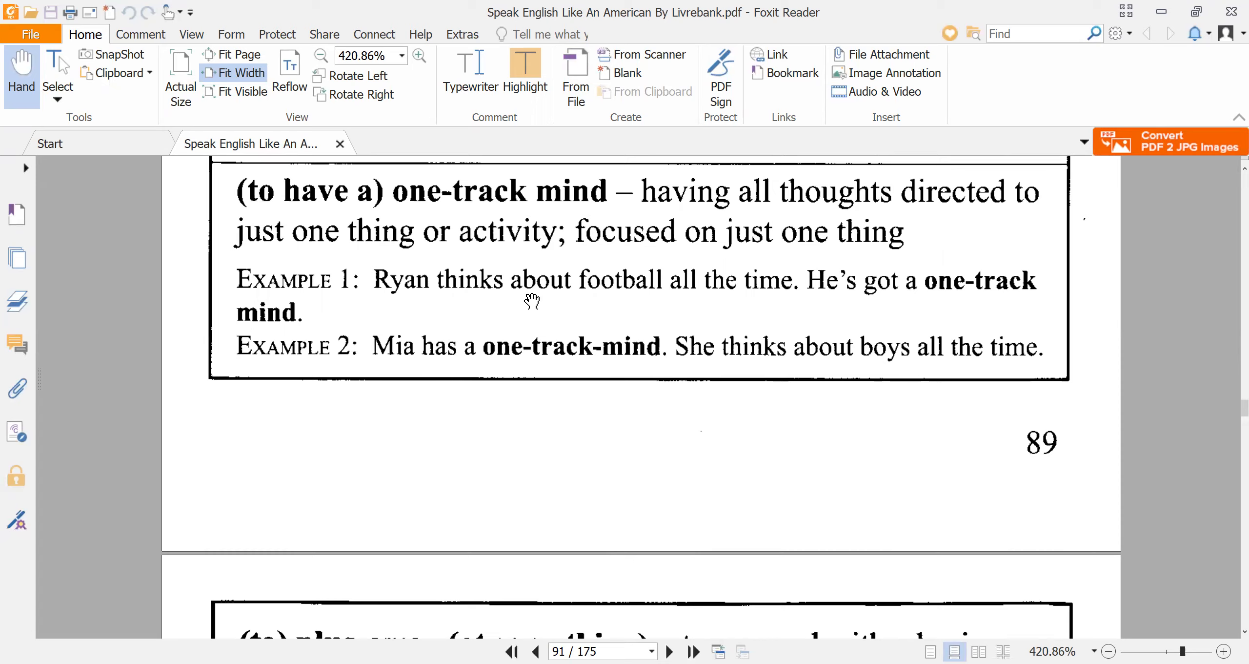
mouse_move(597, 265)
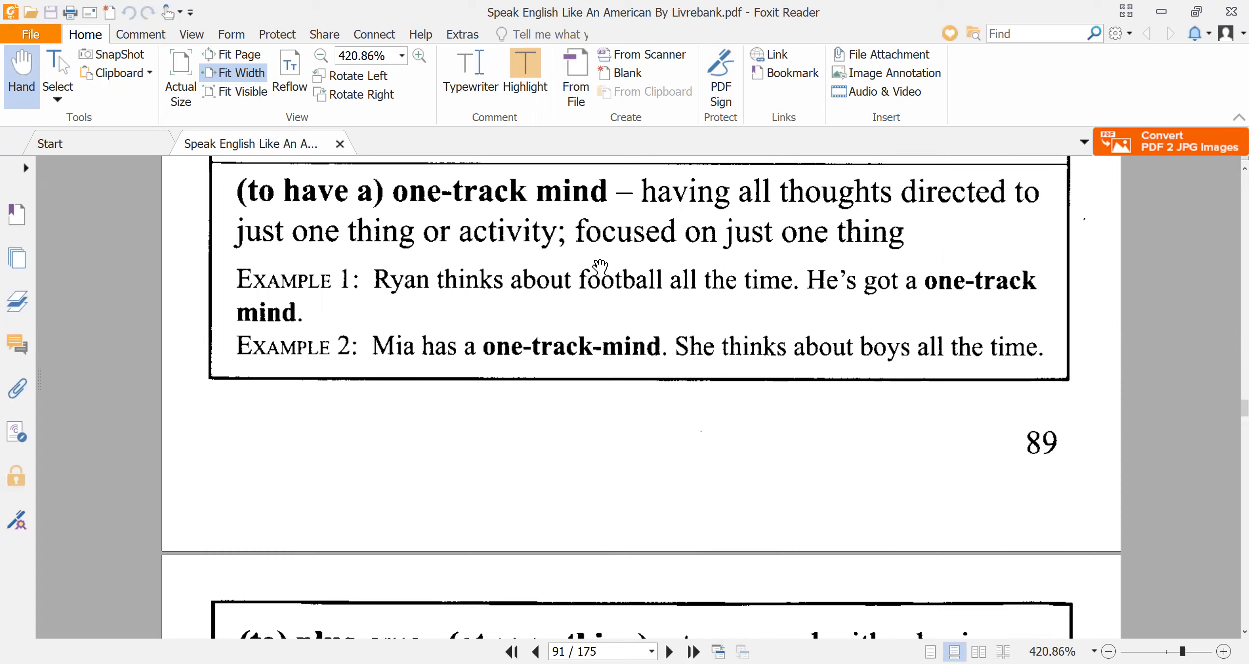
mouse_move(626, 257)
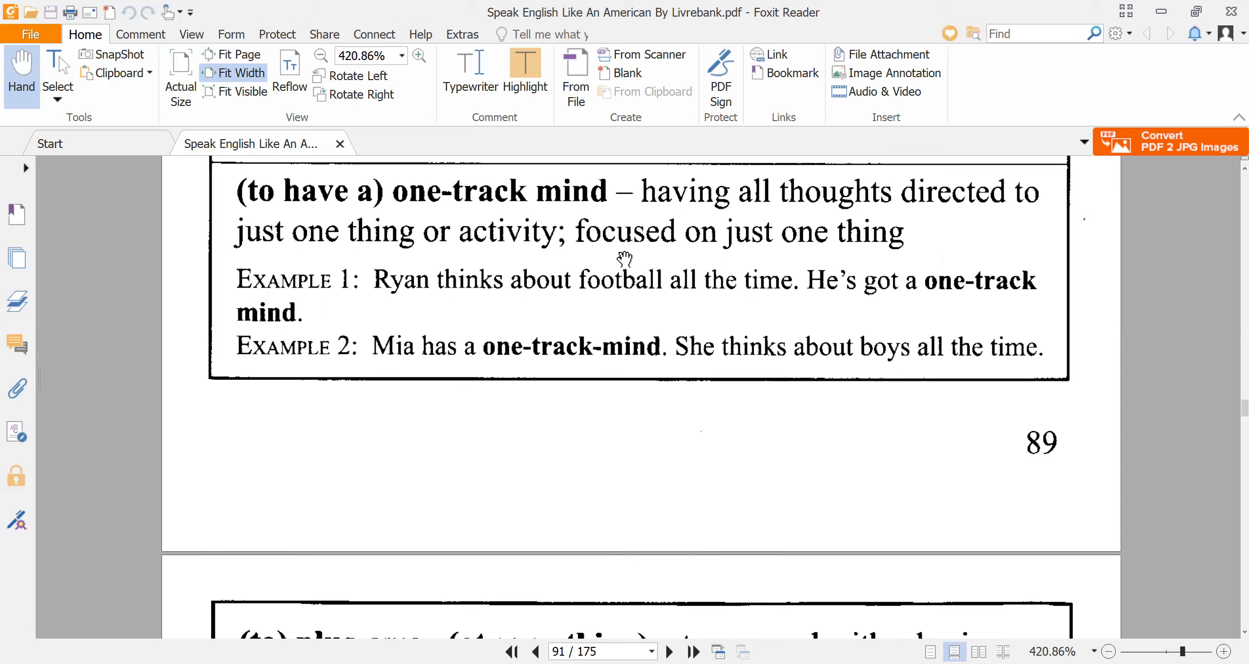
mouse_move(627, 301)
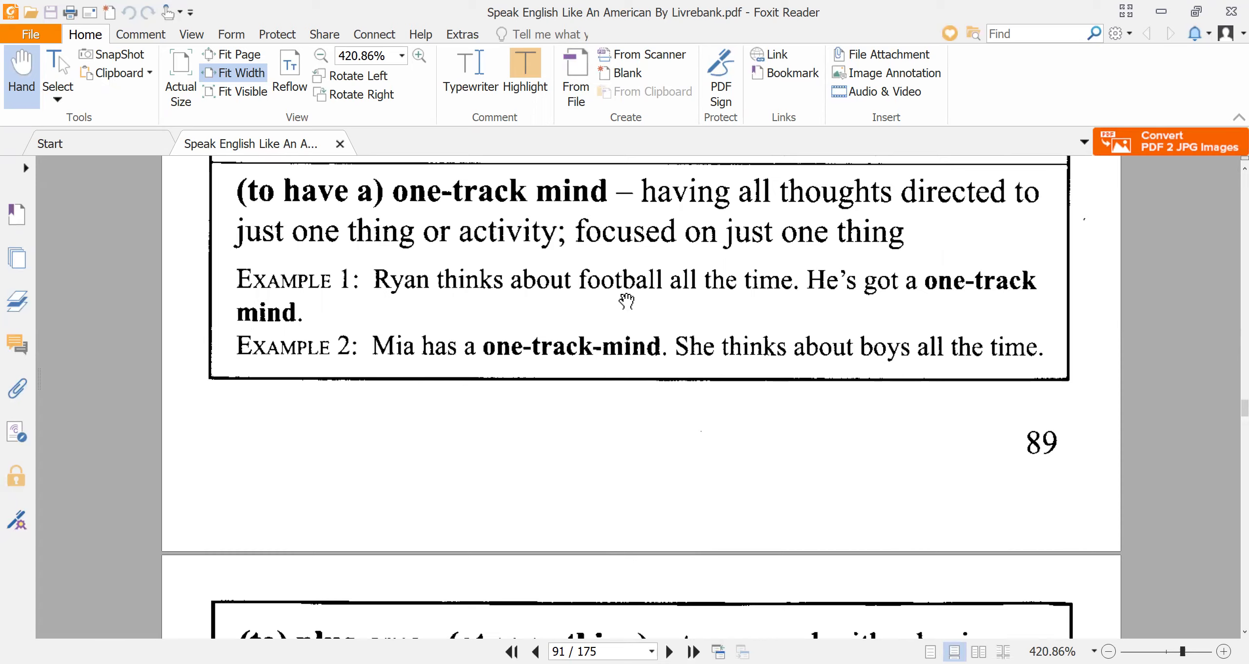
mouse_move(413, 375)
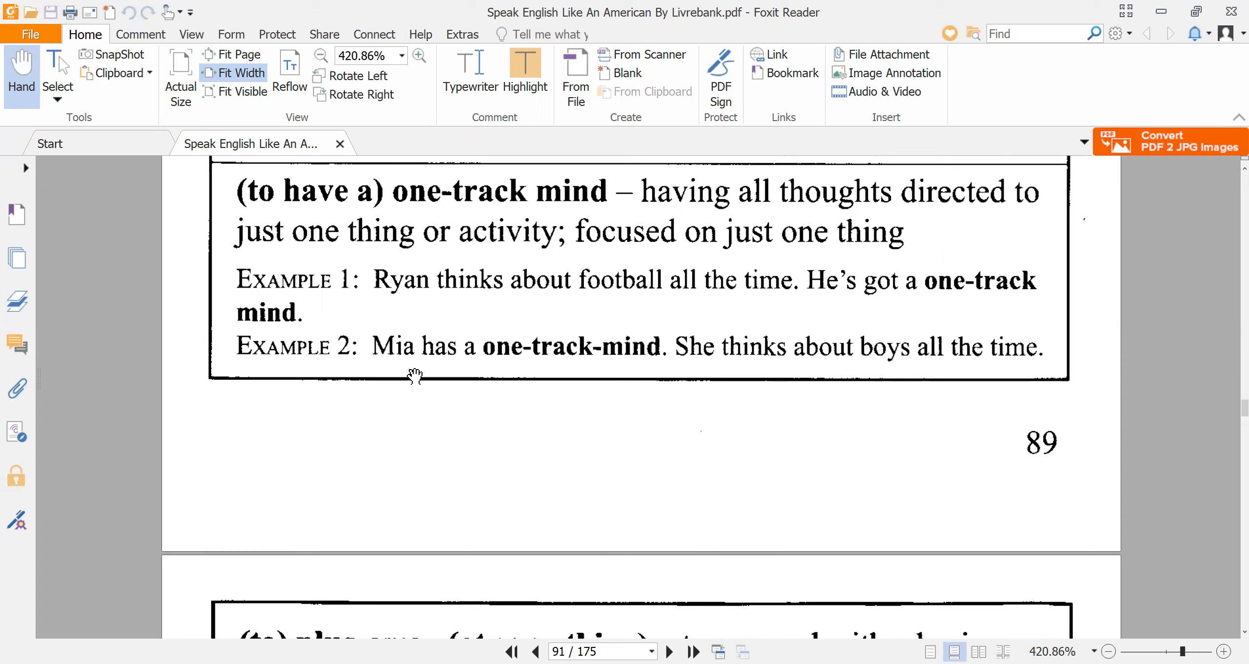
mouse_move(754, 360)
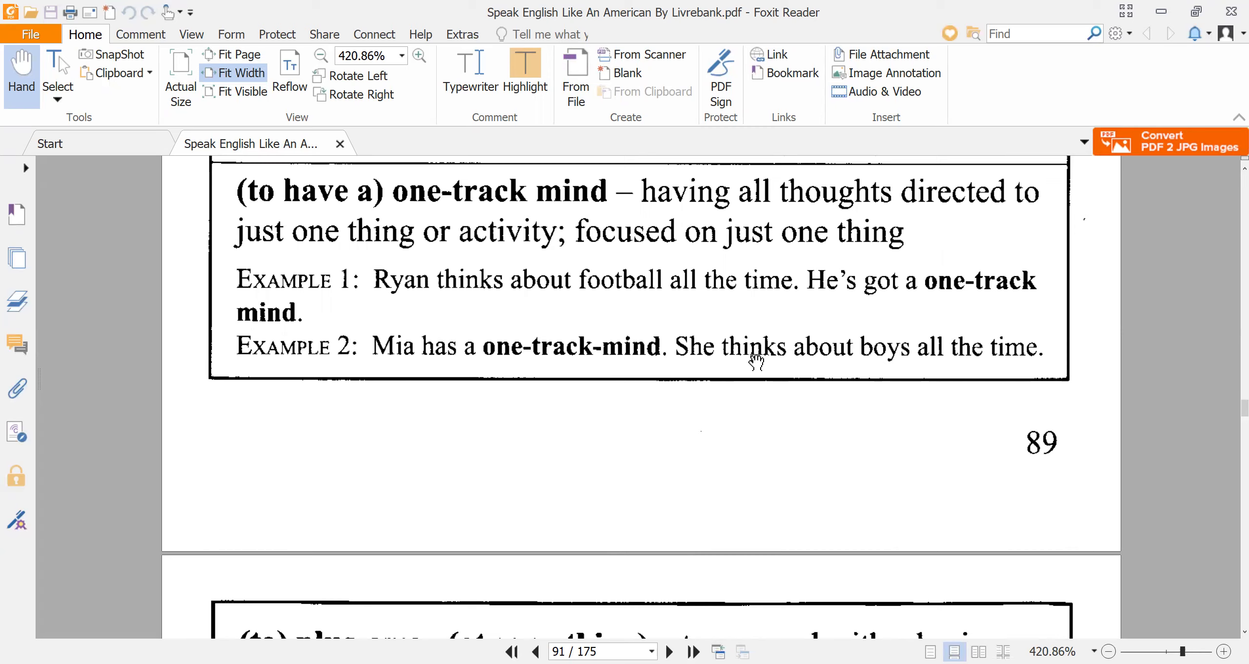
mouse_move(527, 450)
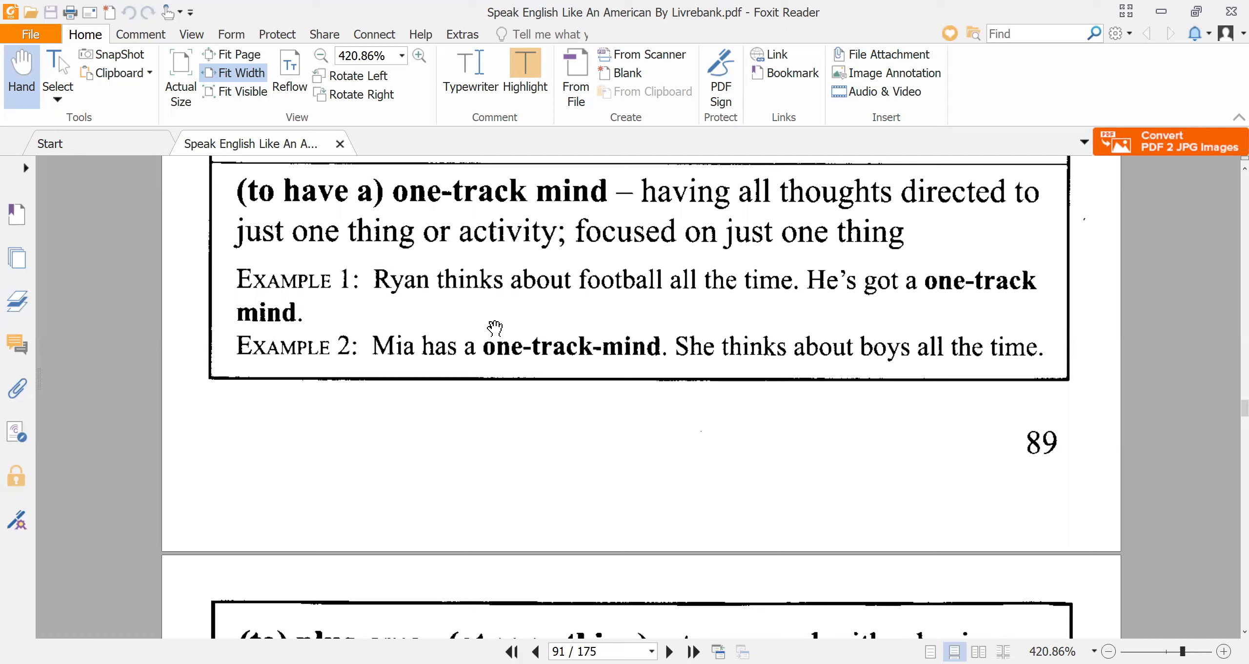
mouse_move(674, 319)
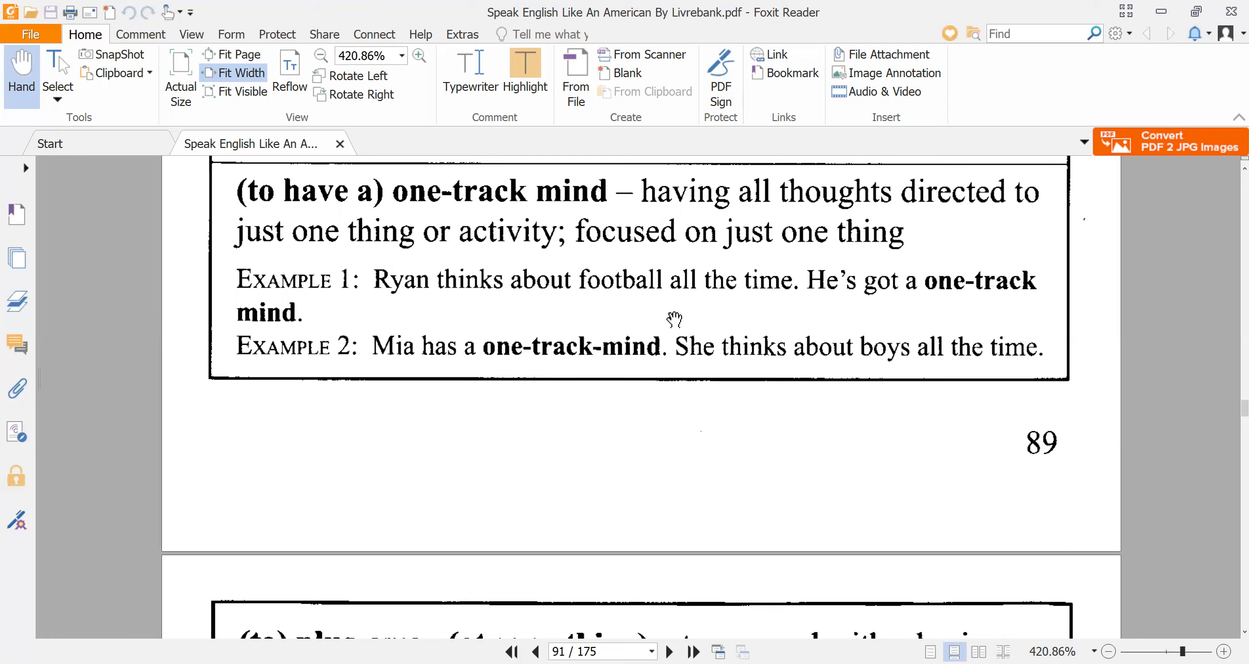
mouse_move(524, 543)
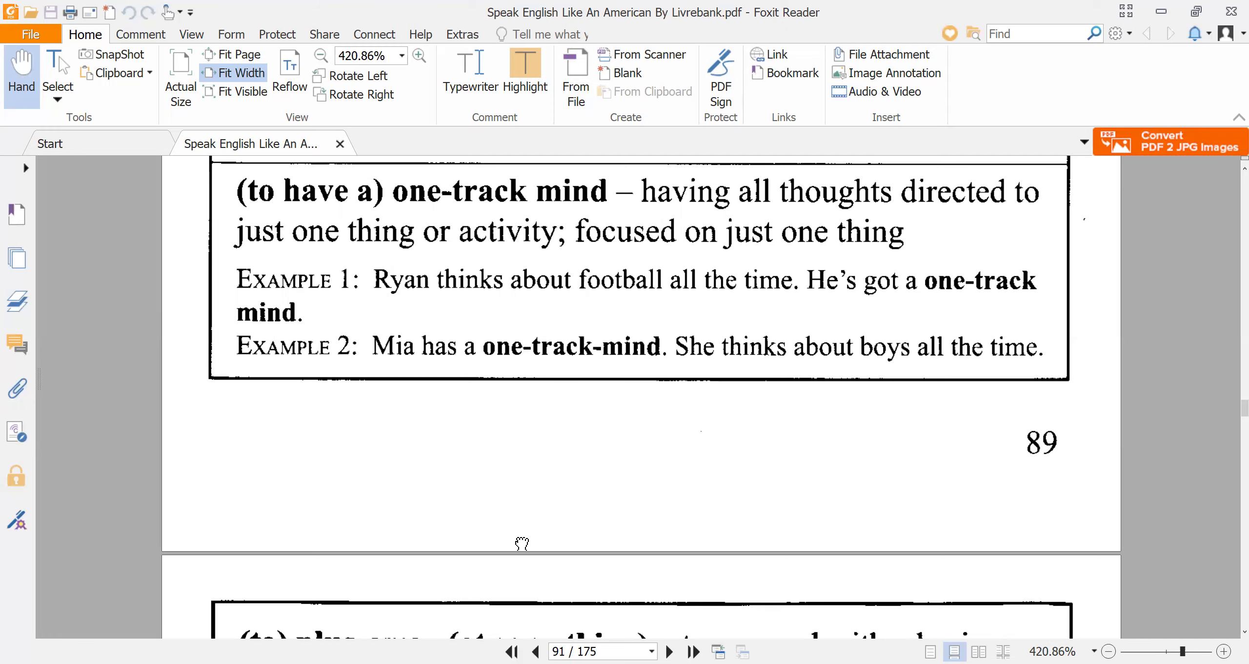
scroll("down", 3)
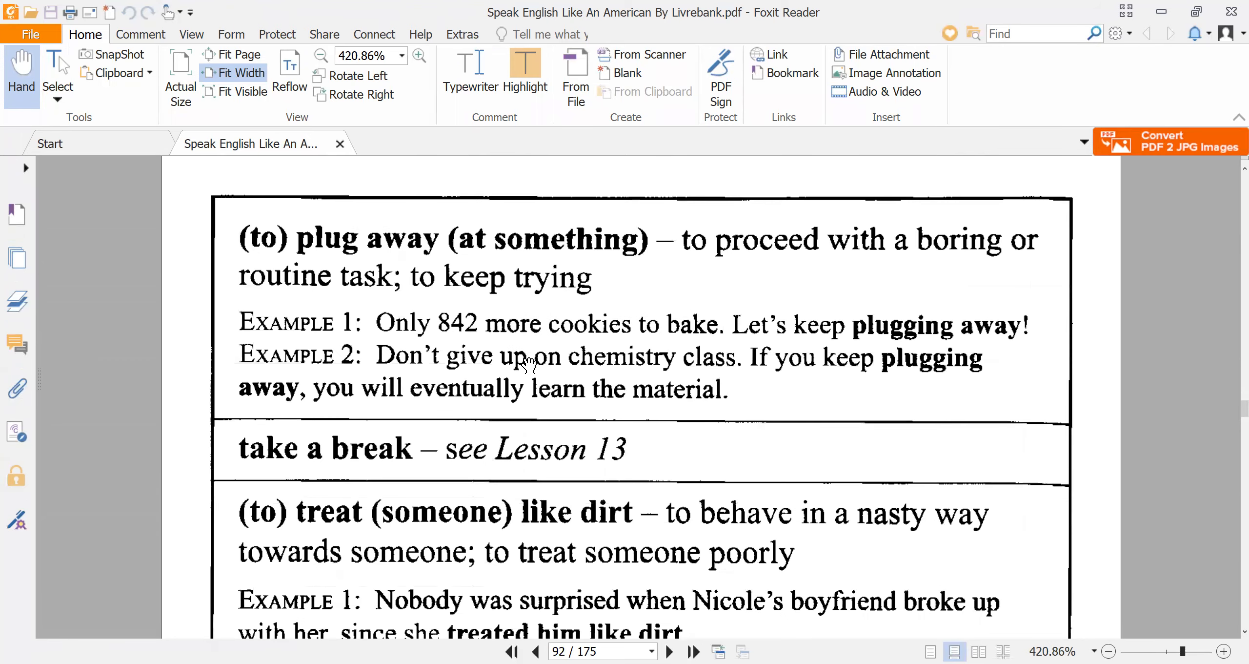
mouse_move(359, 275)
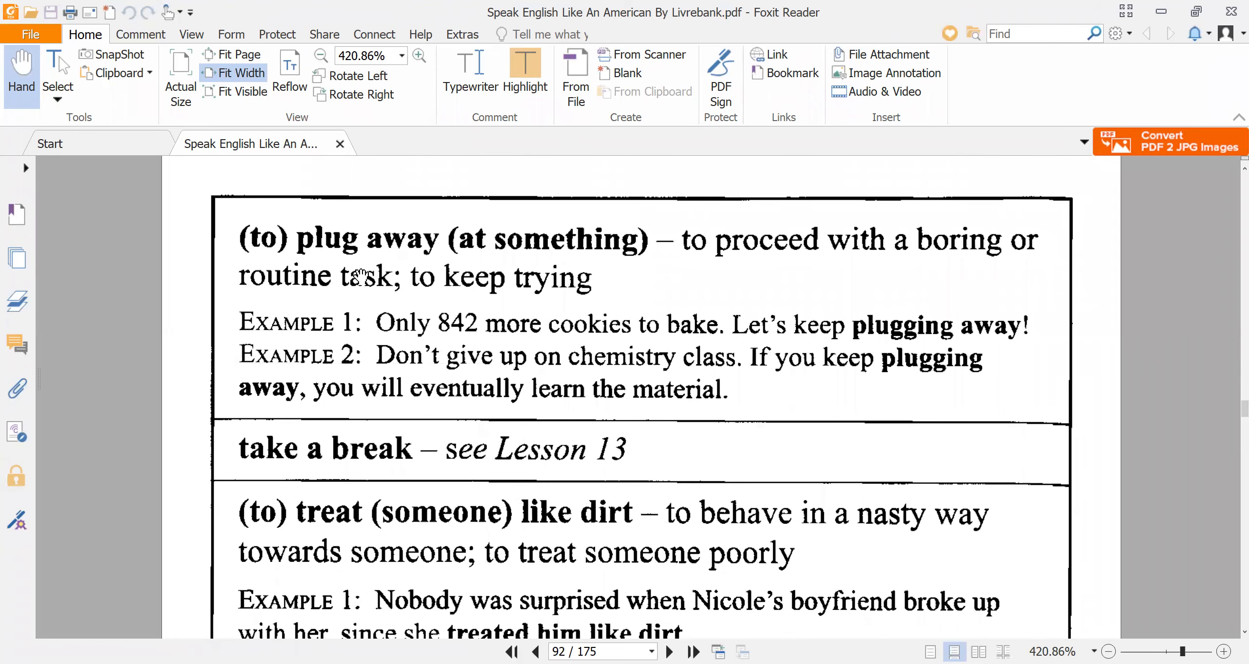
mouse_move(825, 269)
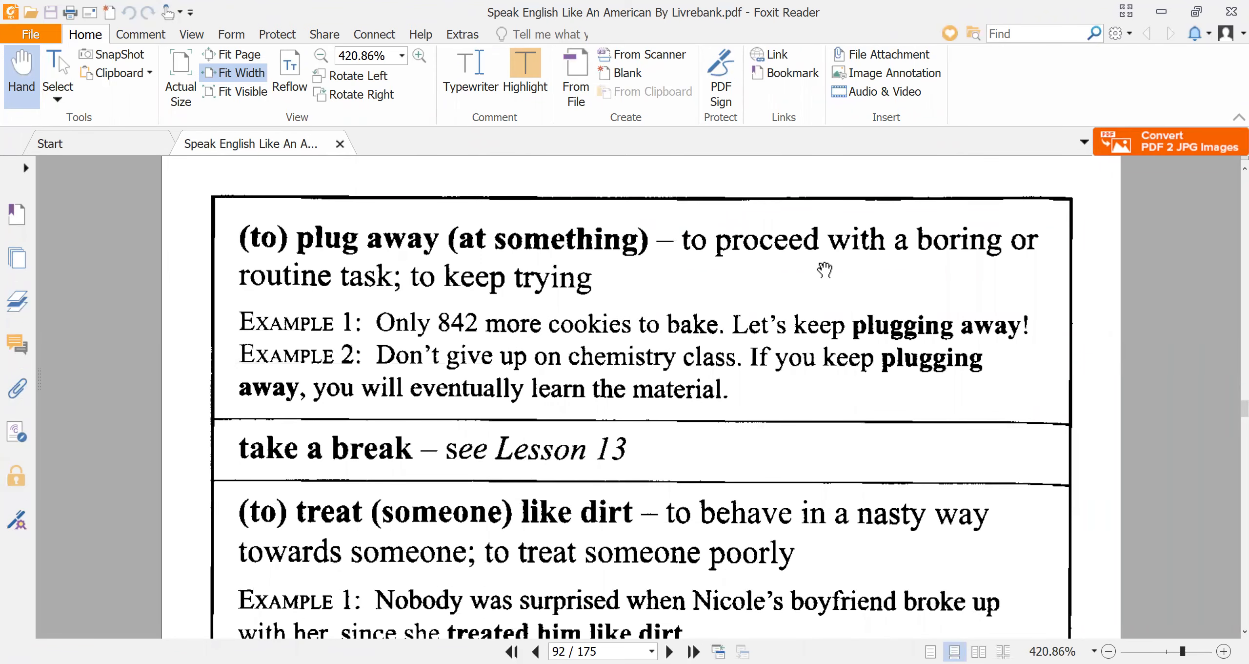
mouse_move(433, 324)
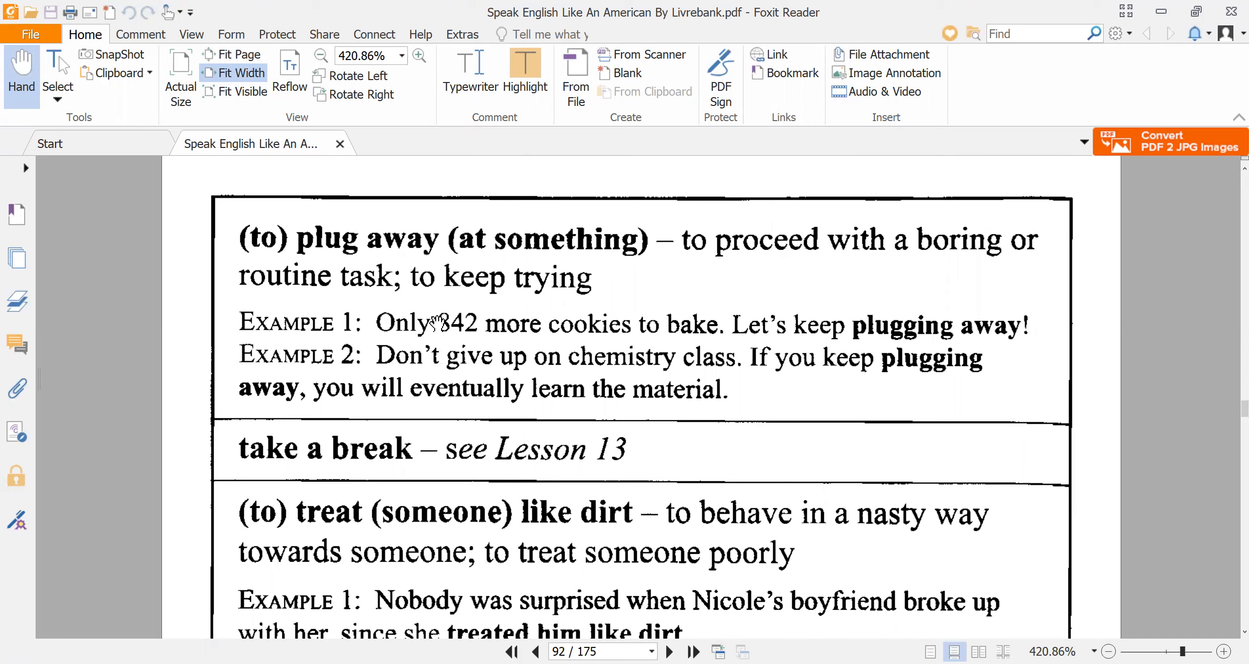
mouse_move(488, 297)
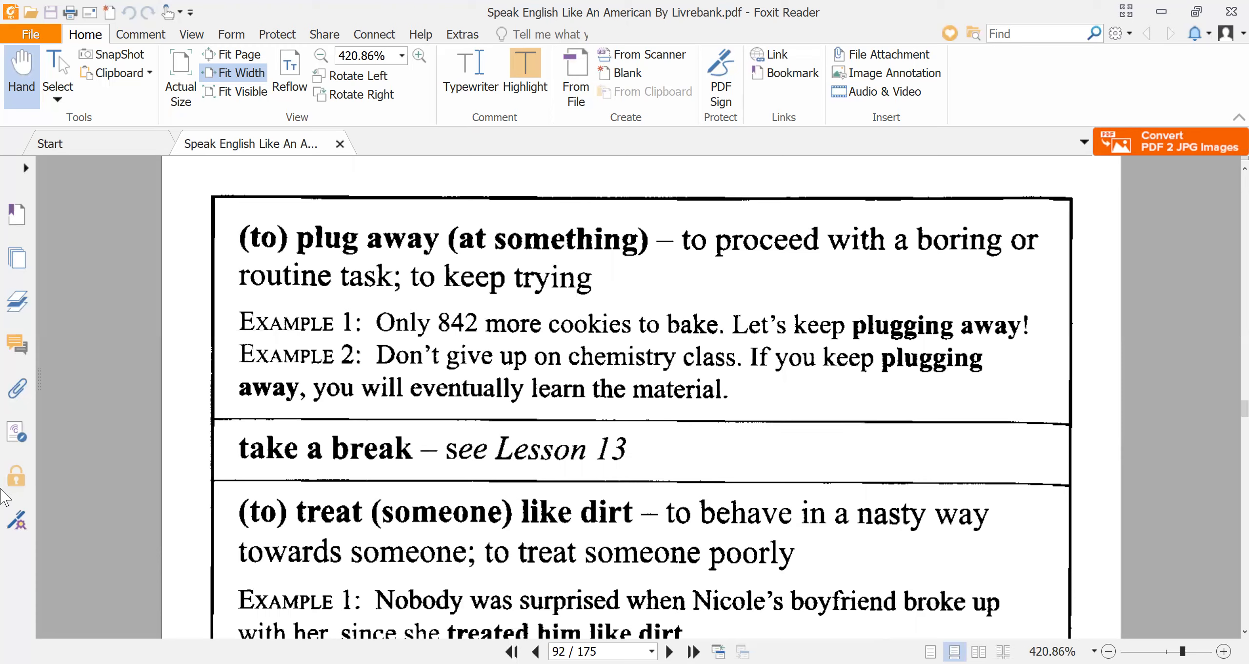
mouse_move(453, 341)
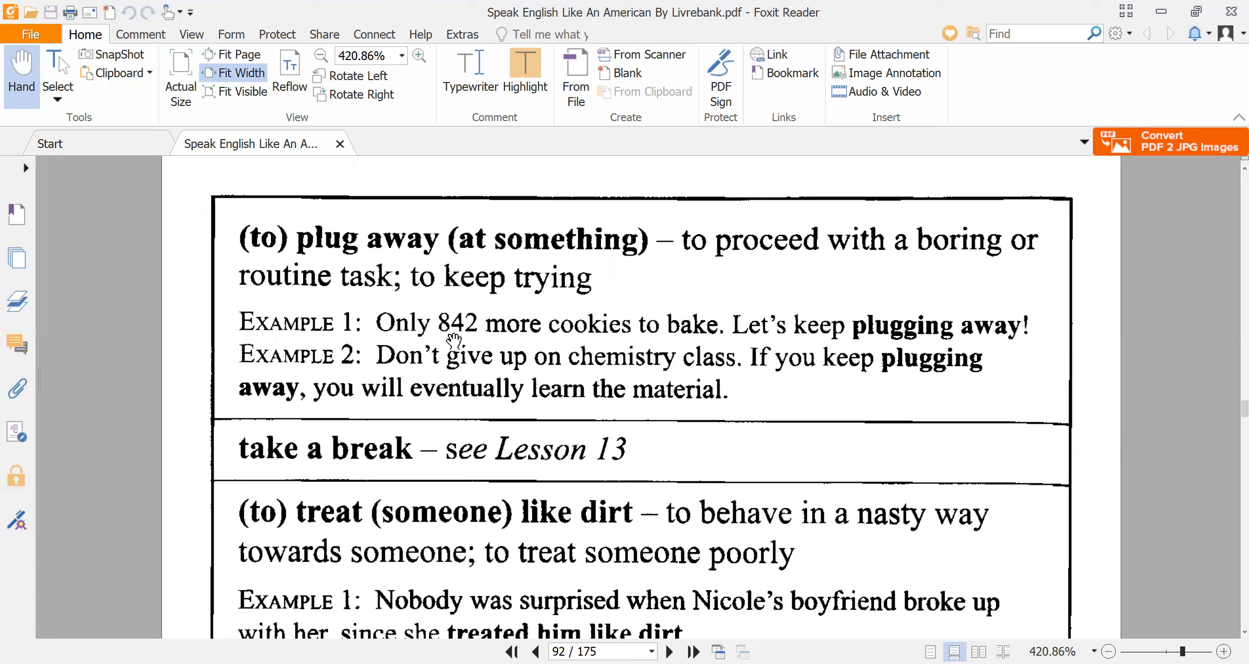
mouse_move(446, 333)
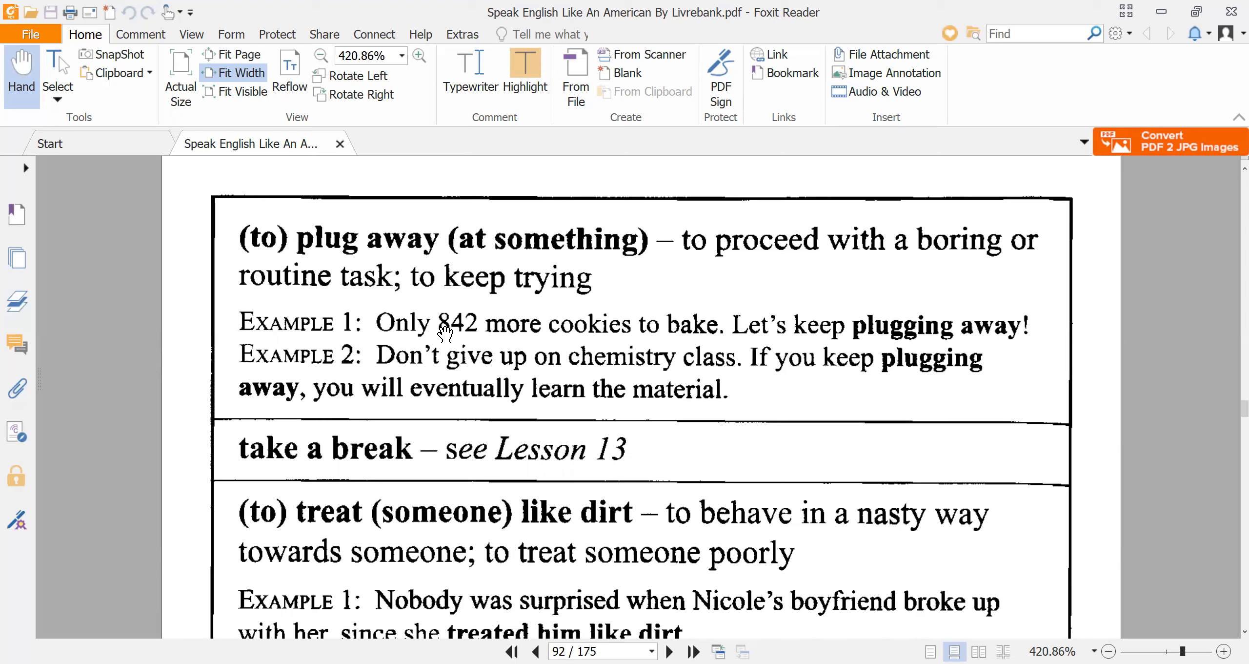
mouse_move(455, 335)
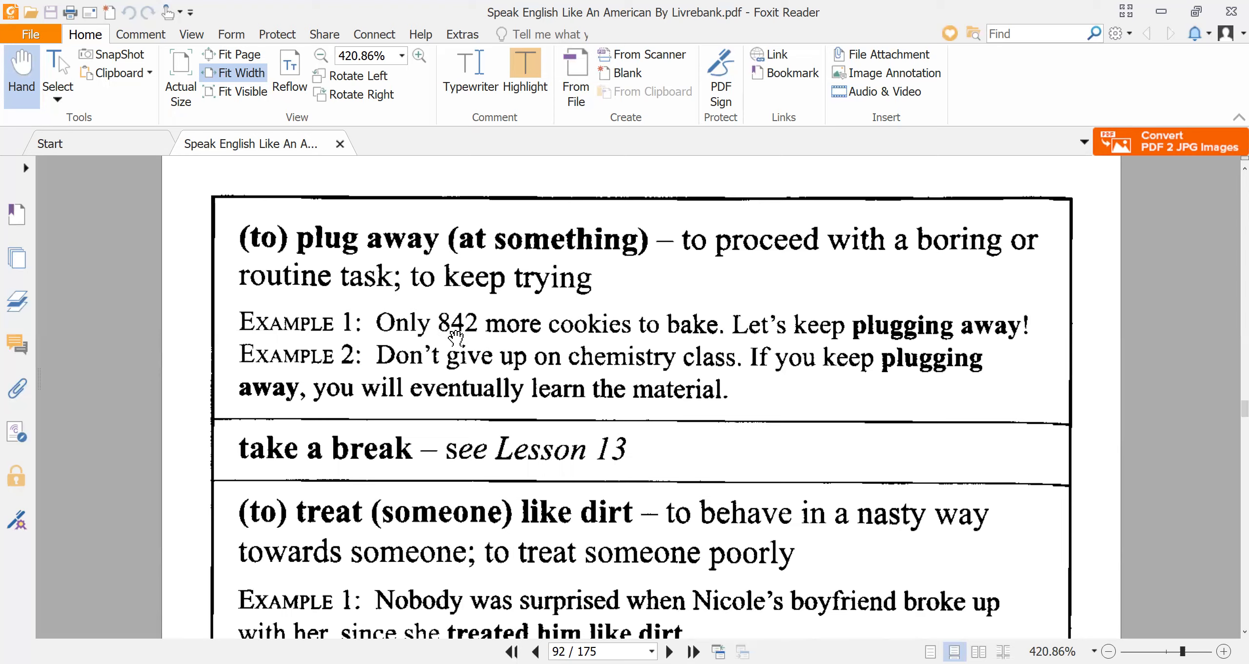
mouse_move(820, 345)
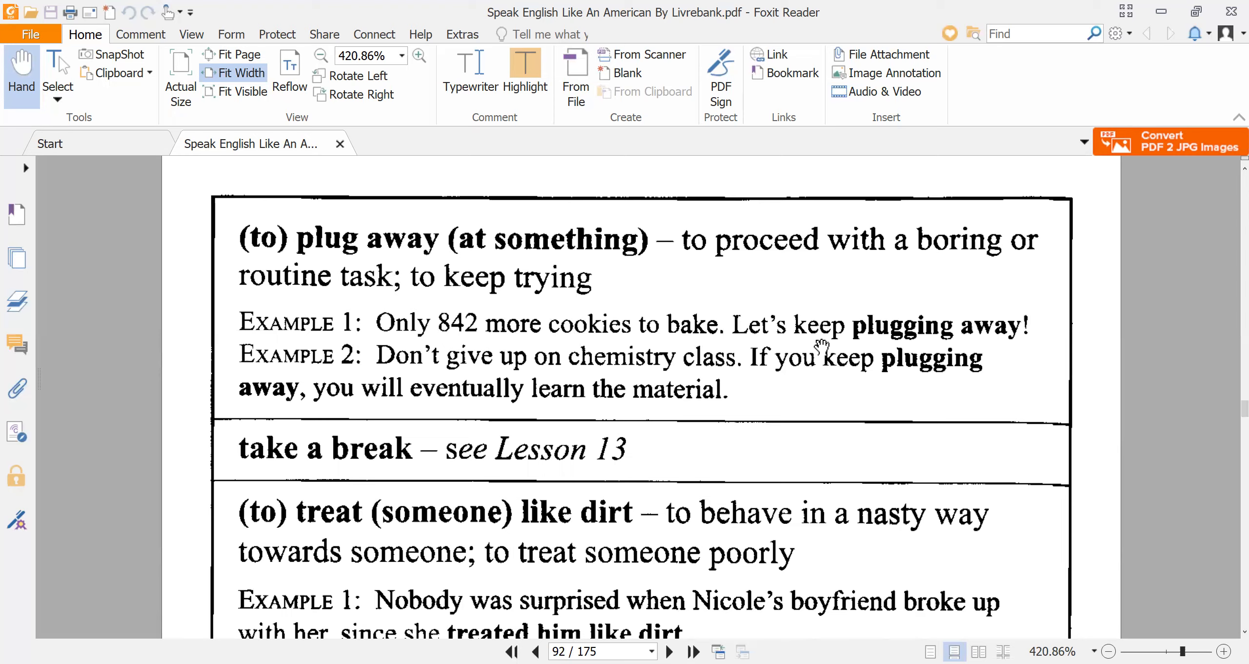
mouse_move(953, 343)
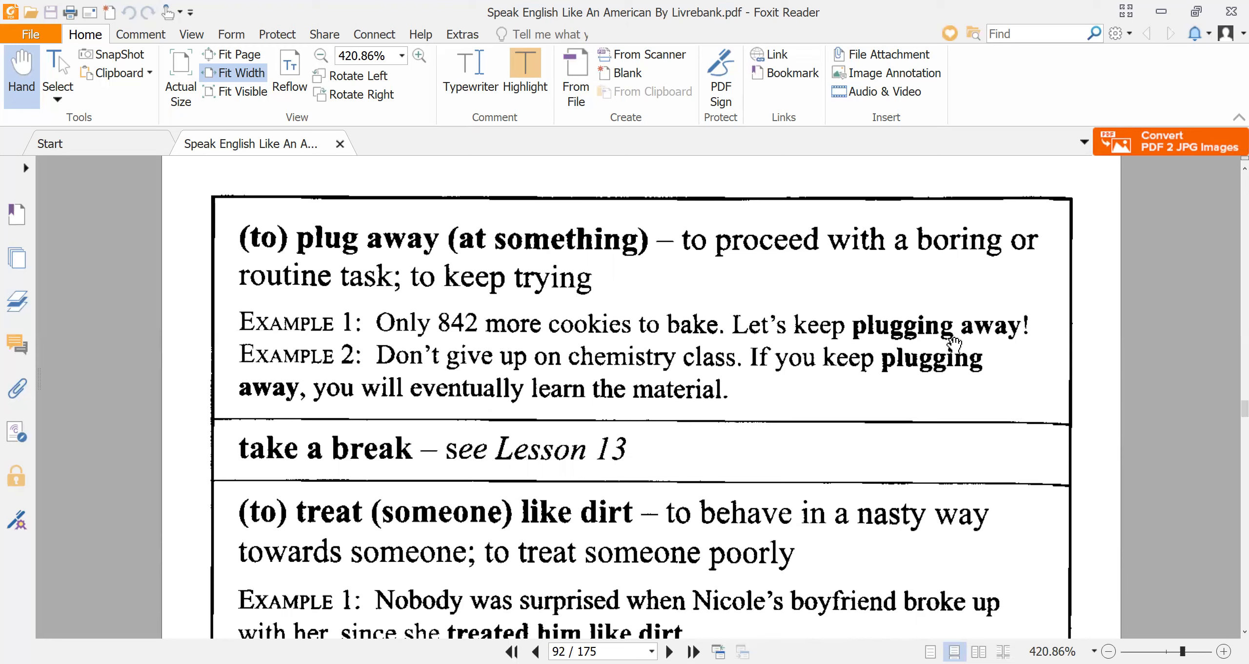
mouse_move(542, 417)
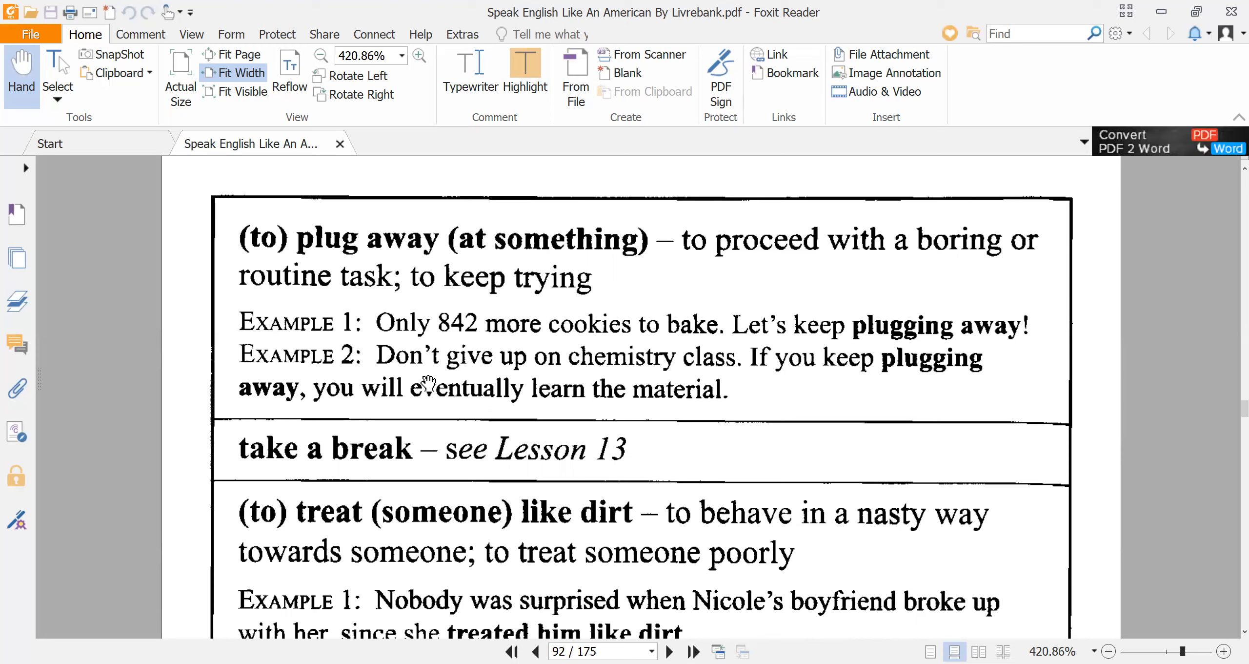
mouse_move(634, 380)
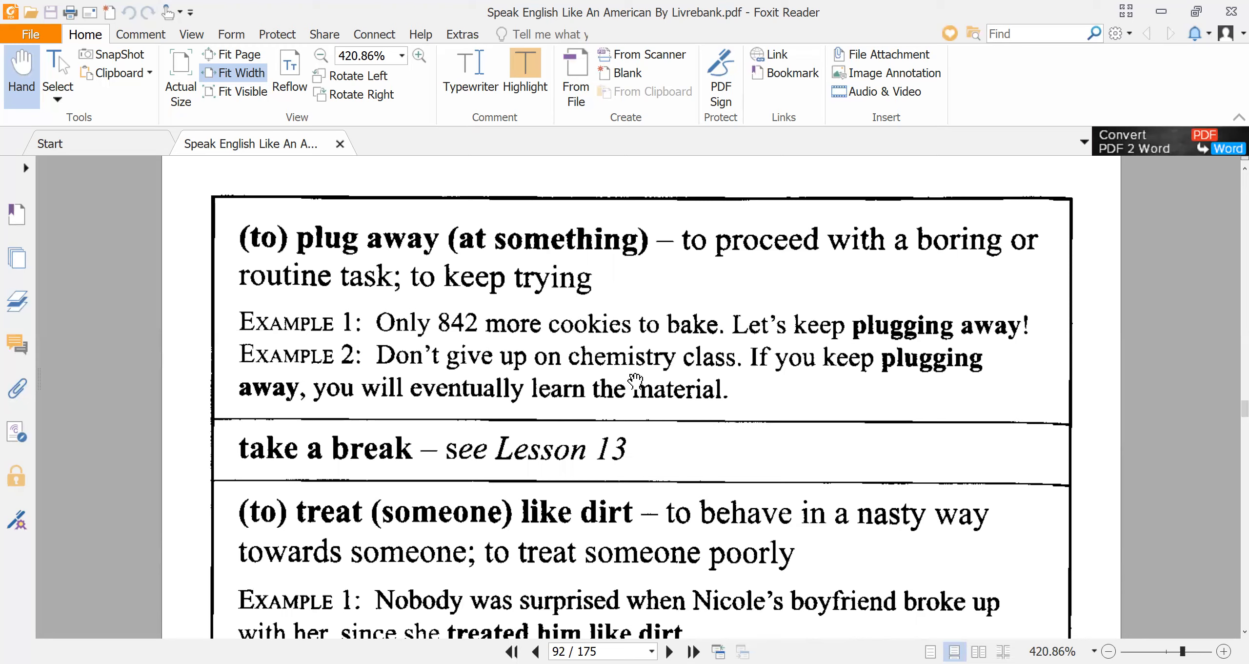
mouse_move(807, 398)
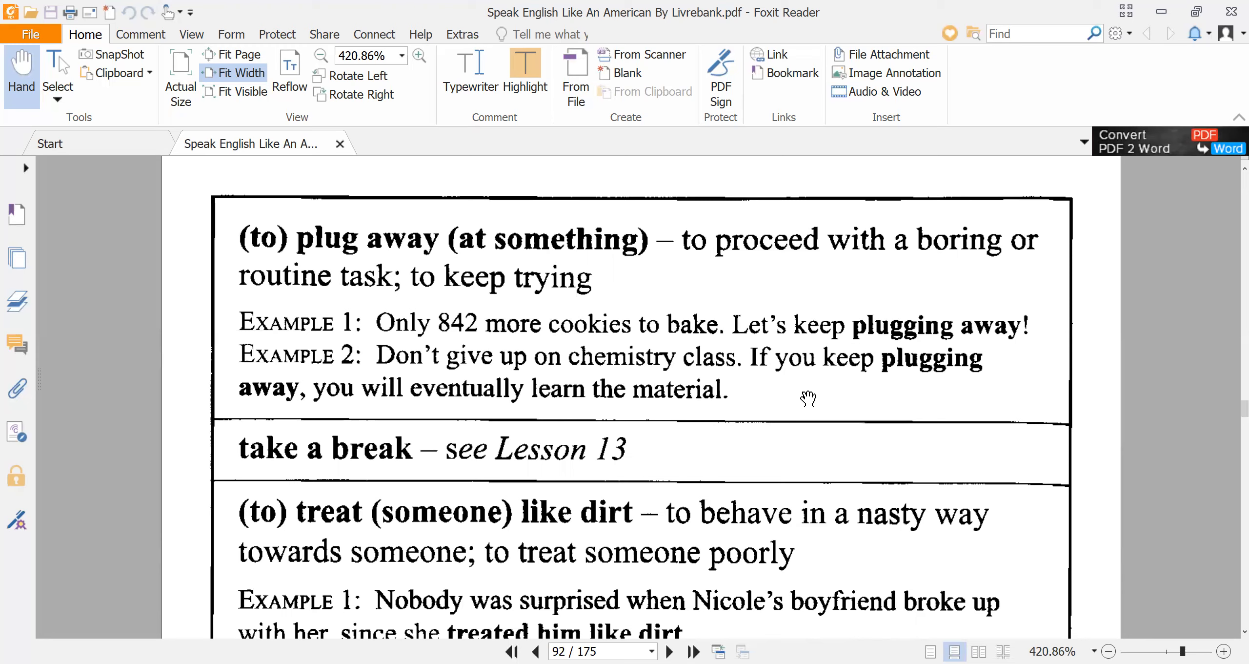
mouse_move(851, 385)
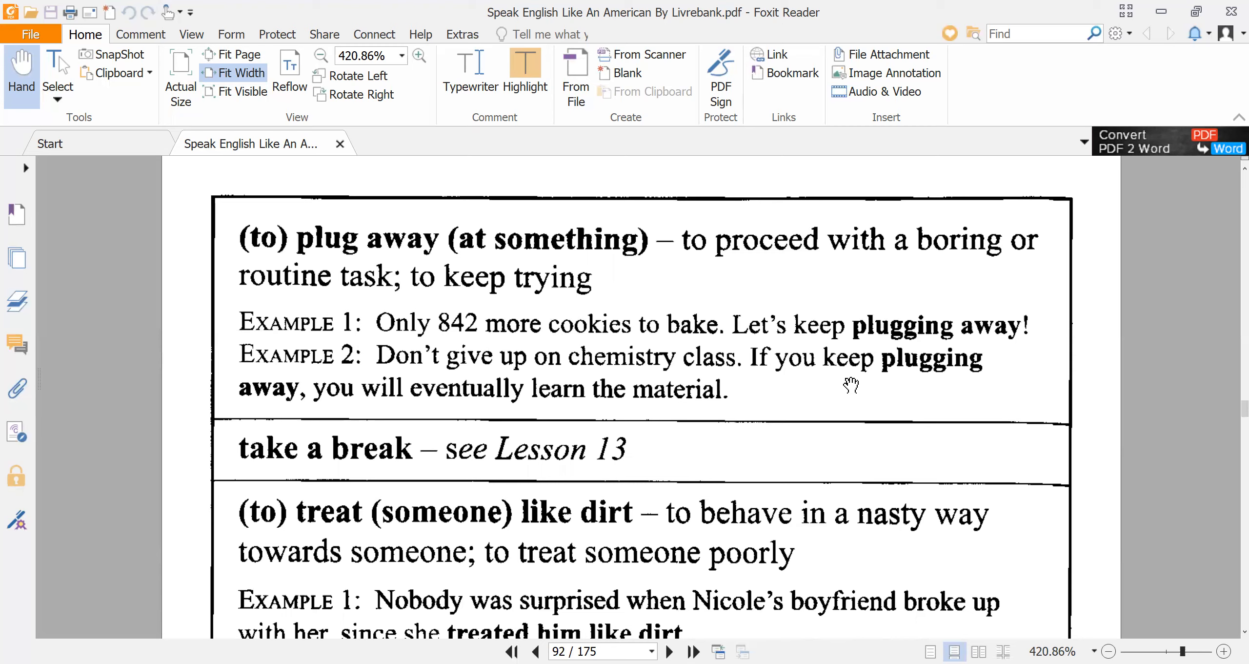
mouse_move(831, 392)
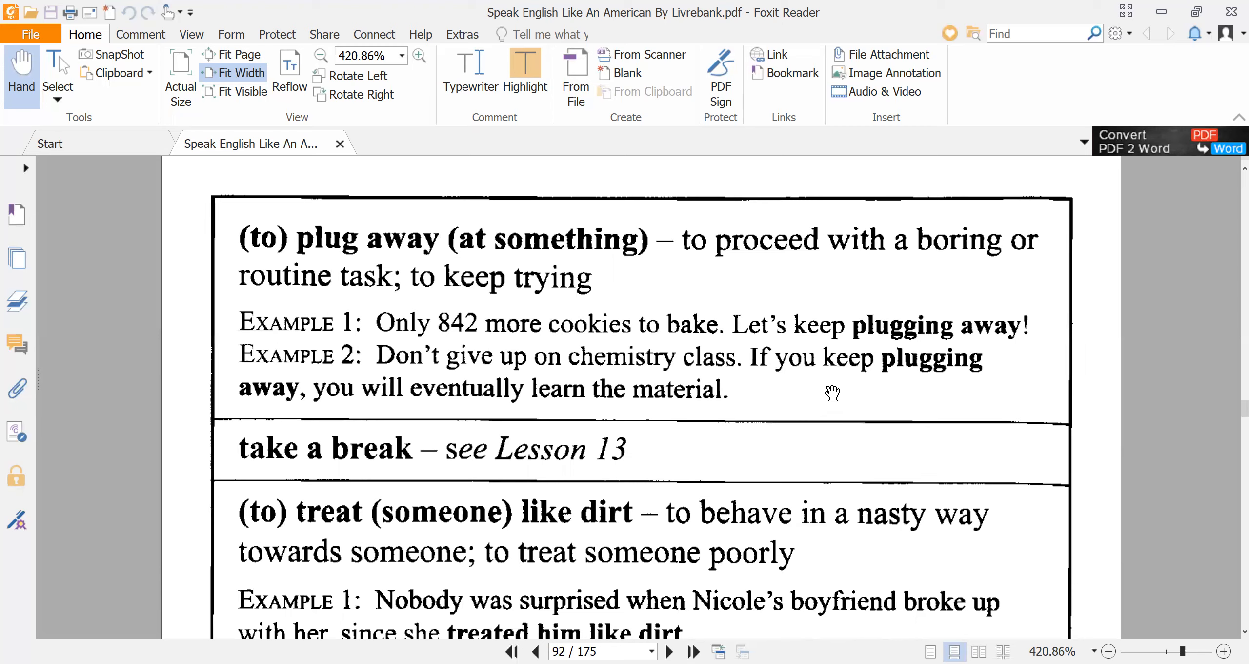
mouse_move(889, 380)
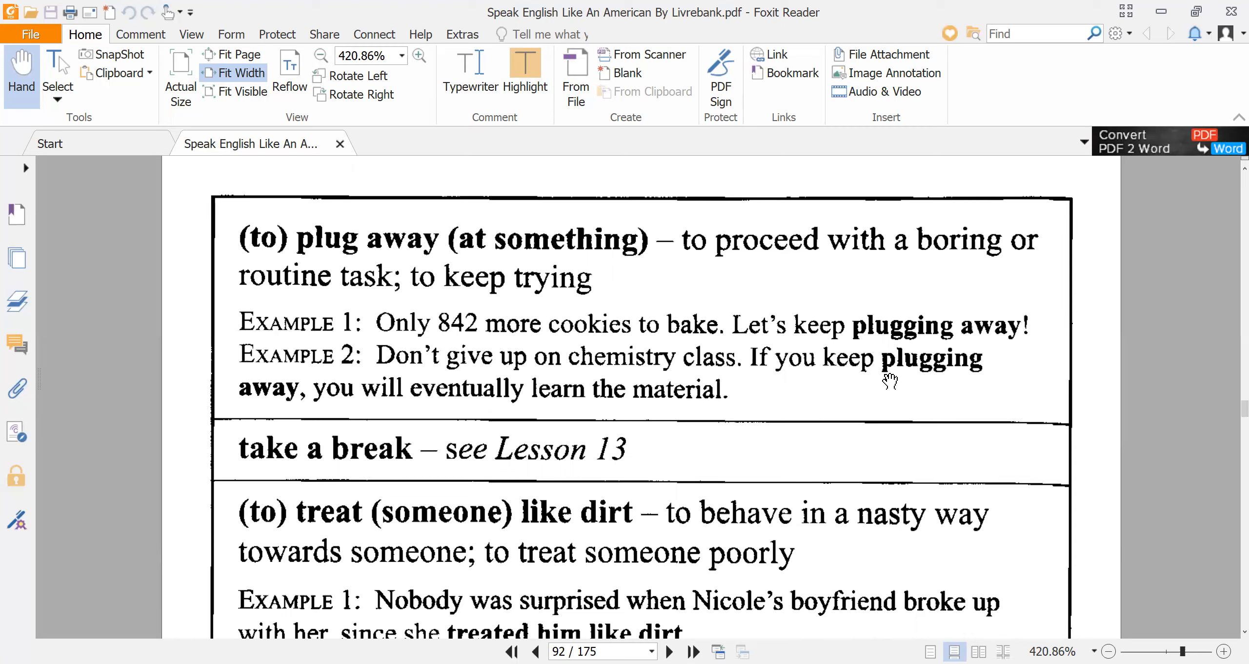
mouse_move(592, 419)
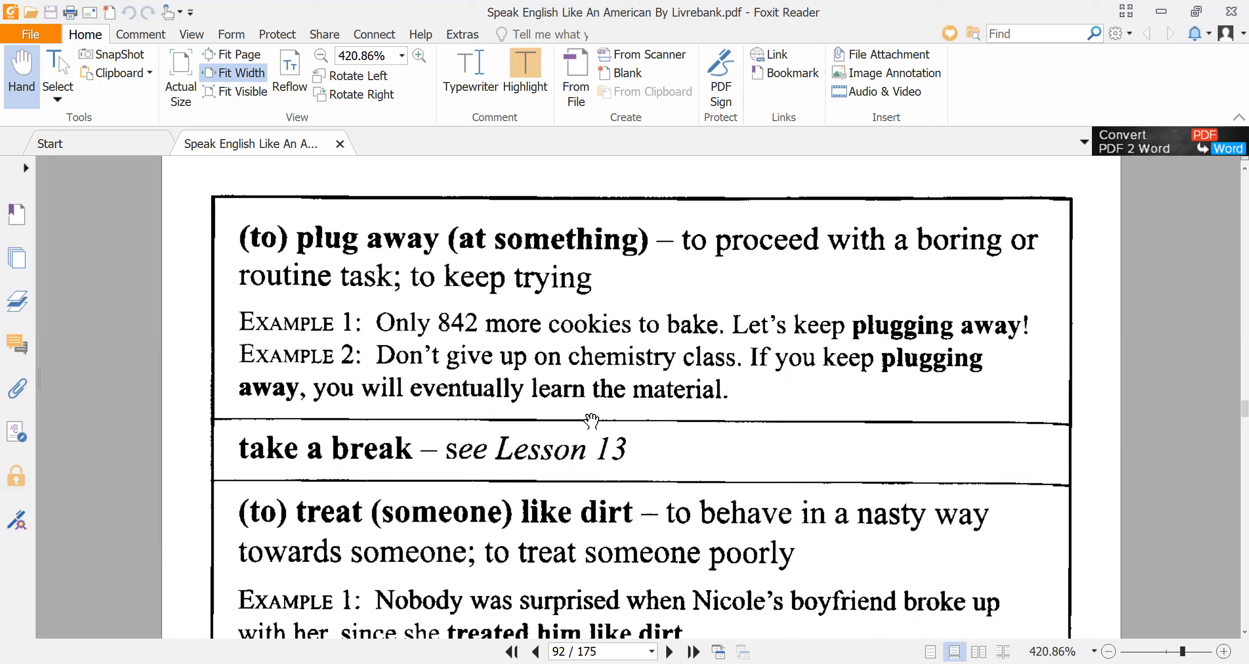
mouse_move(509, 480)
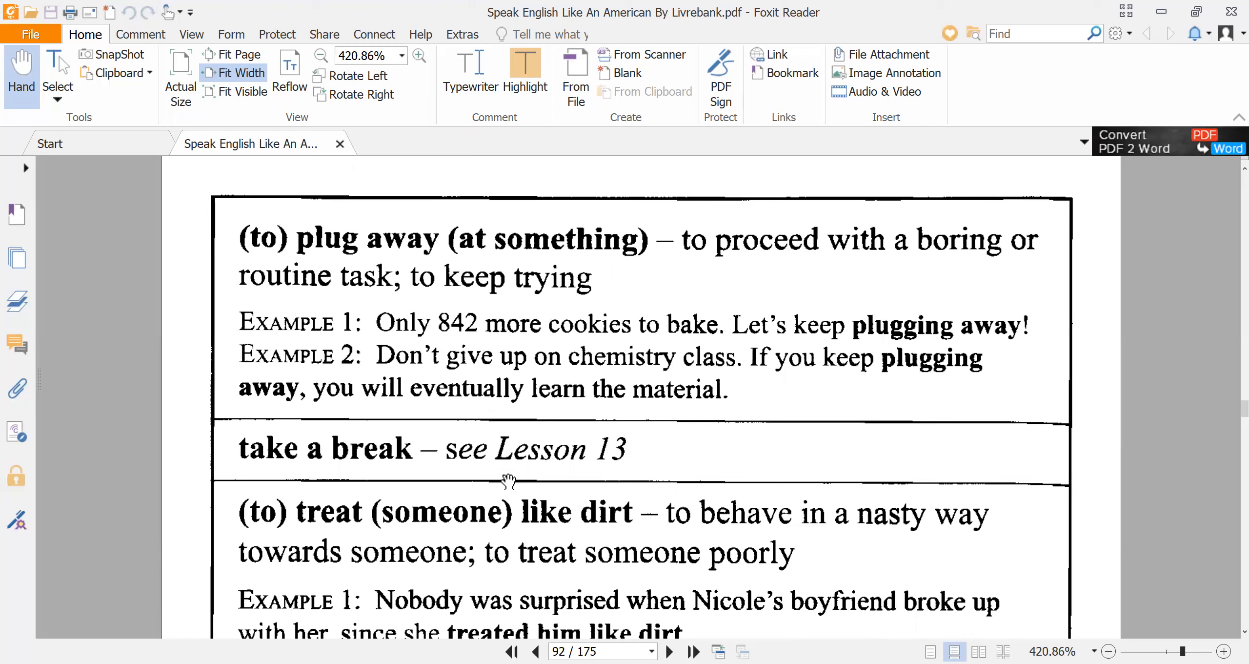
scroll("down", 3)
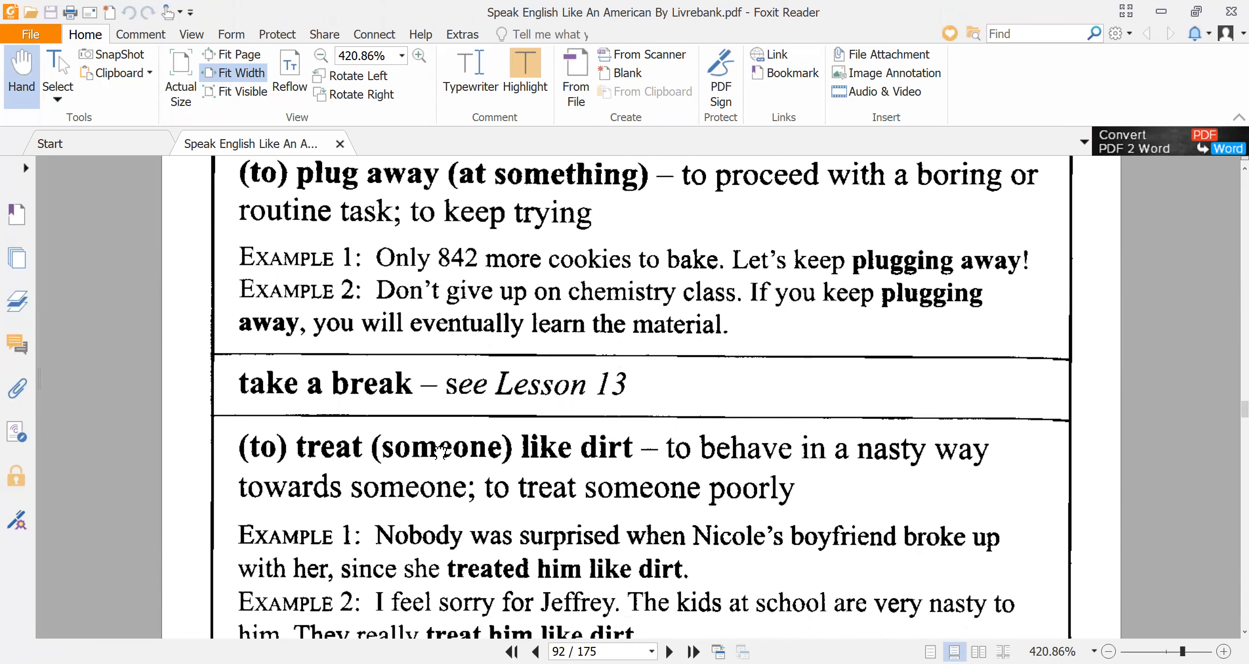
scroll("down", 3)
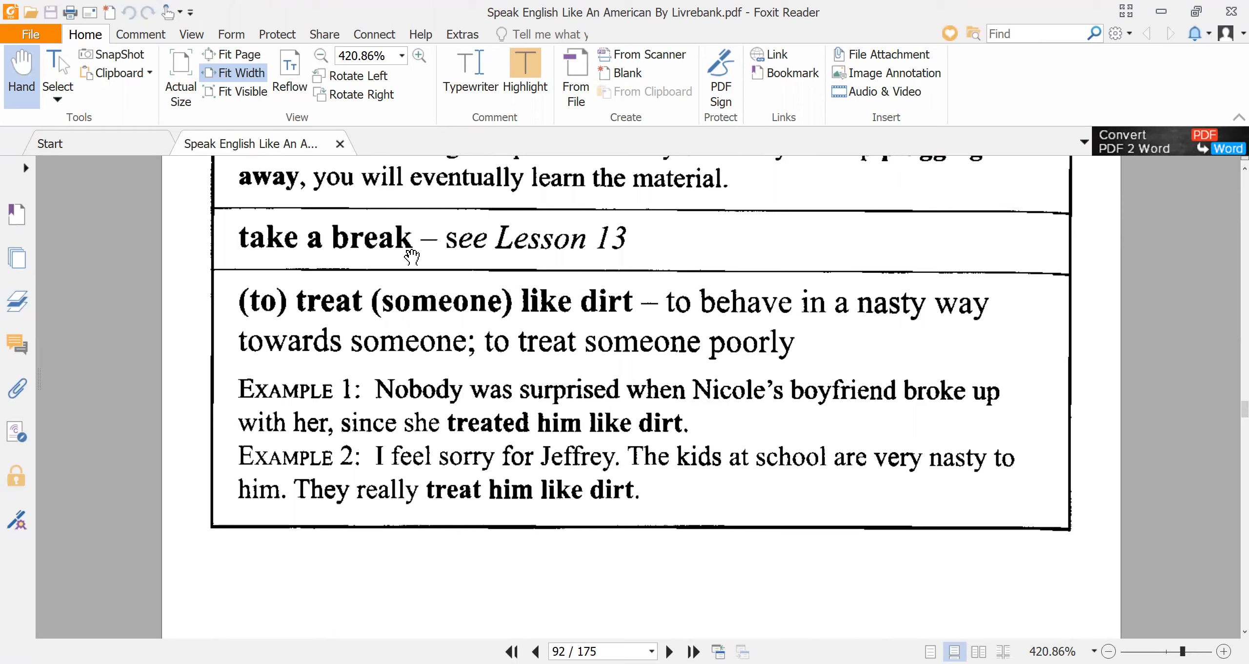
mouse_move(422, 271)
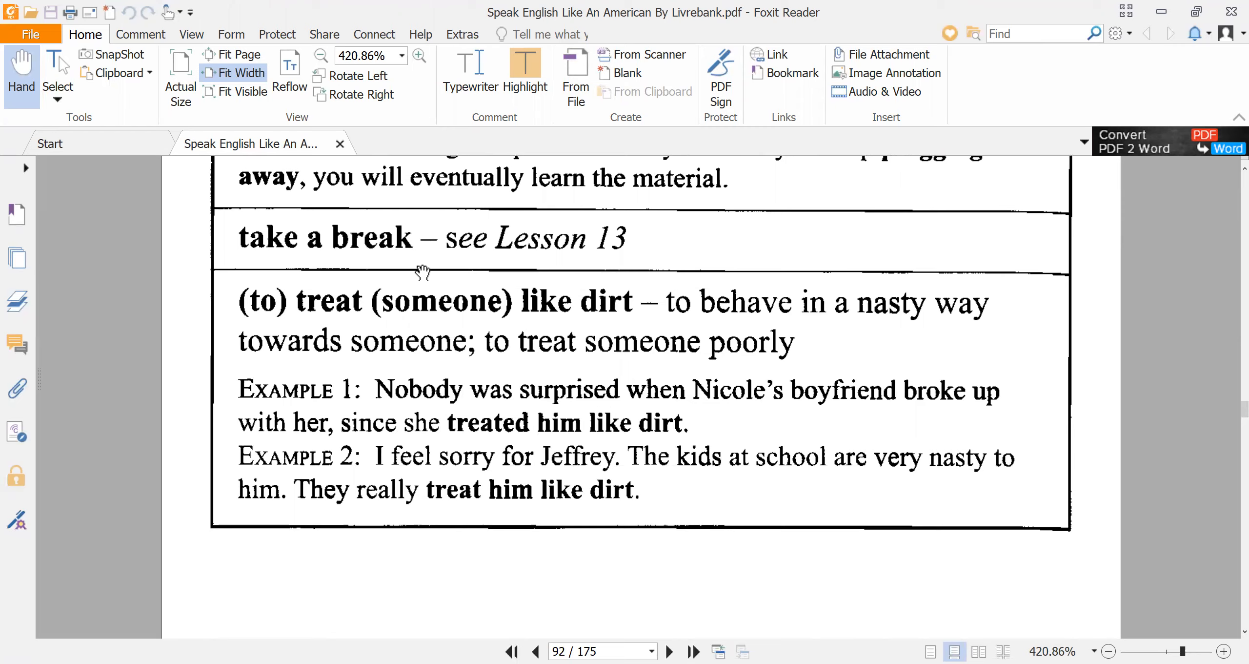
mouse_move(506, 314)
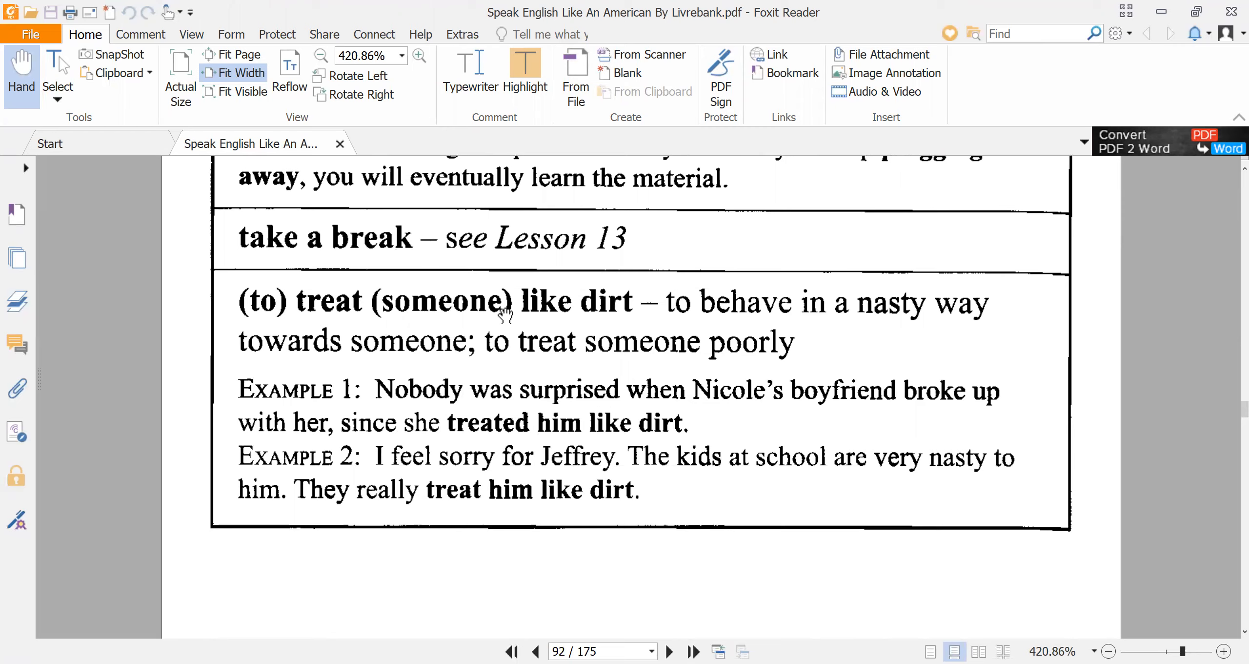
mouse_move(605, 321)
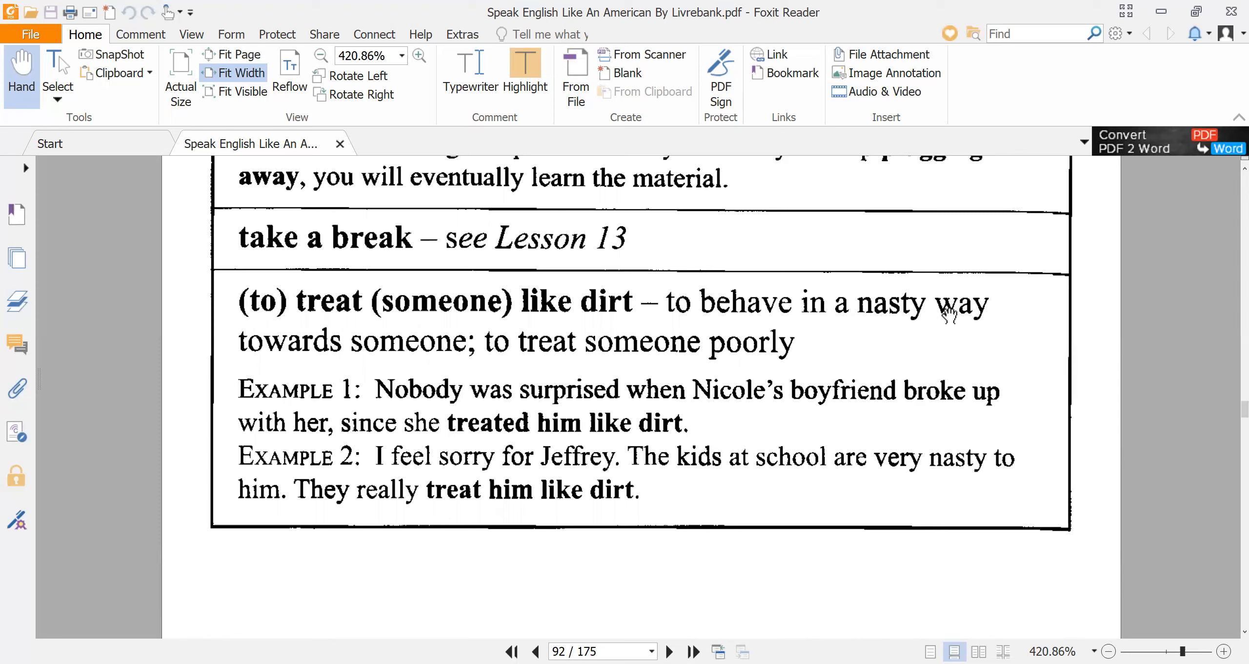
mouse_move(851, 341)
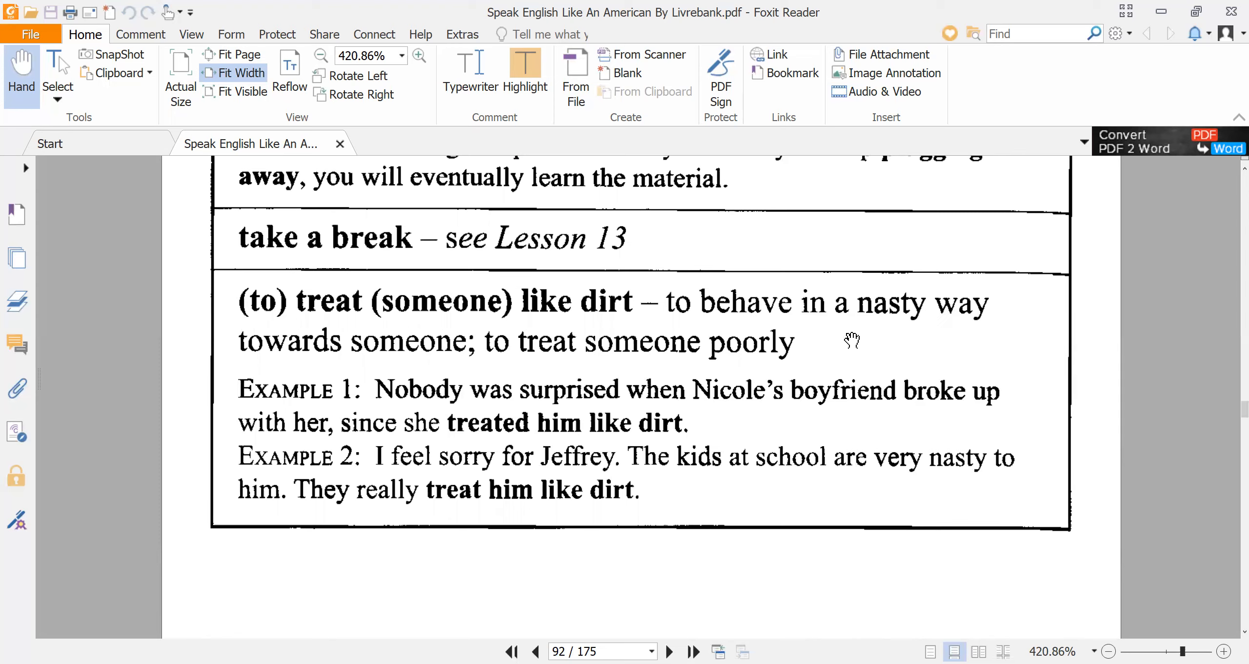
mouse_move(711, 367)
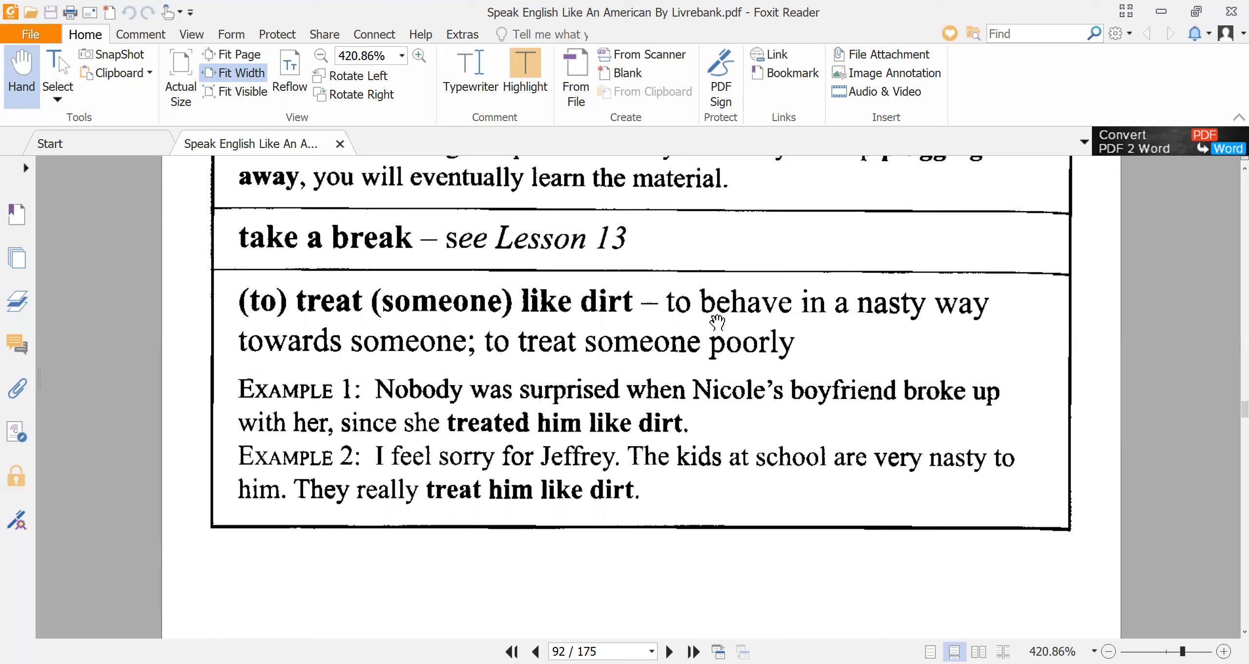
mouse_move(748, 354)
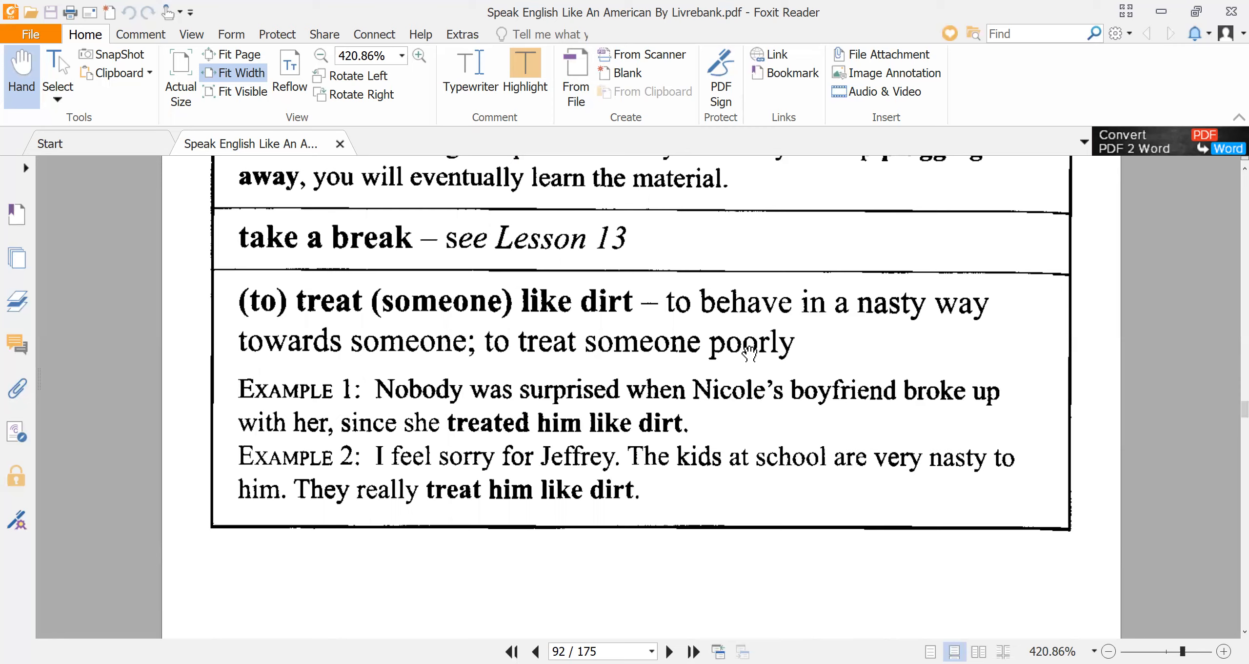
mouse_move(670, 373)
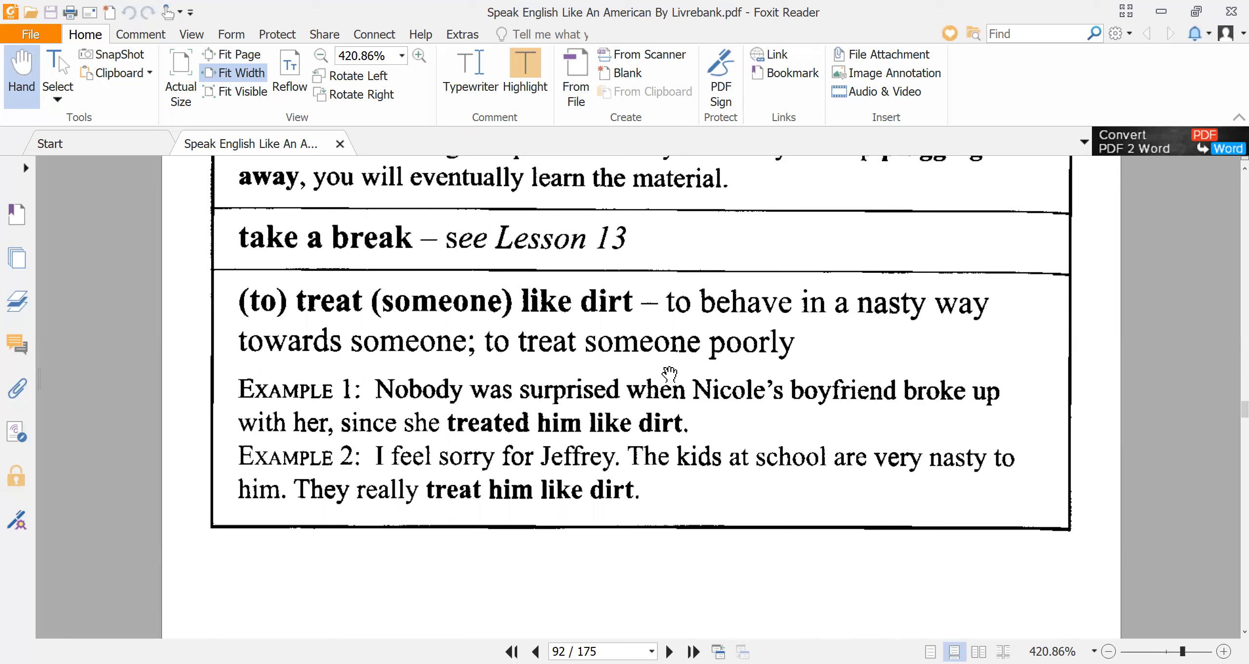
mouse_move(466, 410)
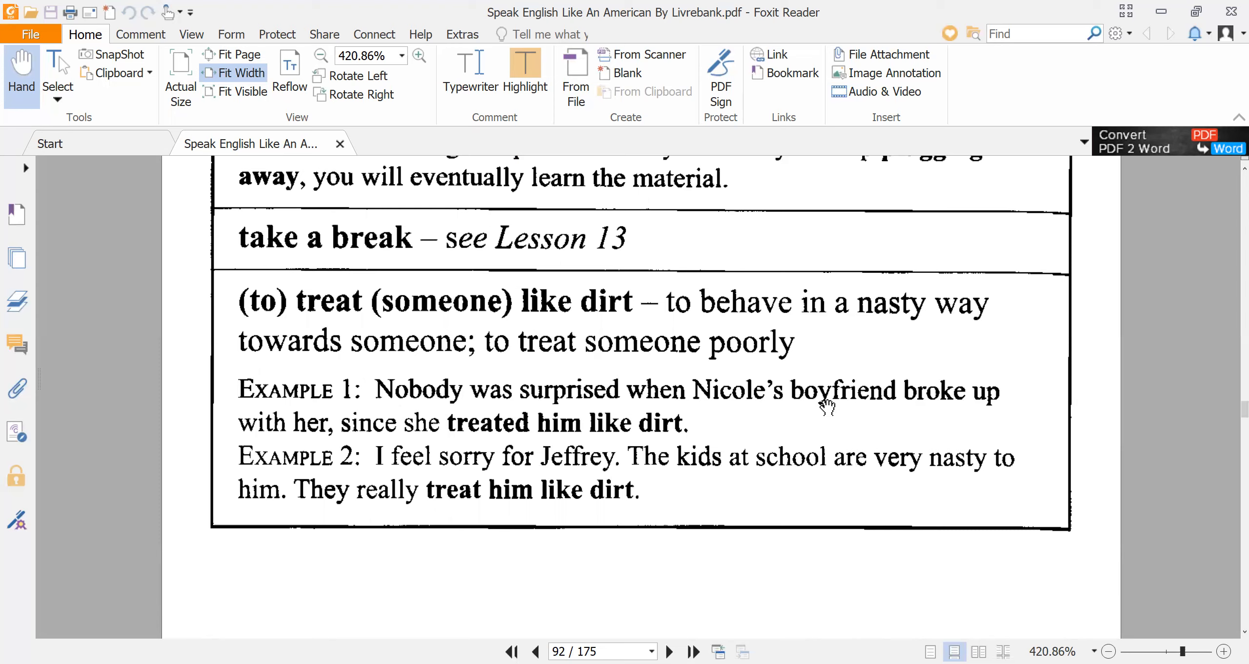
mouse_move(397, 436)
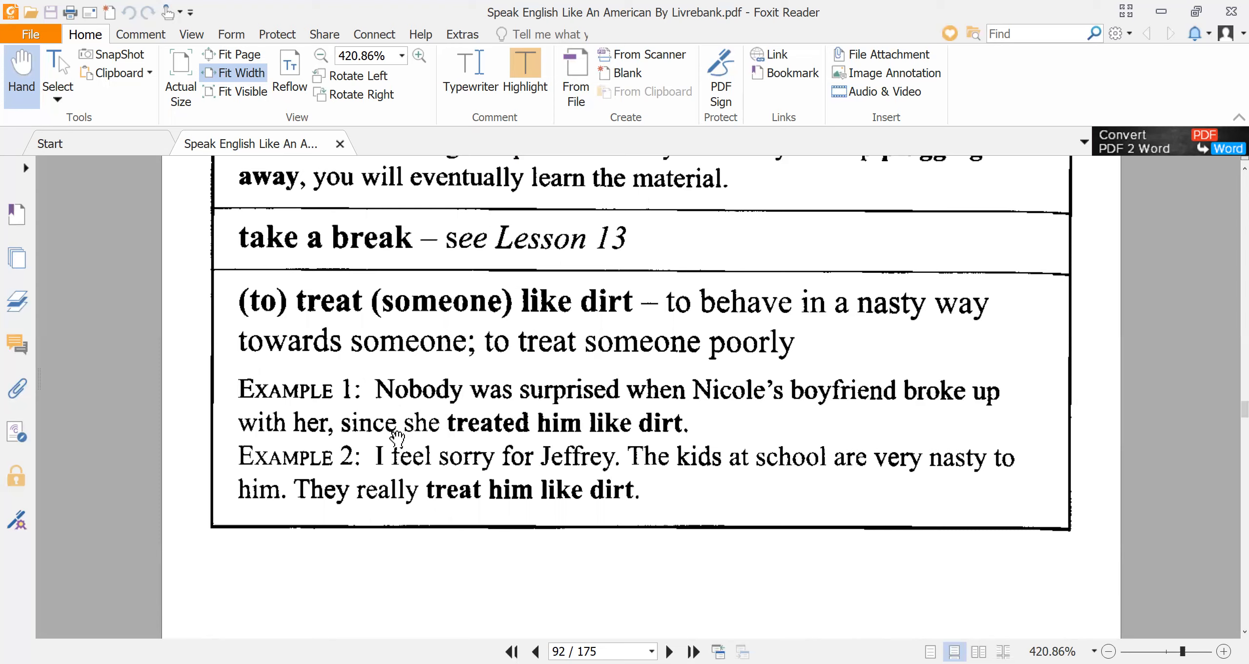
mouse_move(675, 437)
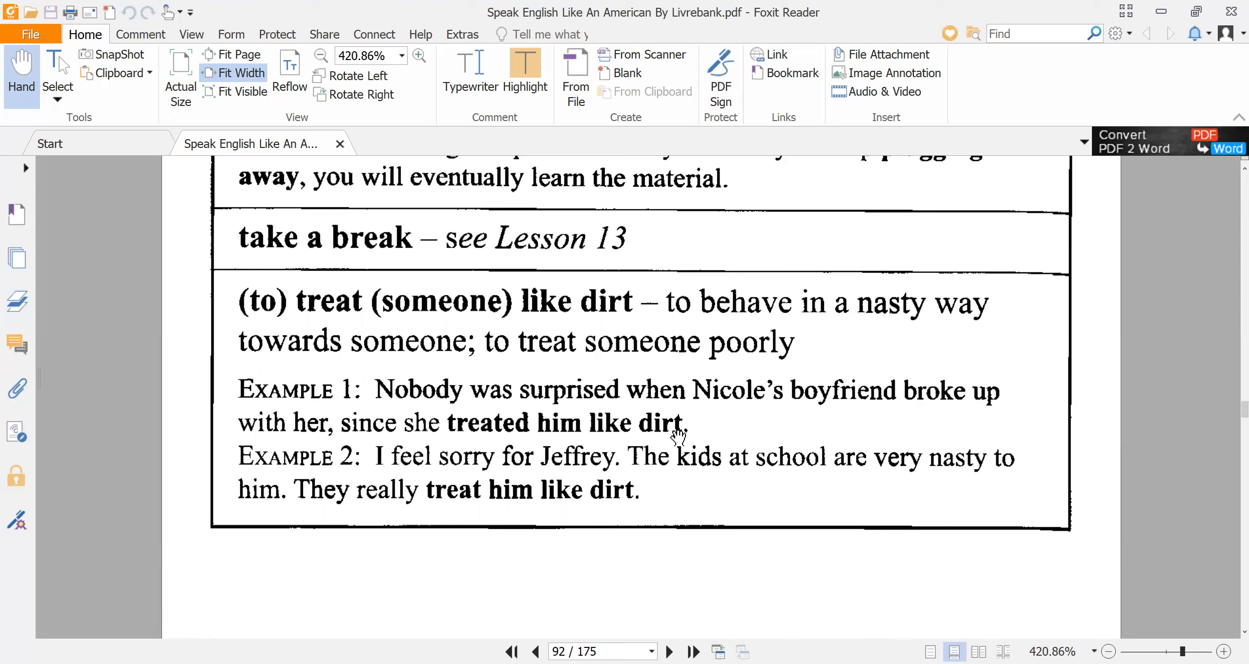
mouse_move(633, 419)
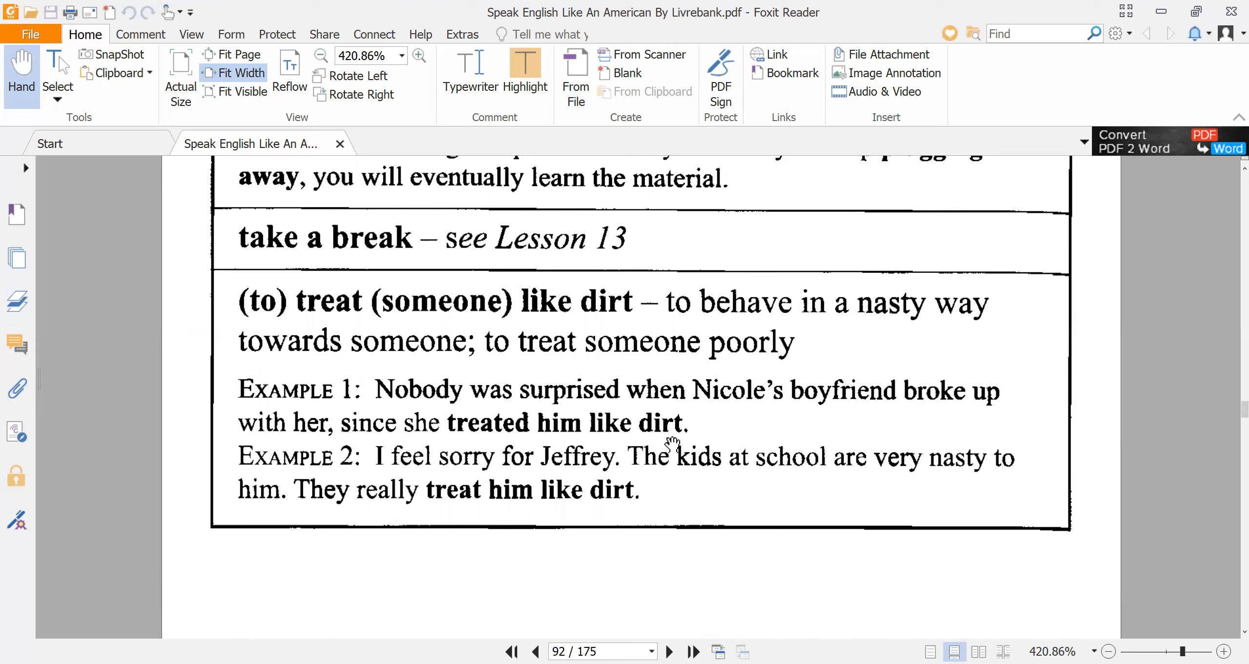
mouse_move(365, 502)
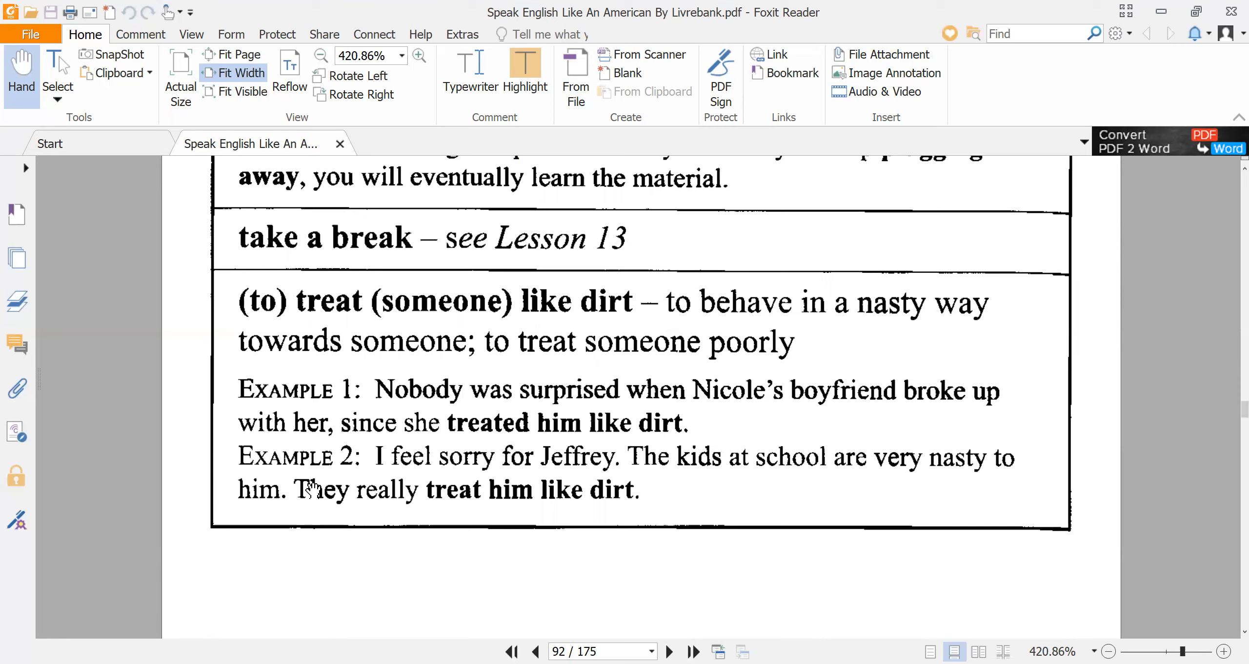
mouse_move(390, 473)
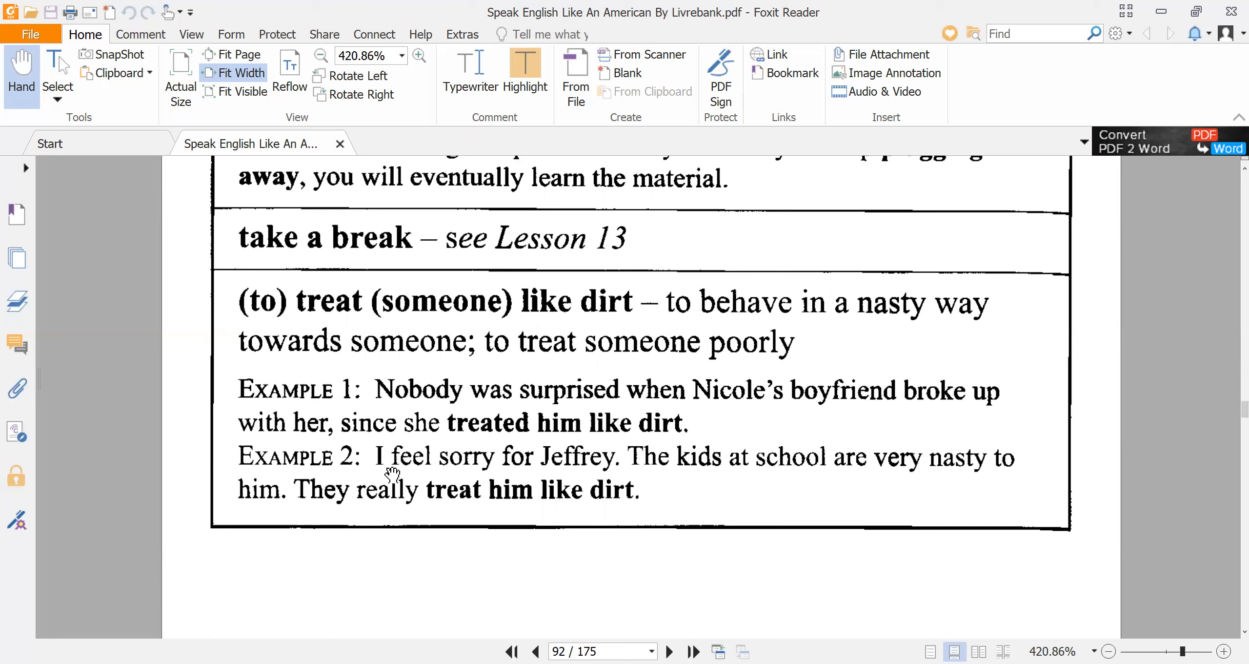
mouse_move(494, 474)
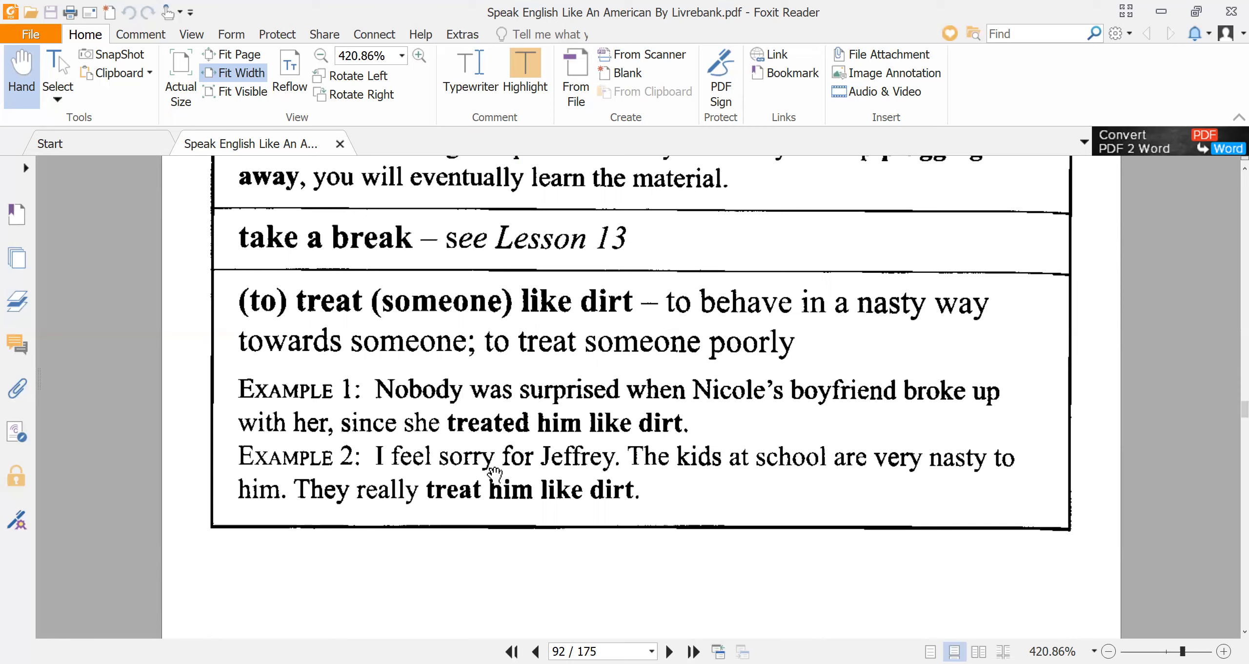
mouse_move(572, 478)
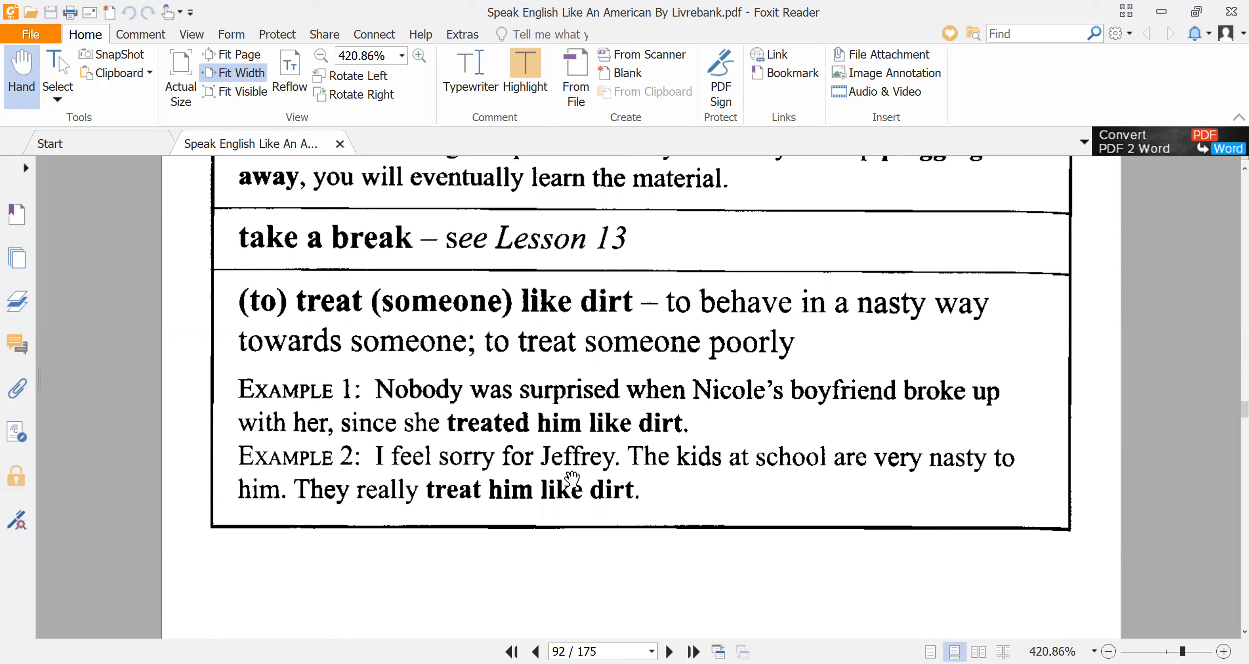
mouse_move(739, 480)
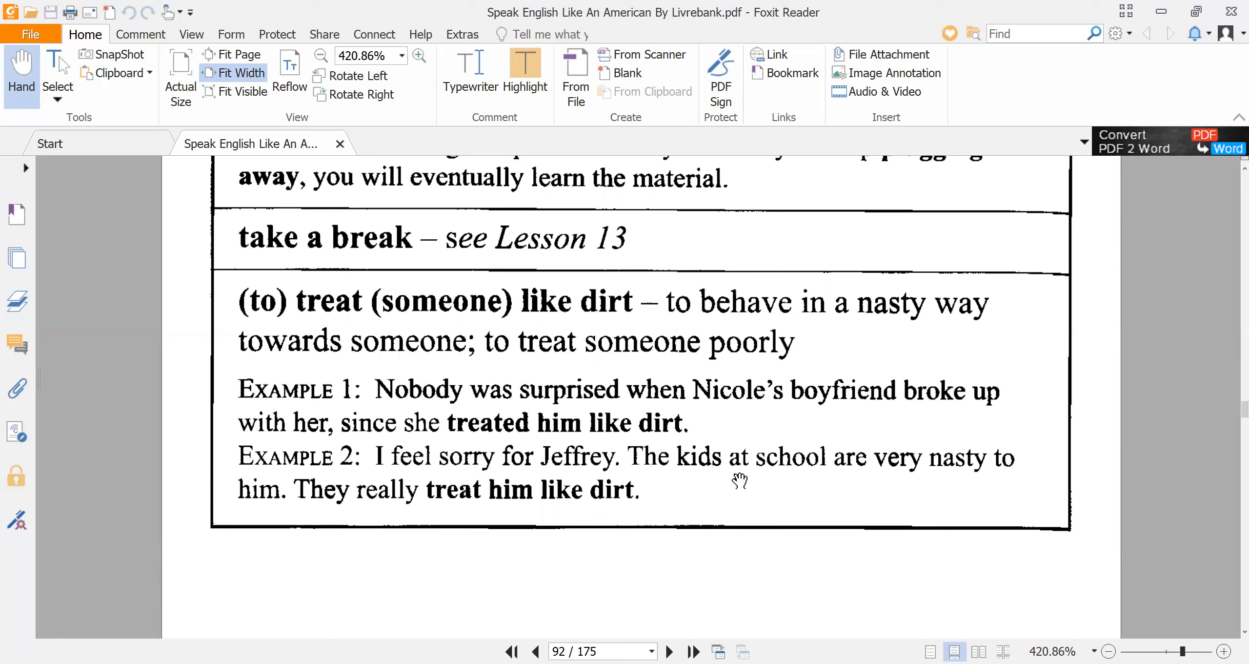
mouse_move(336, 494)
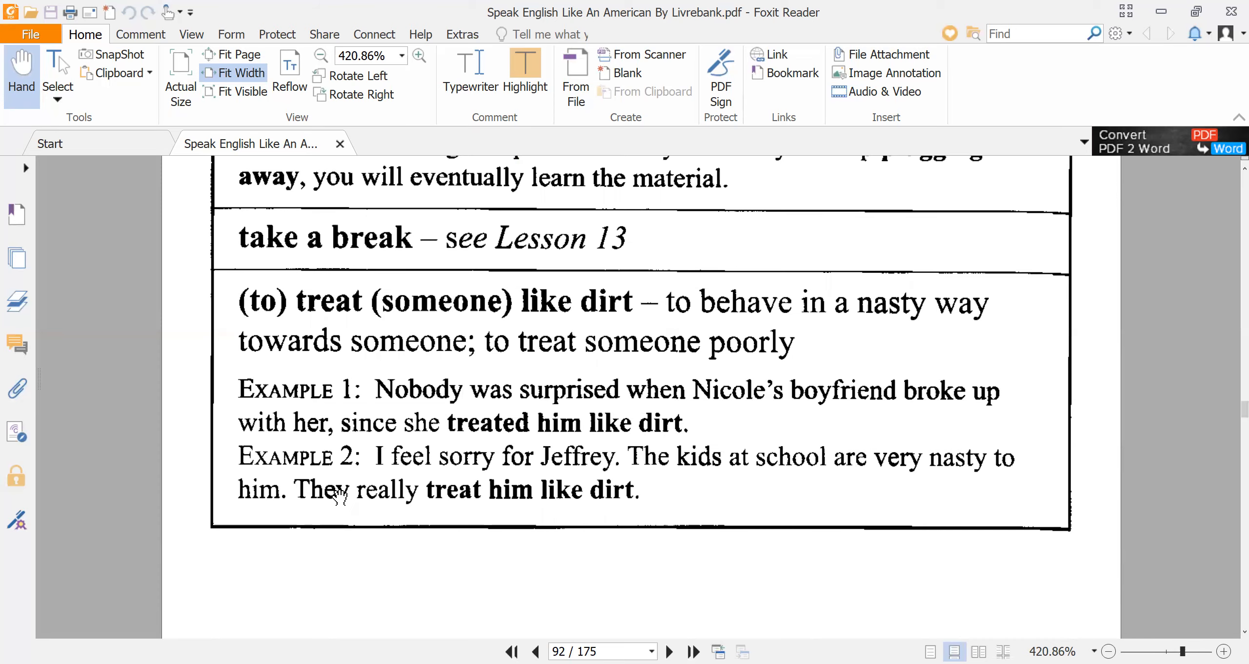
mouse_move(566, 513)
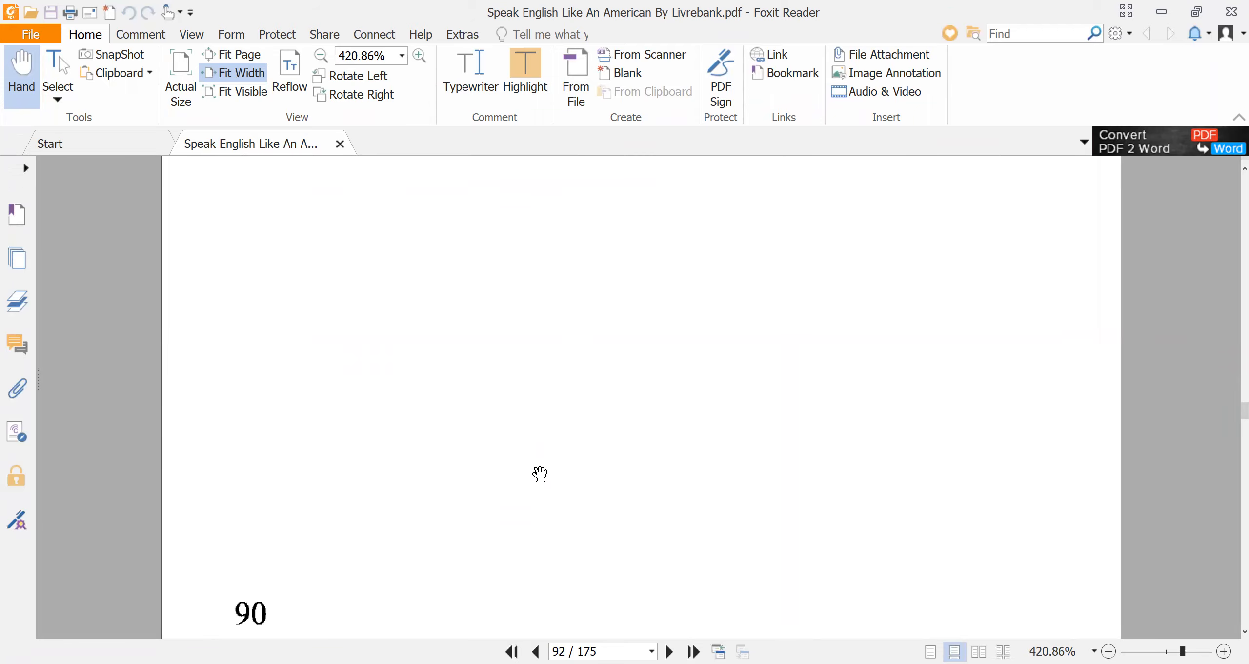
scroll("down", 3)
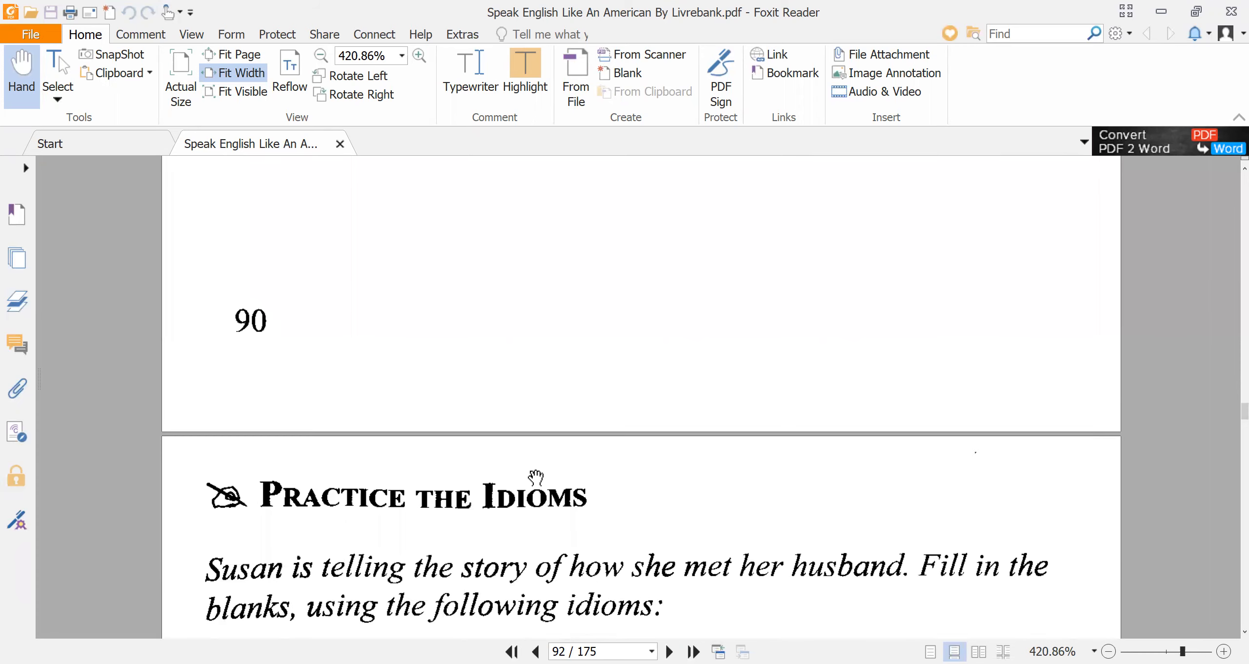
scroll("down", 3)
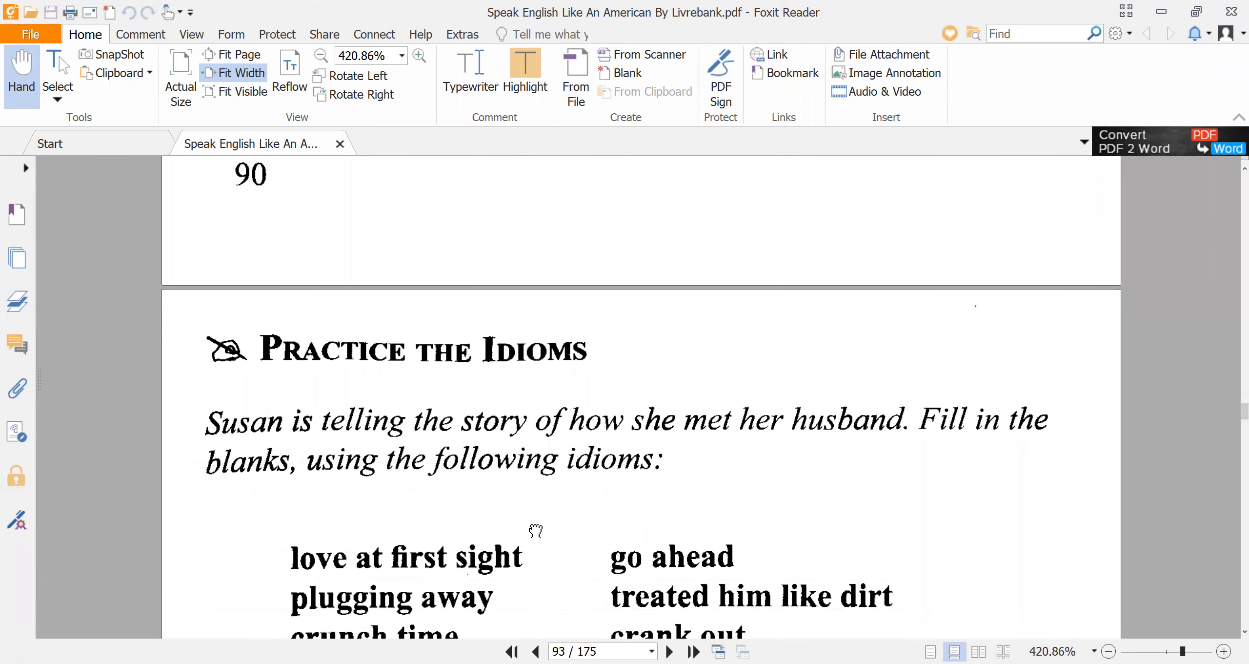
scroll("down", 3)
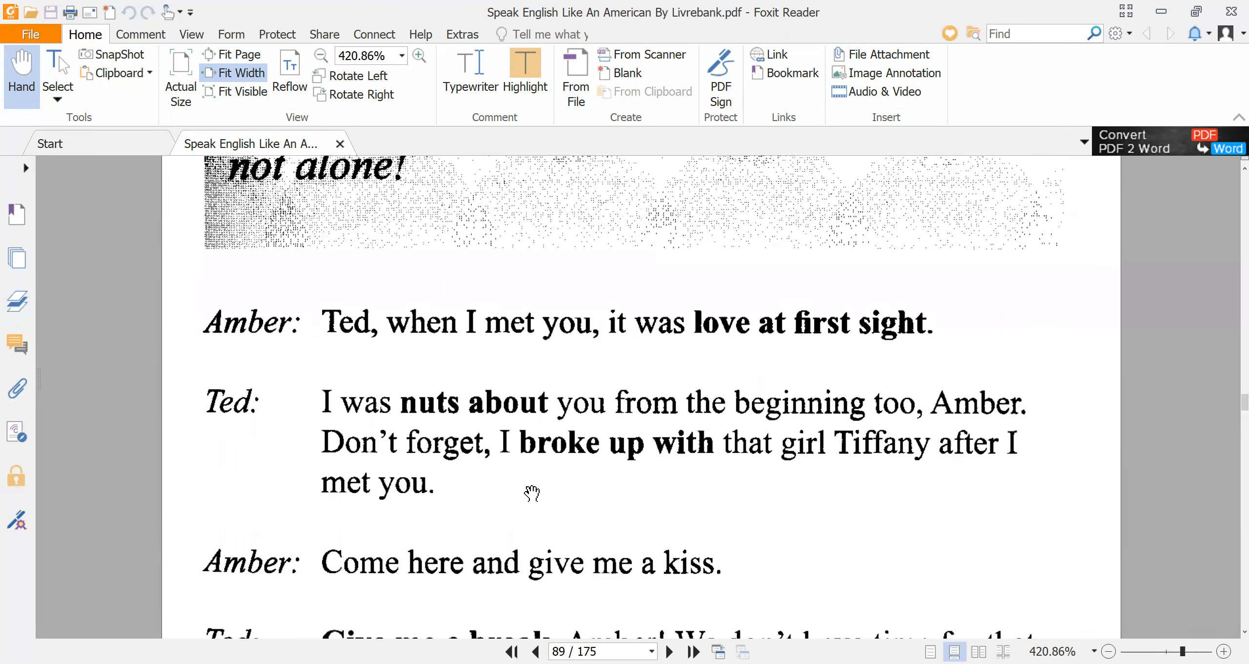
scroll("down", 3)
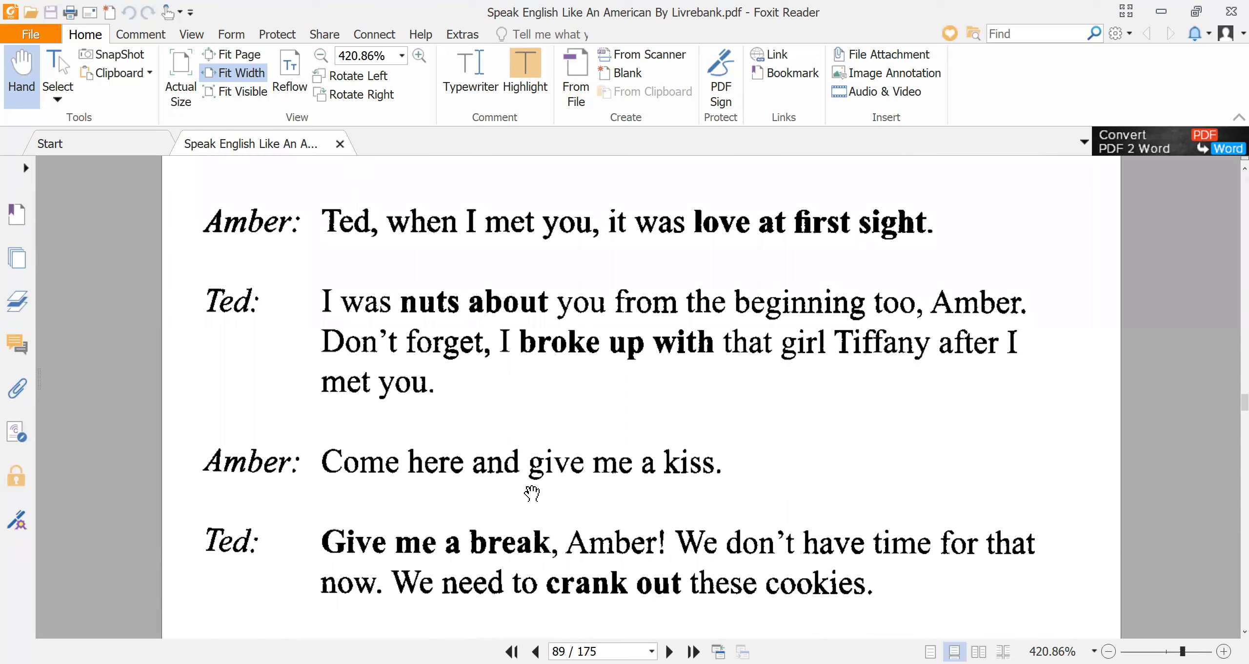
mouse_move(292, 492)
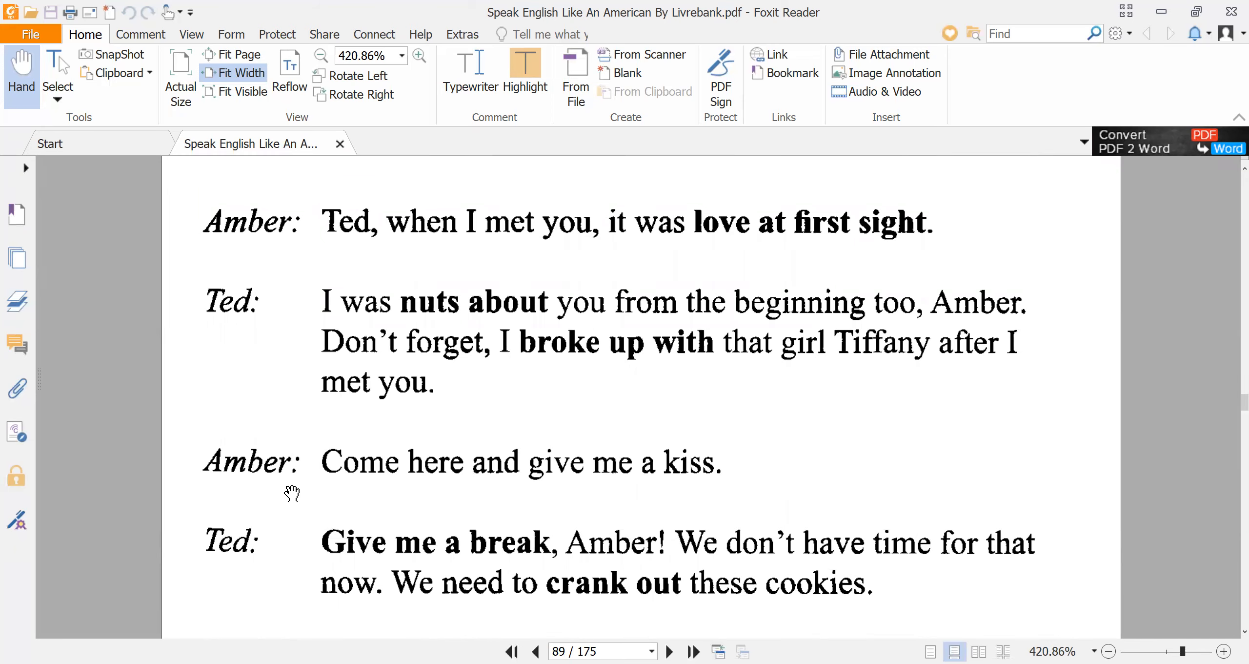
mouse_move(442, 273)
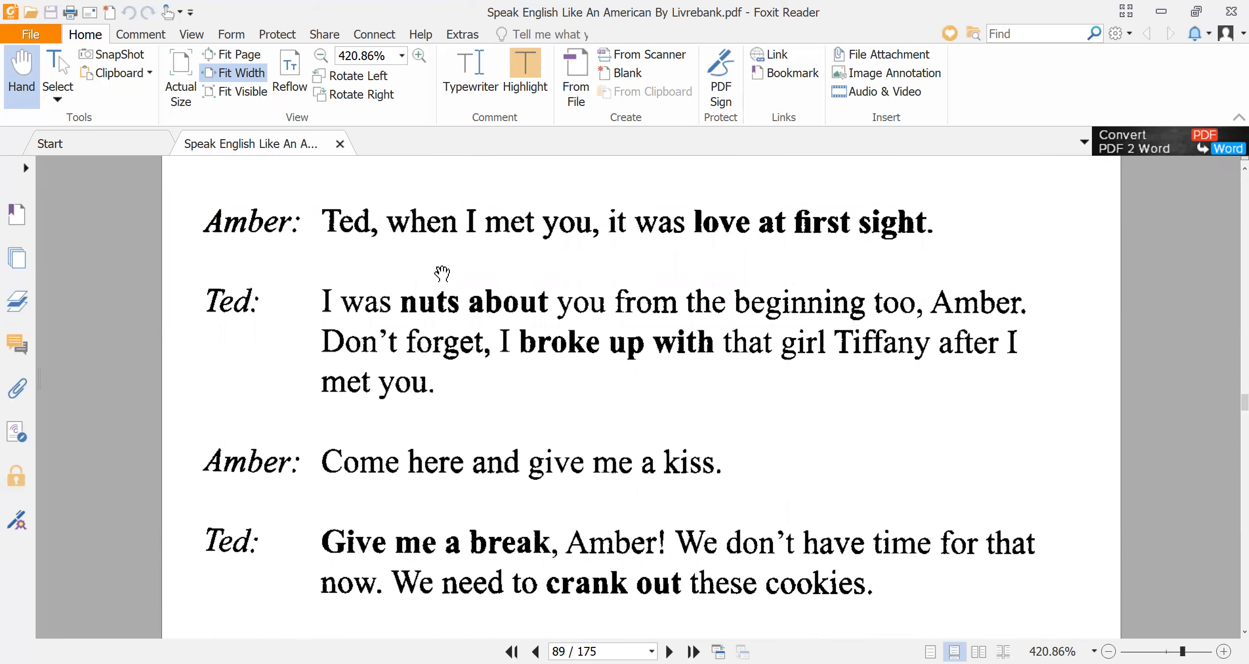
mouse_move(840, 243)
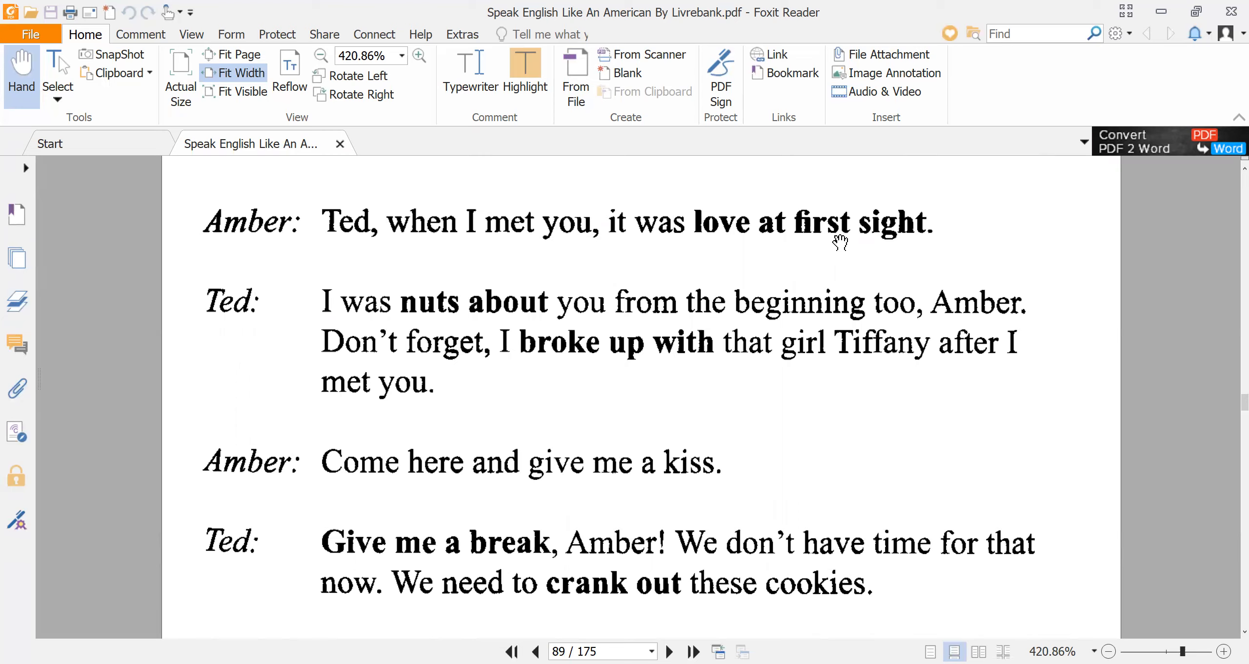
mouse_move(854, 247)
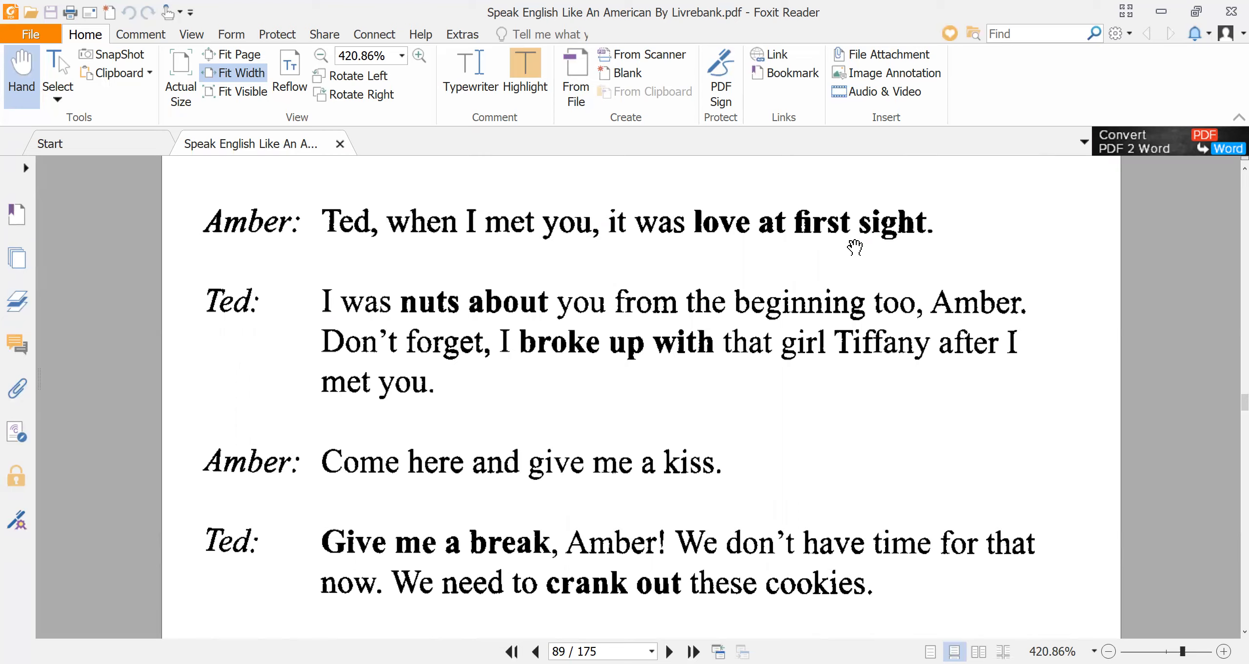
mouse_move(830, 252)
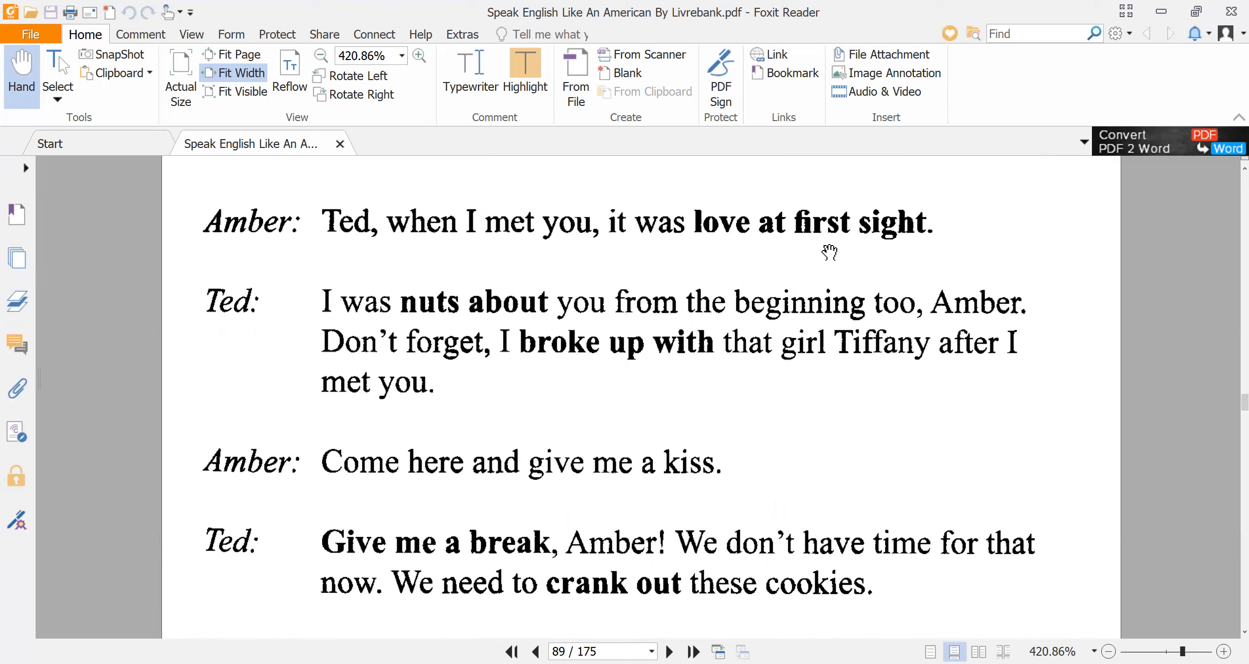
mouse_move(583, 394)
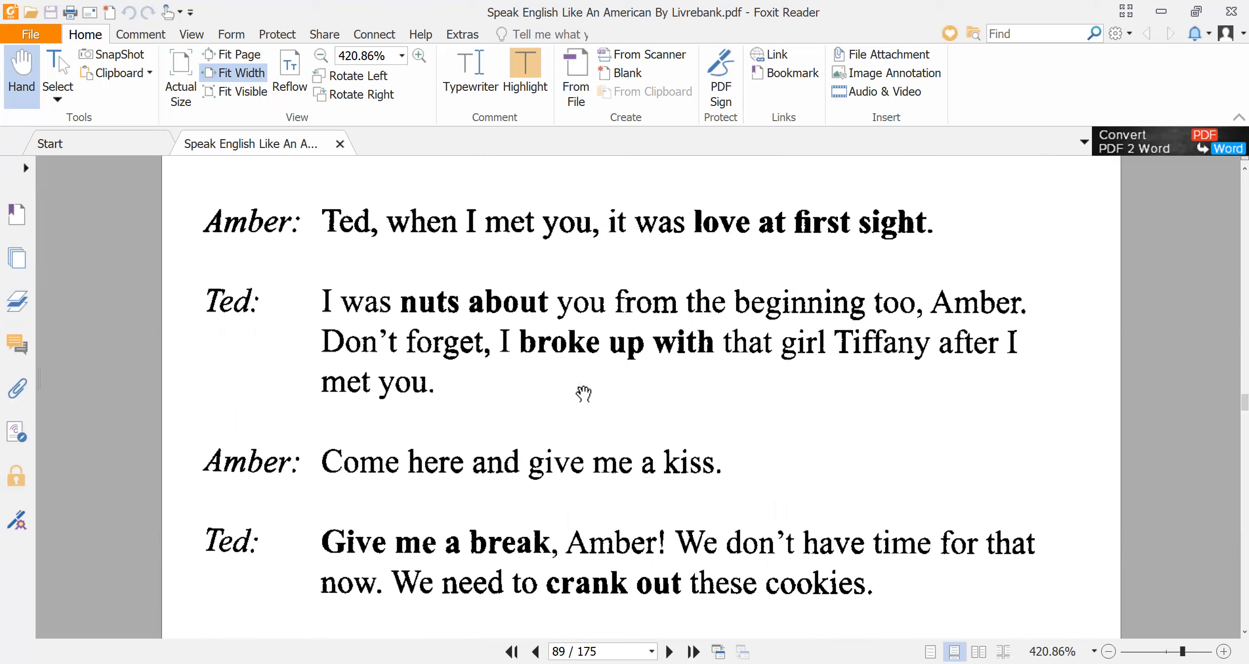
mouse_move(459, 317)
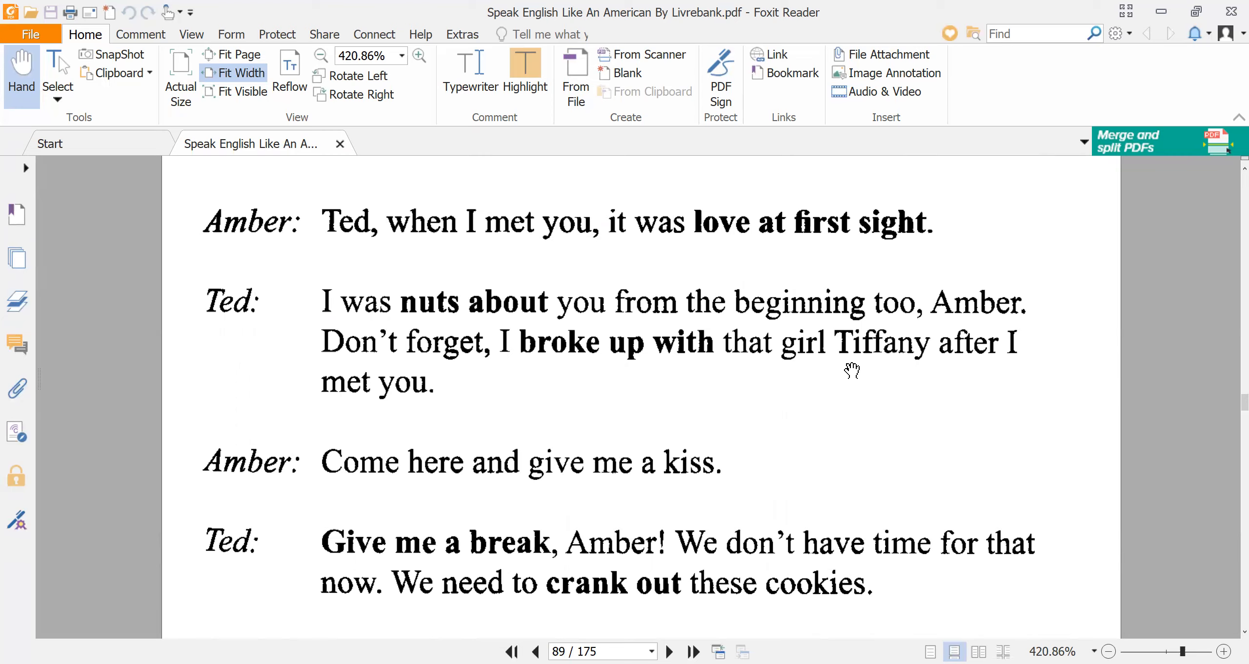
mouse_move(493, 408)
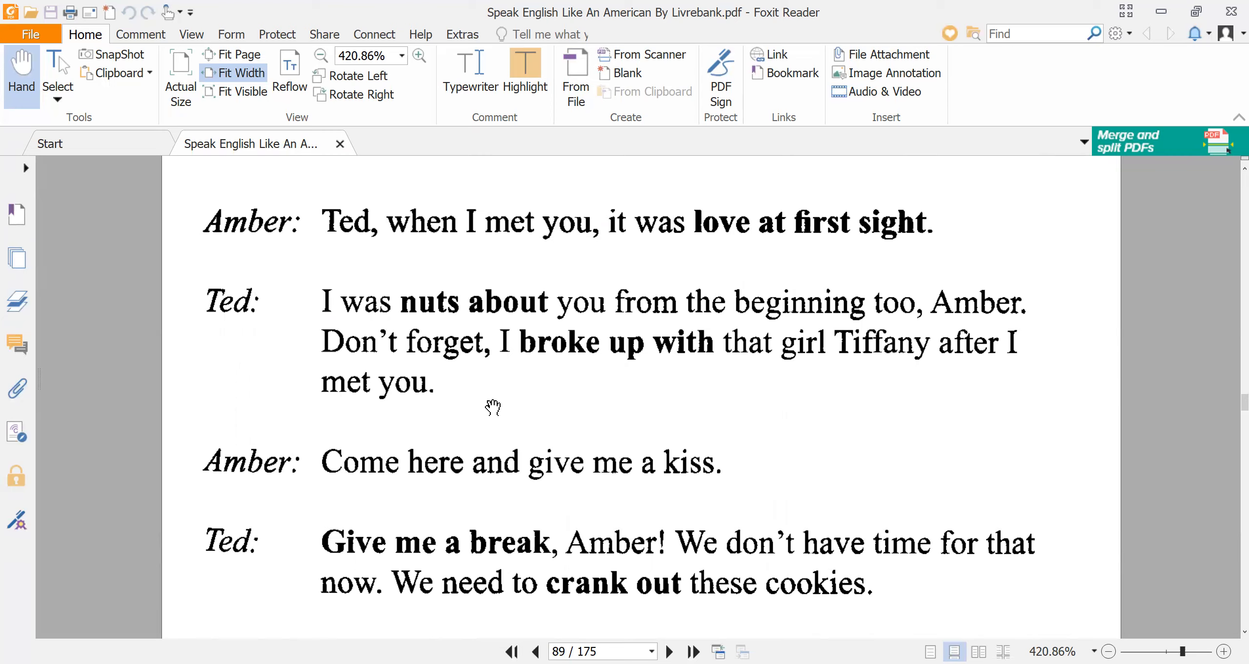
mouse_move(770, 363)
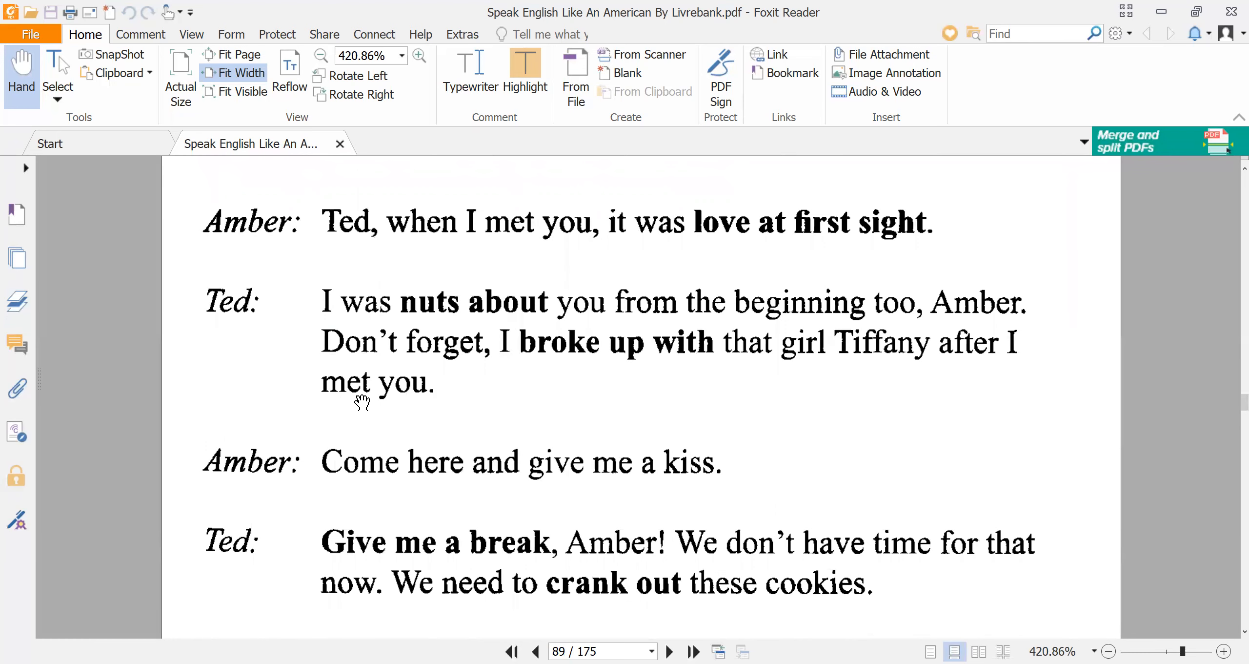
mouse_move(348, 485)
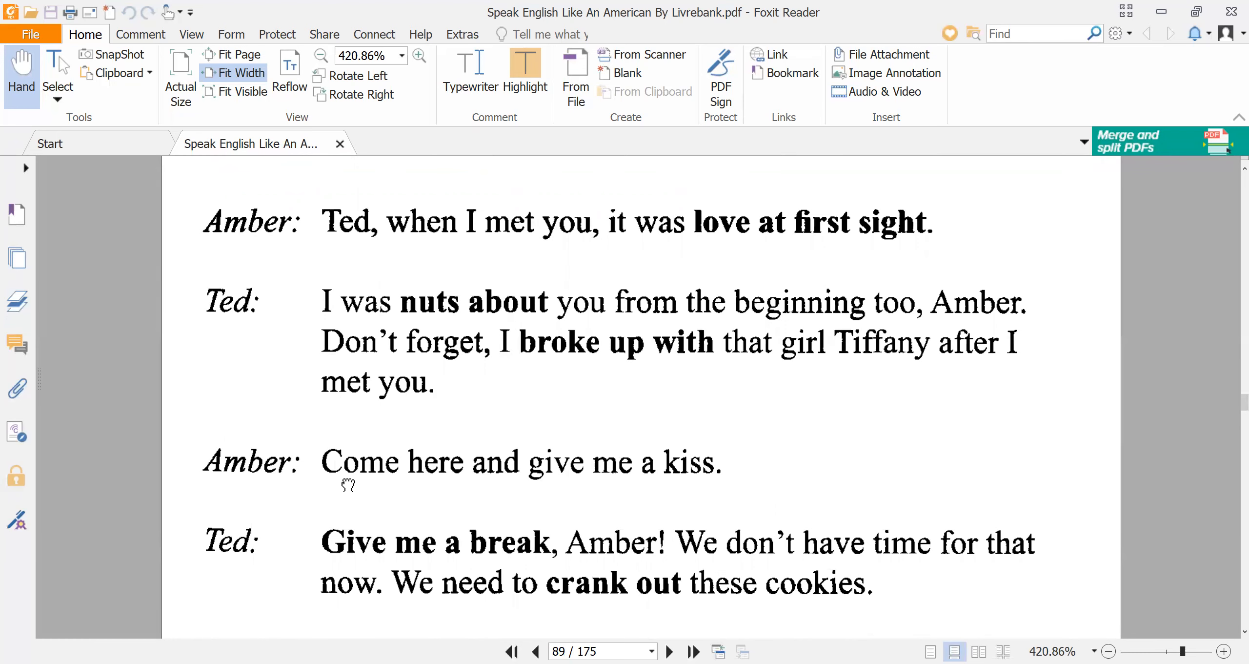
scroll("down", 3)
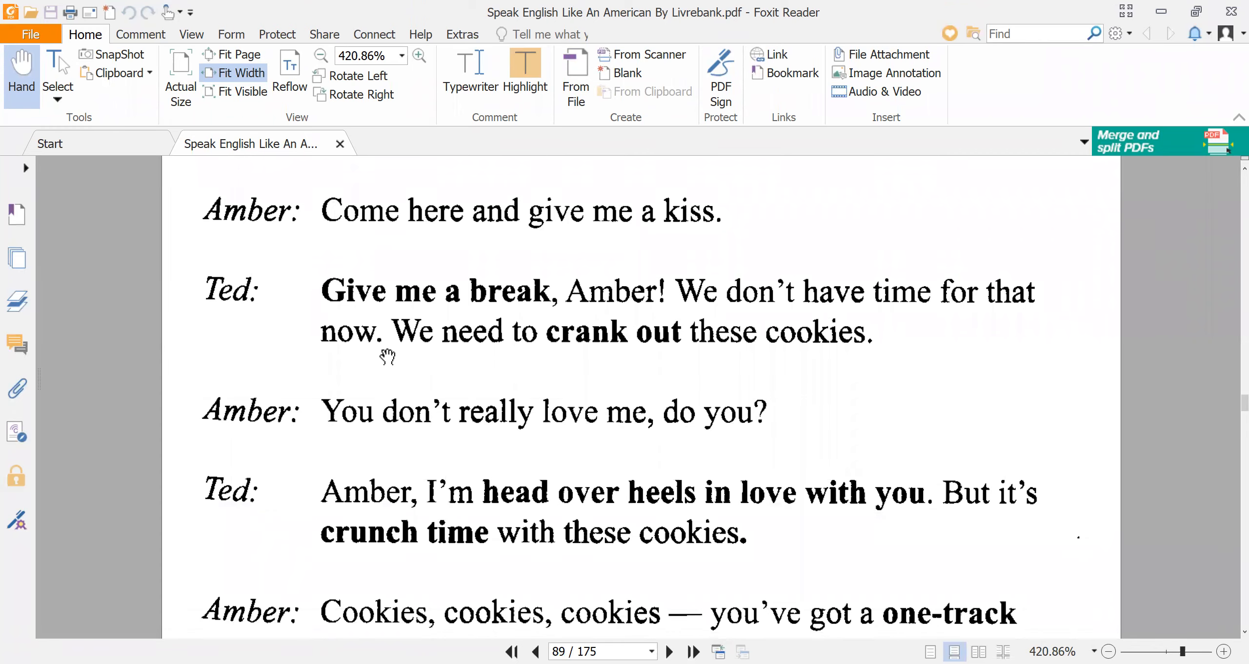
mouse_move(440, 309)
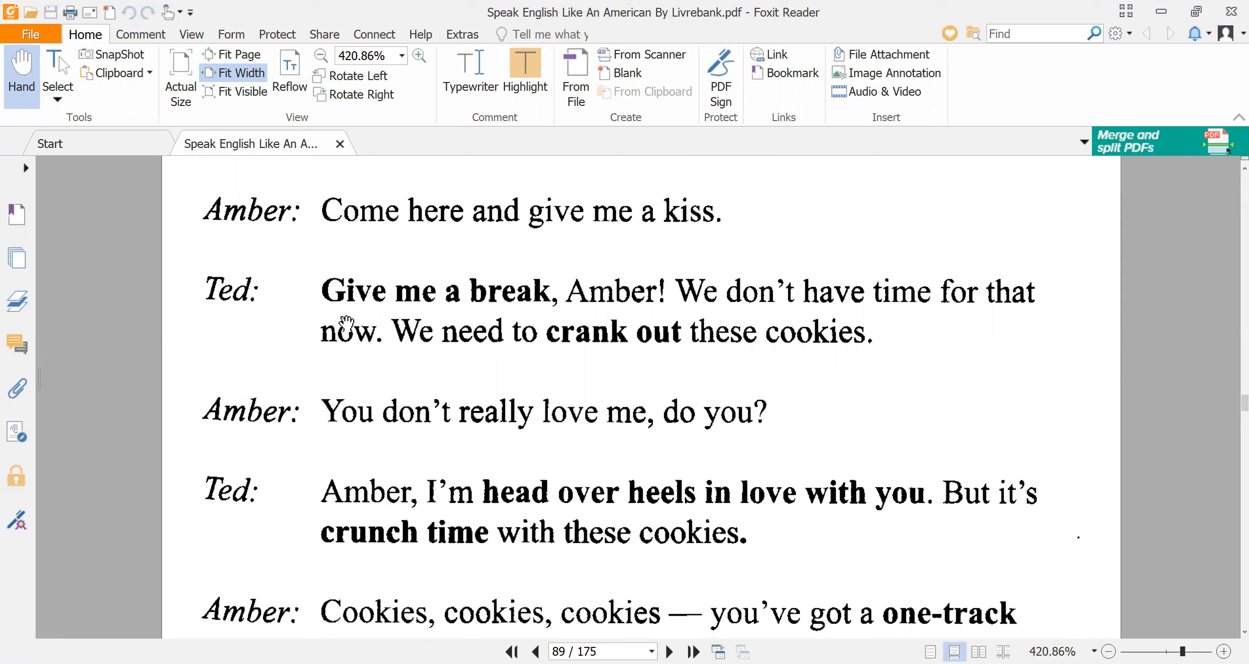
mouse_move(737, 347)
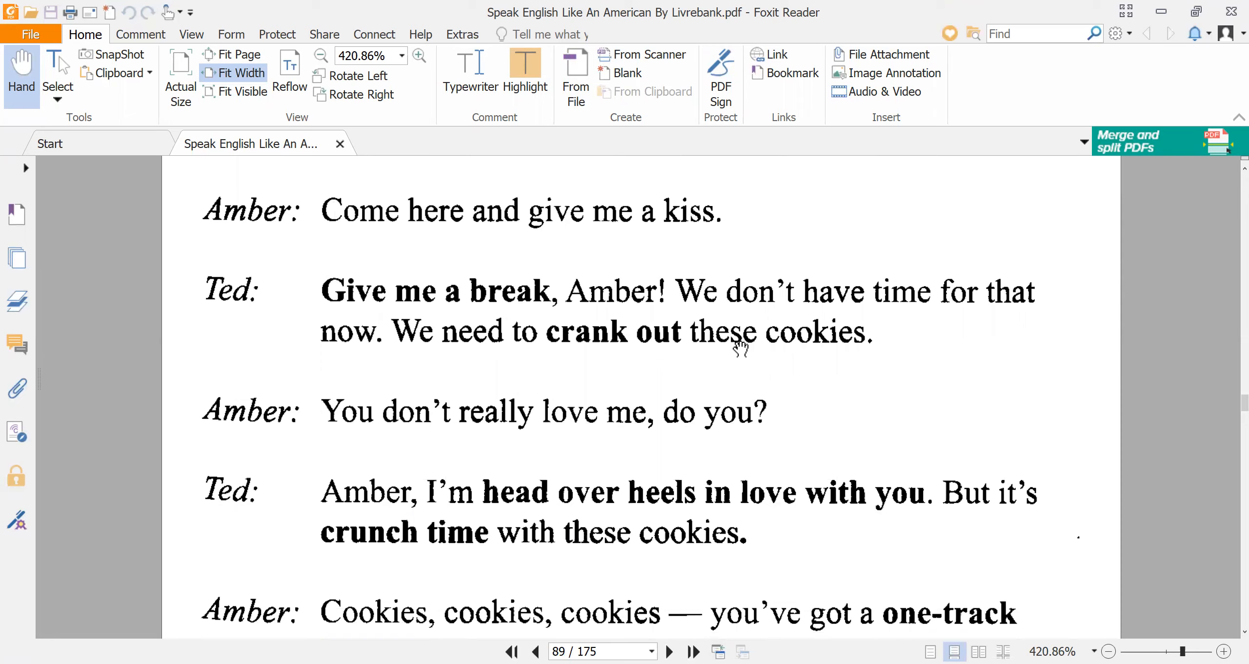
mouse_move(357, 388)
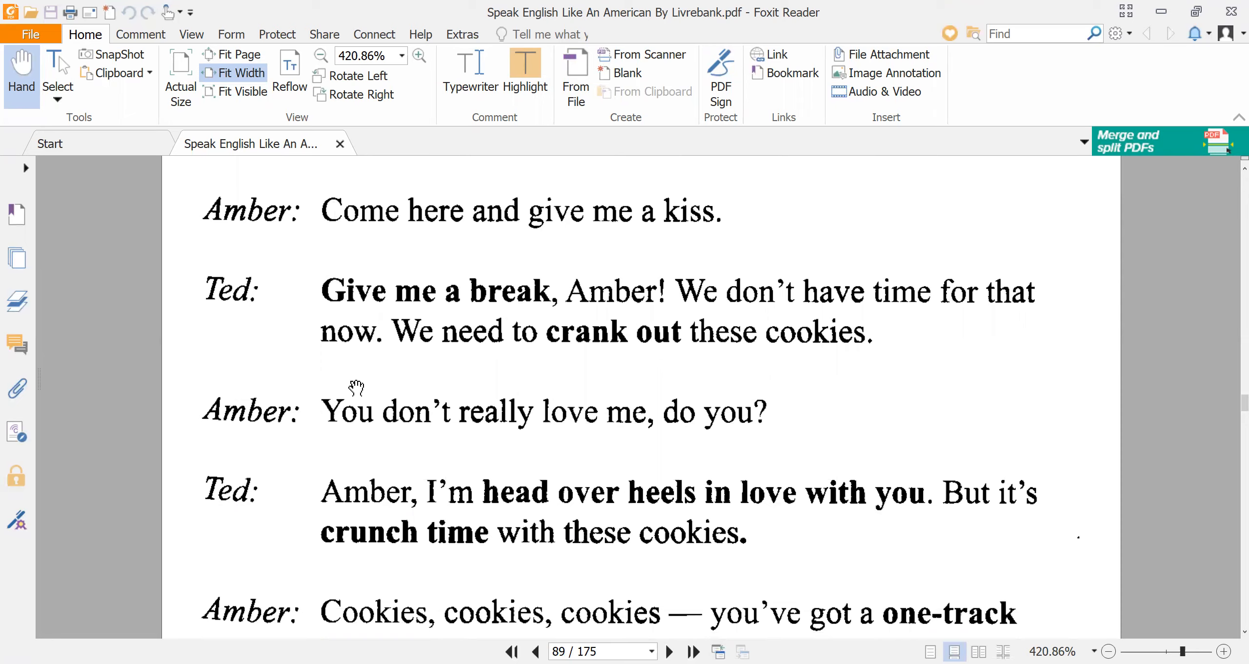
mouse_move(749, 363)
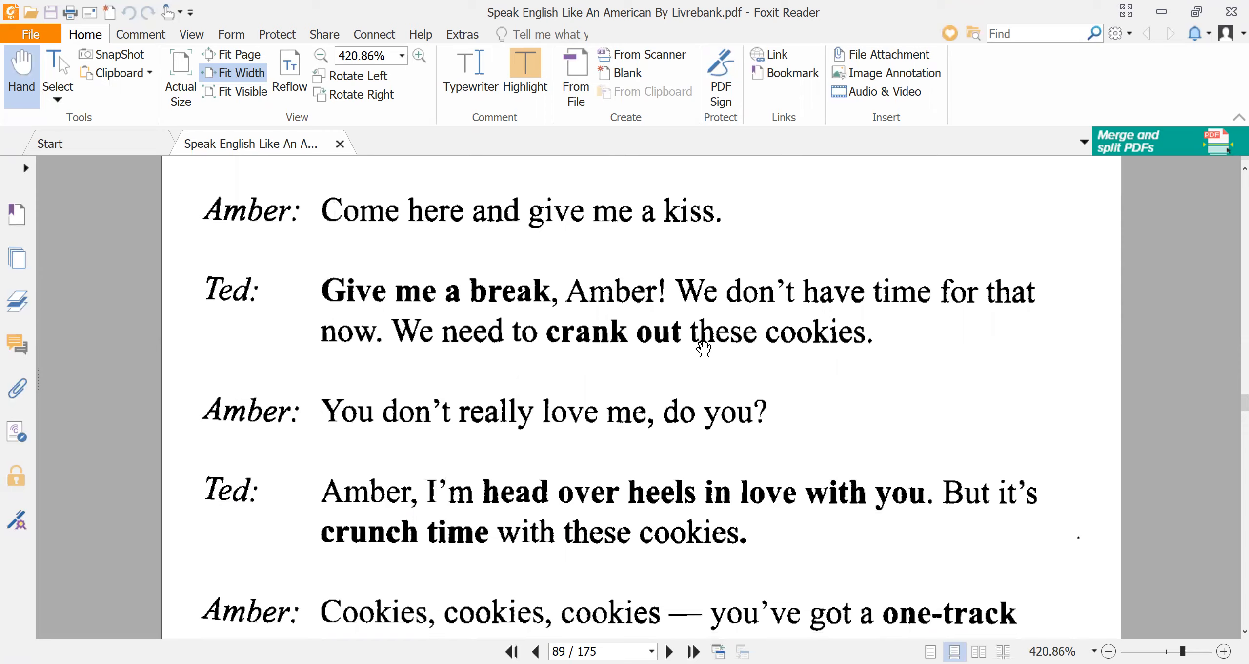
mouse_move(396, 435)
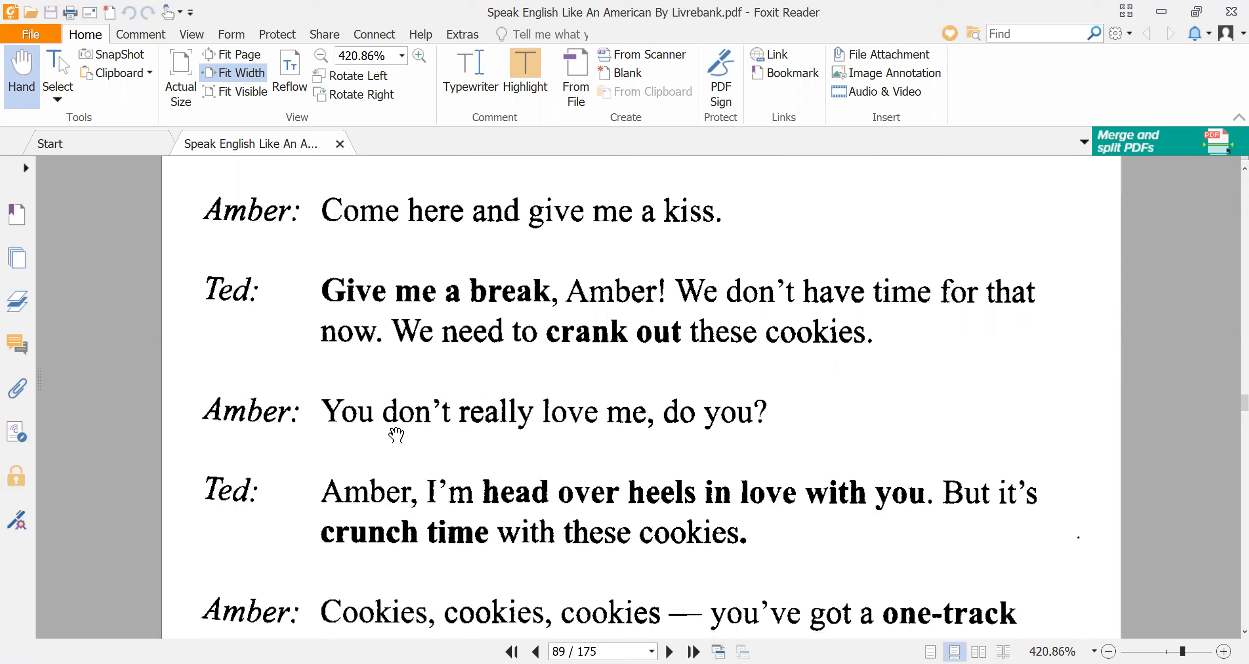
mouse_move(676, 436)
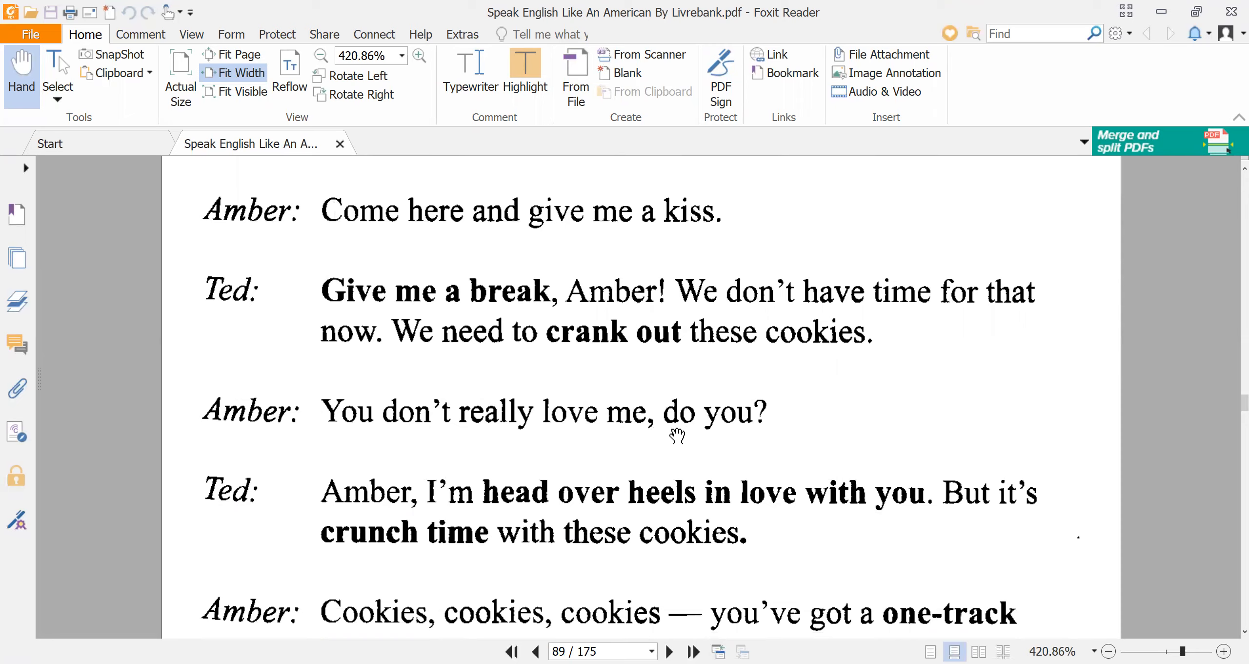
mouse_move(709, 433)
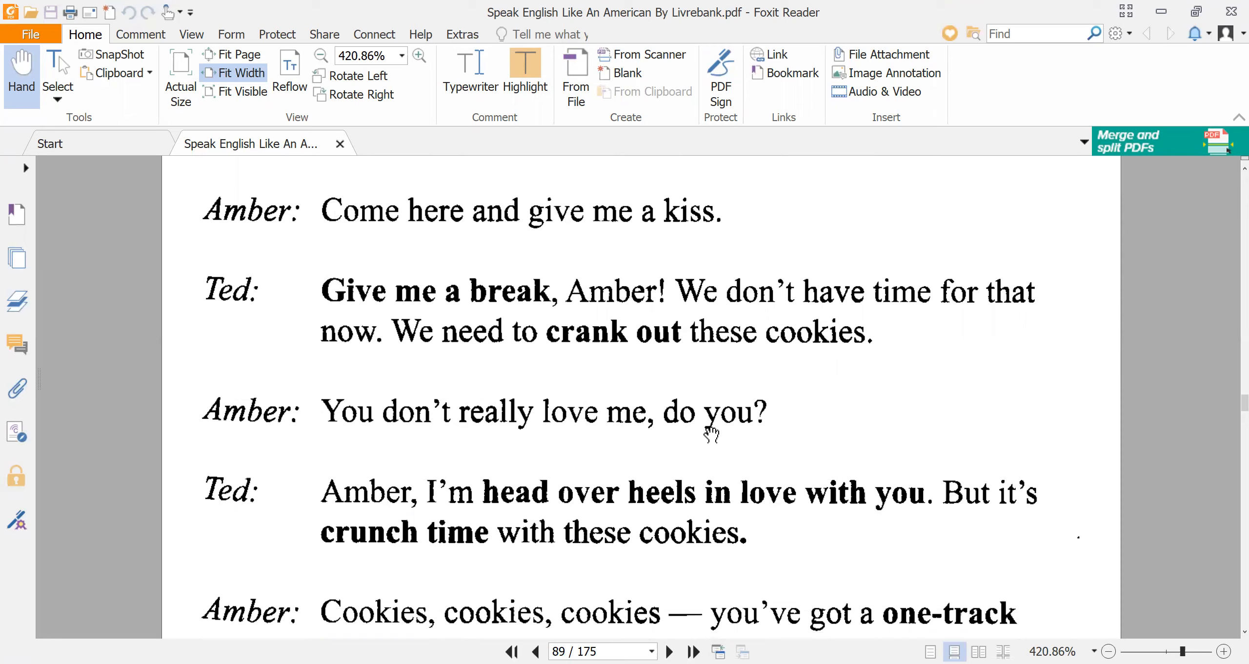
mouse_move(668, 425)
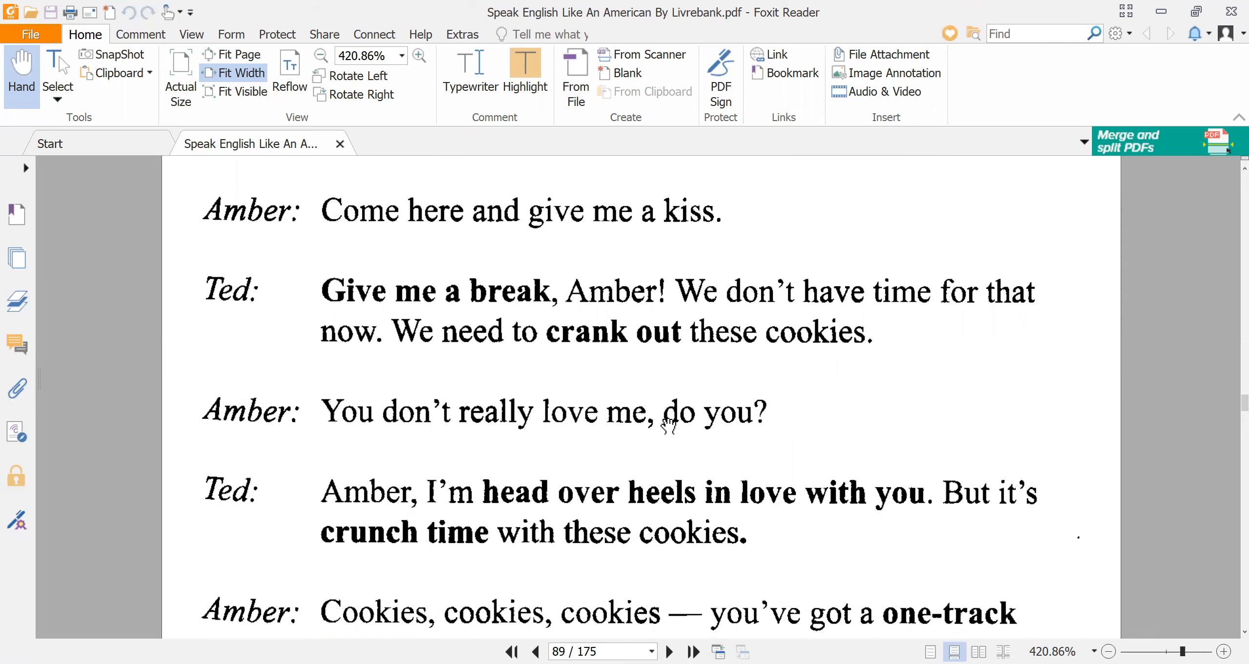
mouse_move(438, 466)
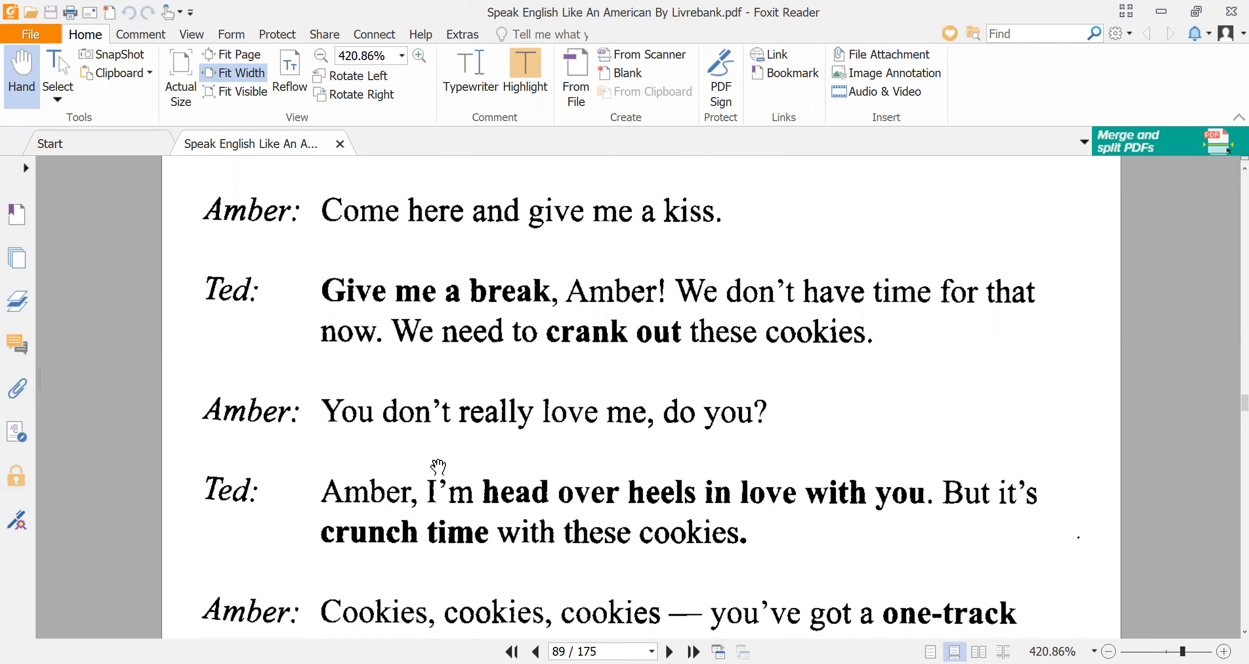
scroll("down", 3)
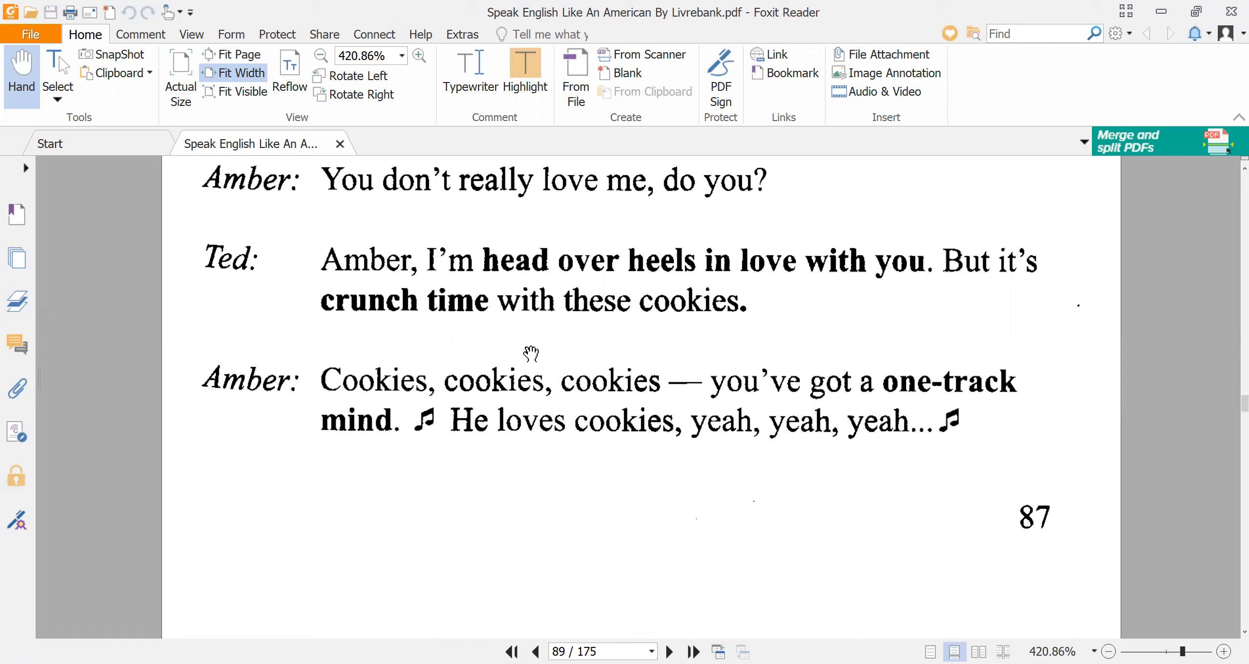
mouse_move(516, 319)
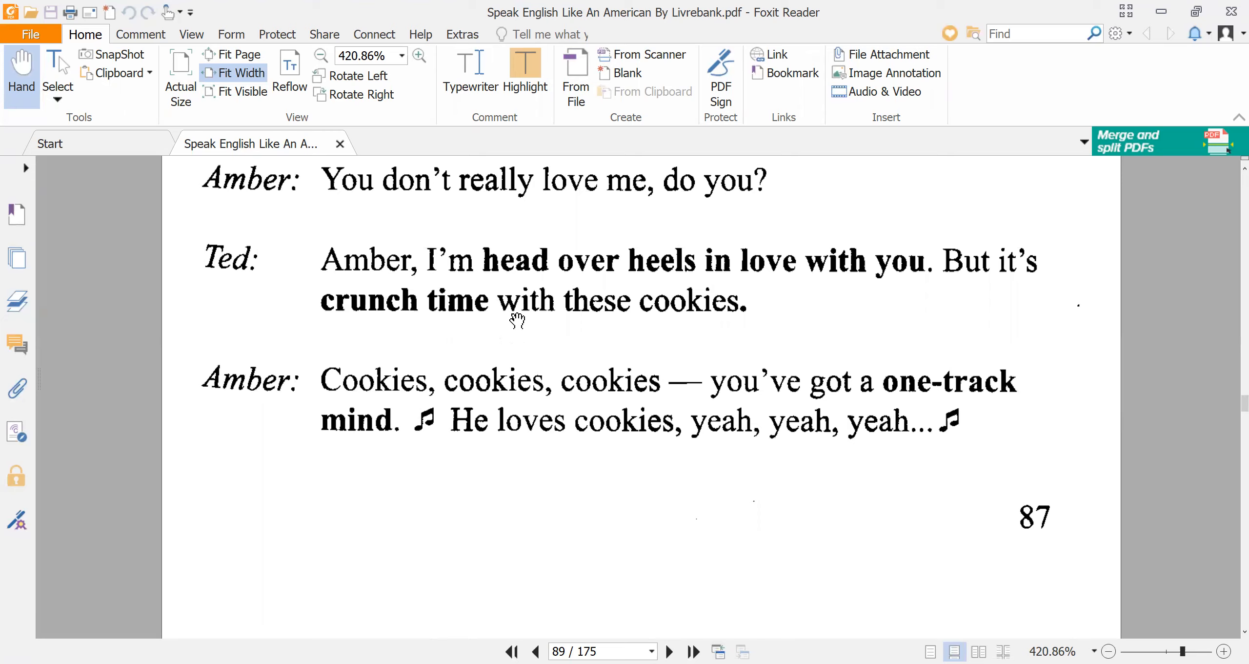
mouse_move(845, 281)
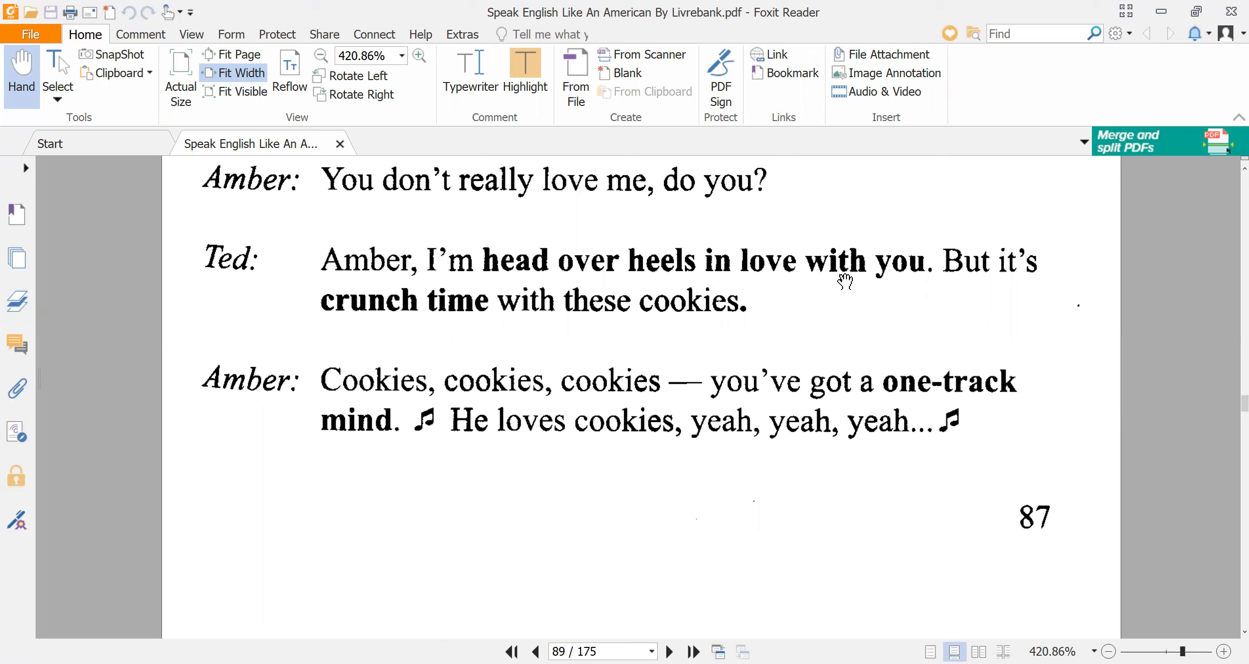
mouse_move(758, 262)
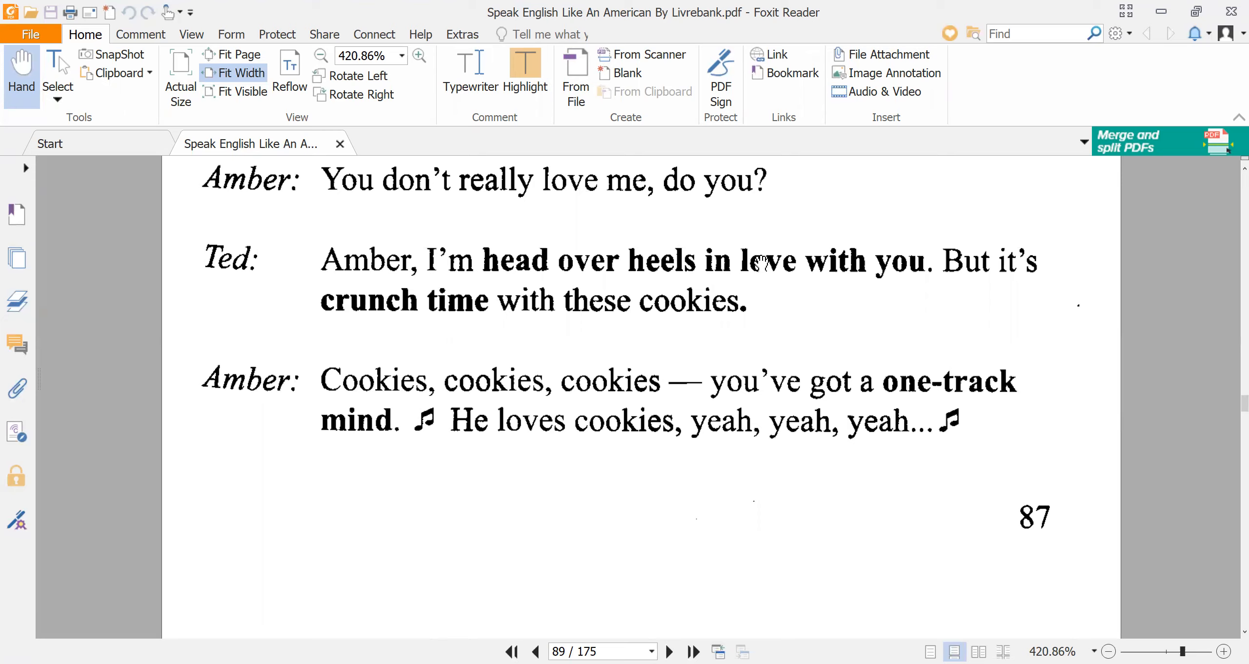
mouse_move(759, 262)
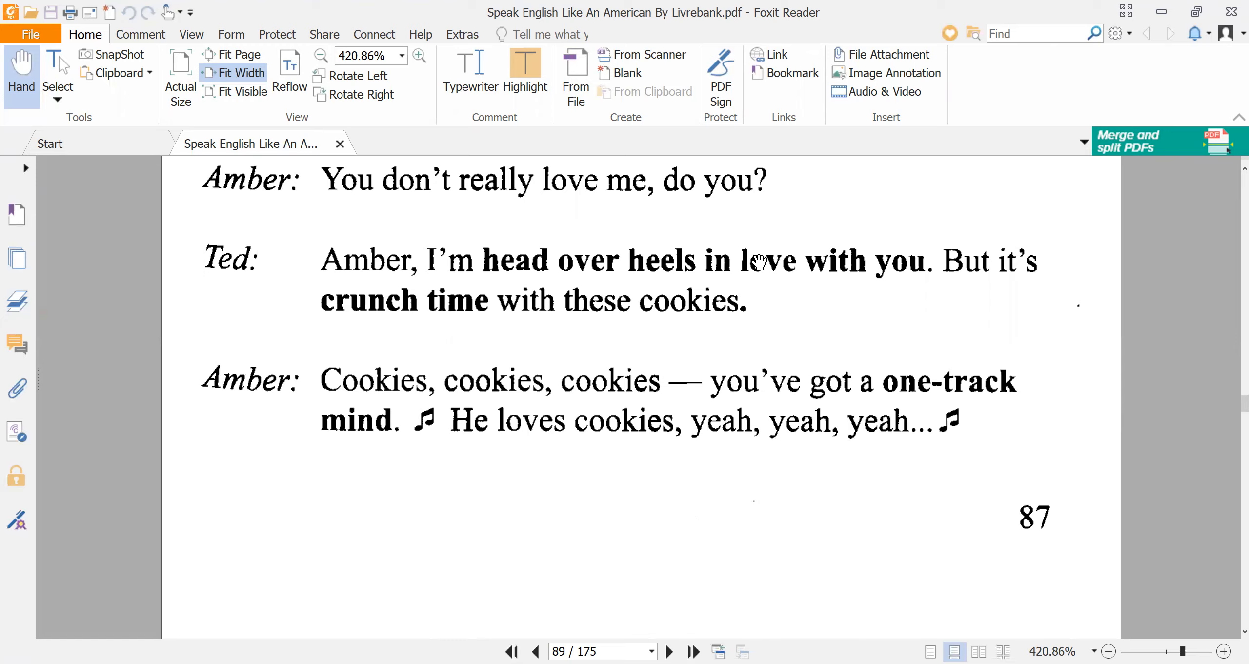
mouse_move(745, 261)
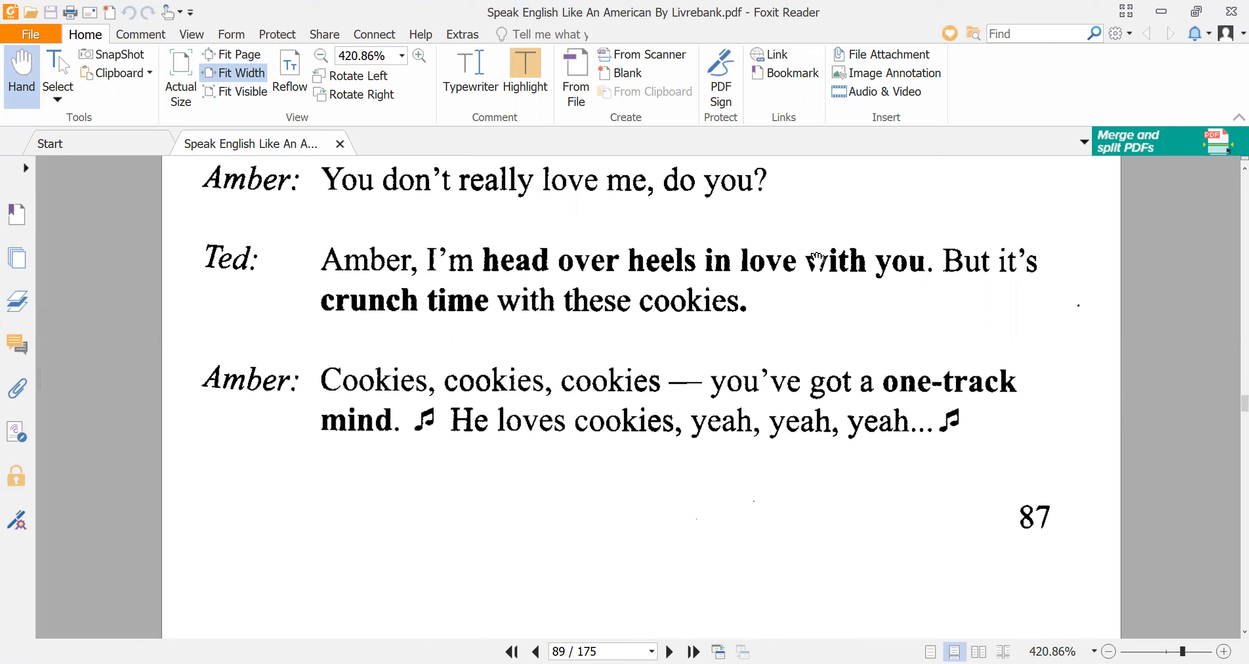
mouse_move(359, 321)
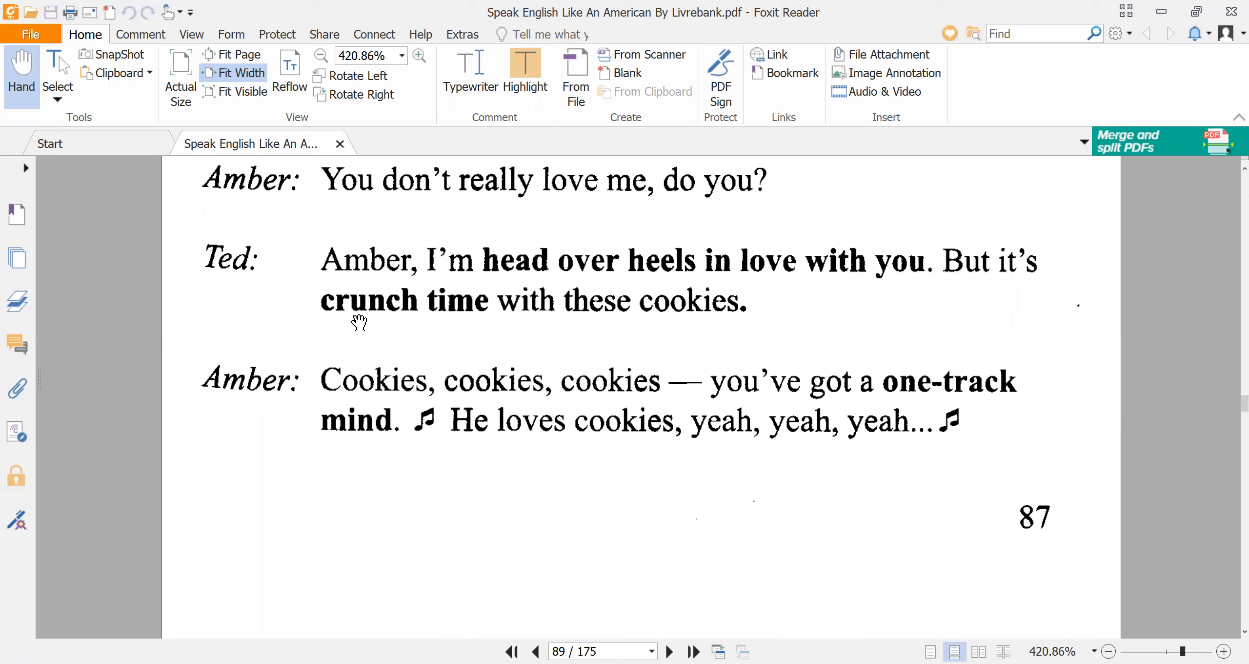
mouse_move(382, 318)
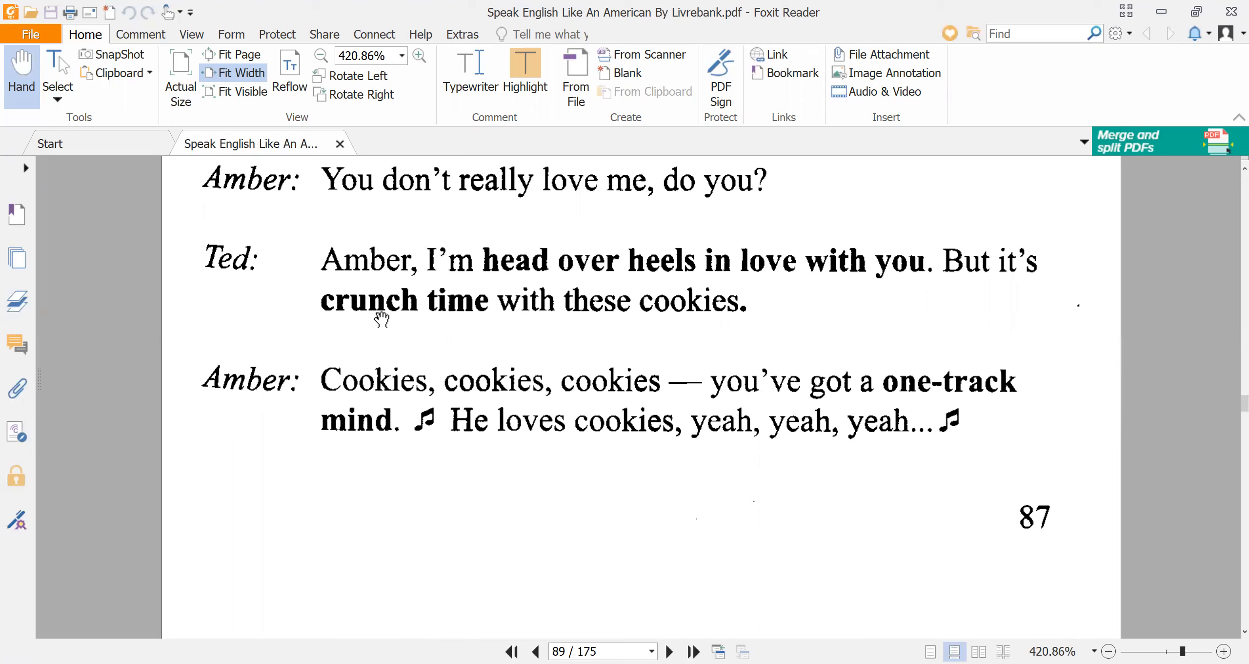
mouse_move(540, 314)
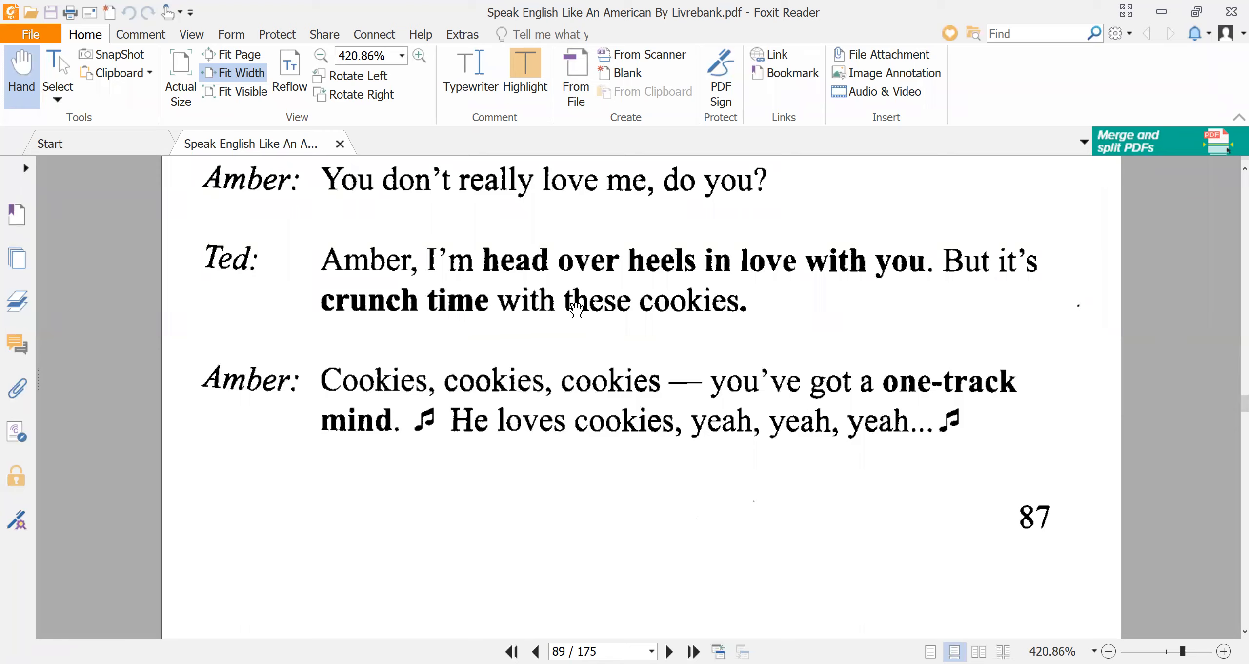
mouse_move(502, 442)
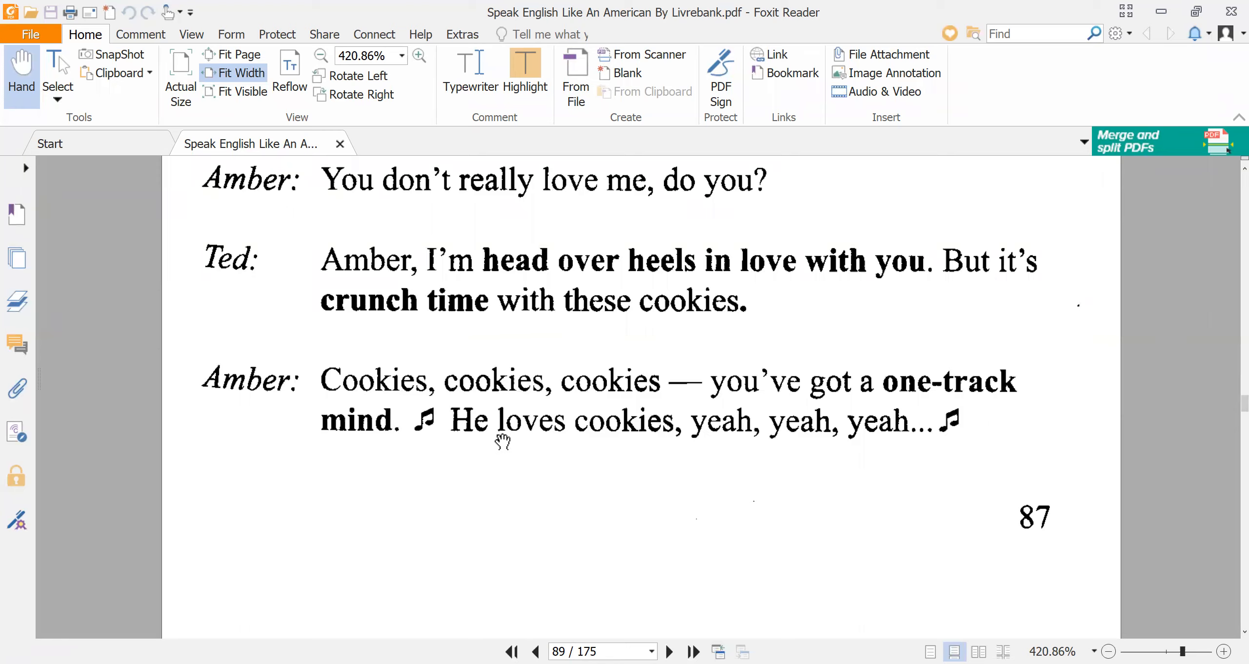
mouse_move(827, 407)
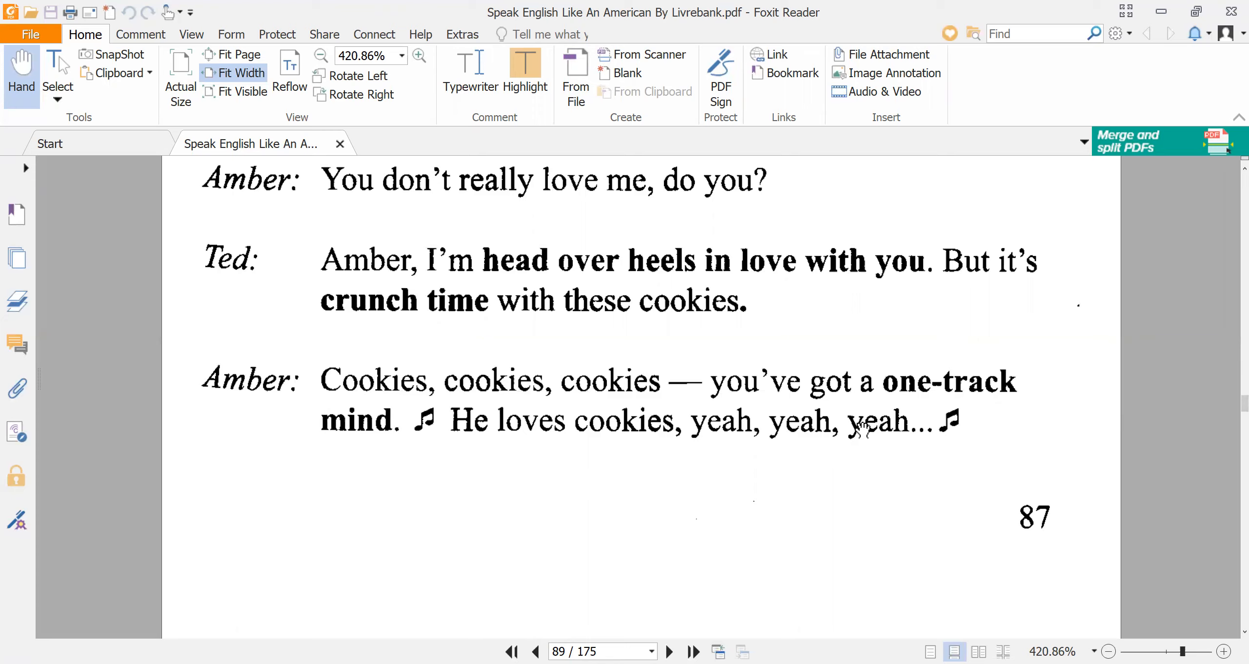
mouse_move(512, 452)
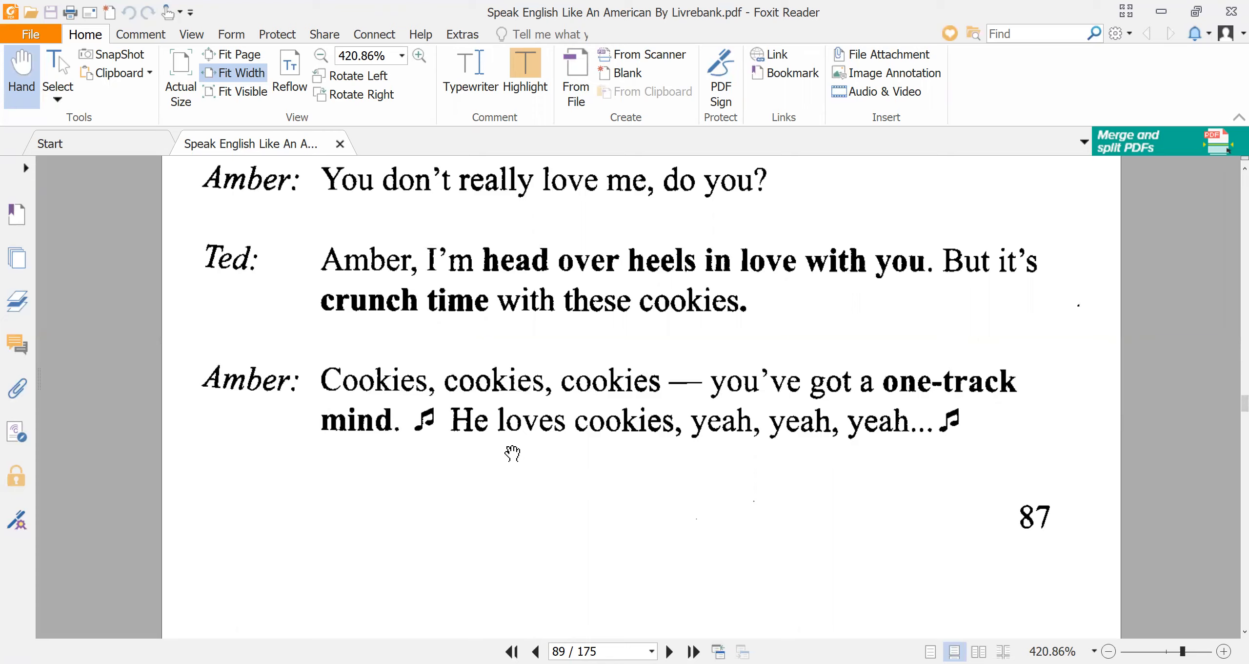
mouse_move(674, 480)
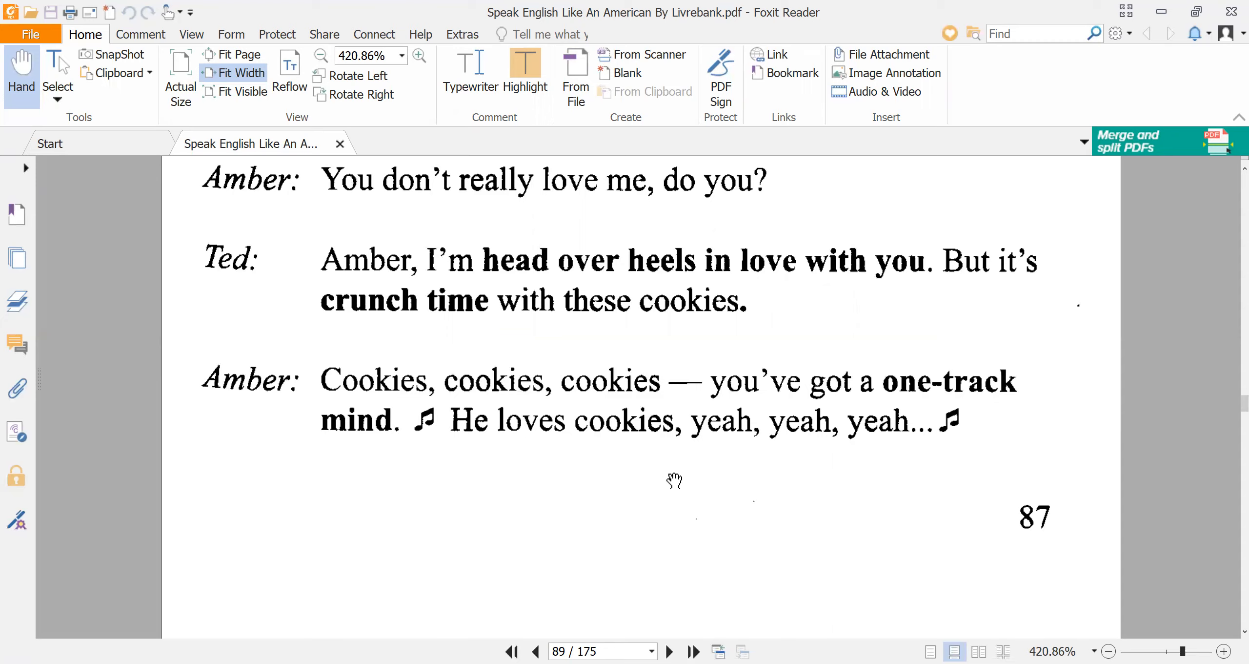
mouse_move(567, 489)
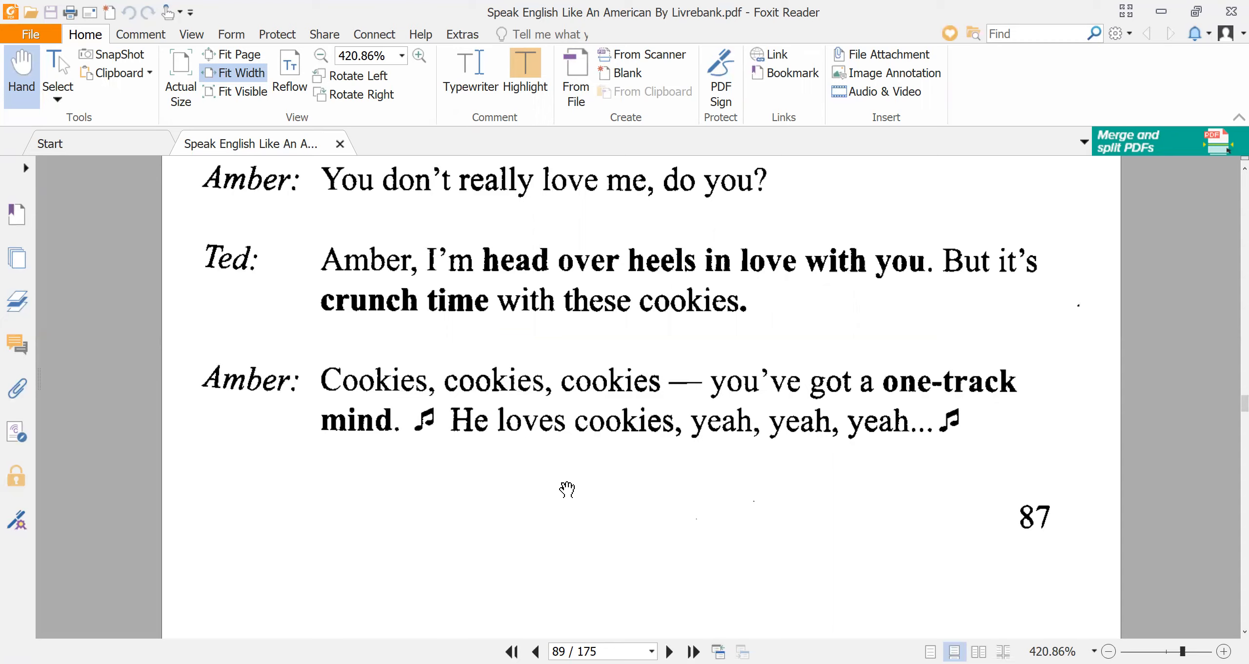
mouse_move(455, 497)
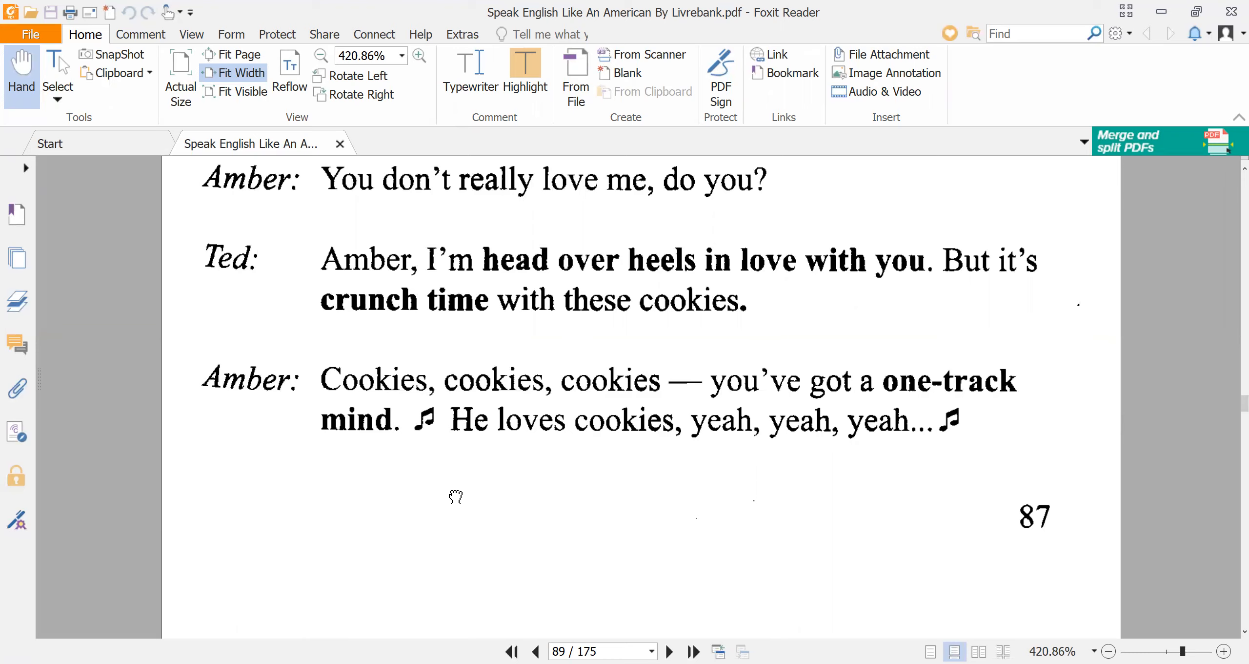
scroll("down", 3)
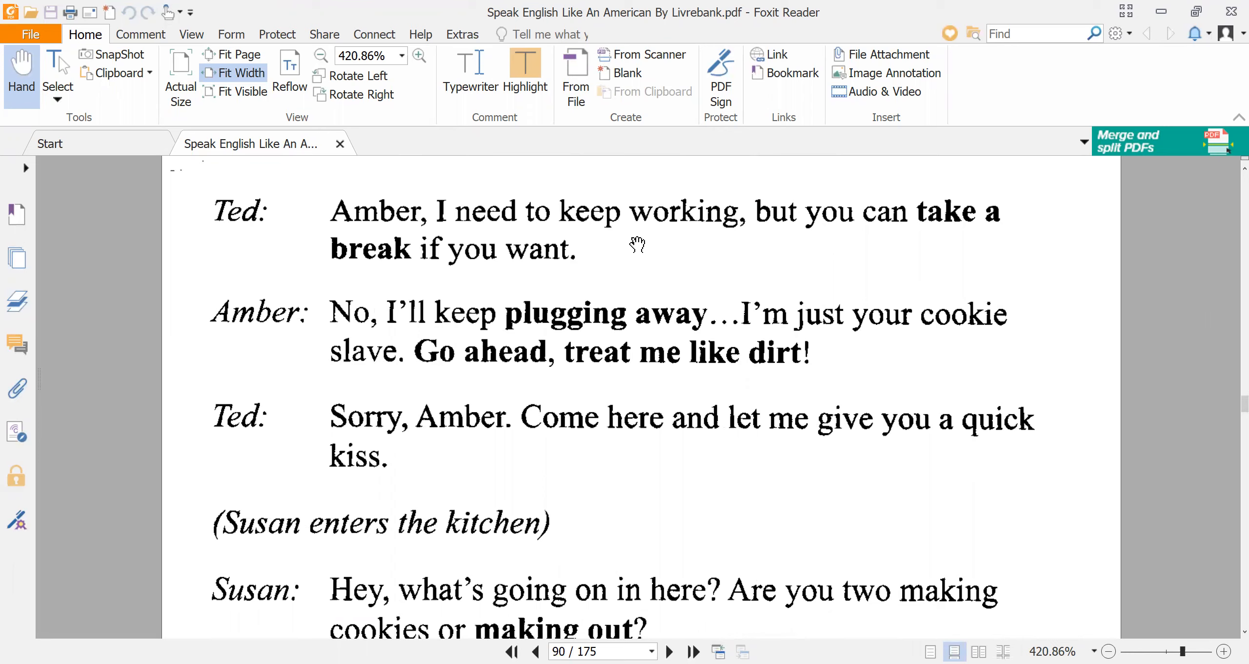
mouse_move(642, 339)
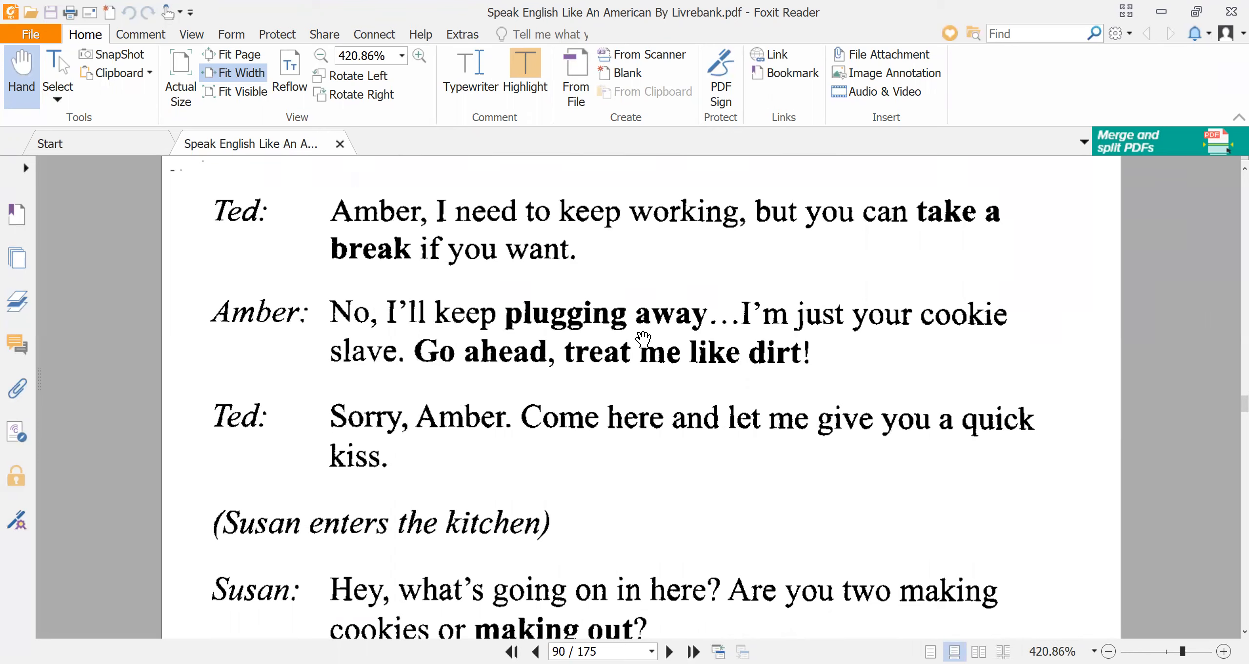
mouse_move(671, 338)
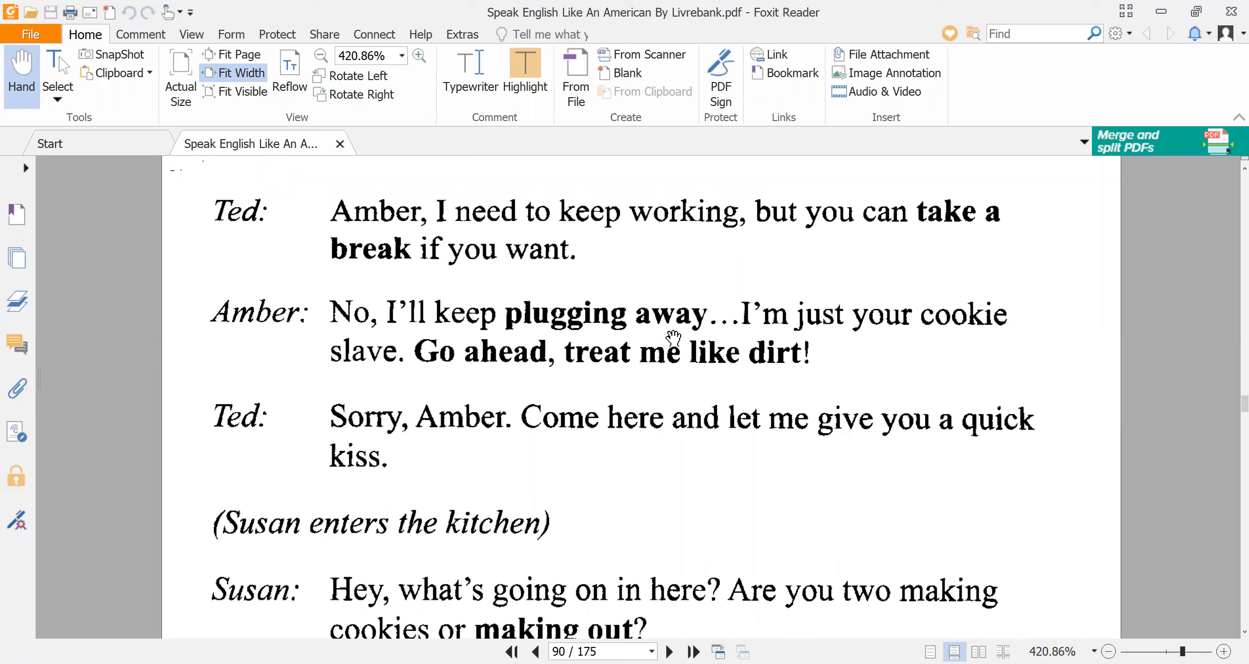
mouse_move(823, 379)
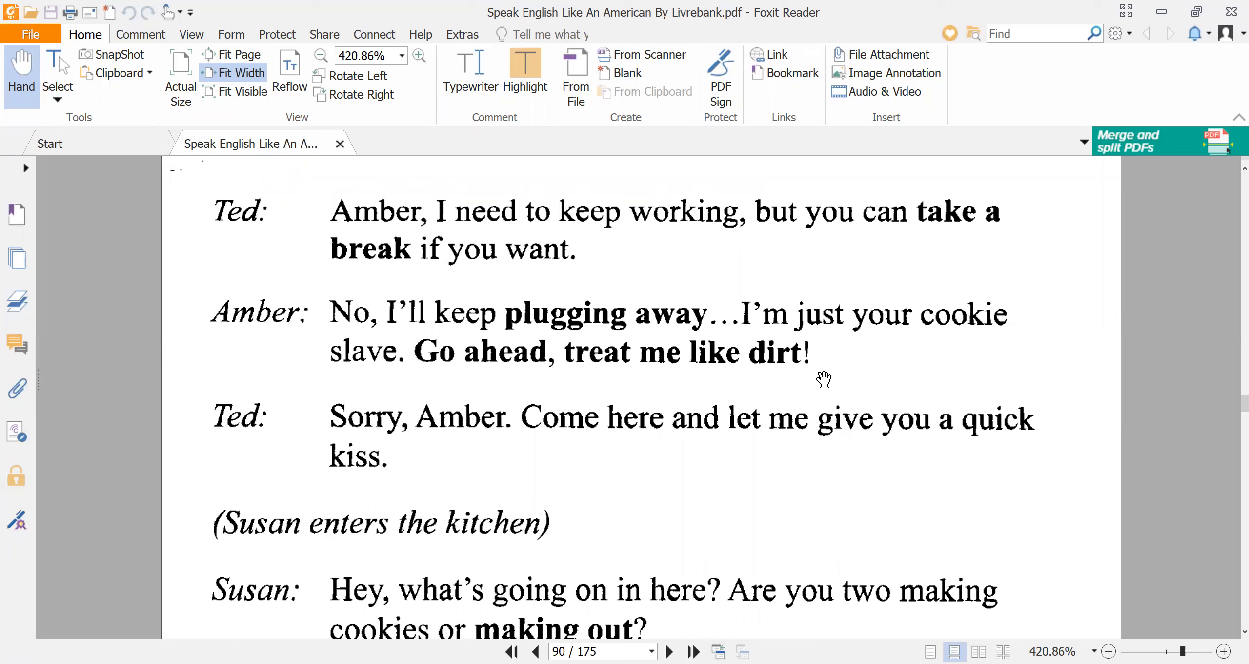
mouse_move(356, 385)
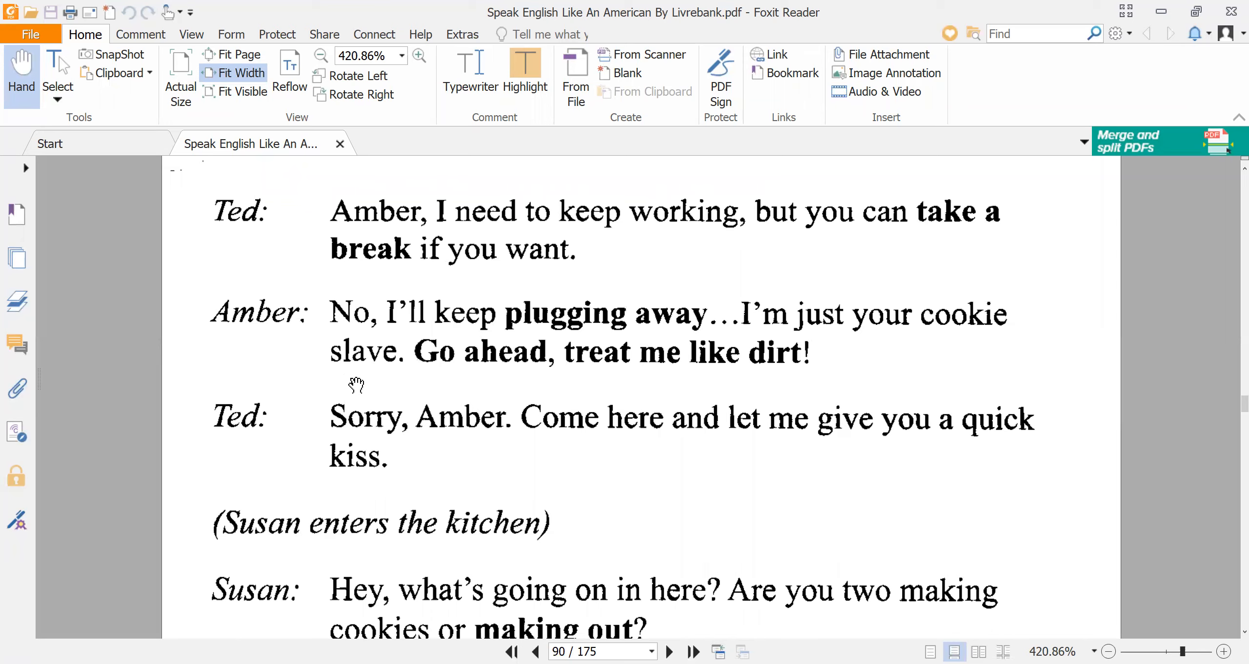
mouse_move(364, 374)
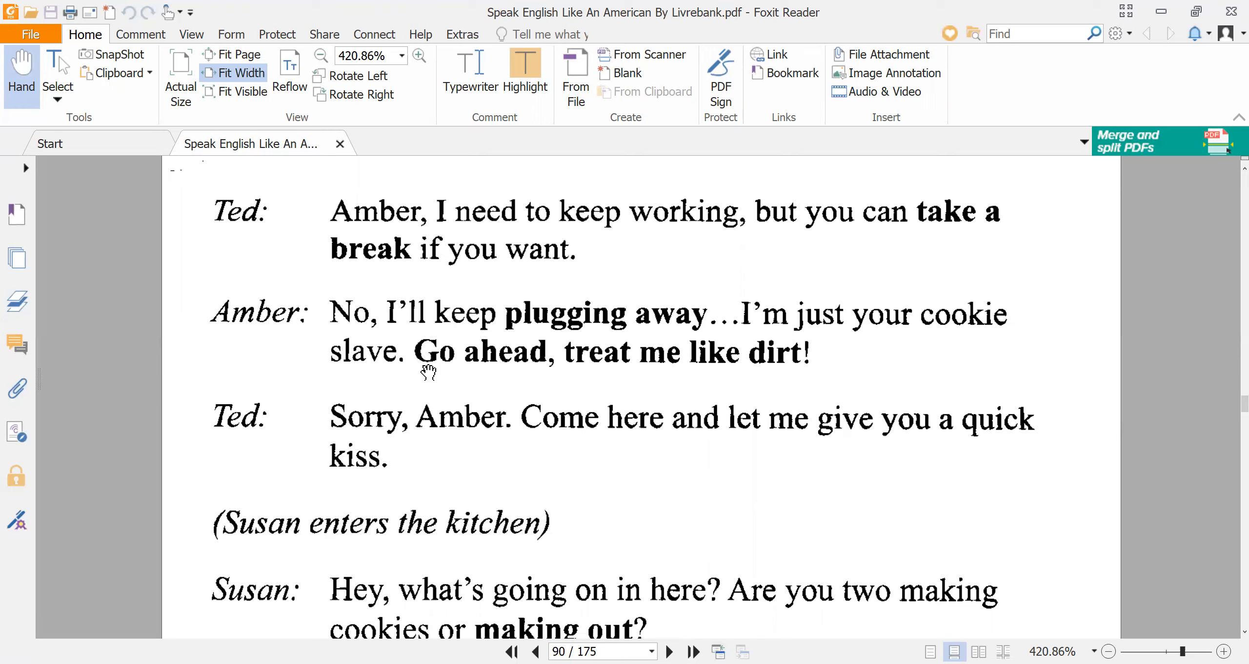
mouse_move(506, 368)
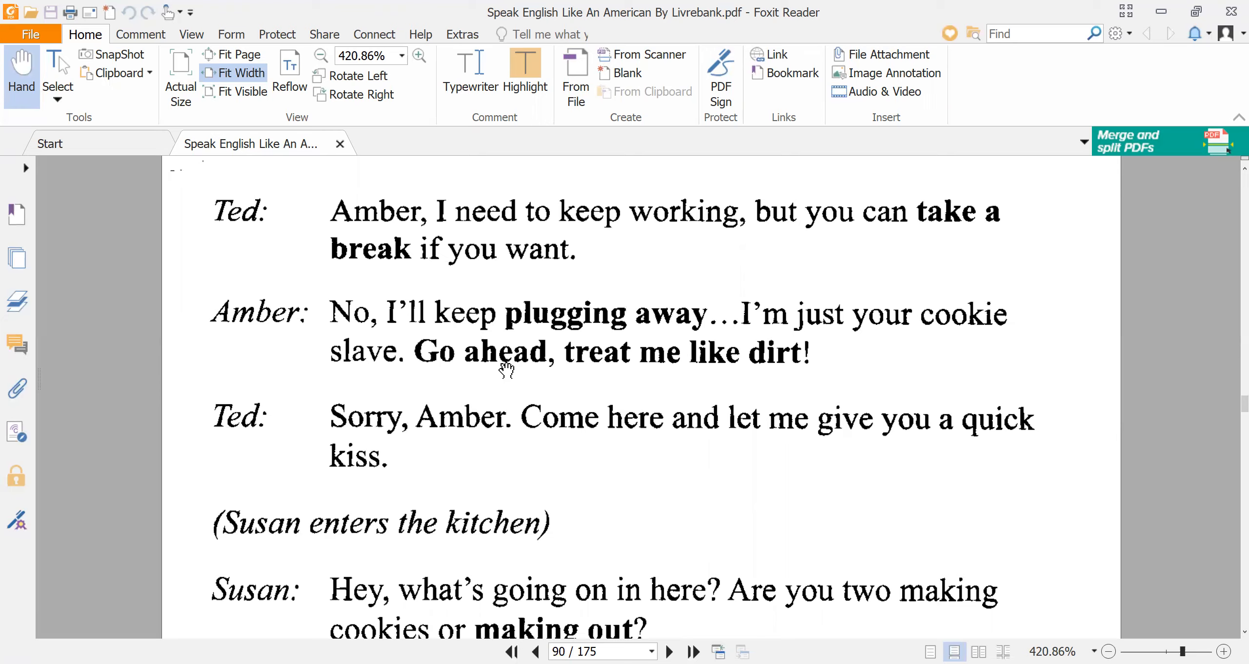
mouse_move(592, 371)
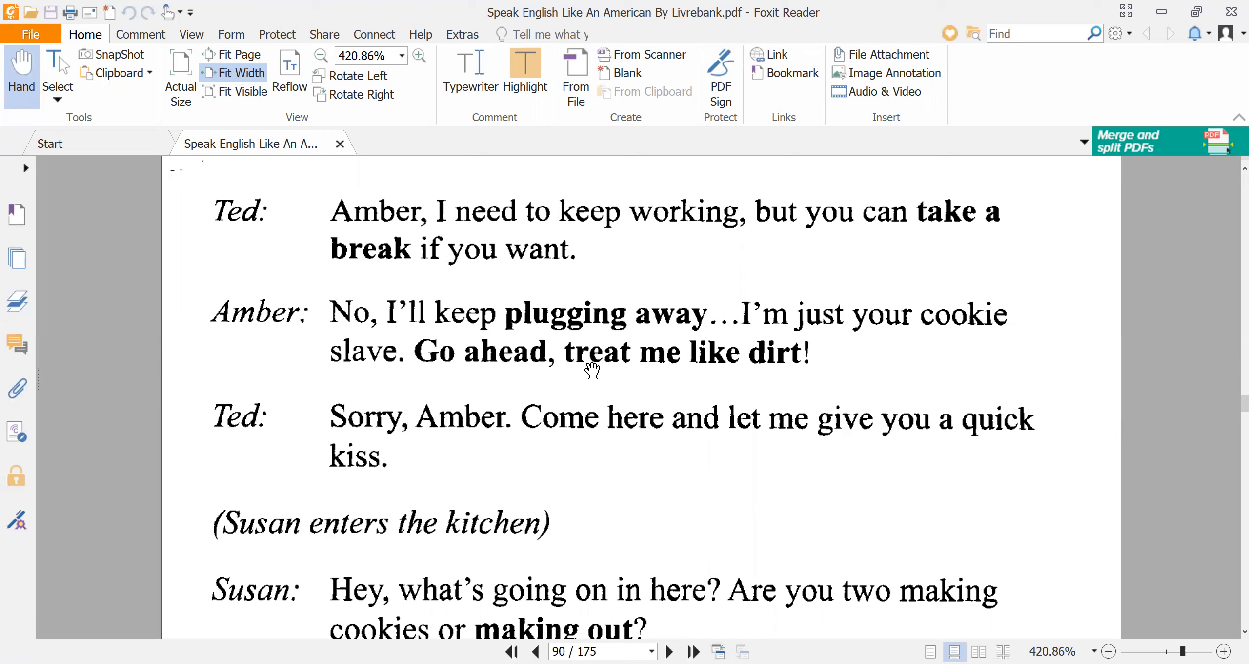
mouse_move(659, 375)
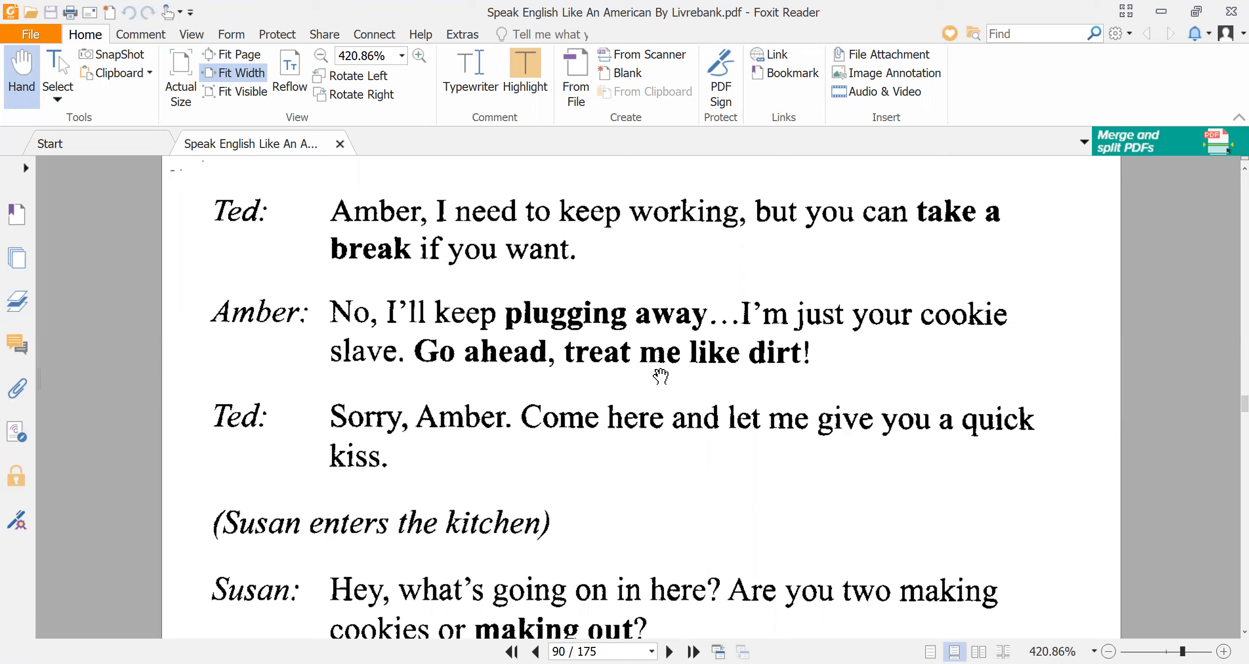
mouse_move(709, 374)
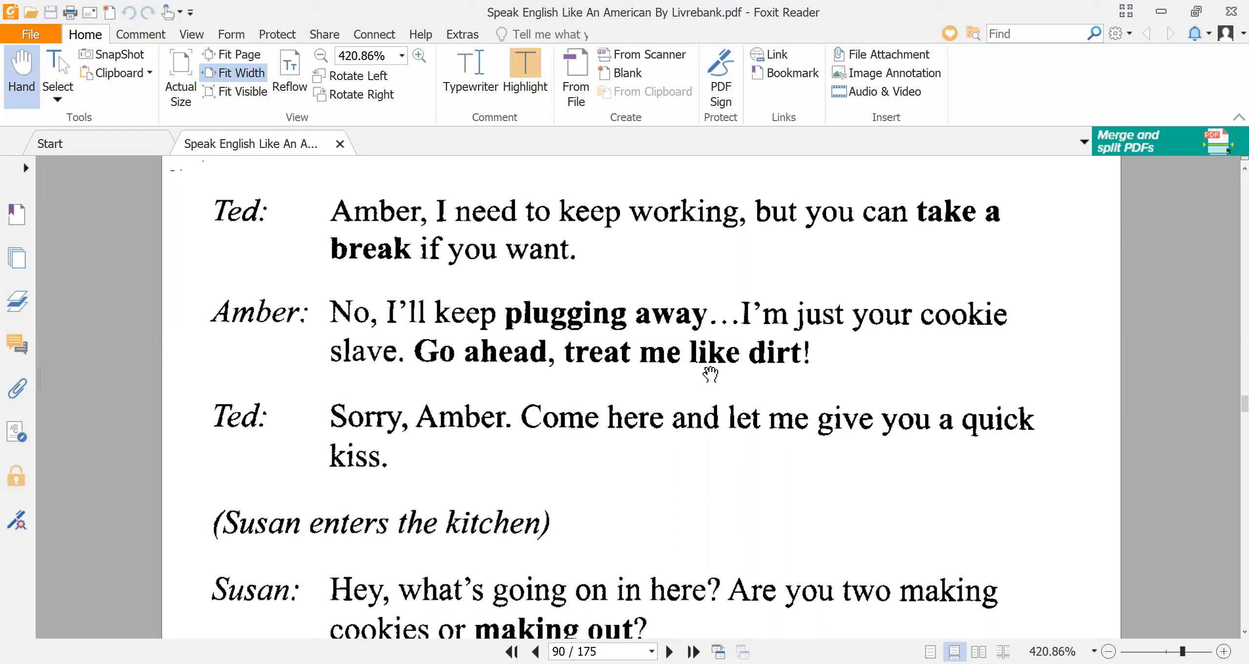
mouse_move(761, 387)
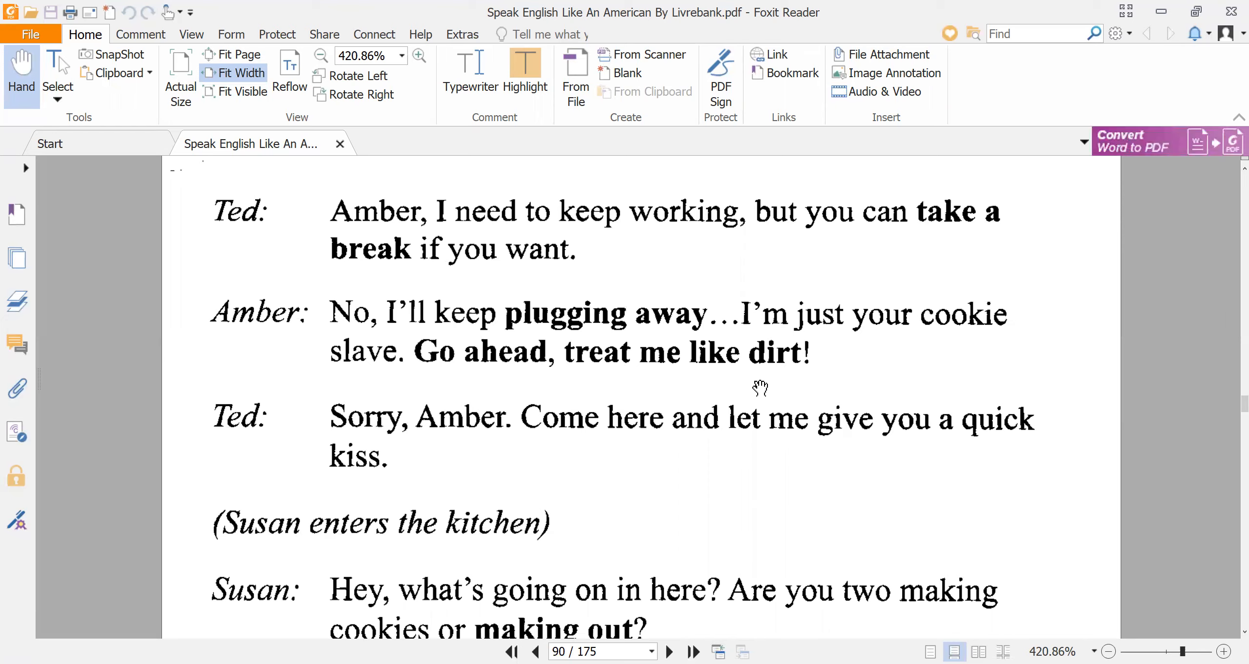
mouse_move(722, 376)
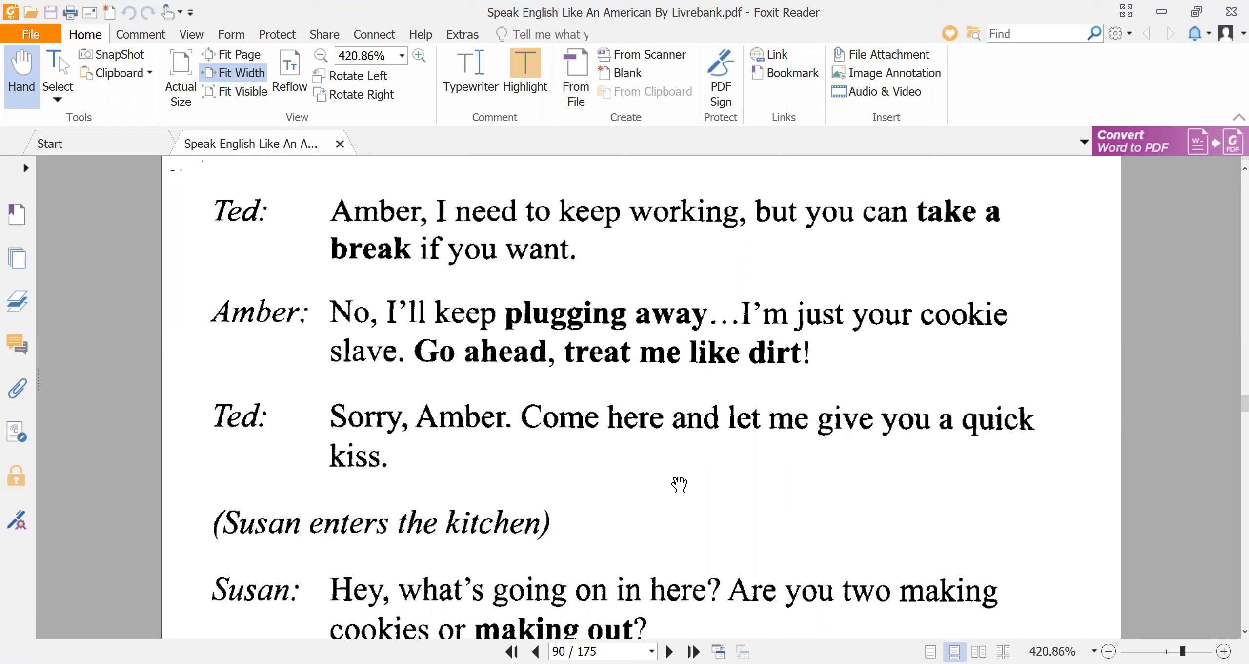
mouse_move(383, 491)
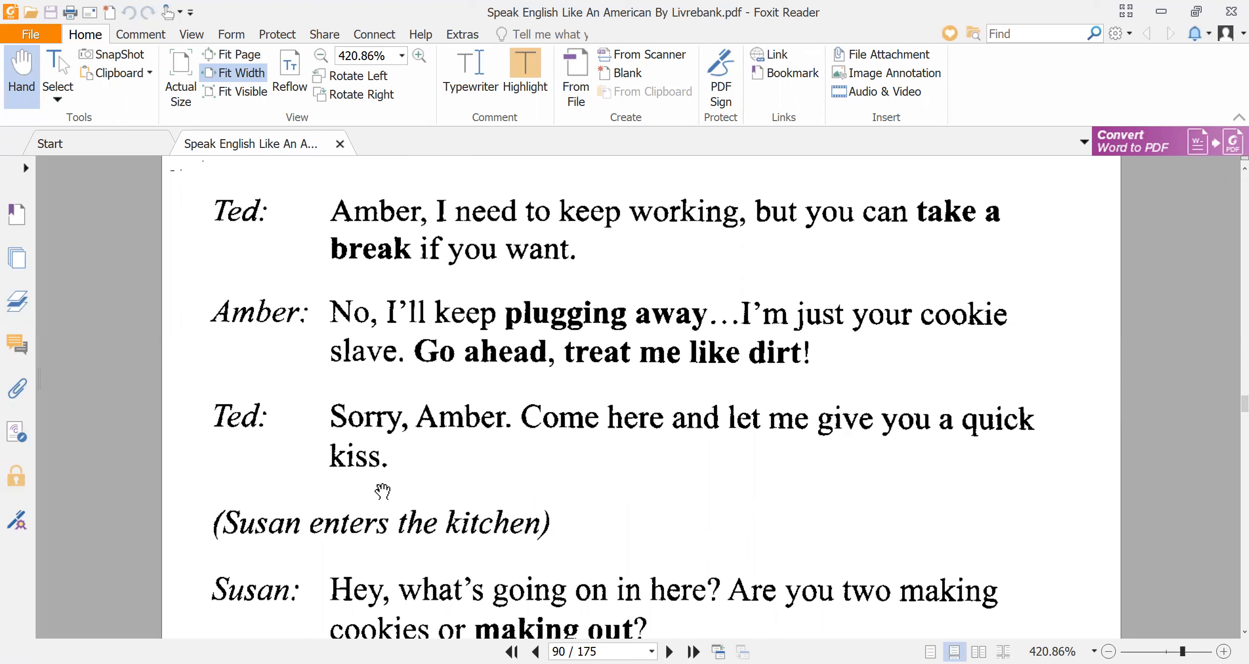
scroll("down", 3)
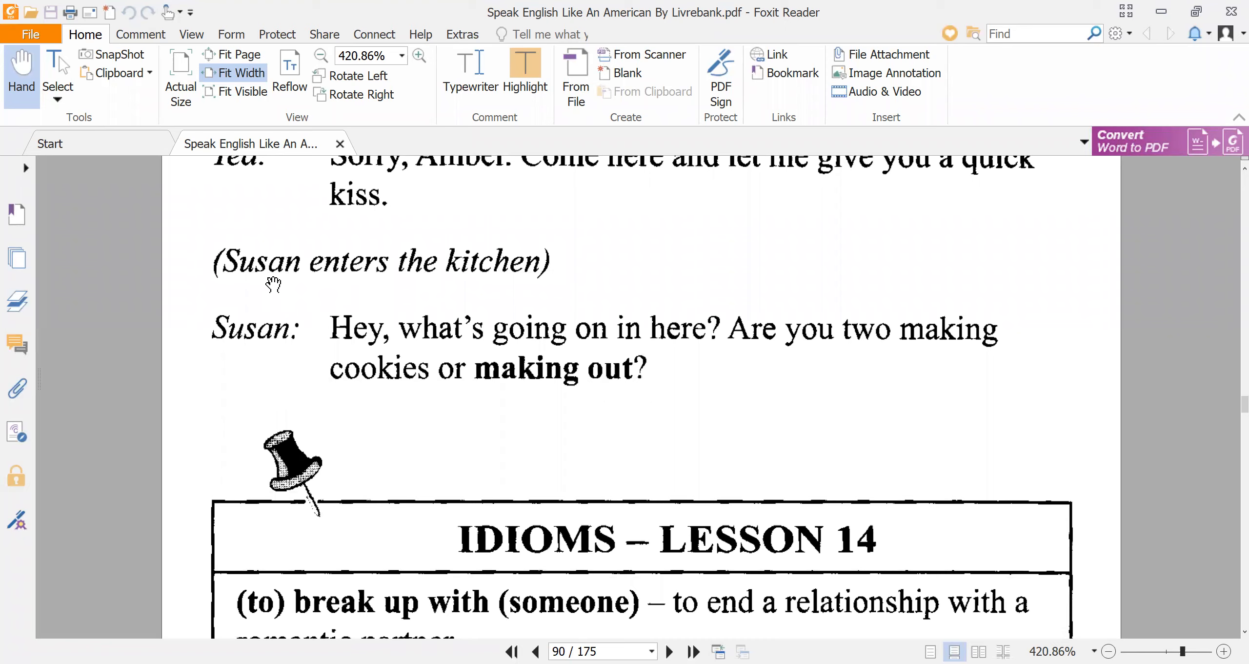
scroll("down", 3)
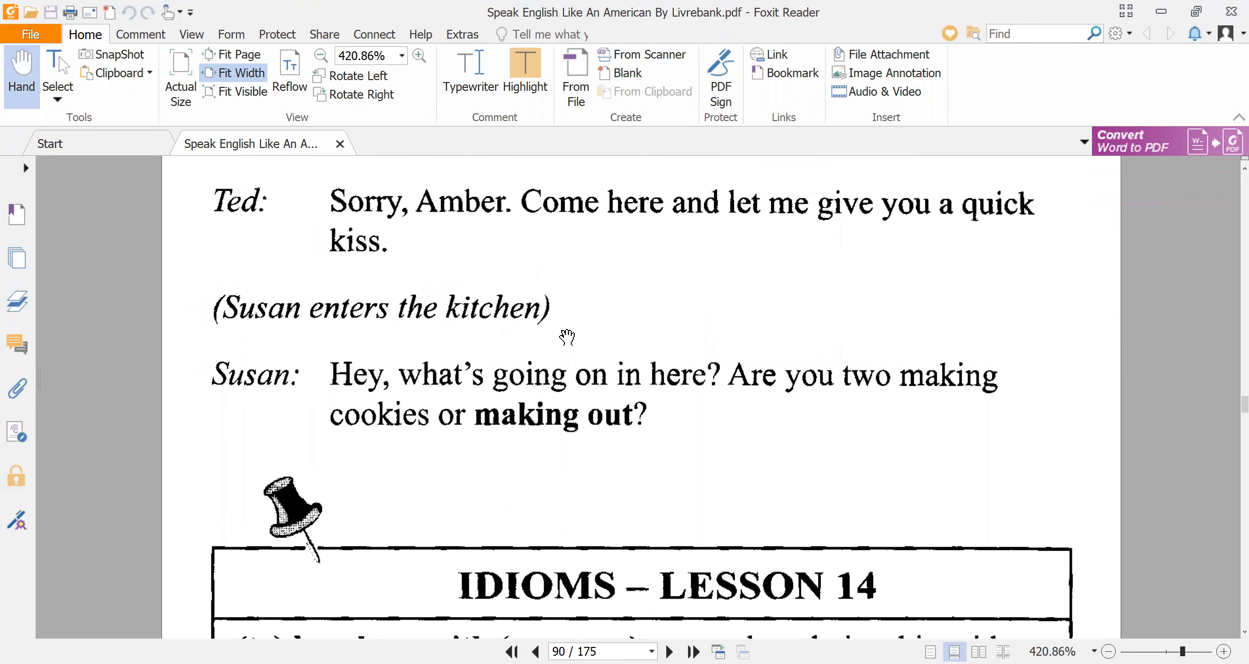
mouse_move(359, 355)
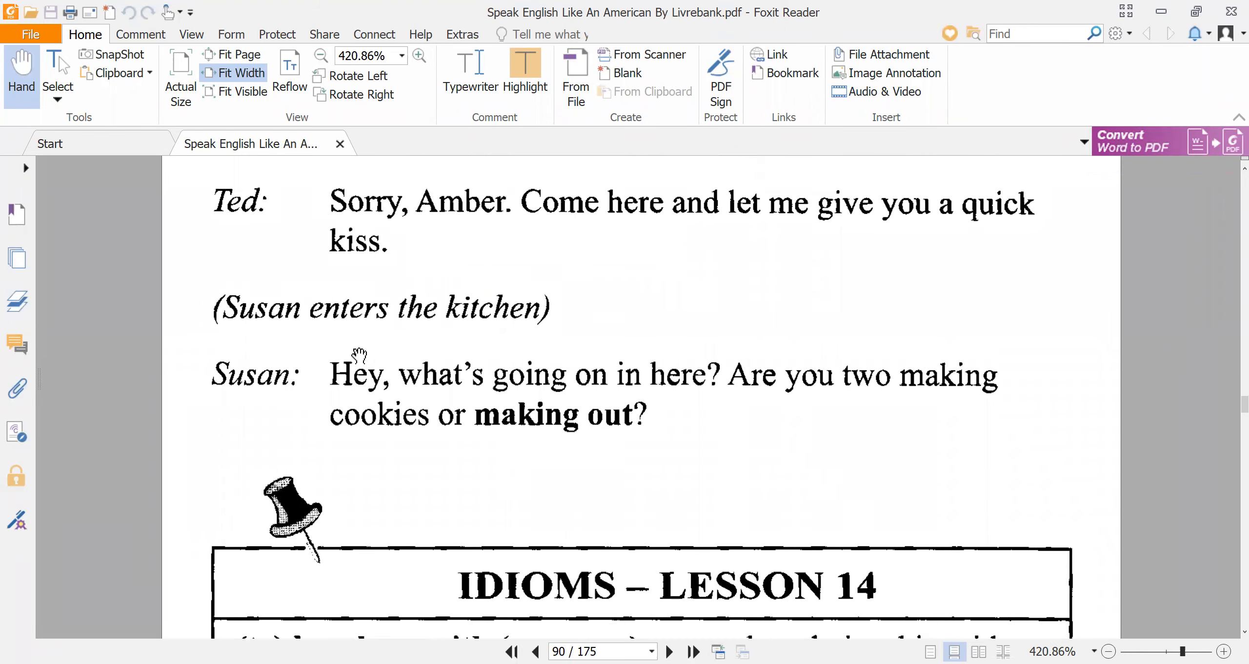
mouse_move(215, 388)
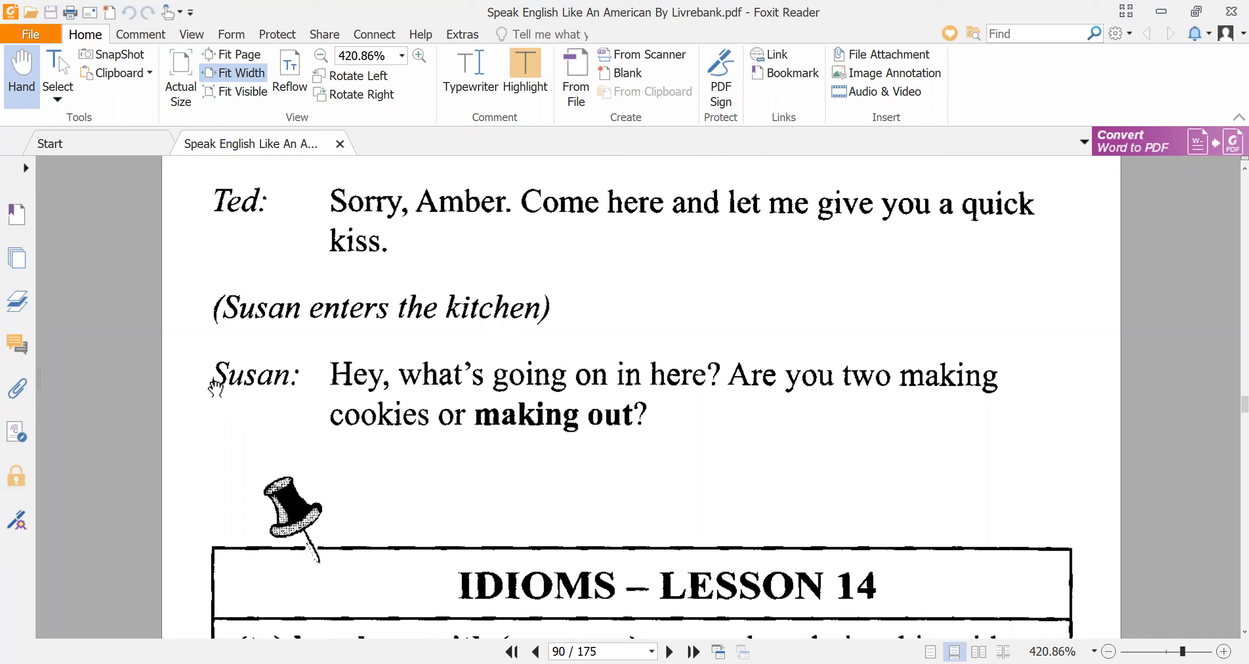
mouse_move(594, 400)
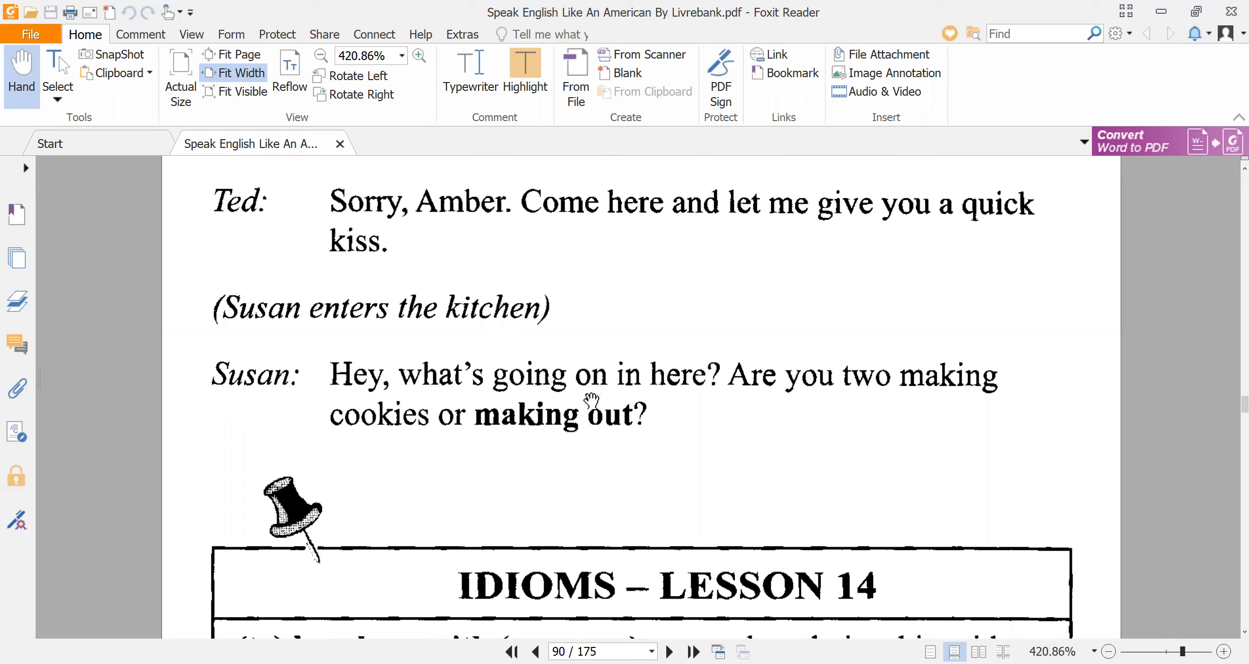
mouse_move(858, 410)
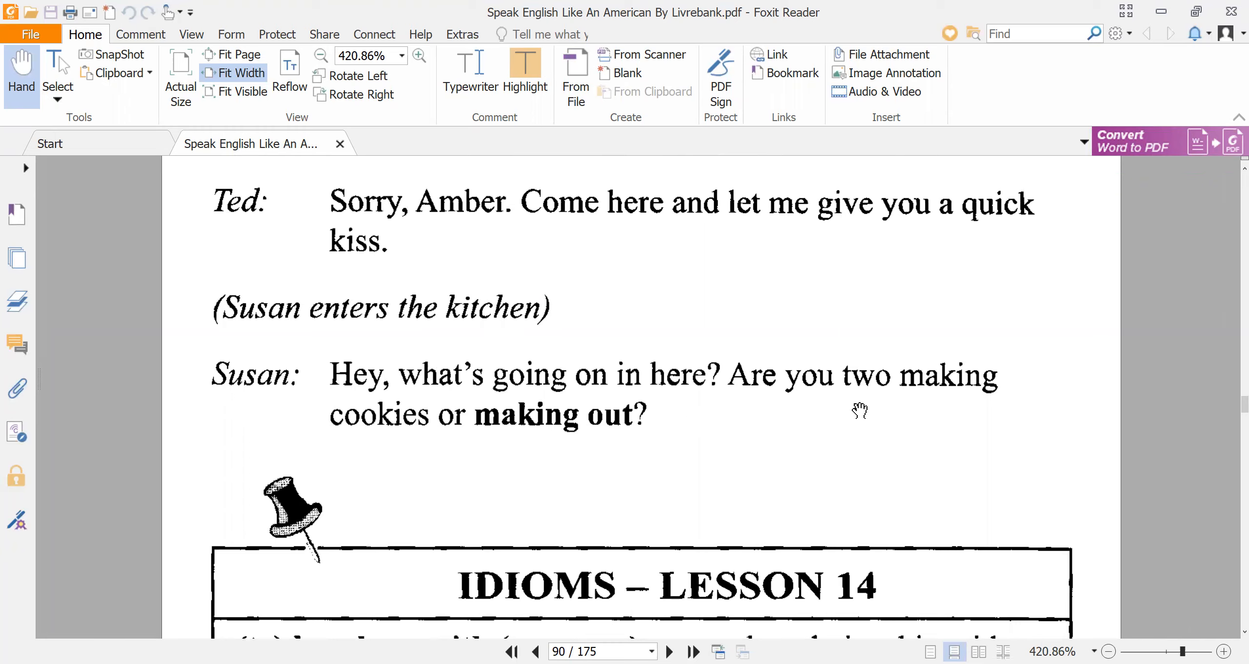
mouse_move(962, 447)
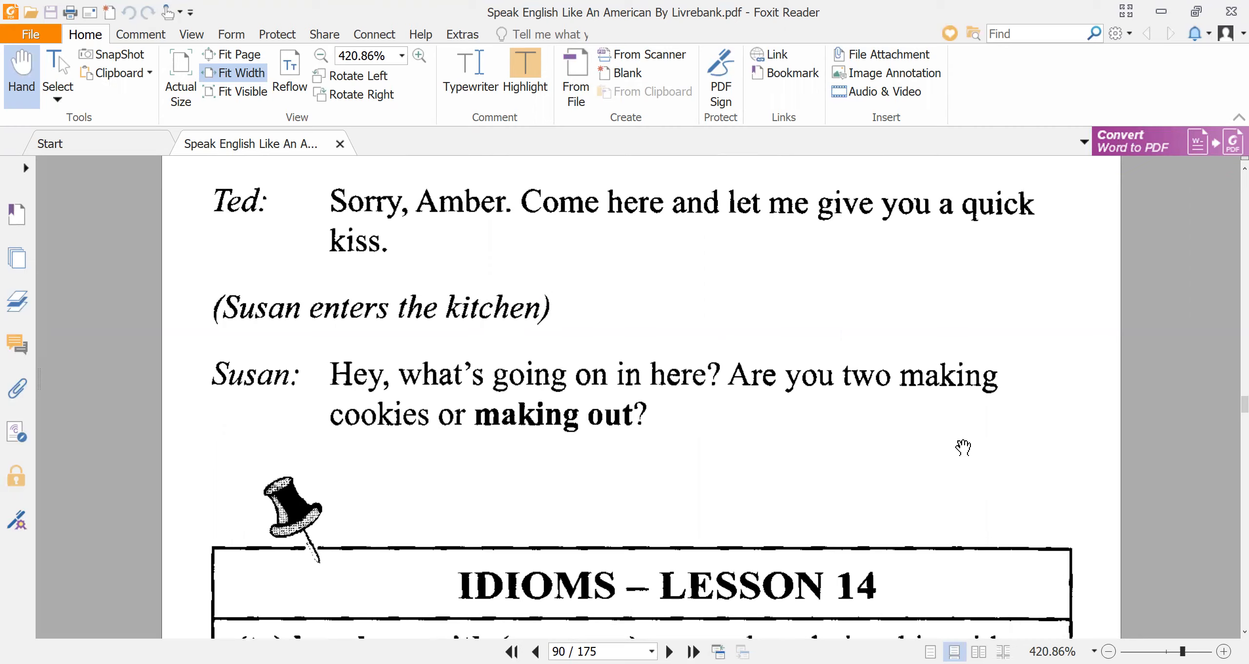
mouse_move(370, 431)
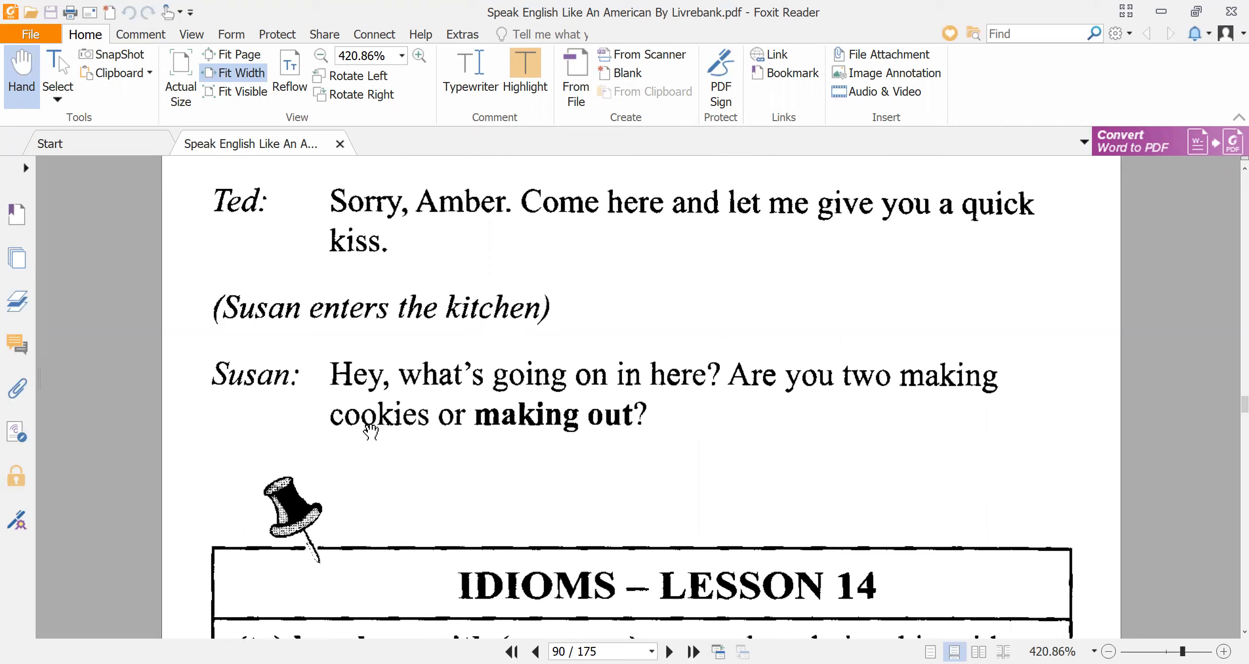
mouse_move(540, 439)
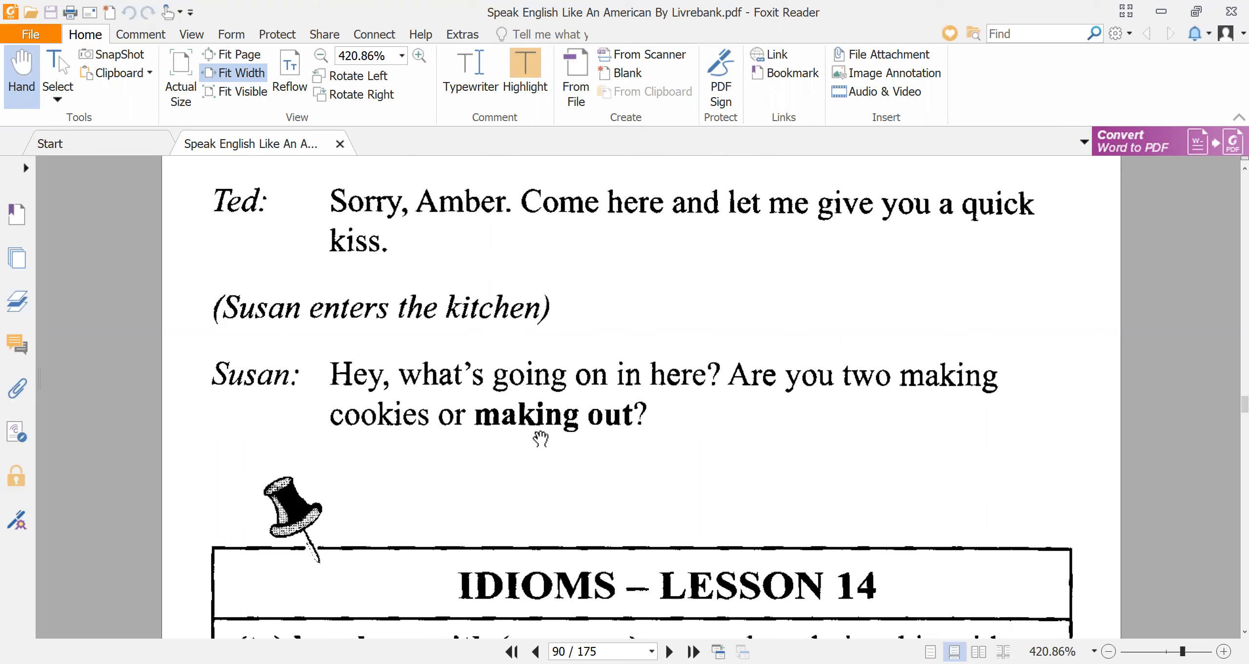
mouse_move(545, 435)
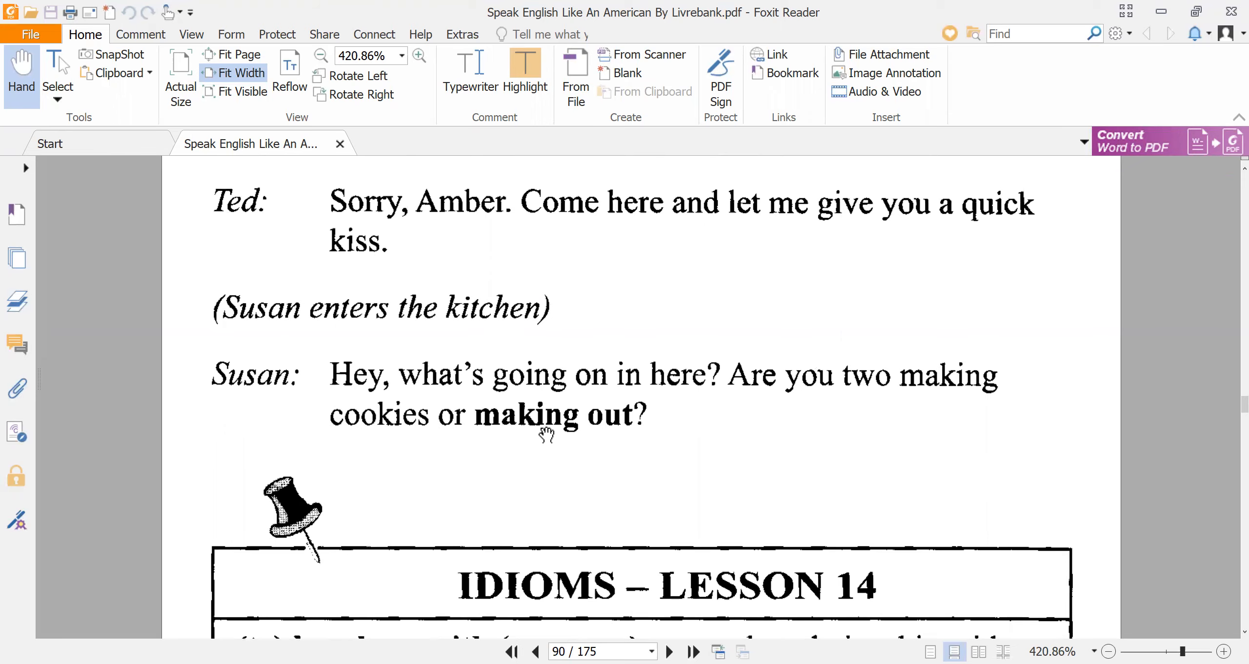
scroll("down", 3)
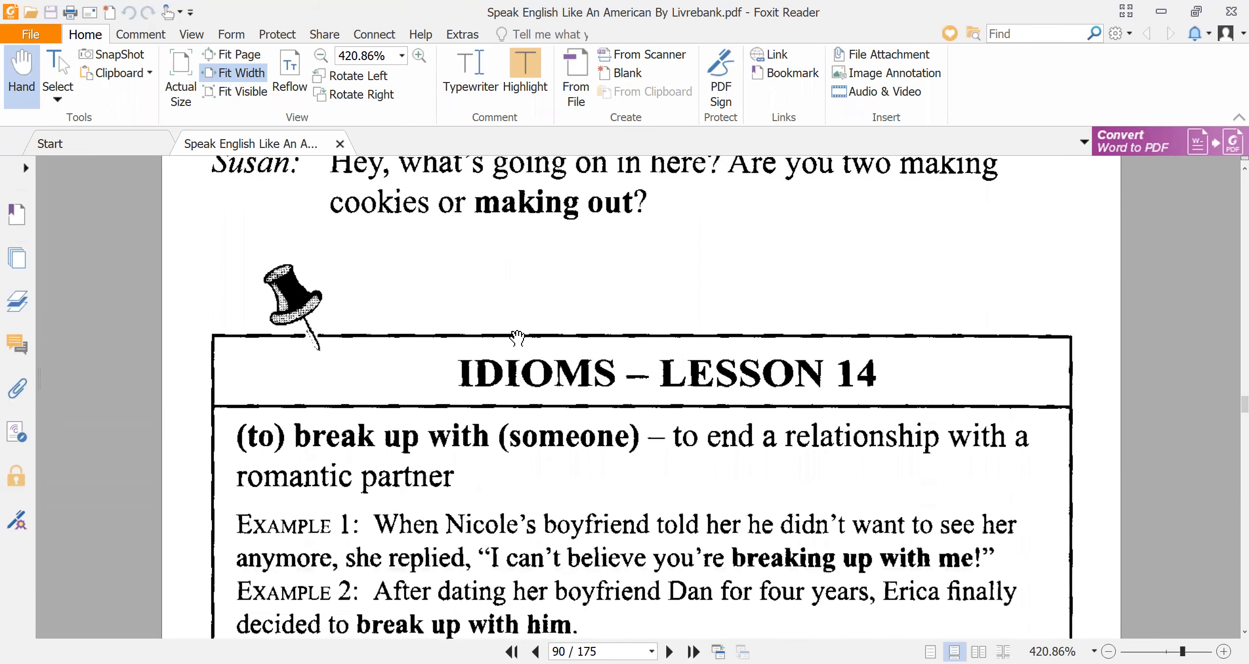
scroll("down", 3)
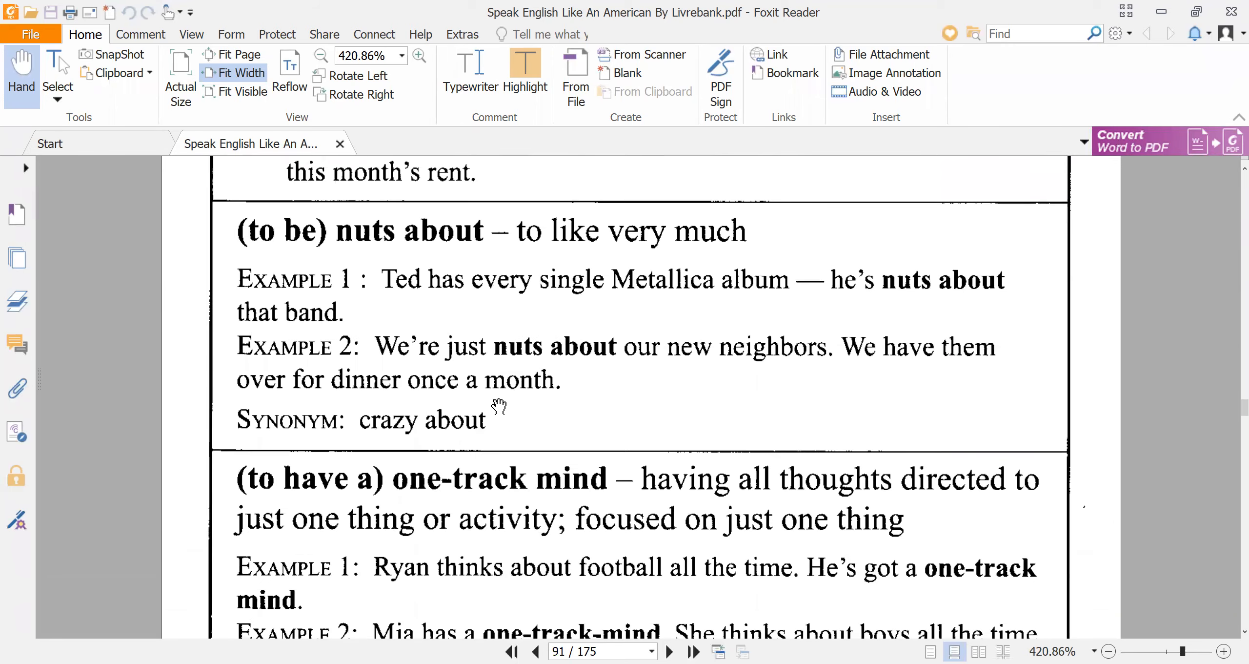
scroll("down", 3)
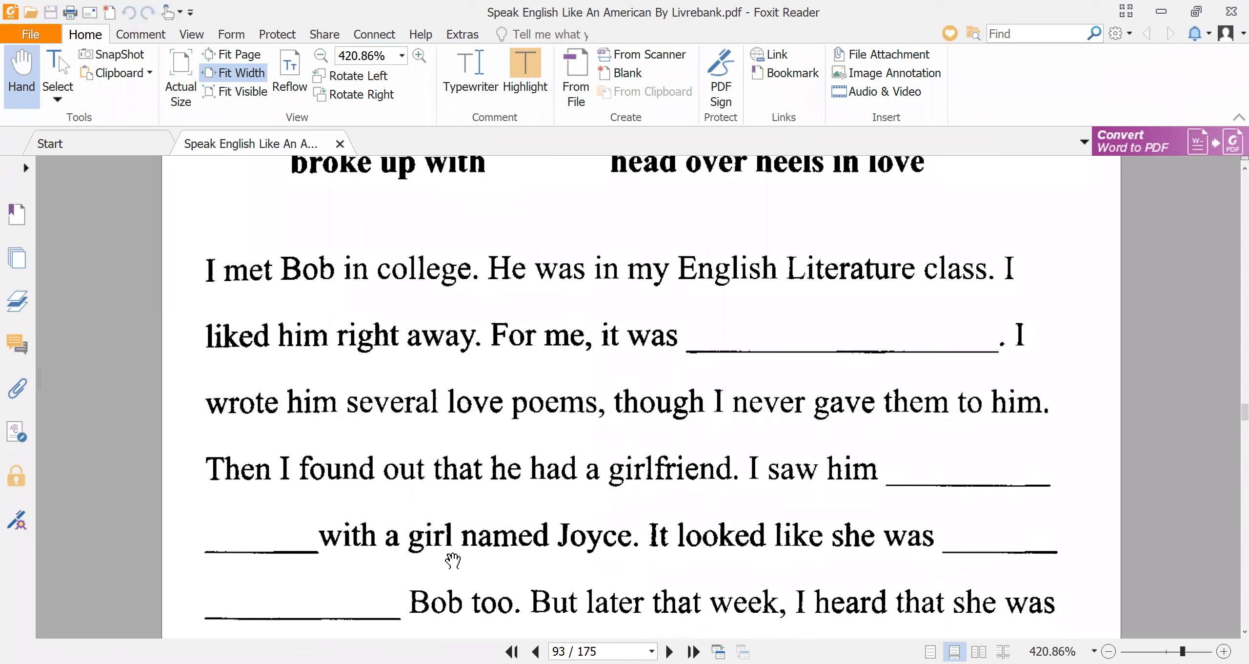
scroll("down", 3)
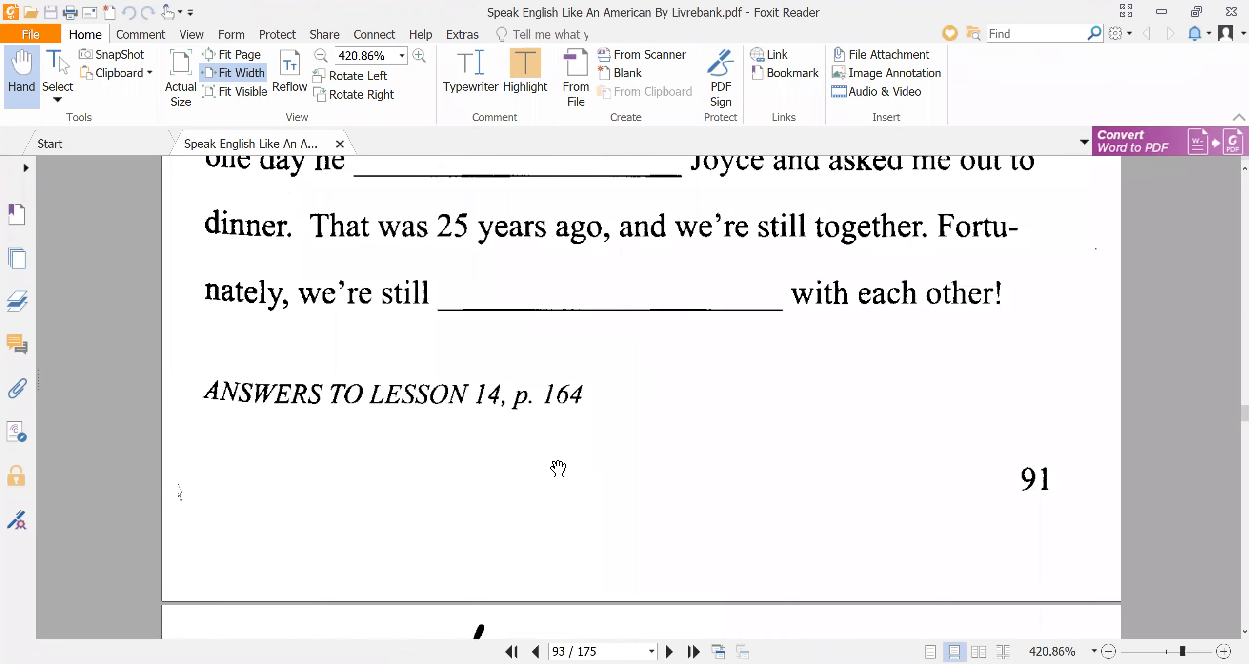
mouse_move(856, 143)
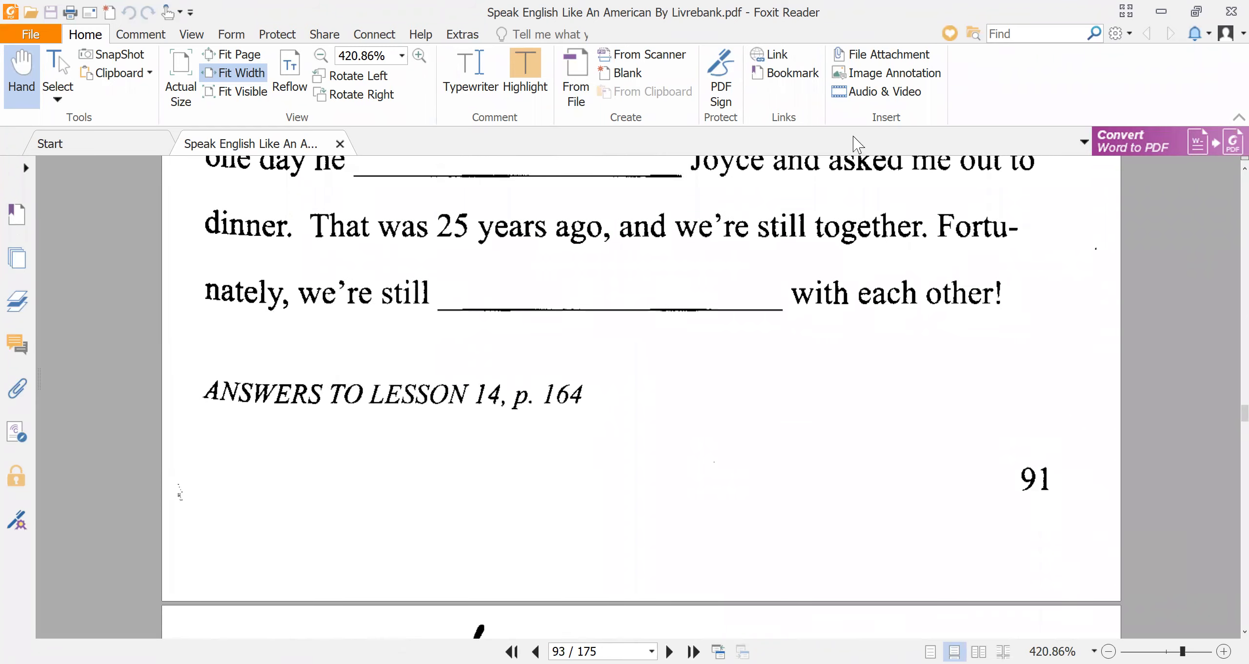
mouse_move(849, 62)
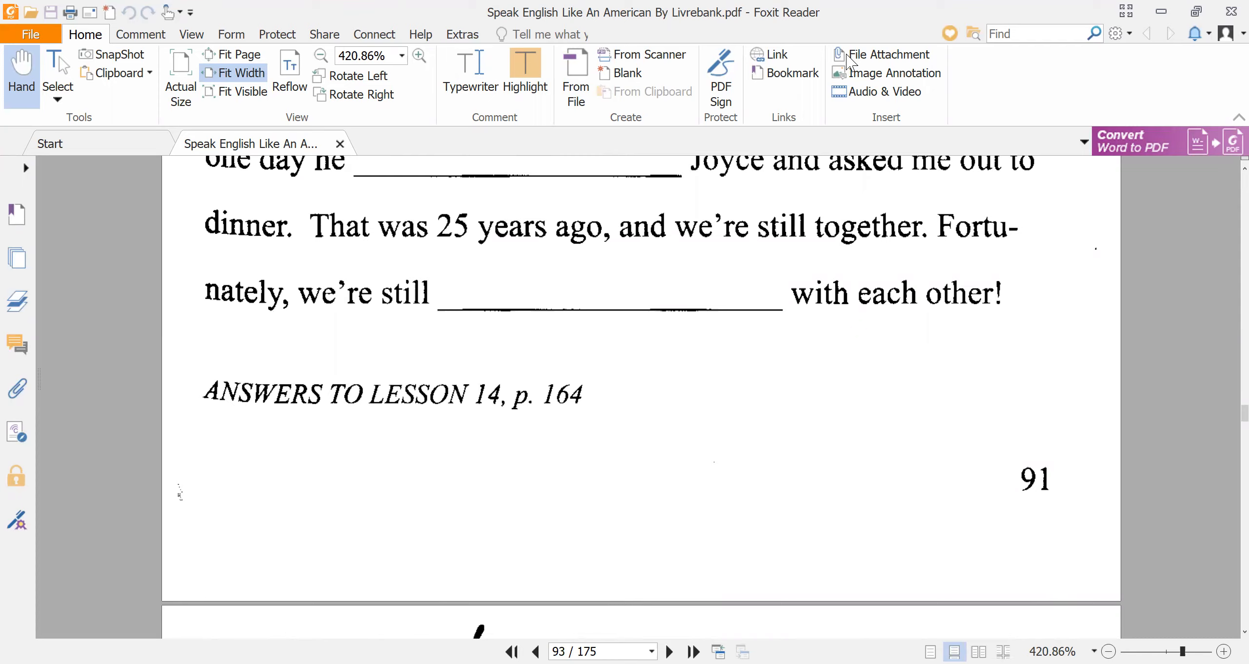
mouse_move(604, 292)
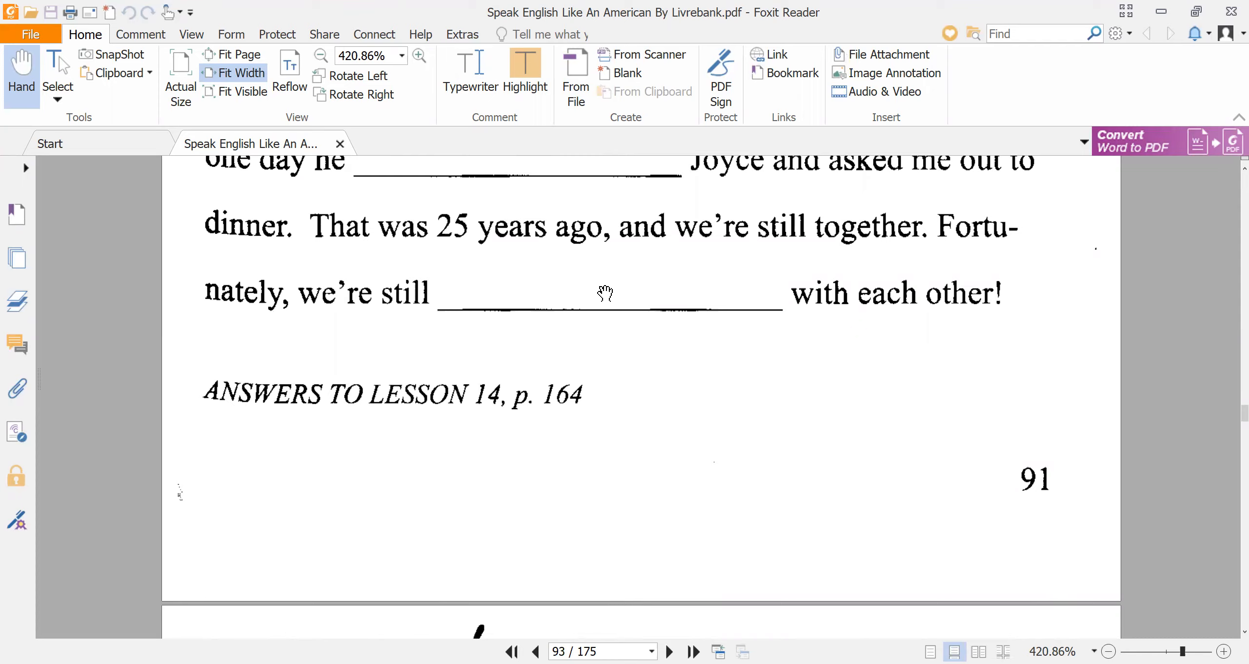